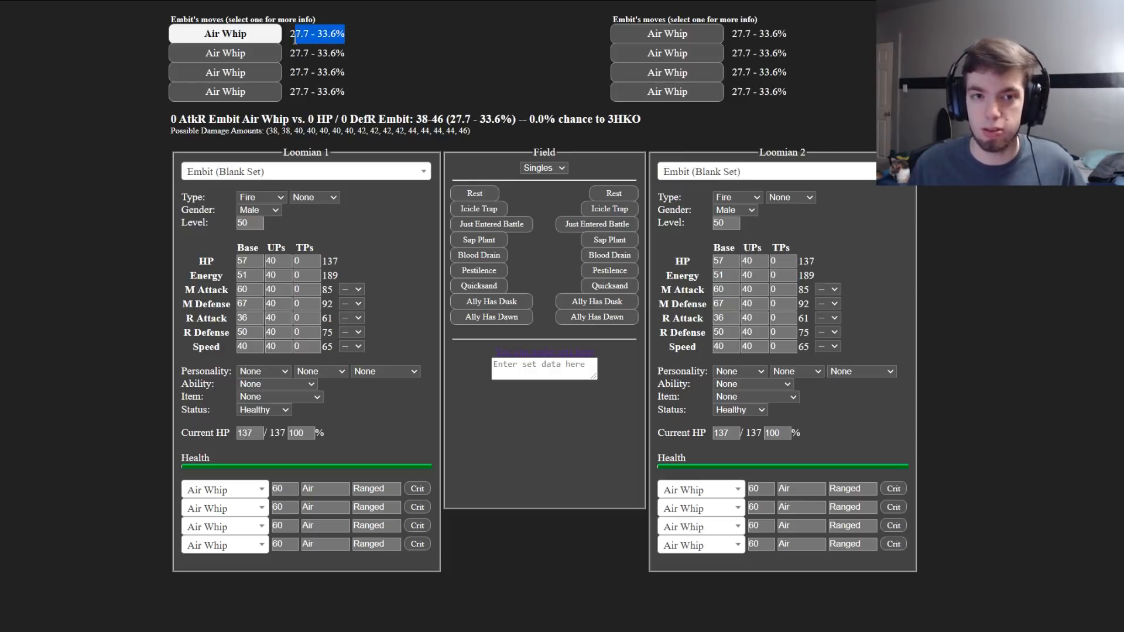
Step: Set Embit's first move to Singe and its second move to Flaming Kick
double_click(429, 119)
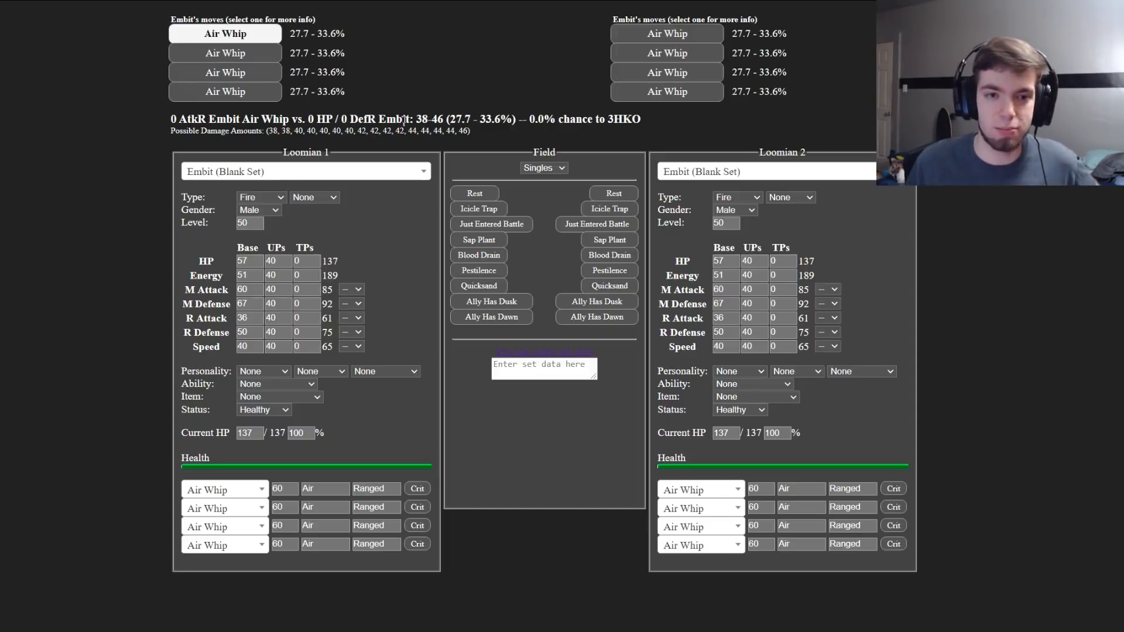
mouse_move(393, 208)
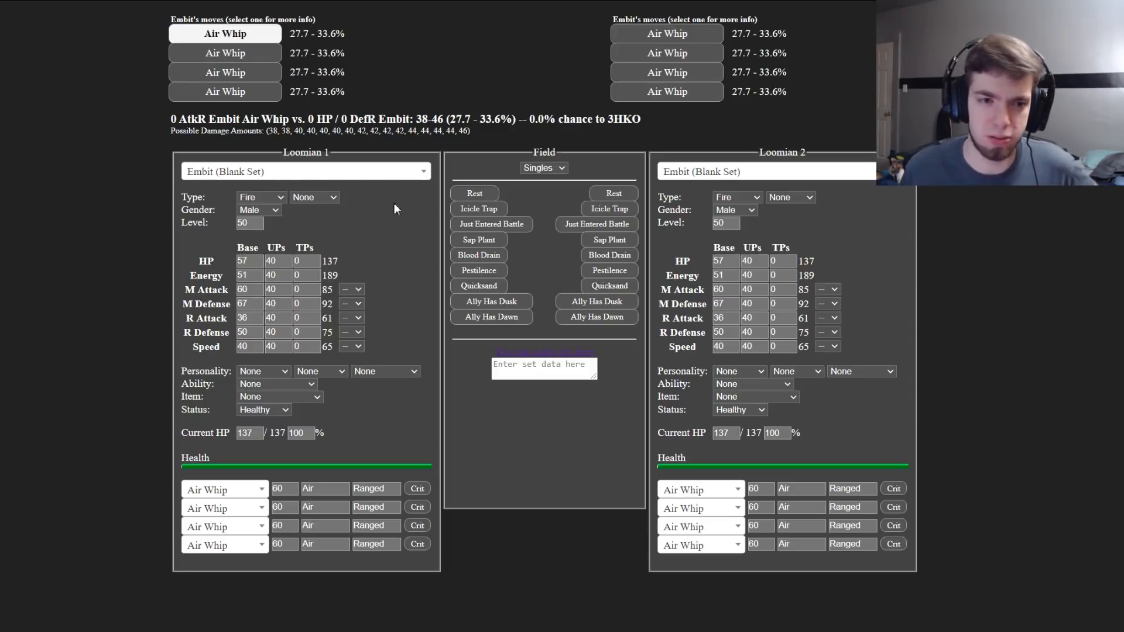
mouse_move(351, 337)
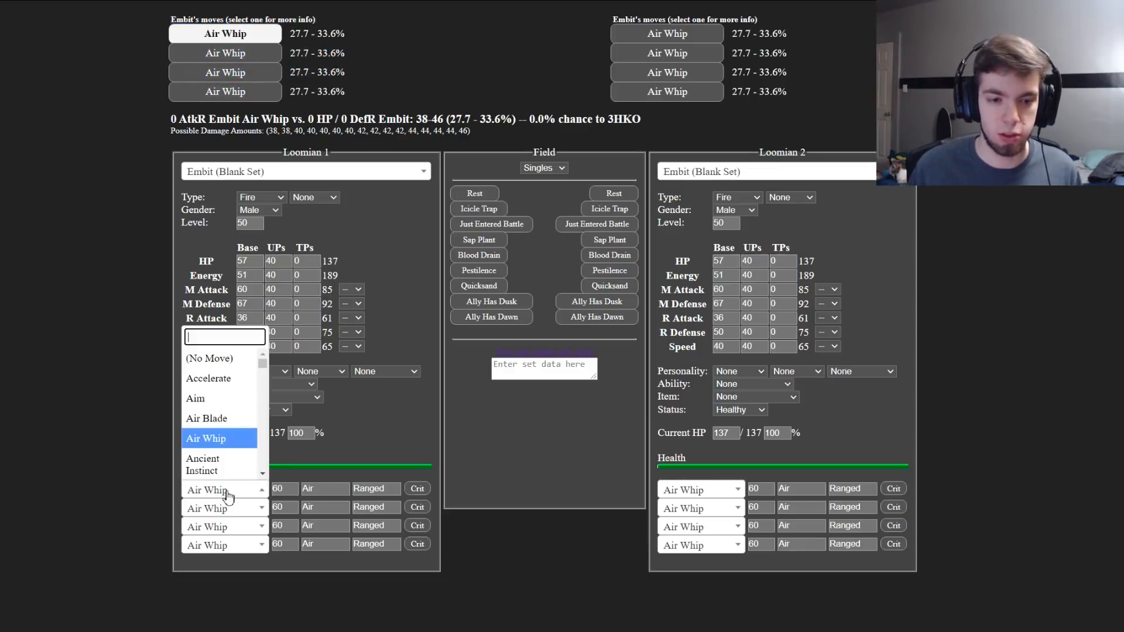
type("sin")
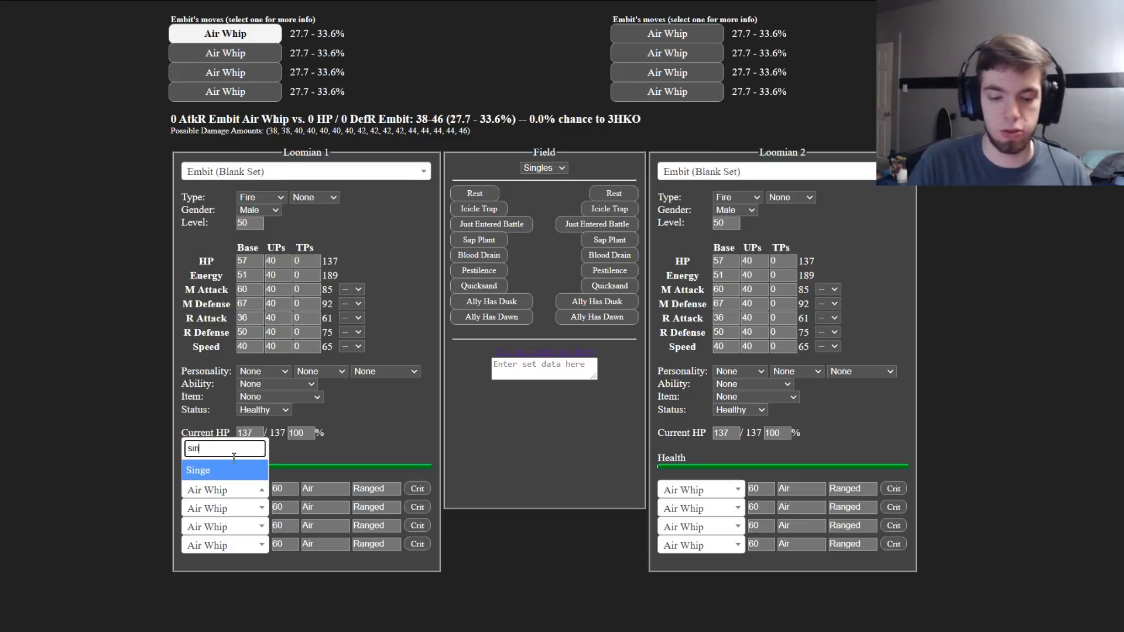
left_click(197, 471)
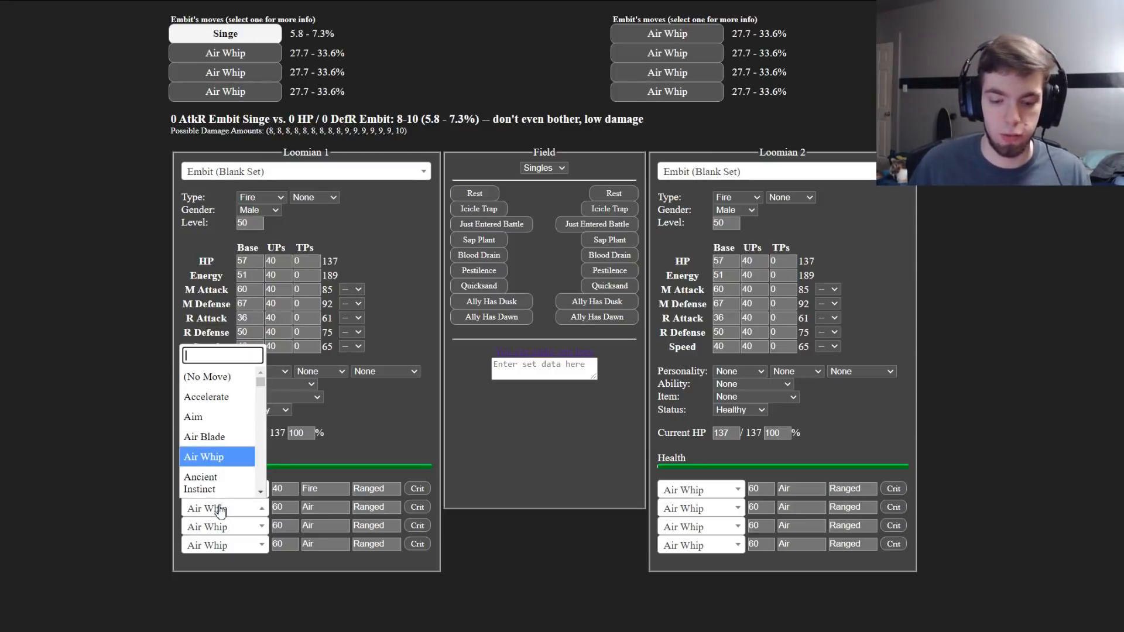
left_click(224, 507)
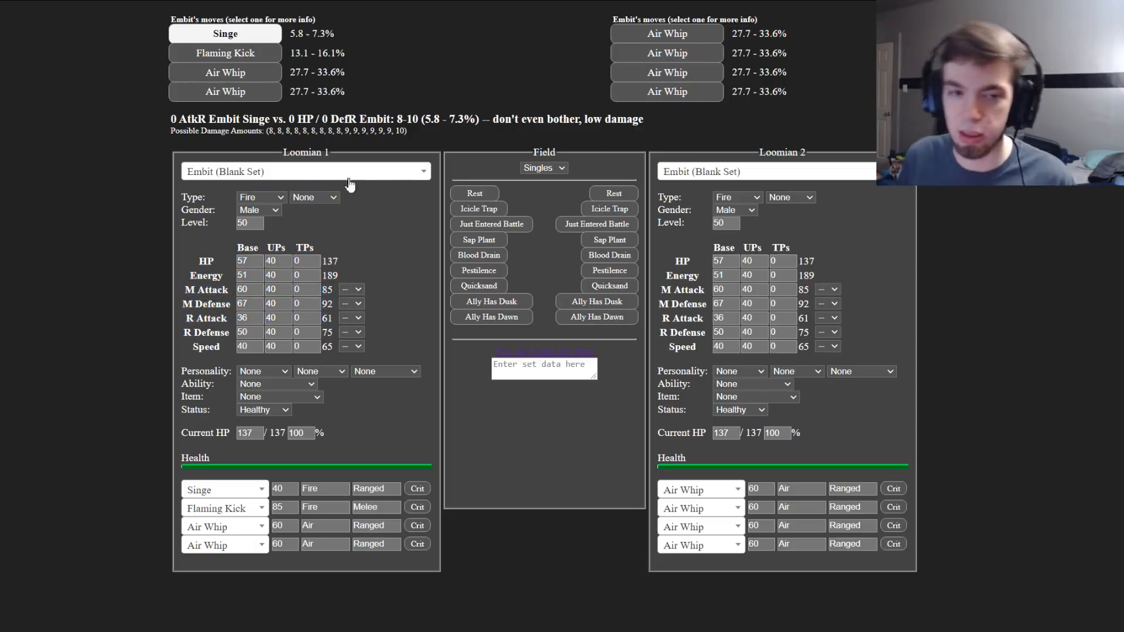
Step: Make Loomian 1 a blank Hunder and Loomian 2 a blank Stratusoar
left_click(304, 171)
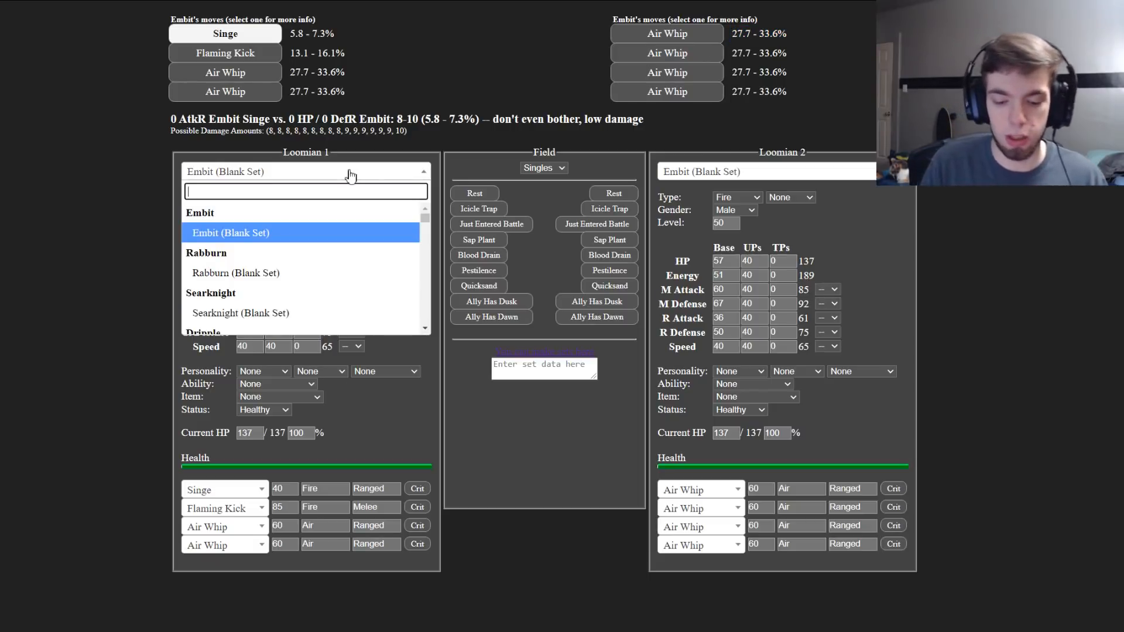
type("hunder")
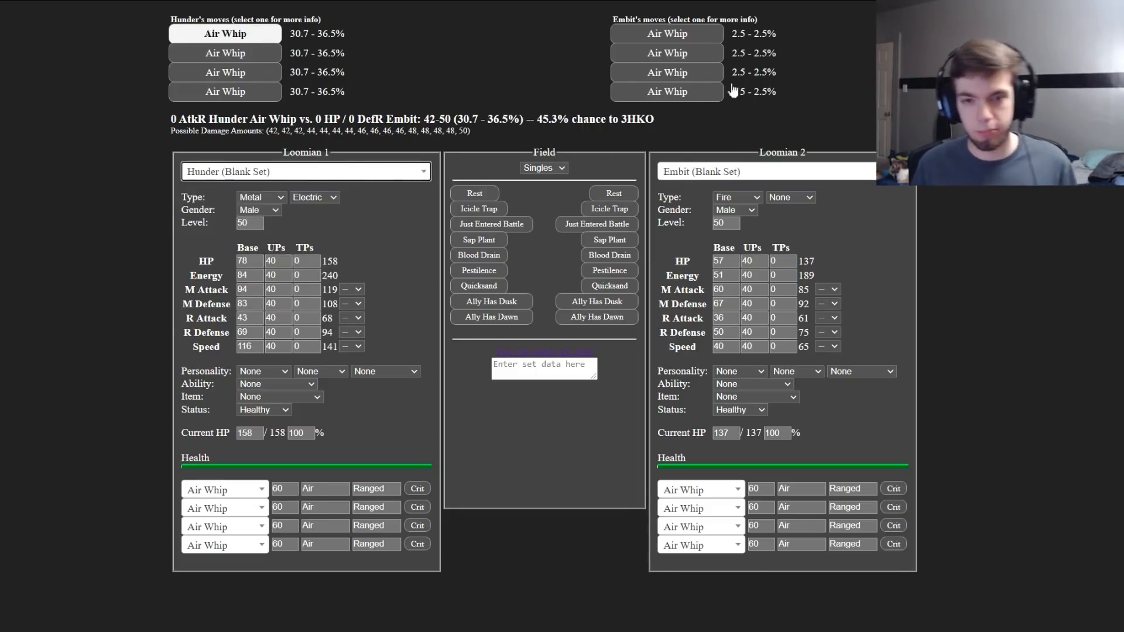
left_click(764, 171)
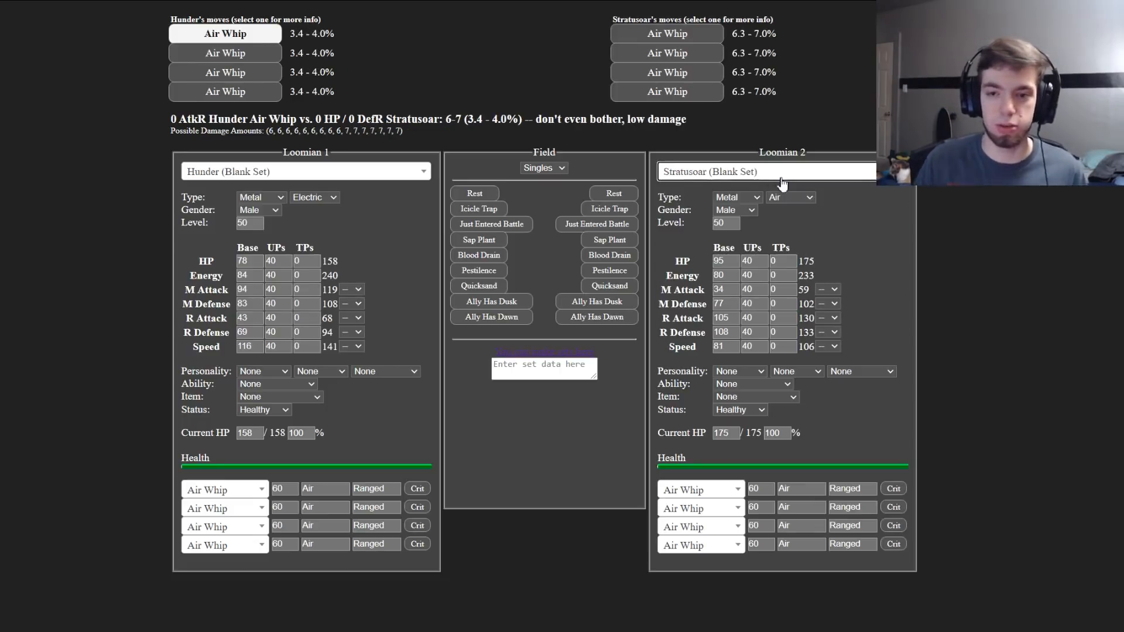
mouse_move(98, 217)
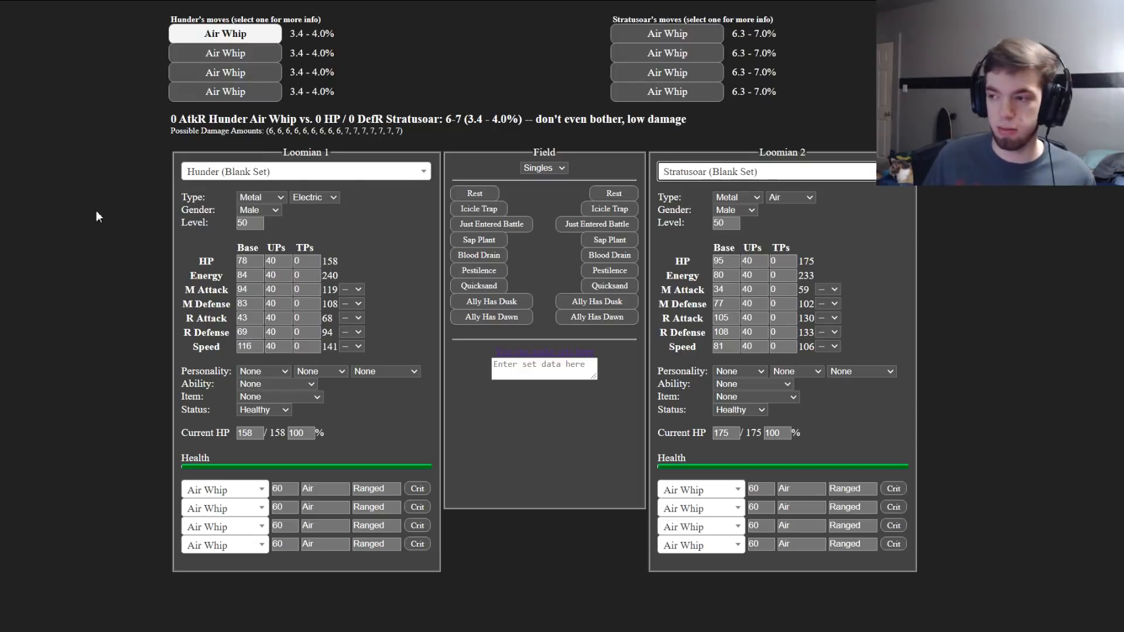
mouse_move(204, 255)
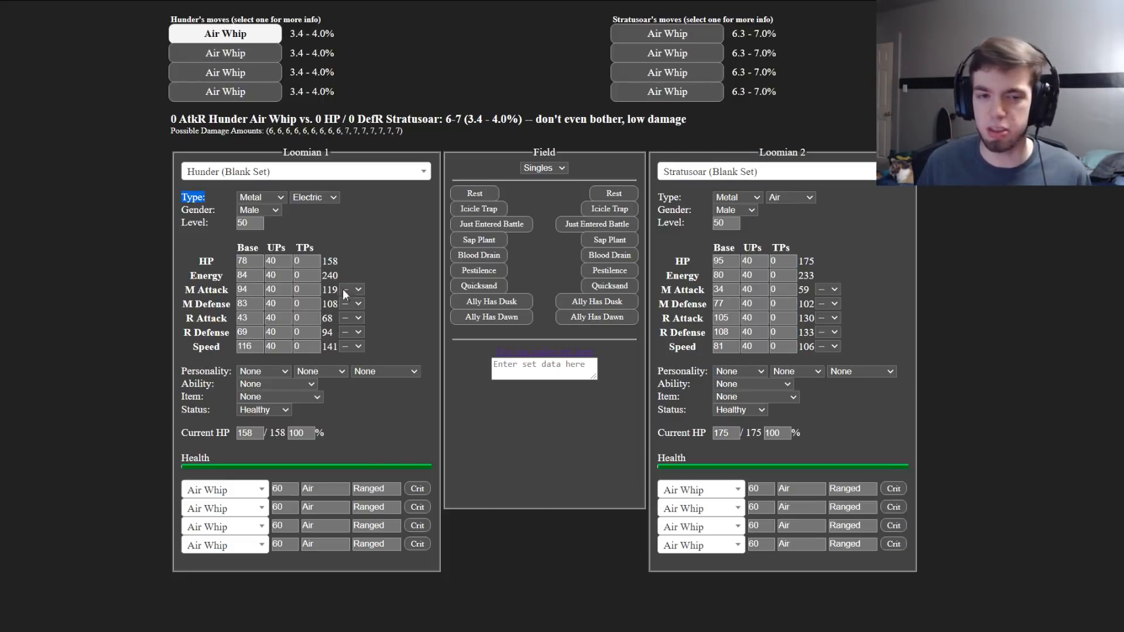
mouse_move(331, 246)
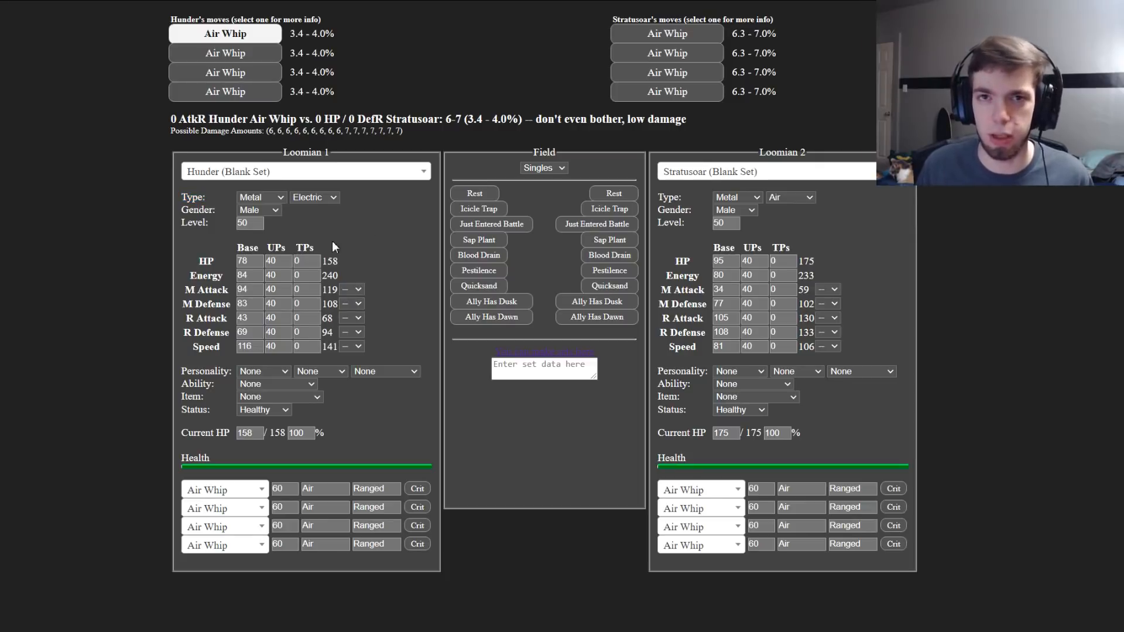
mouse_move(274, 215)
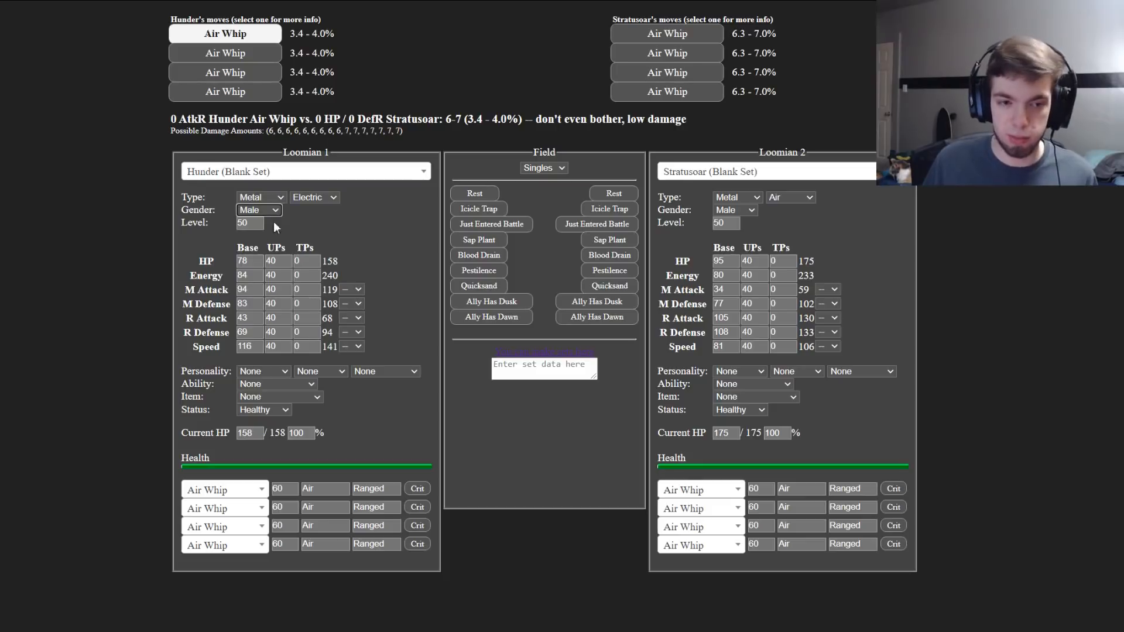
mouse_move(313, 174)
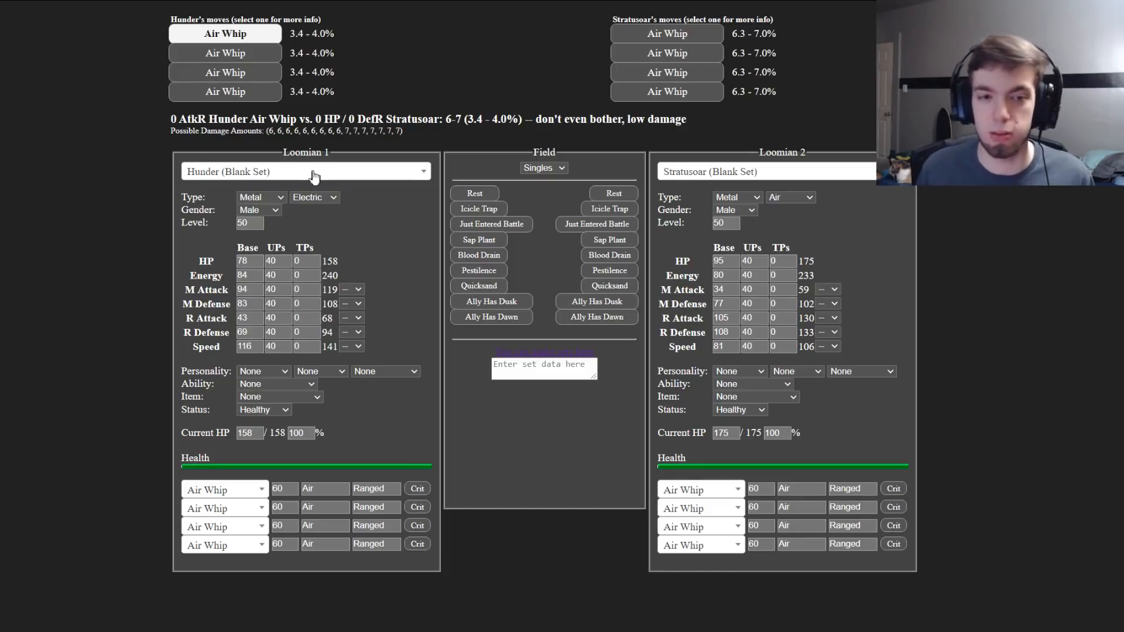
mouse_move(247, 235)
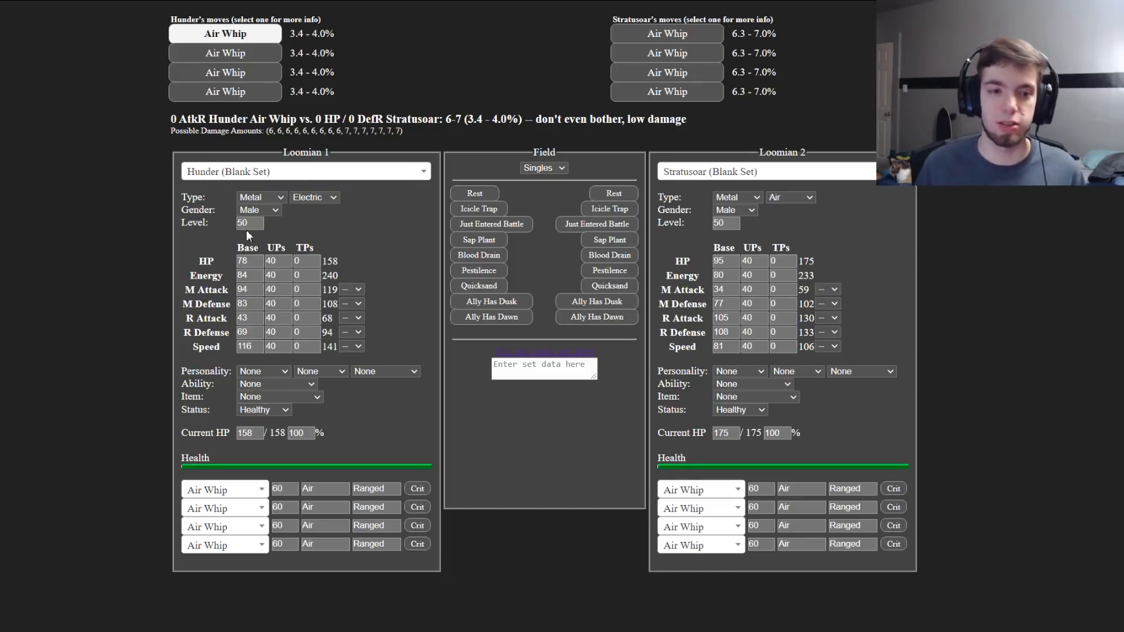
left_click(260, 220)
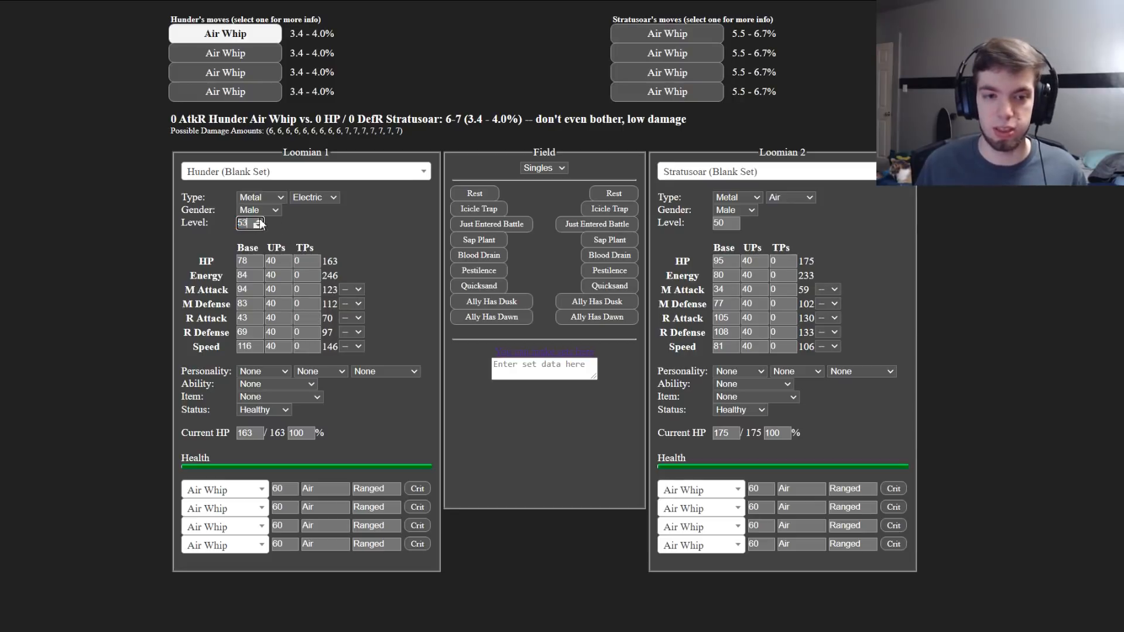
left_click(258, 225)
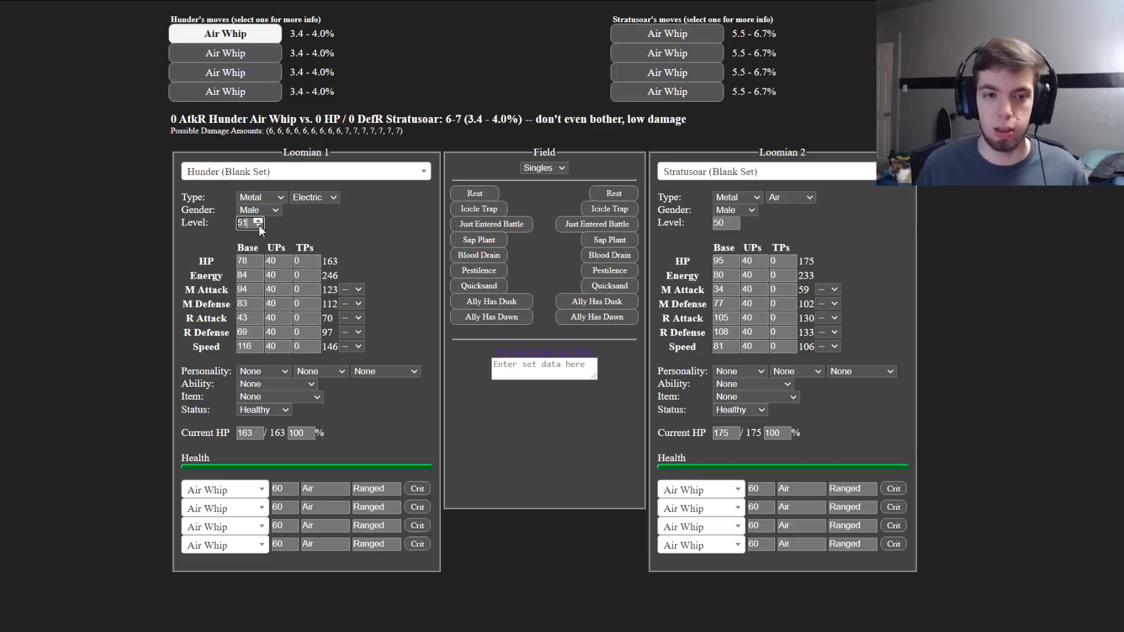
left_click(258, 223)
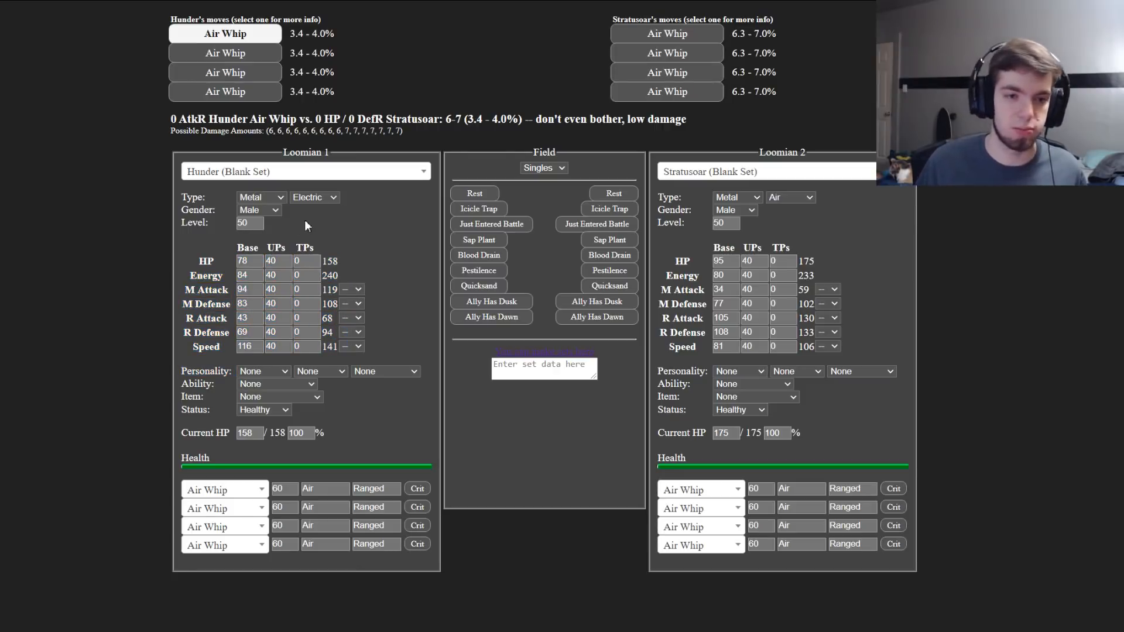
mouse_move(271, 213)
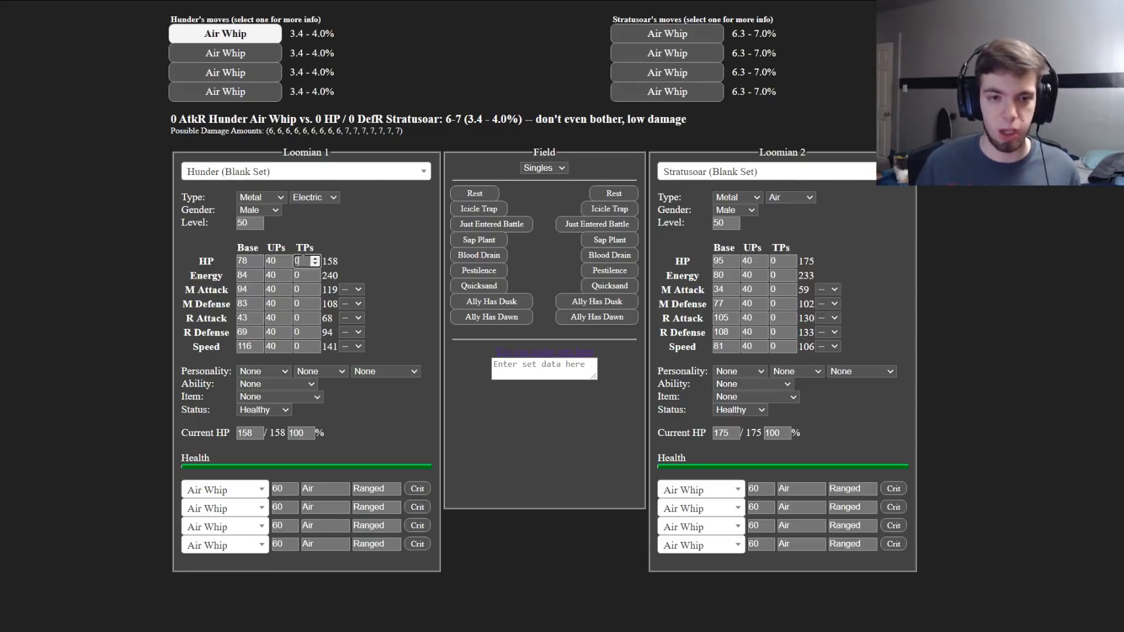
Step: Give Hunder 200 M Attack/Speed, 48 HP, 52 Energy TPs and Brawny, Nimble, Very Clumsy personalities
triple_click(300, 260)
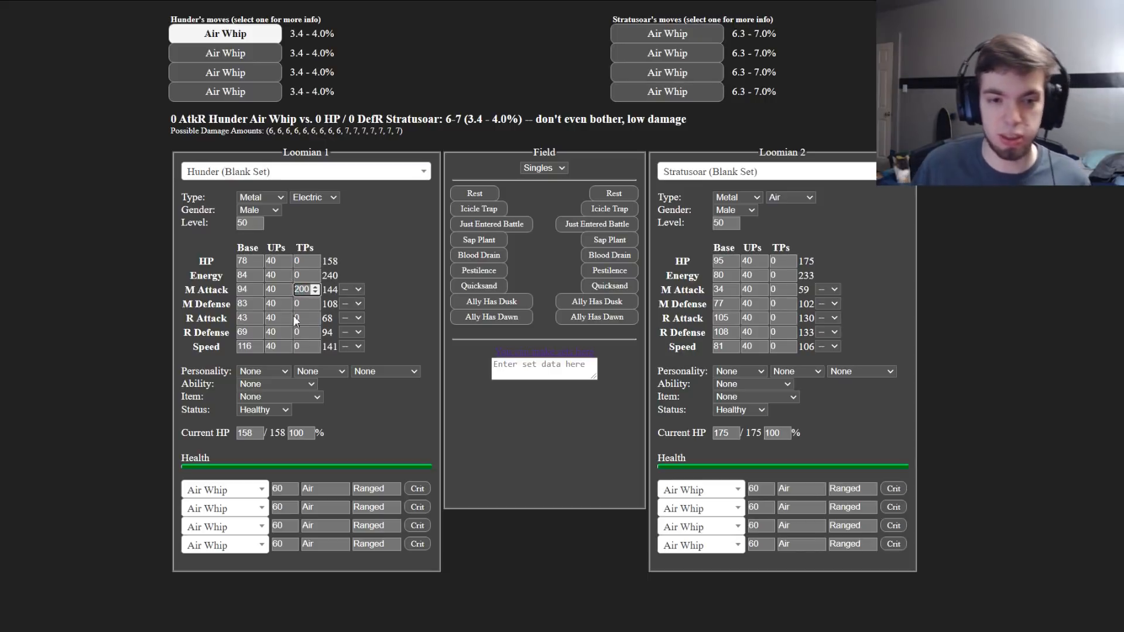
left_click(263, 371)
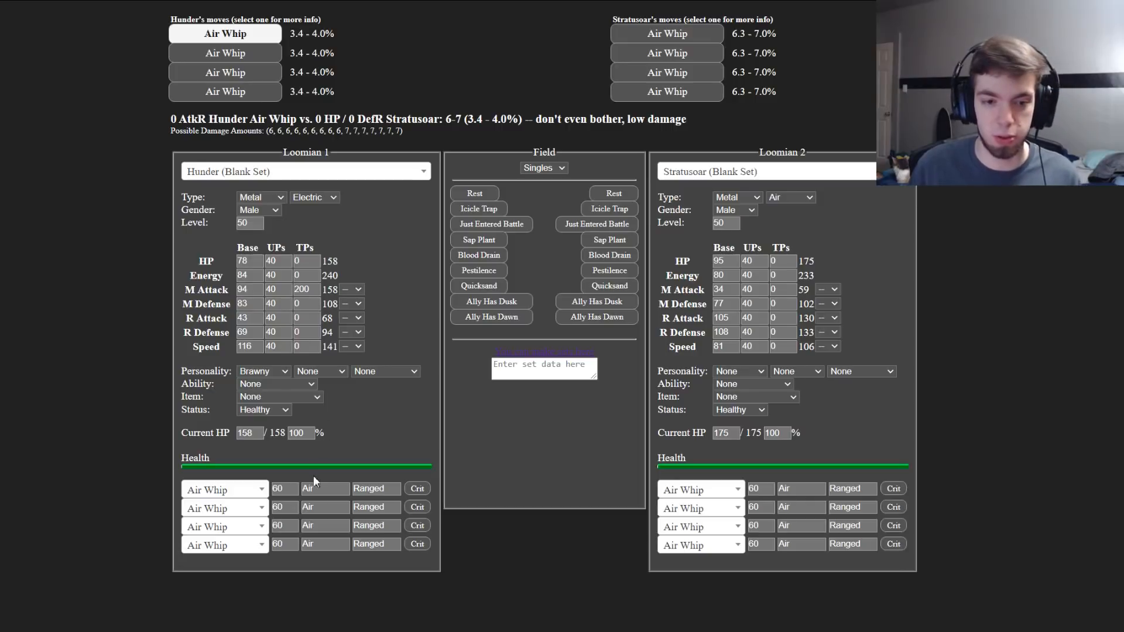
left_click(318, 371)
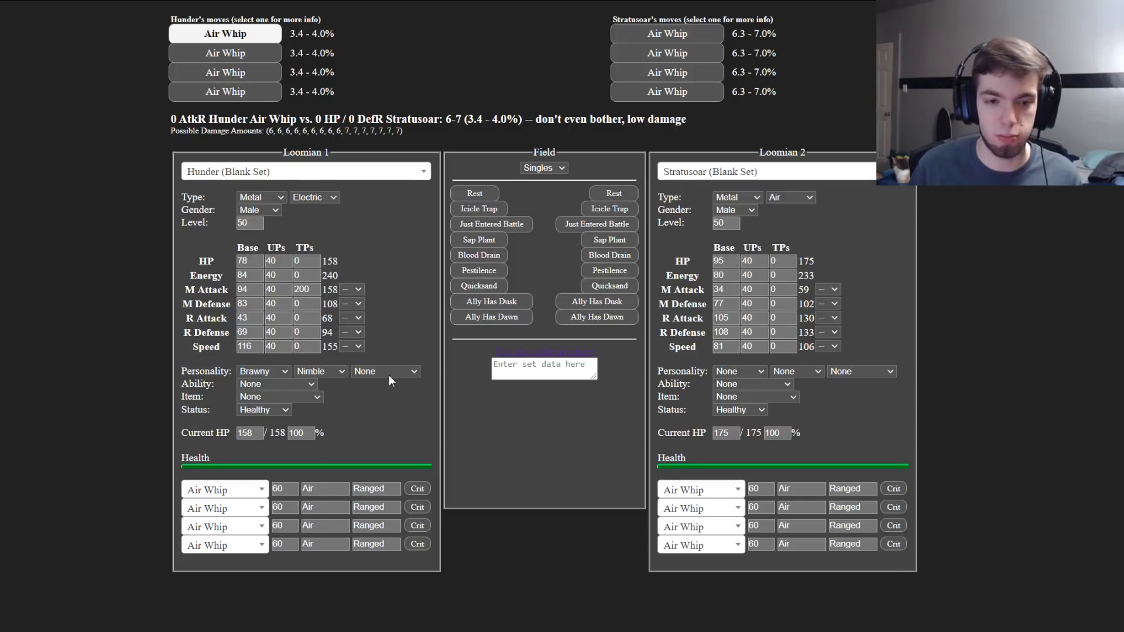
left_click(385, 371)
type("52")
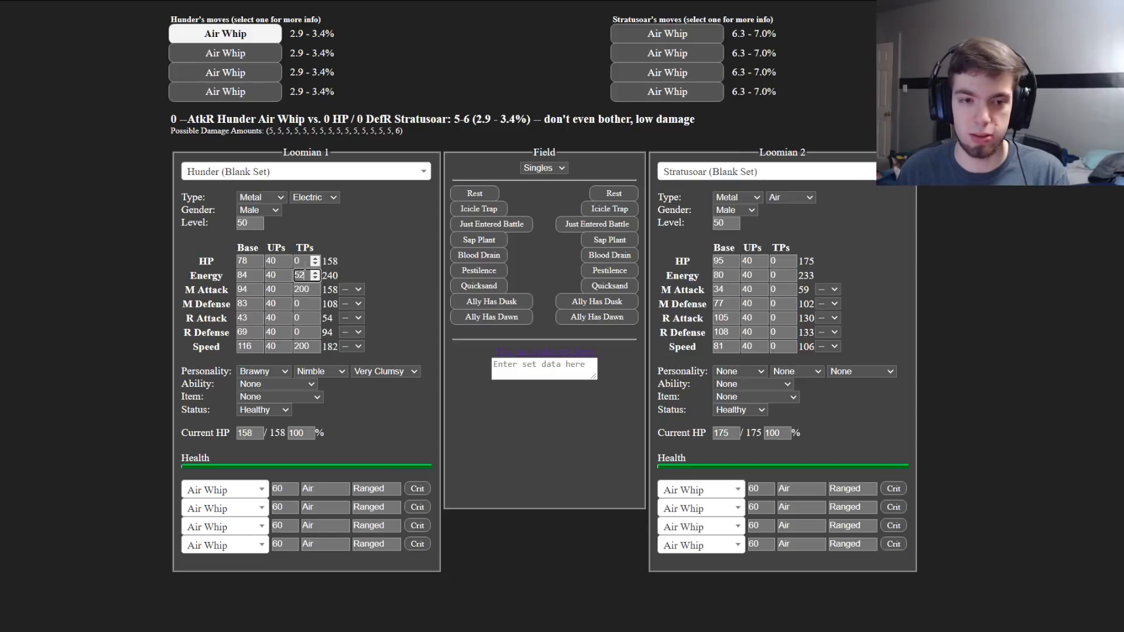
left_click(315, 257)
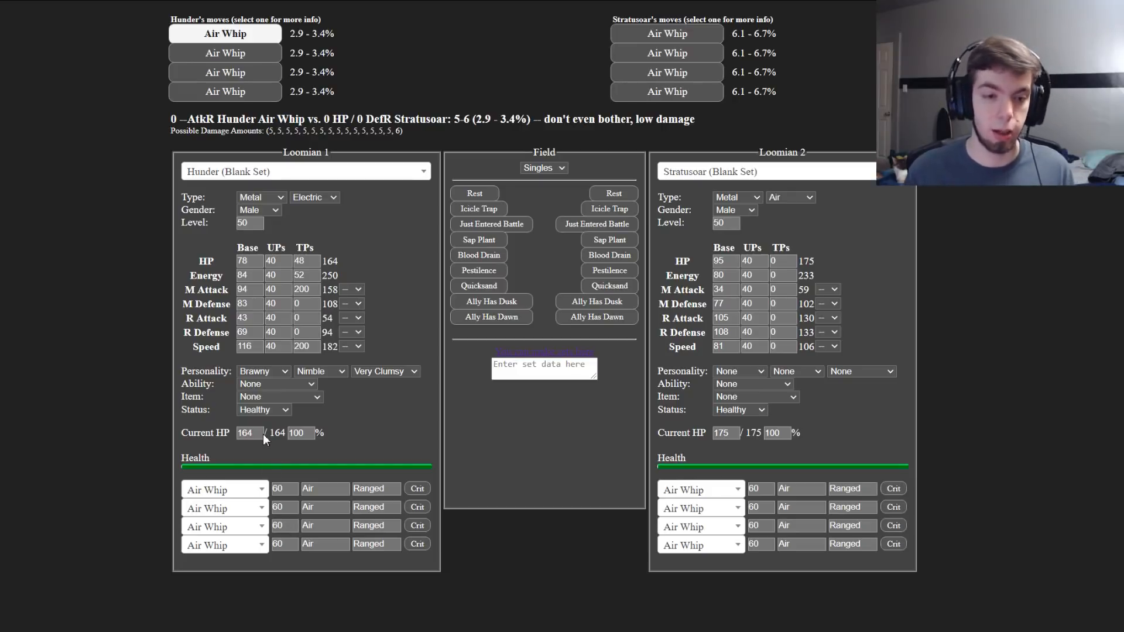
mouse_move(263, 428)
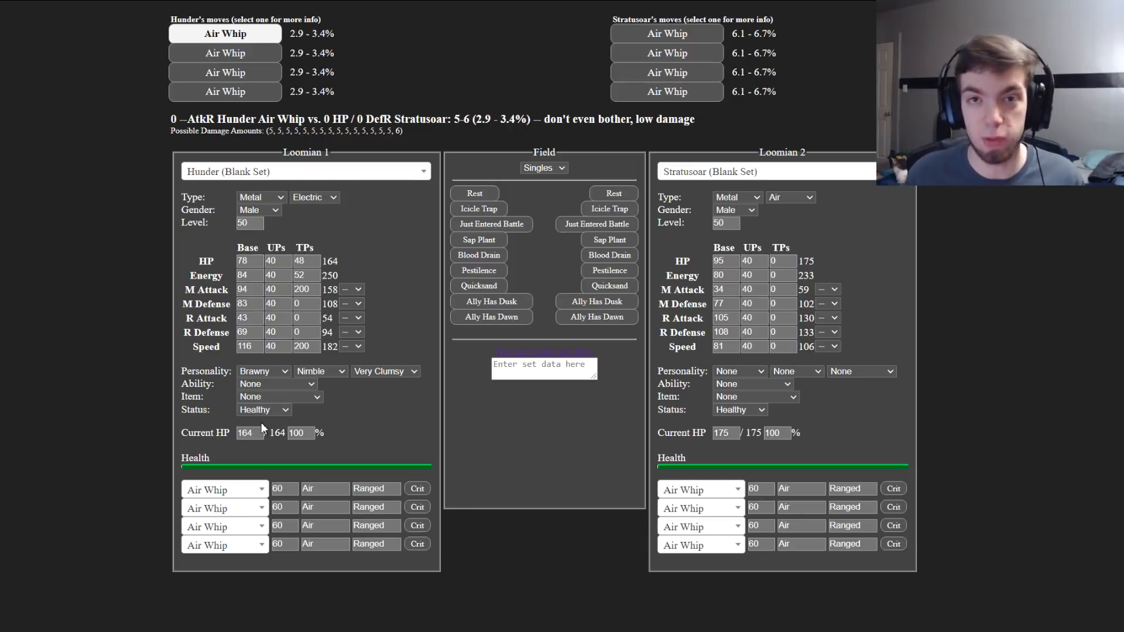
mouse_move(267, 485)
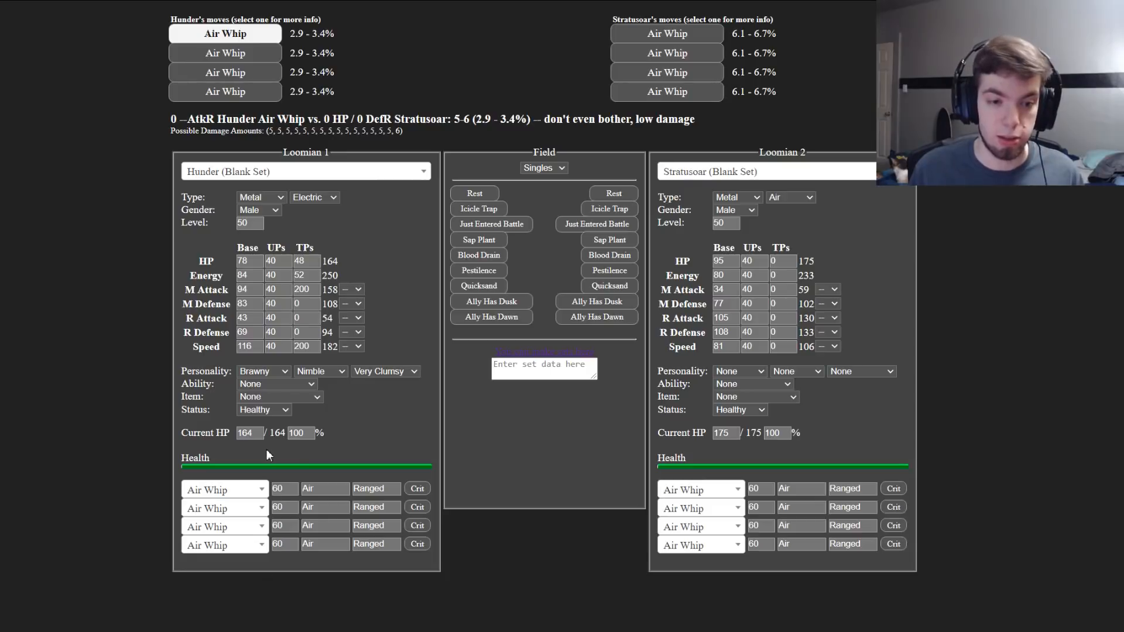
mouse_move(260, 490)
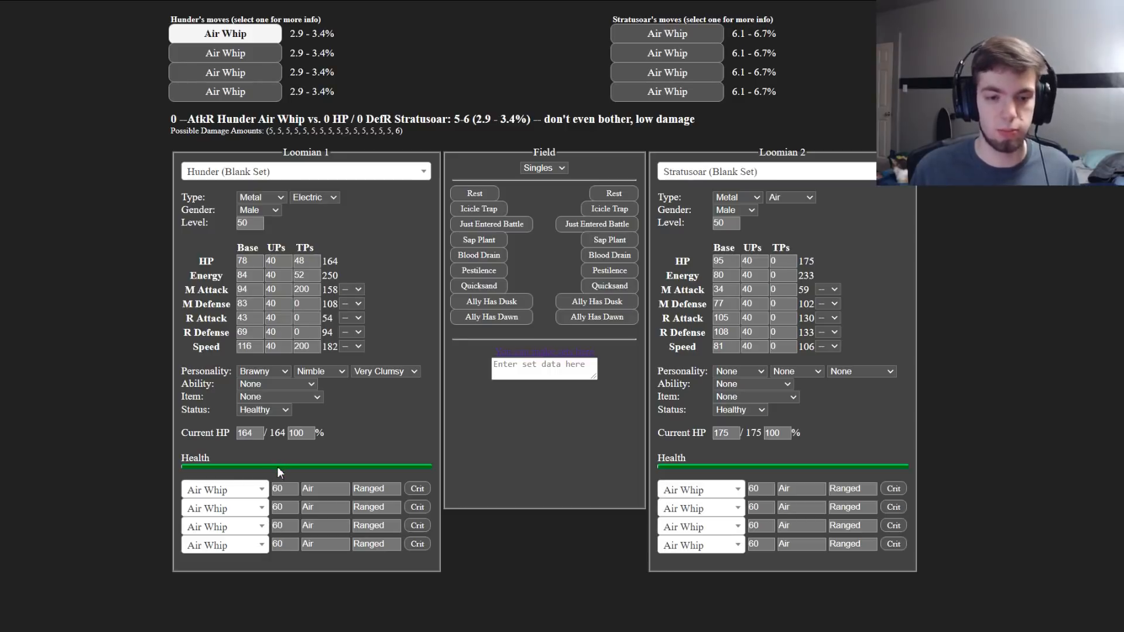
Step: Give Hunder Power Jaw with Chilly Chomp, Mega Chomp, Blaze Chomp and Thunder Chomp
left_click(275, 385)
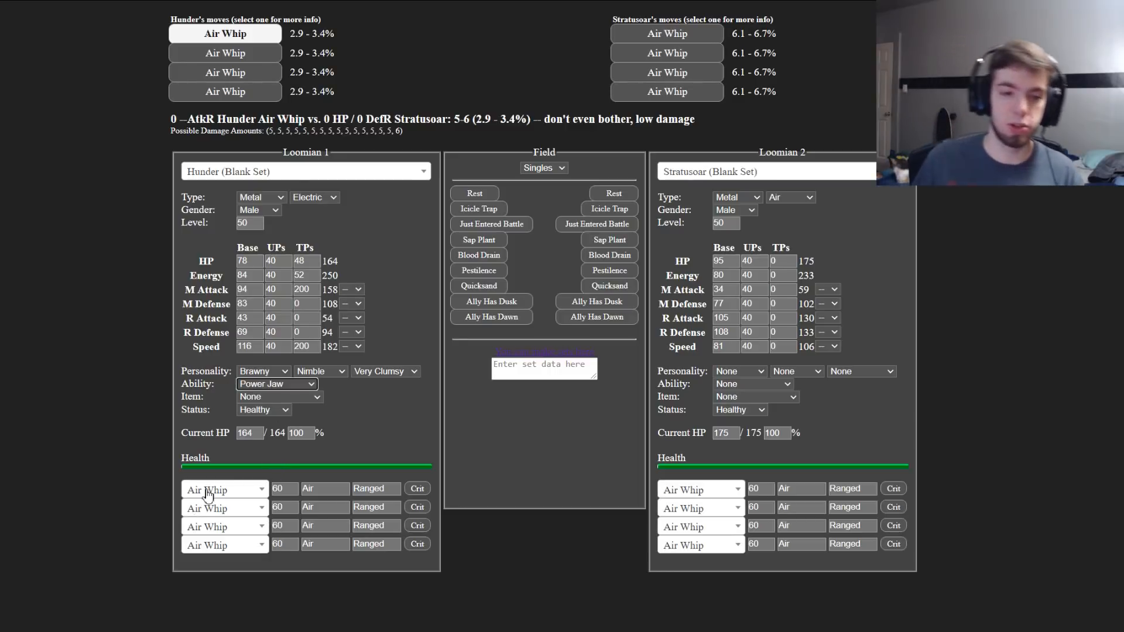
left_click(225, 490)
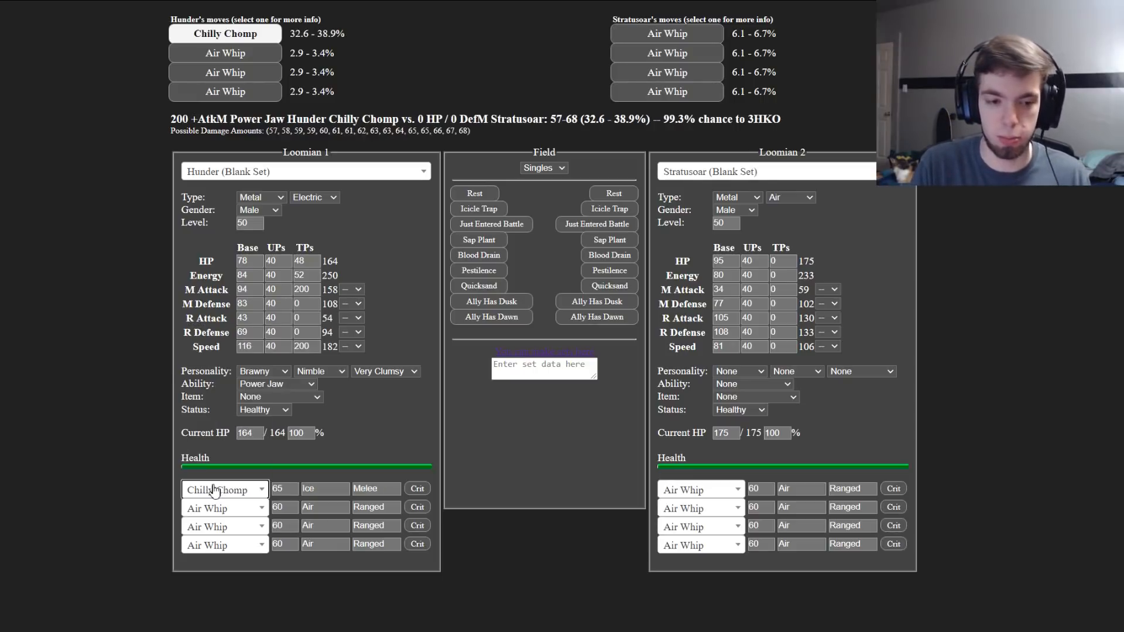
type("mega")
type("thund")
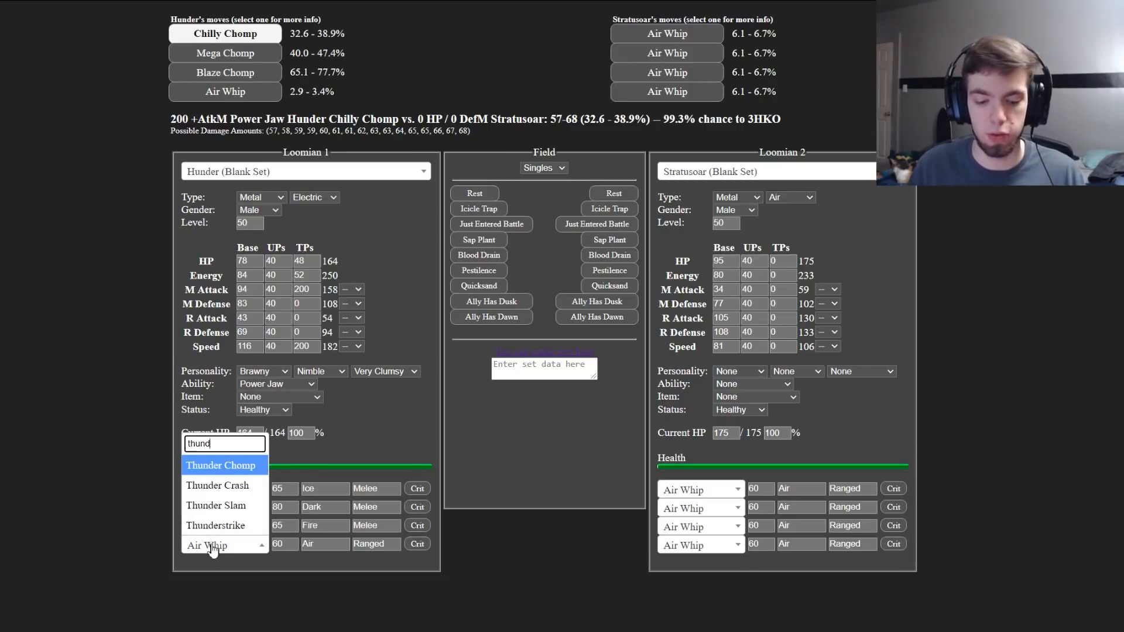
left_click(220, 465)
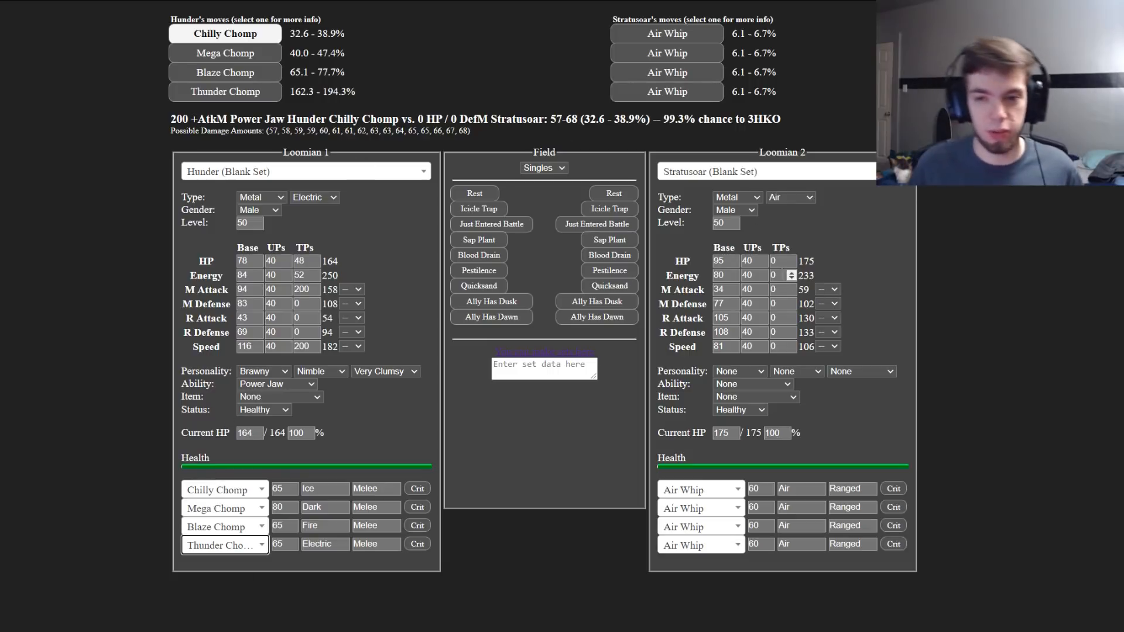
Step: Give Stratusoar the Robust personality and Heavy Armor, cutting Chilly Chomp to 20–24%
left_click(781, 260)
type("200")
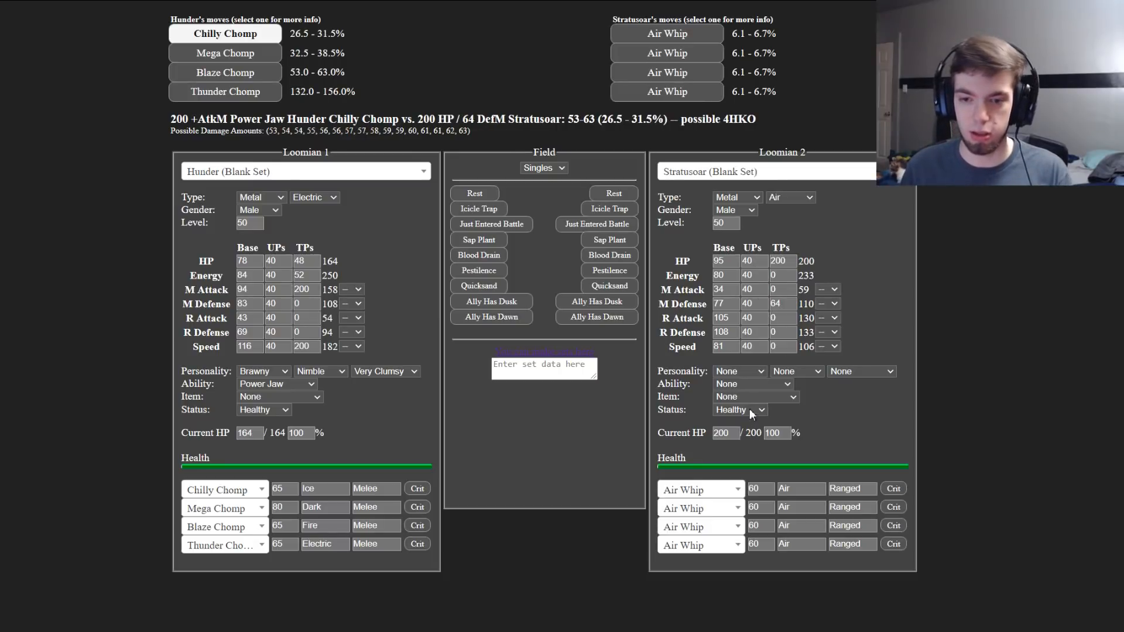
left_click(739, 371)
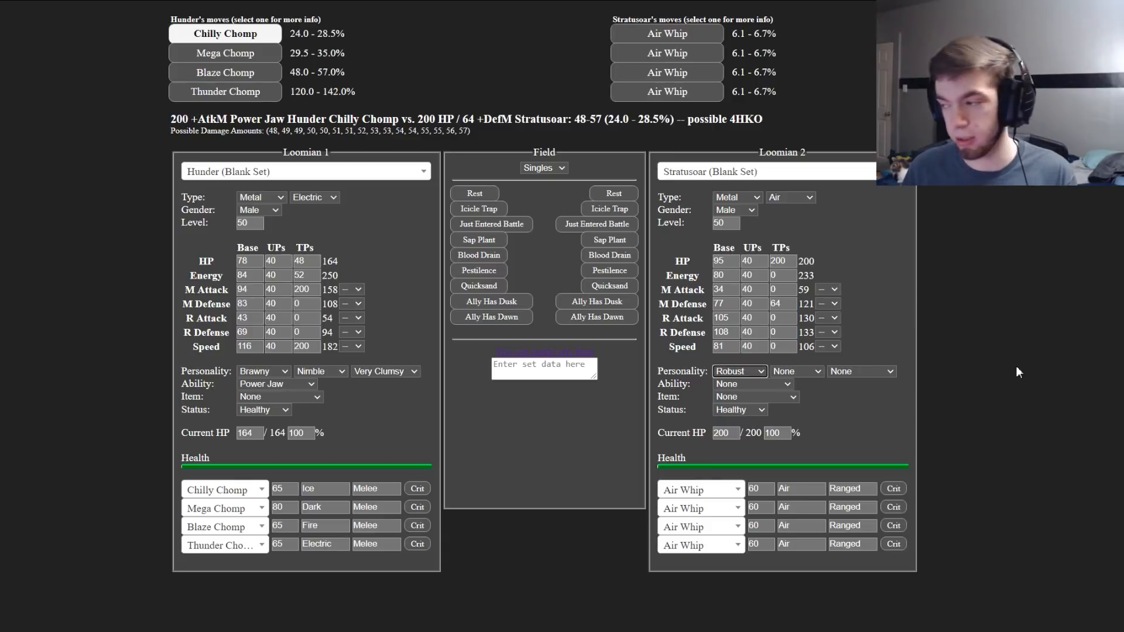
mouse_move(844, 264)
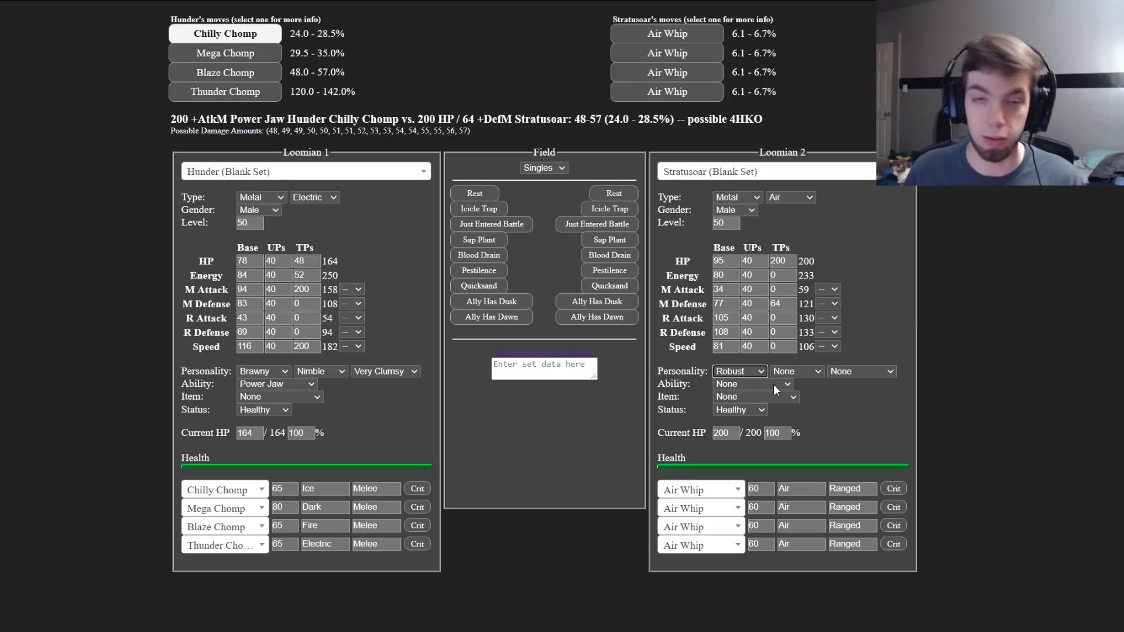
mouse_move(746, 469)
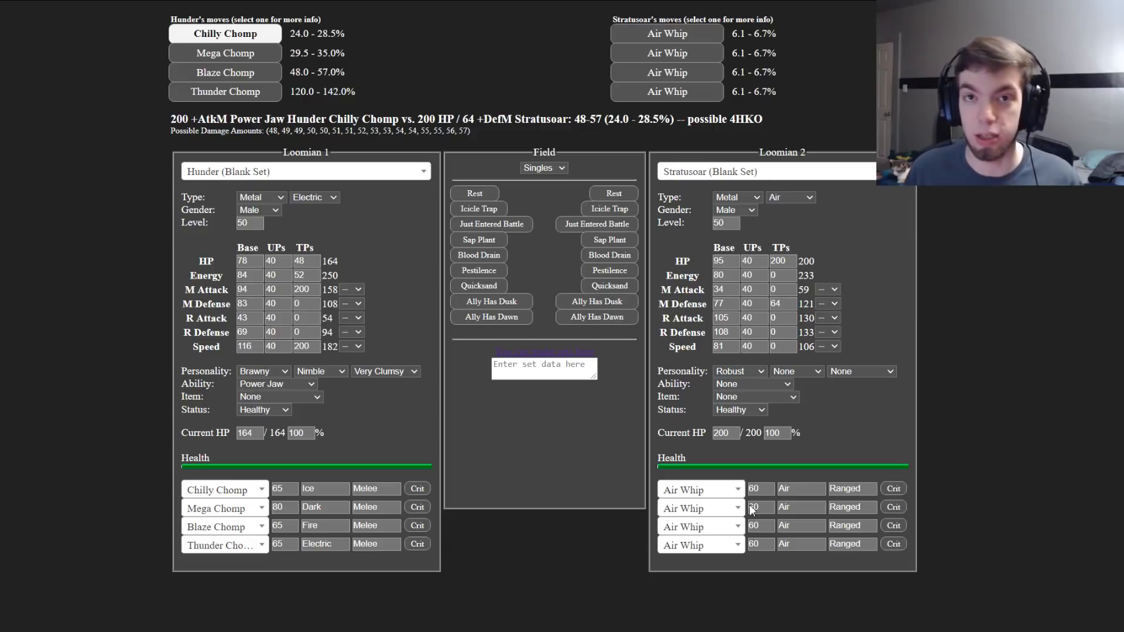
left_click(755, 397)
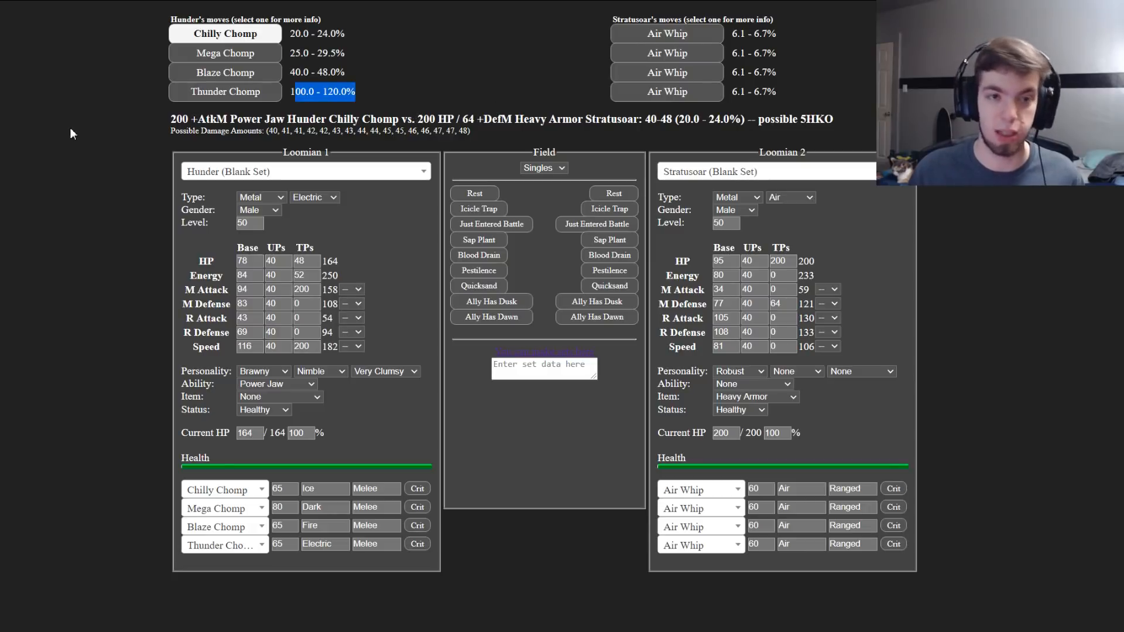
Step: Show Thunder Chomp's 100–120% damage and guaranteed OHKO on the armored Stratusoar
left_click(225, 91)
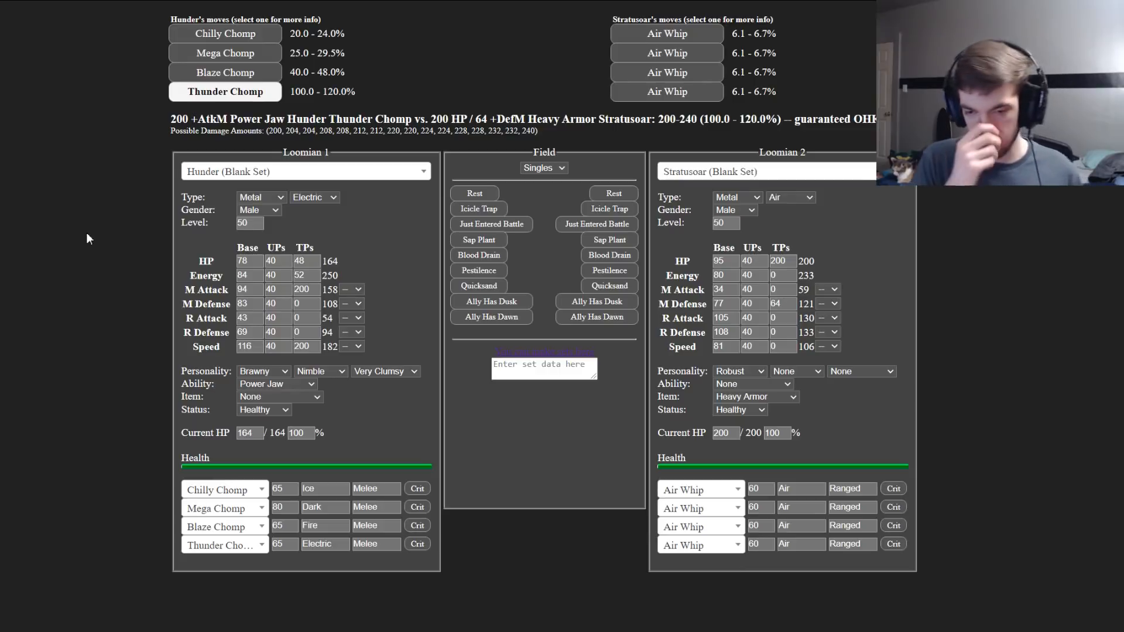
mouse_move(46, 229)
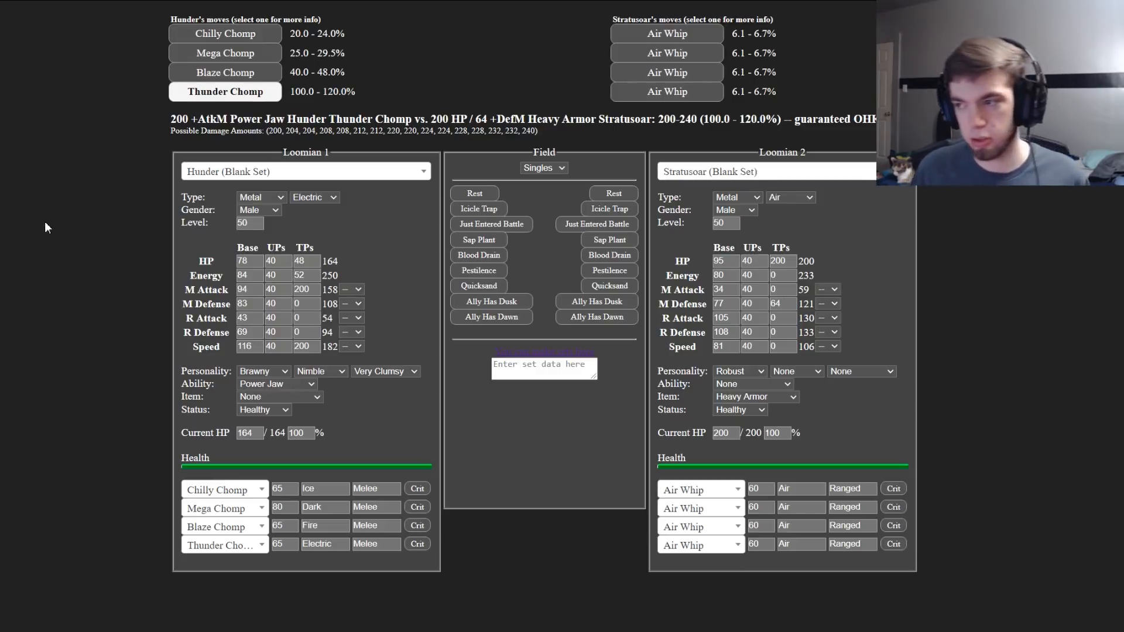
mouse_move(538, 405)
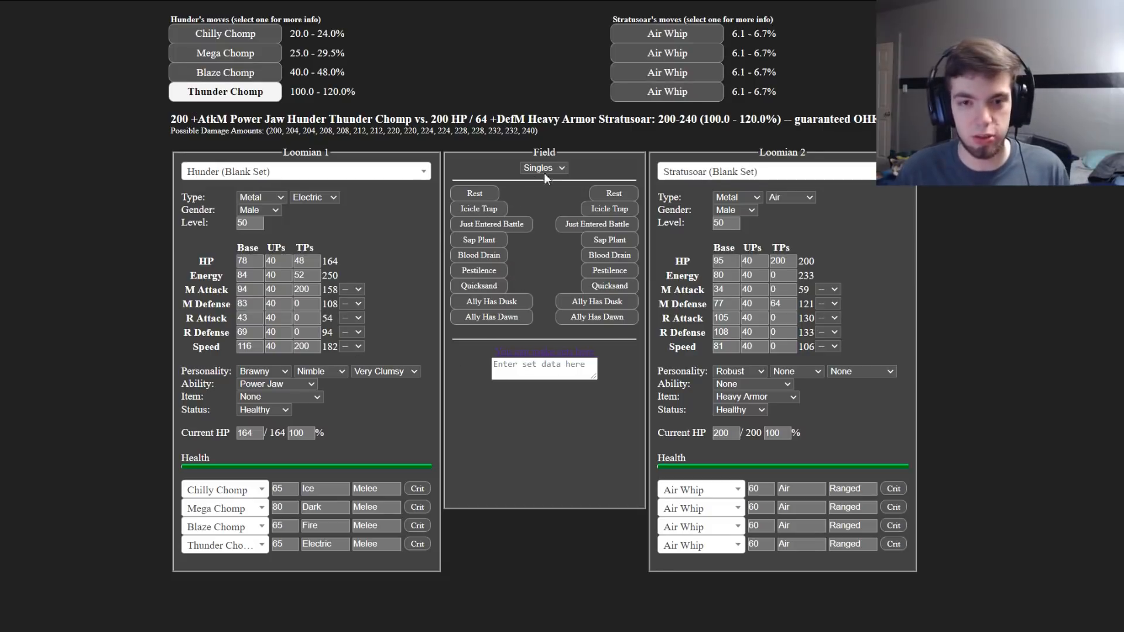
mouse_move(502, 143)
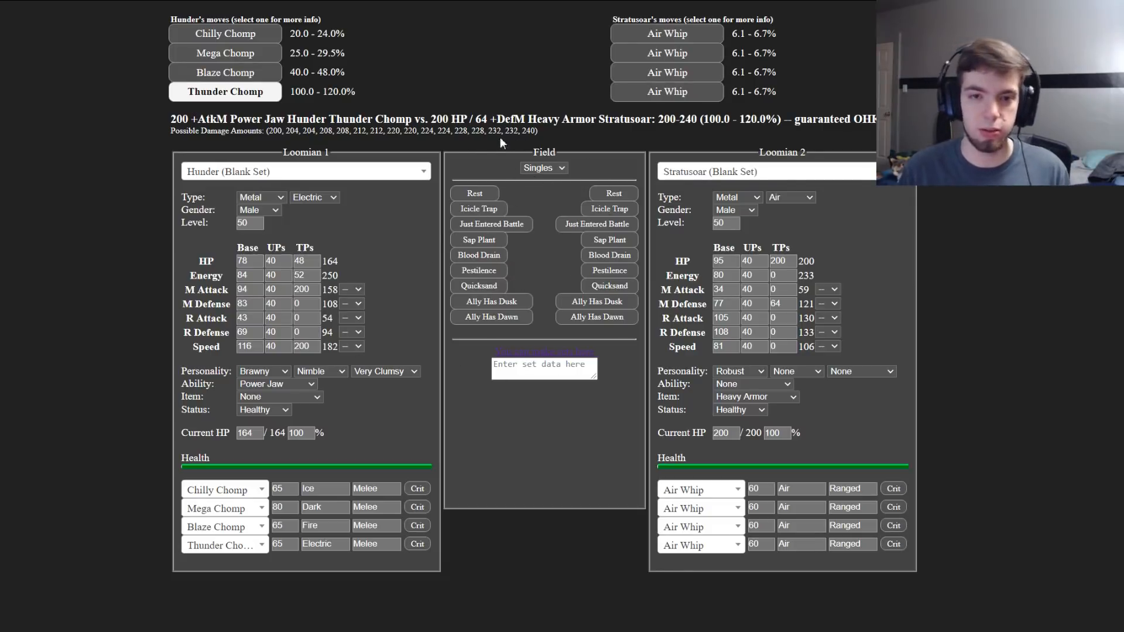
mouse_move(591, 171)
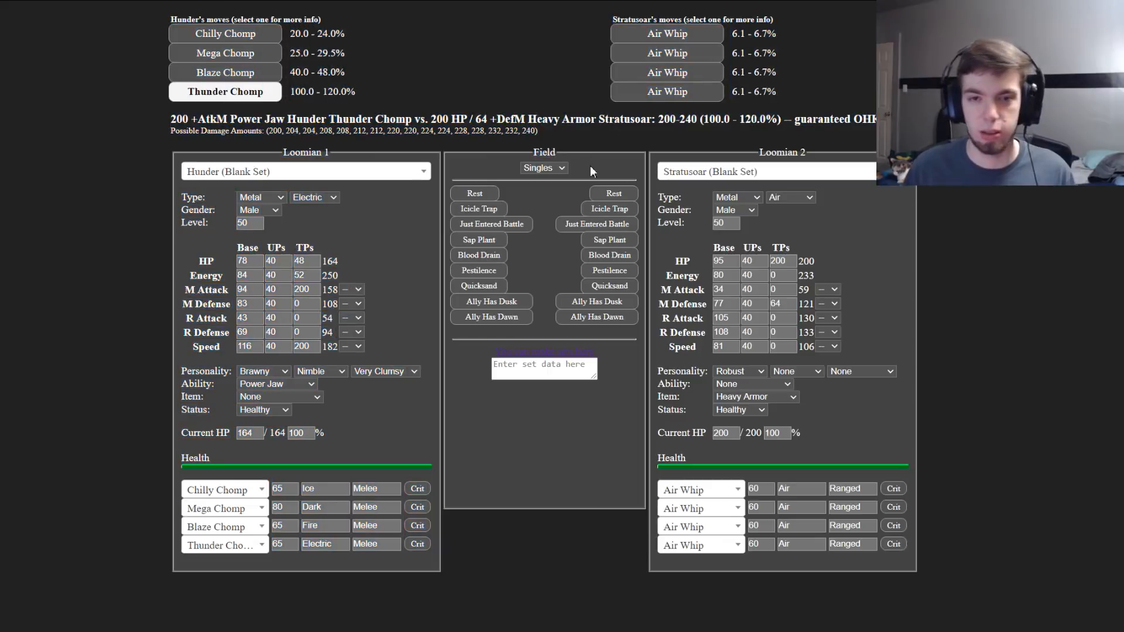
mouse_move(543, 230)
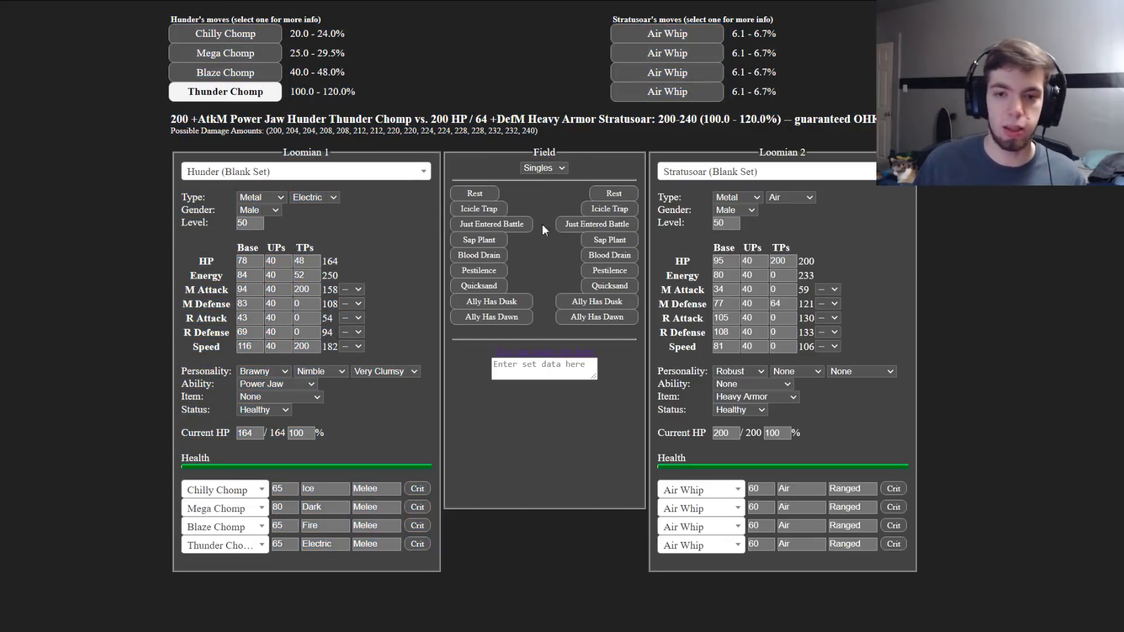
mouse_move(566, 224)
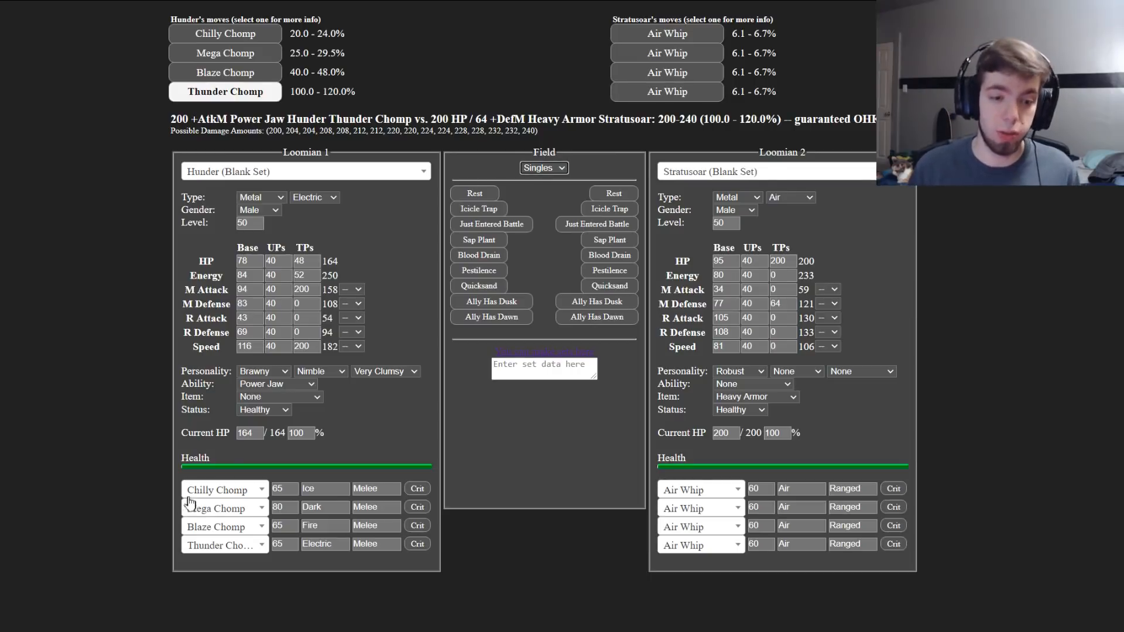
mouse_move(271, 238)
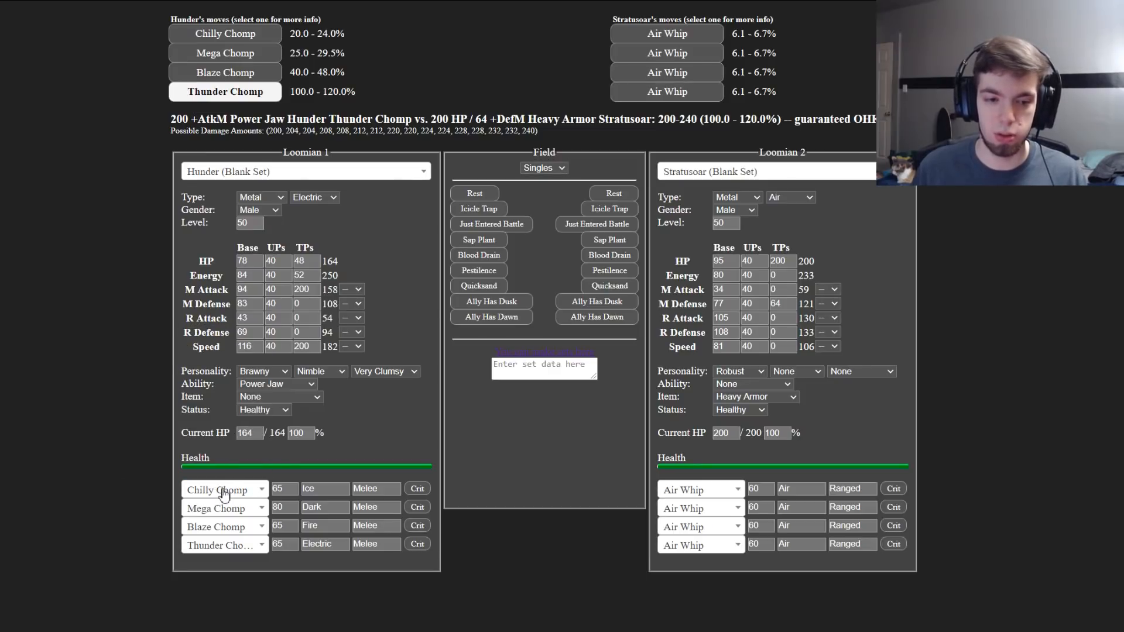
Step: Swap Hunder's first move to Earthquake and show its 92.9–110% damage on Revenine
left_click(766, 171)
type("Revenine")
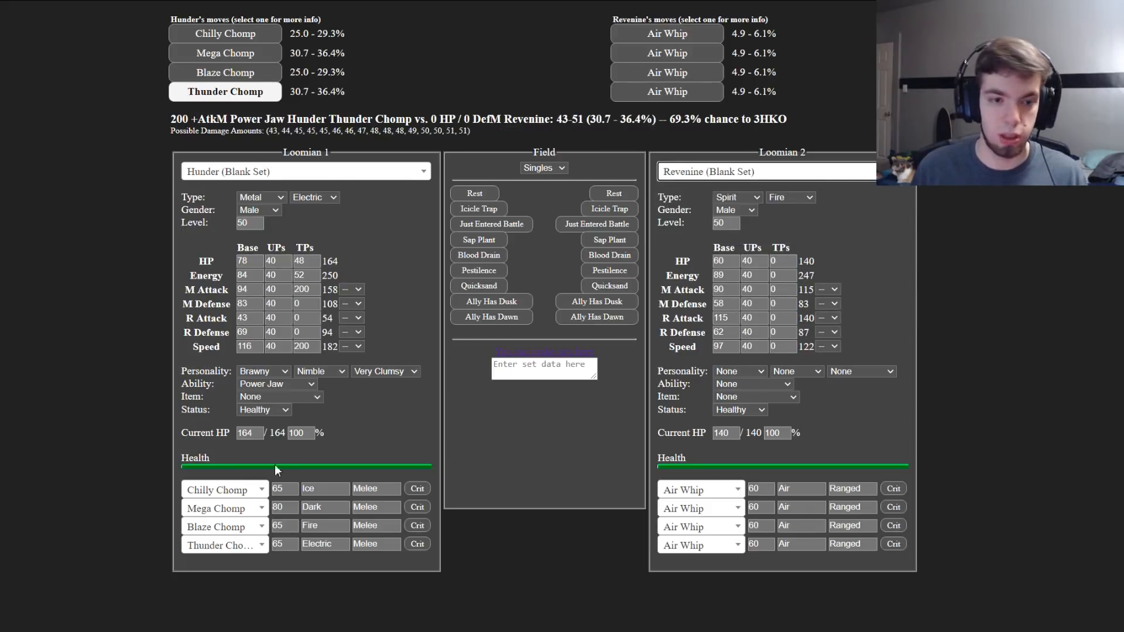
left_click(224, 489)
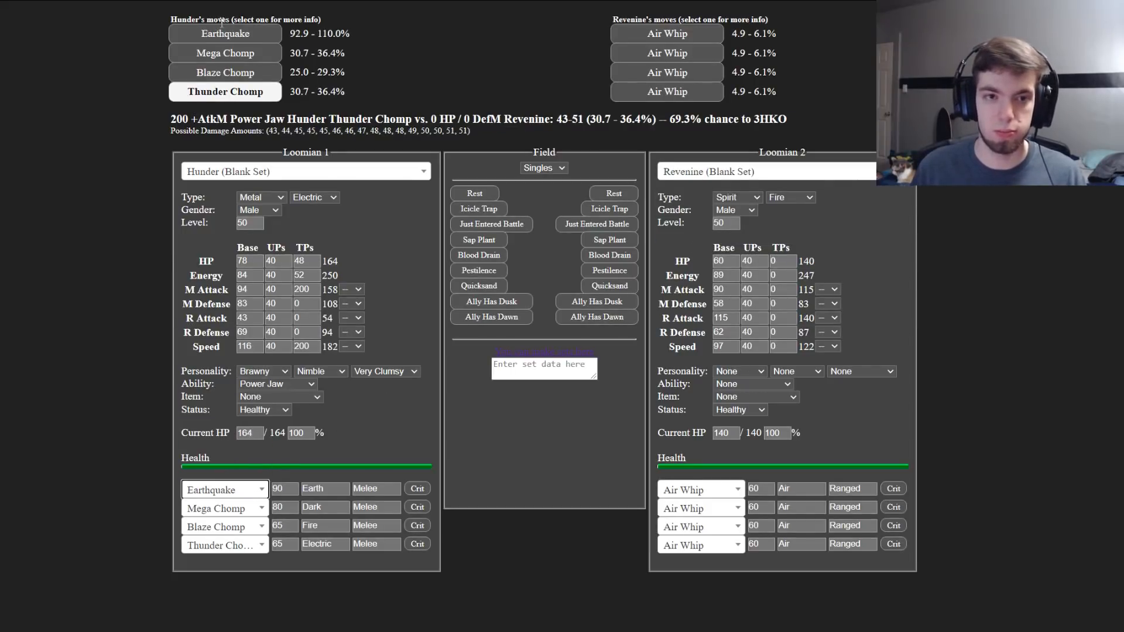
left_click(225, 33)
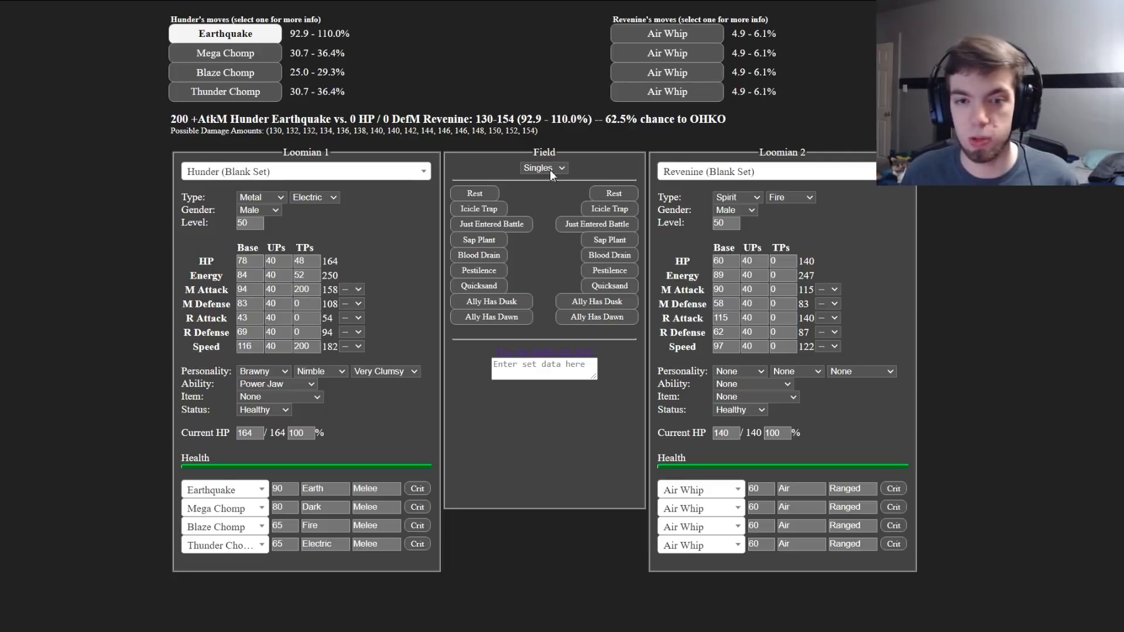
mouse_move(507, 219)
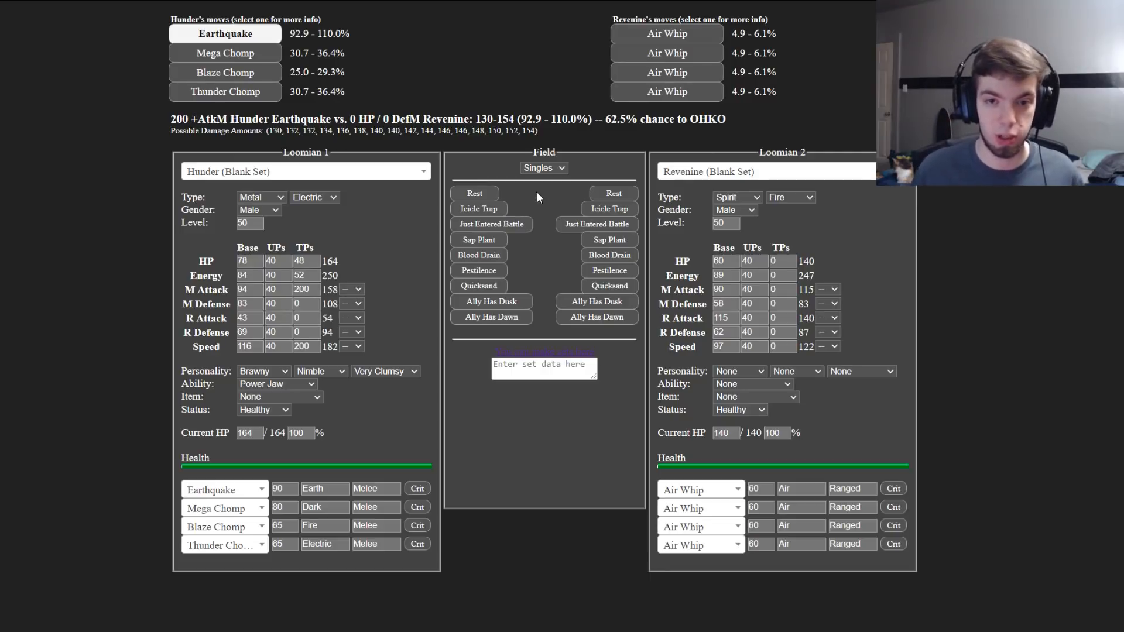
Step: Set the field to Doubles, compare with Singles, leaving Earthquake at 68.6–81.4% on Revenine
left_click(542, 167)
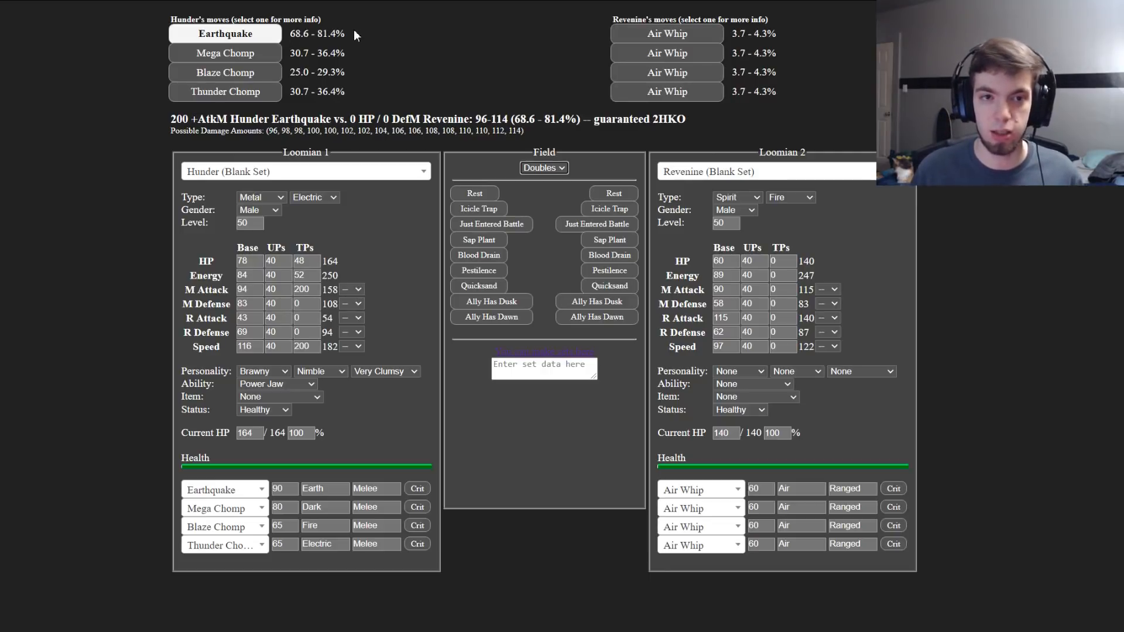
double_click(316, 34)
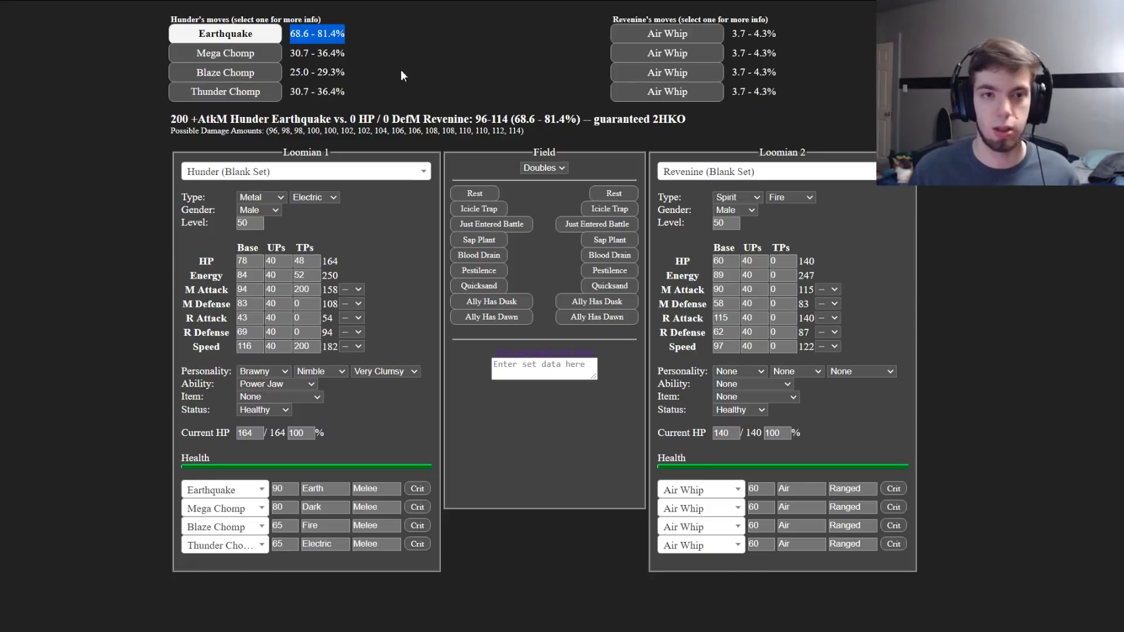
left_click(542, 167)
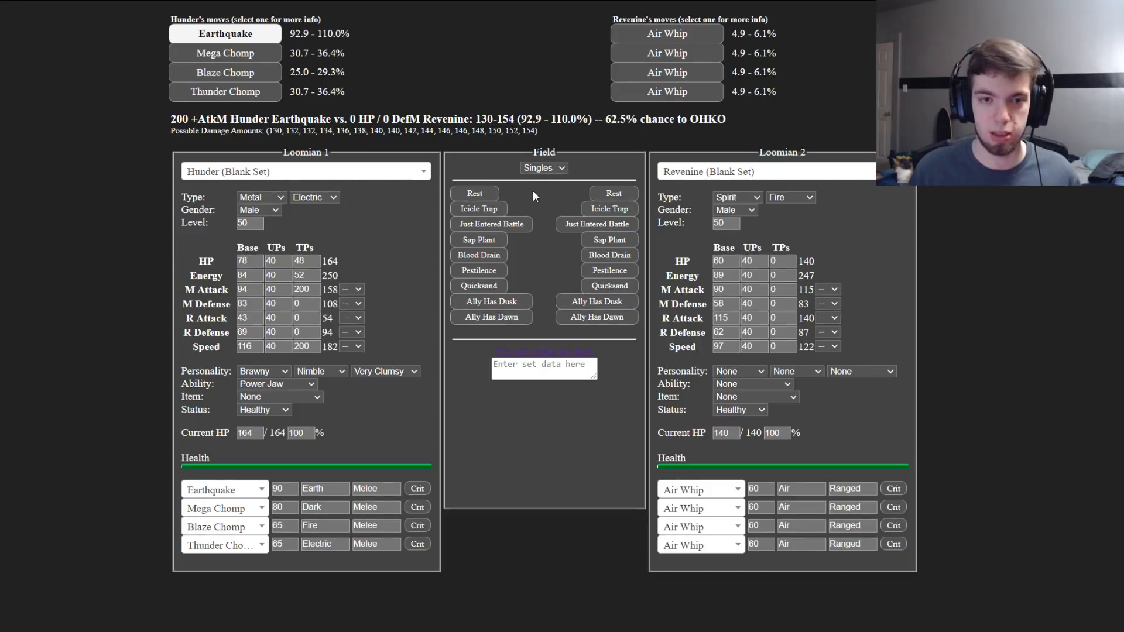
left_click(542, 167)
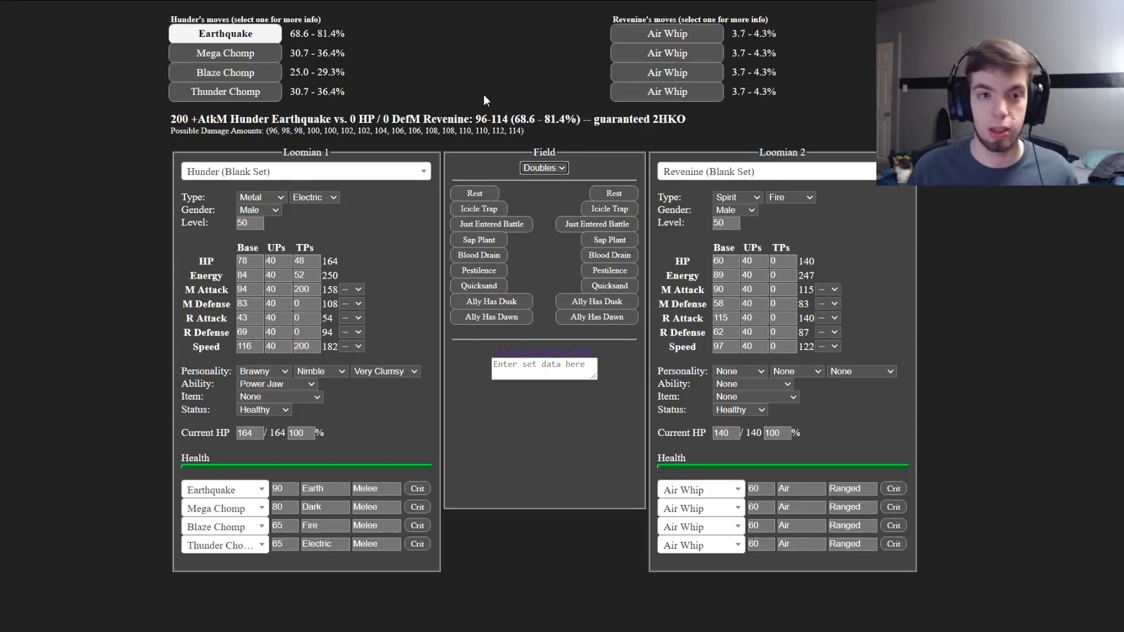
mouse_move(577, 235)
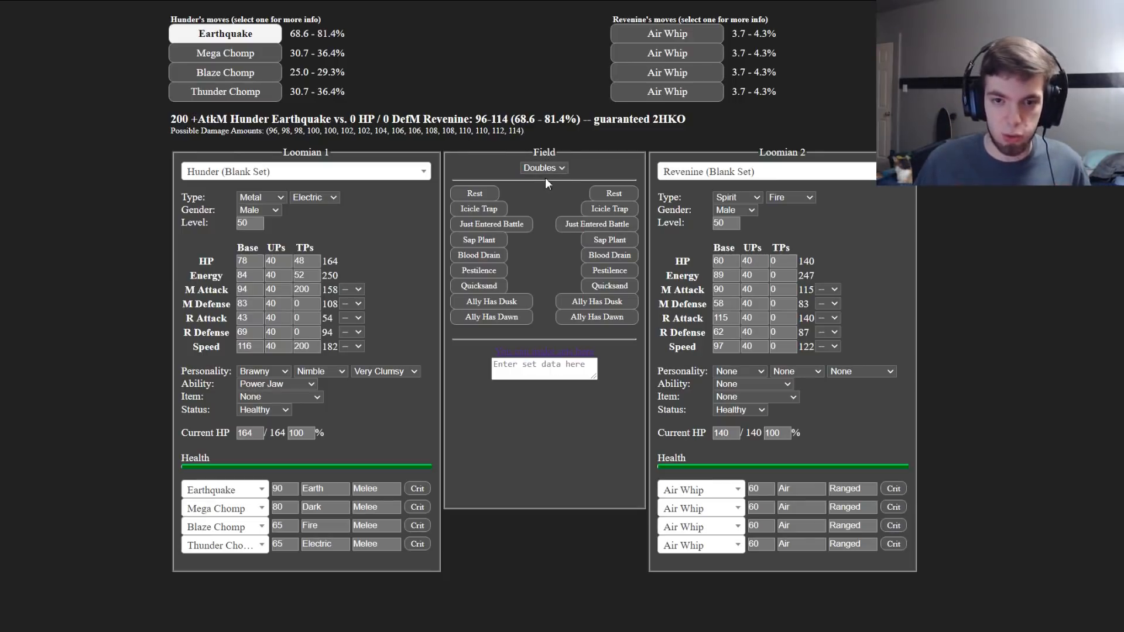
mouse_move(488, 315)
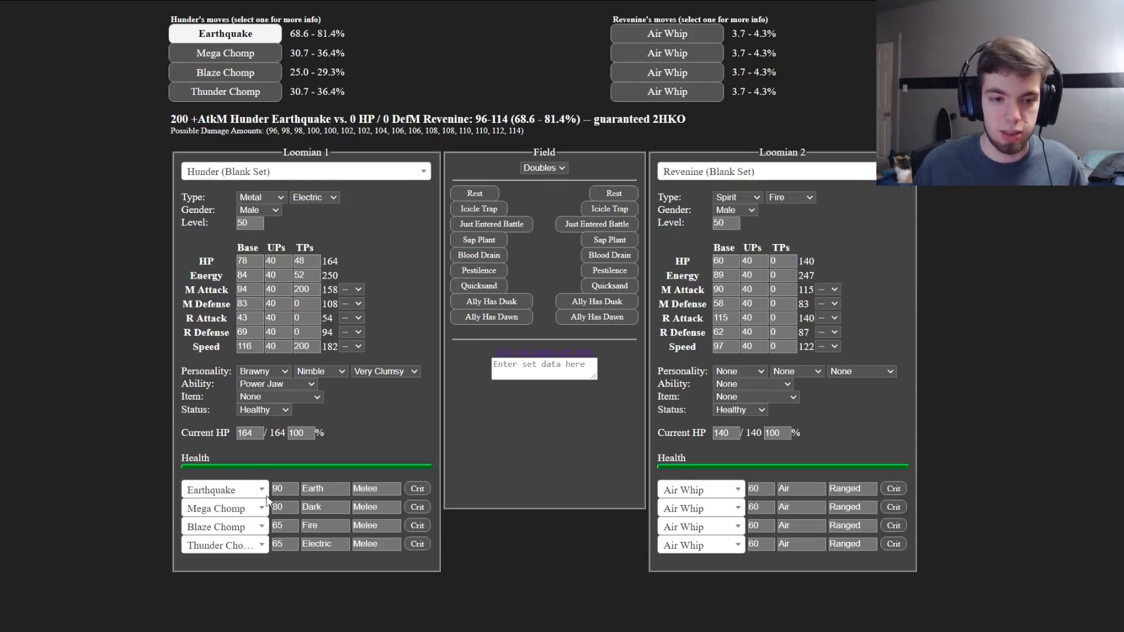
Step: Try an ally Dusk boost, remove it, return to Singles and restore Hunder's Power Jaw
left_click(490, 301)
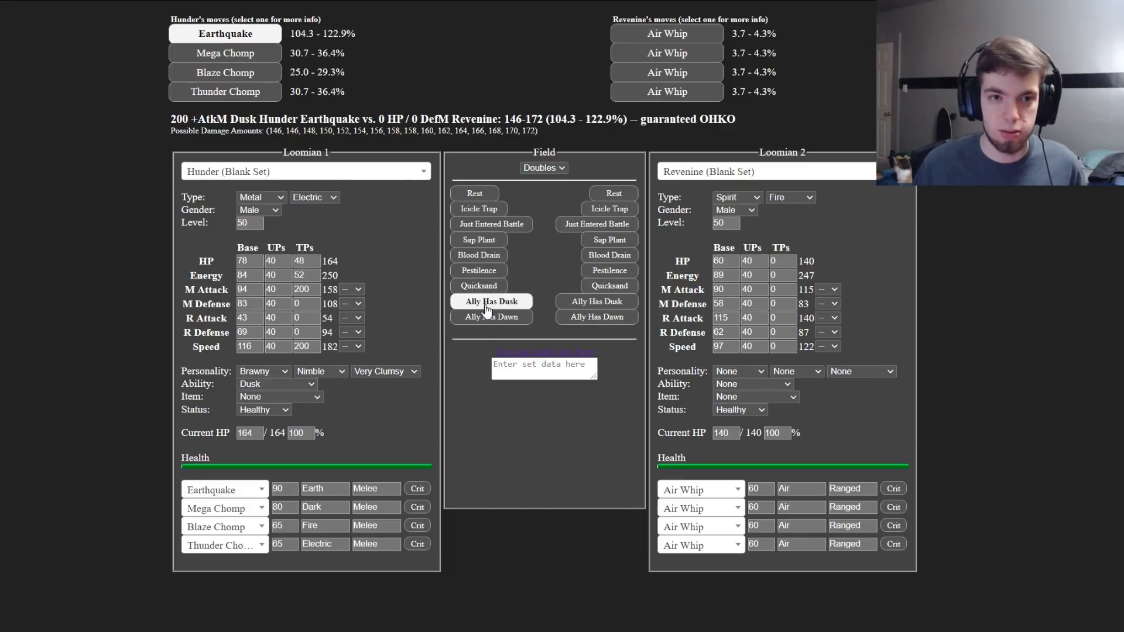
mouse_move(490, 316)
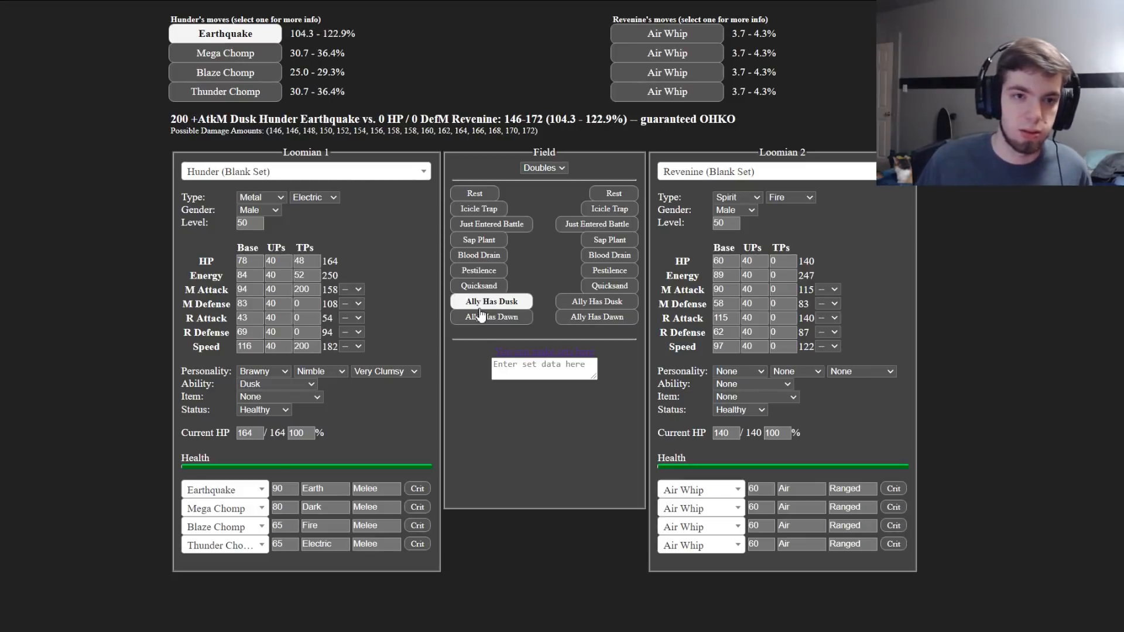
left_click(491, 300)
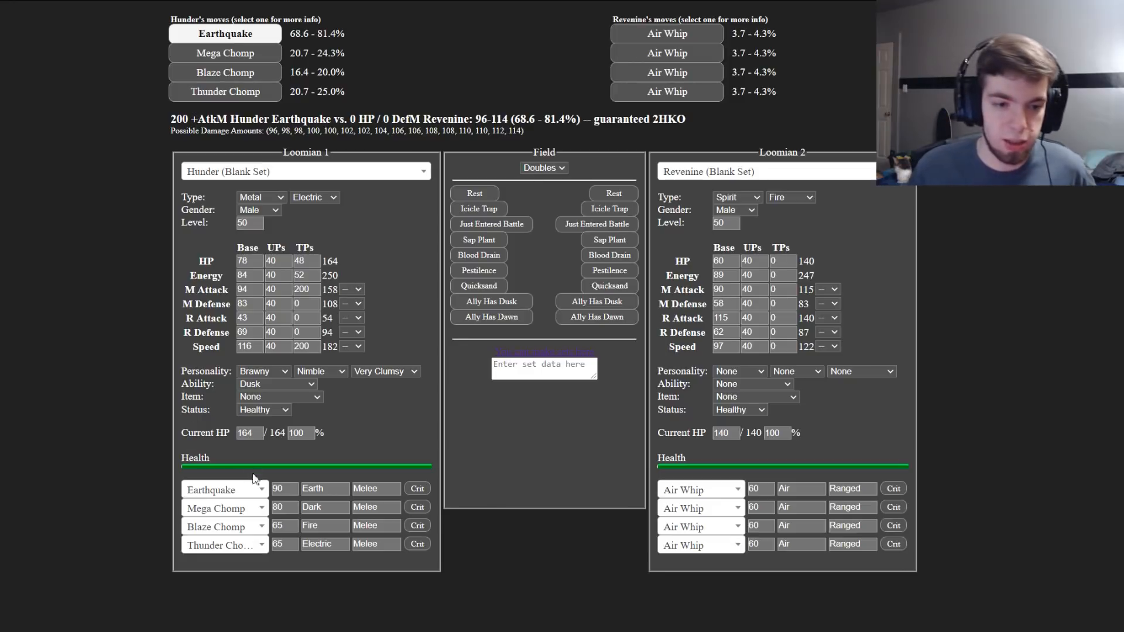
left_click(543, 167)
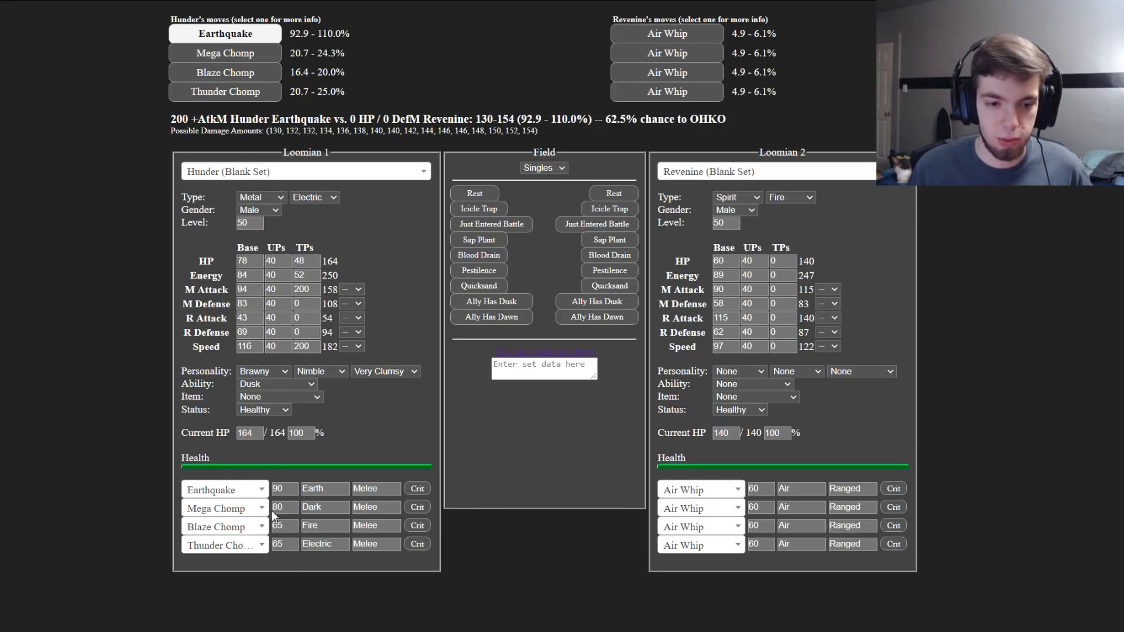
left_click(276, 384)
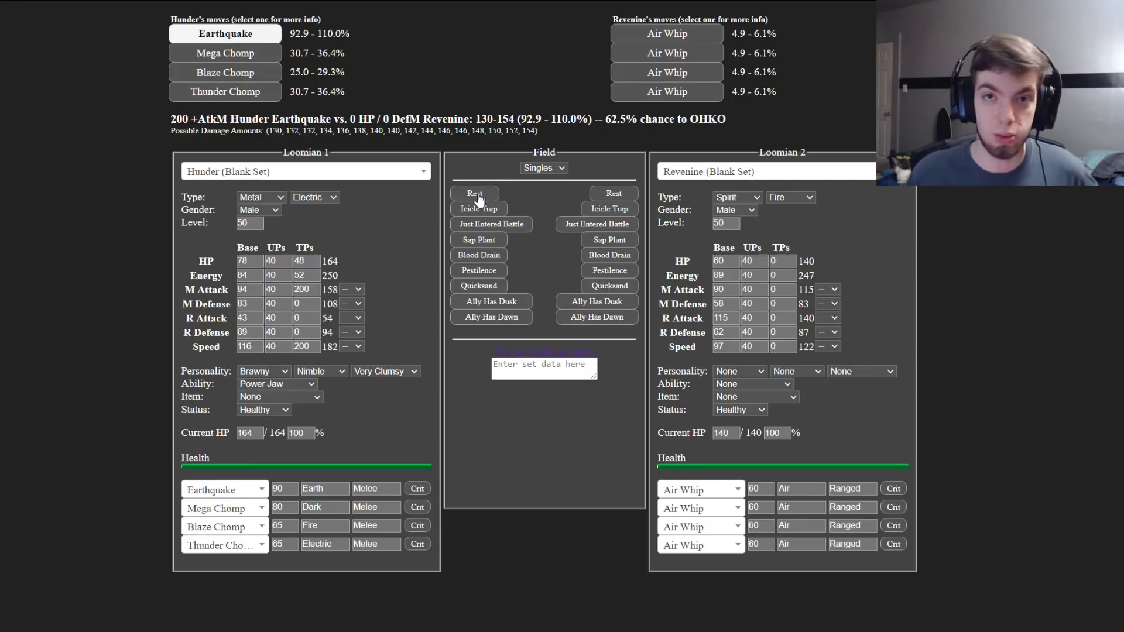
left_click(474, 193)
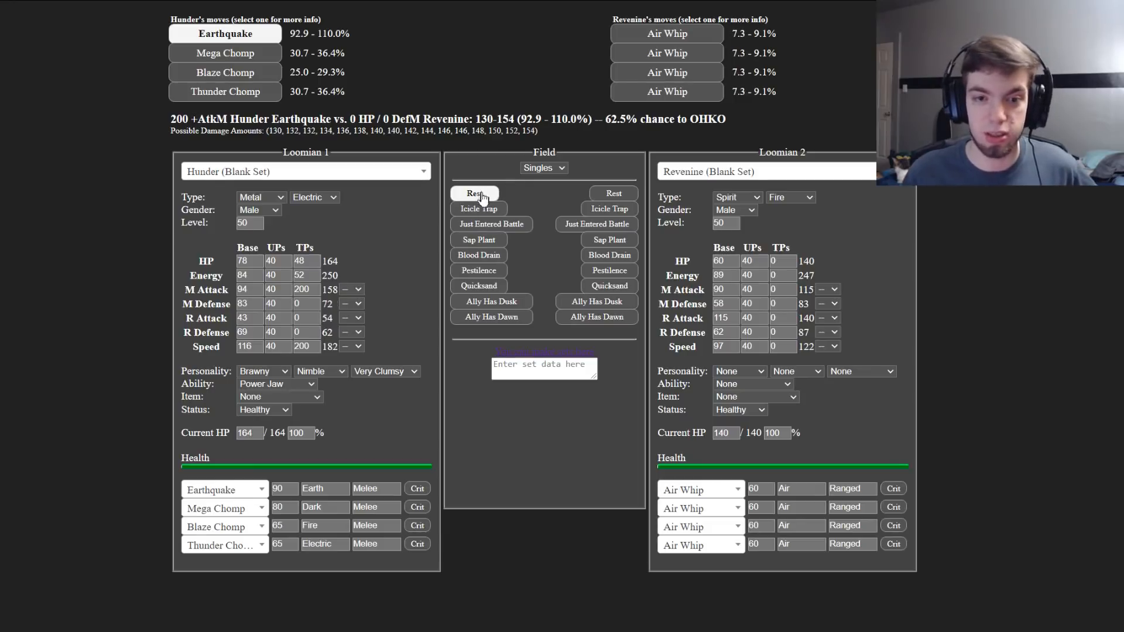
left_click(612, 193)
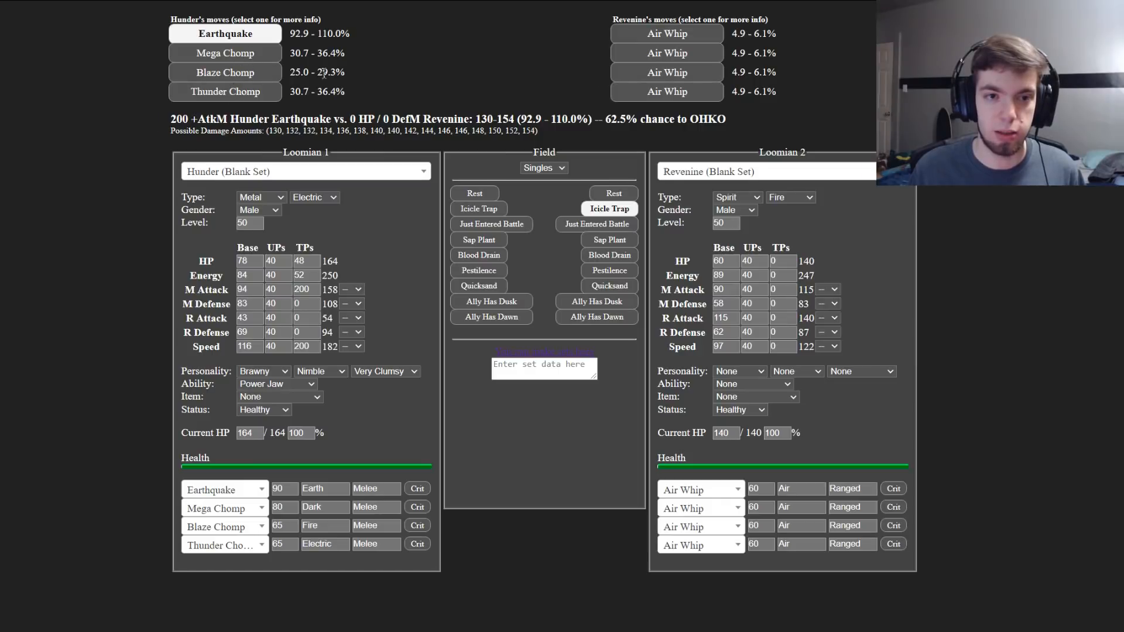
Step: Make Florant the opponent and toggle Icicle Trap on Blaze Chomp's KO count
left_click(225, 92)
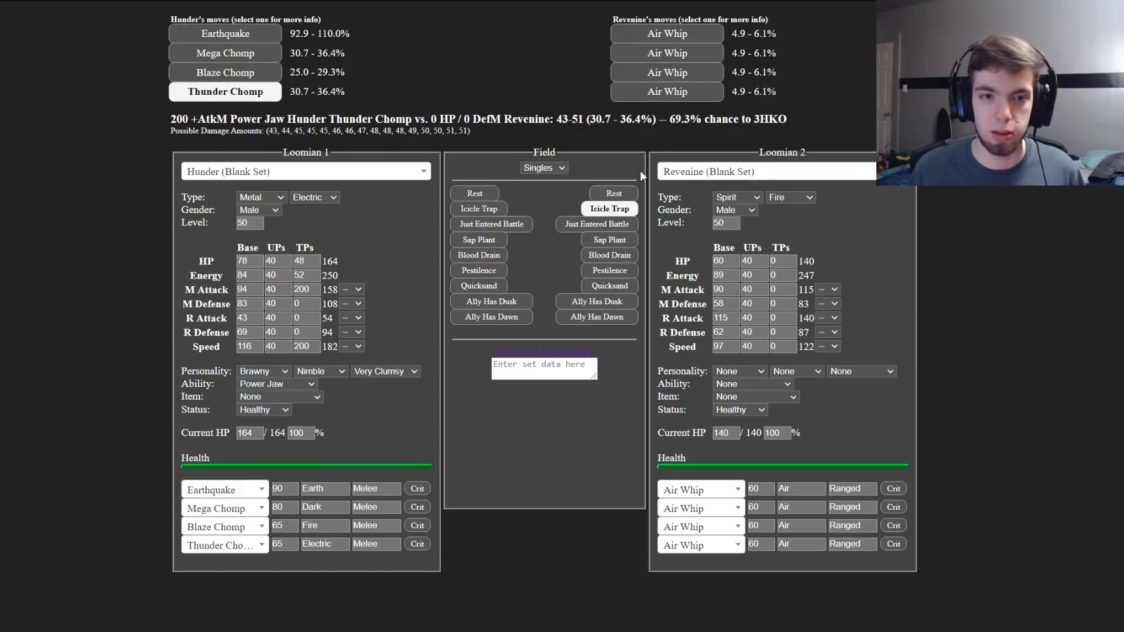
left_click(765, 171)
type("Florant")
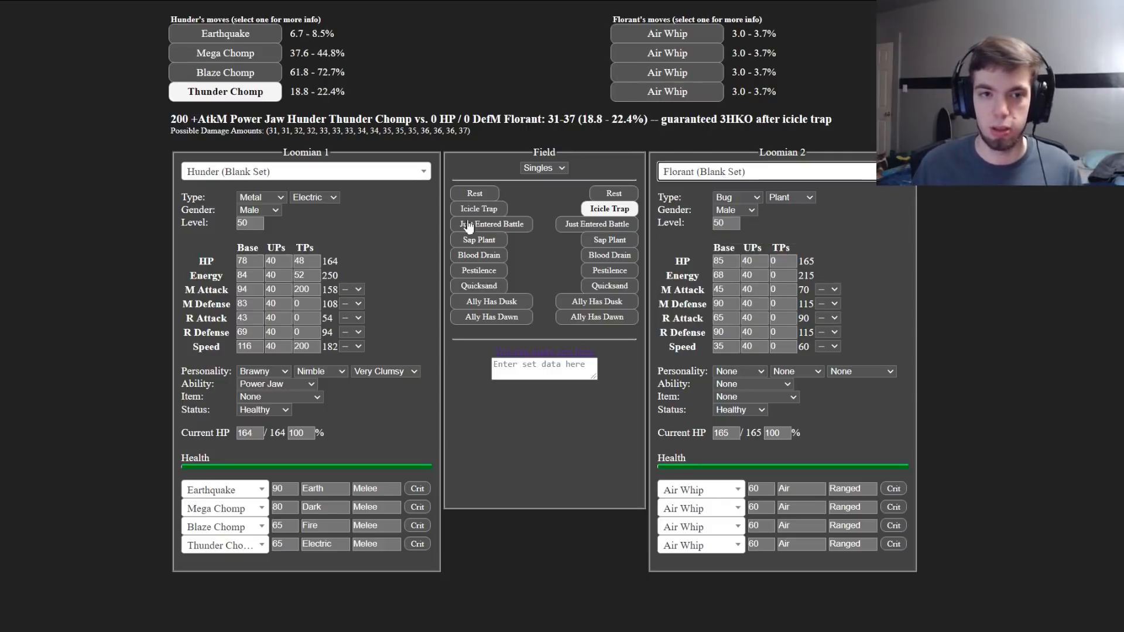
left_click(225, 71)
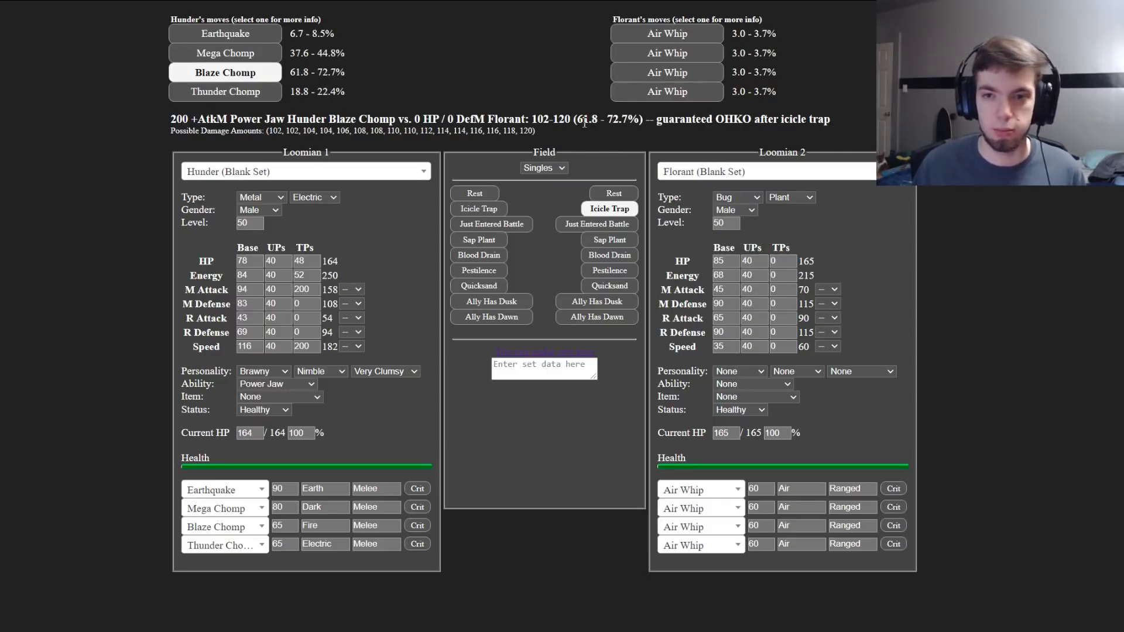
left_click(608, 208)
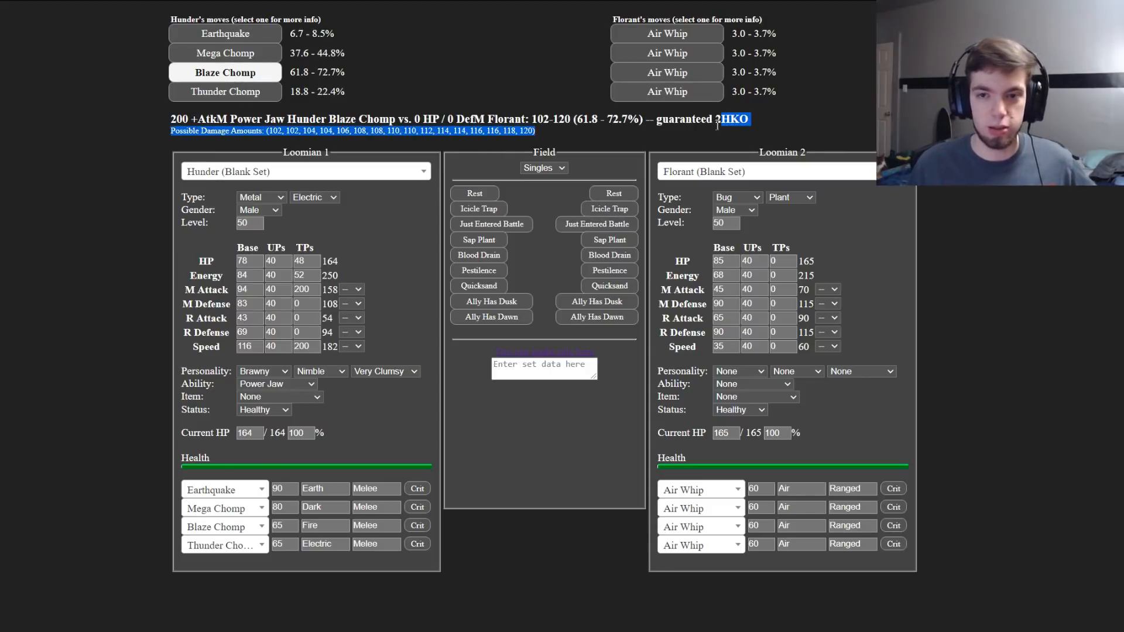
left_click(609, 208)
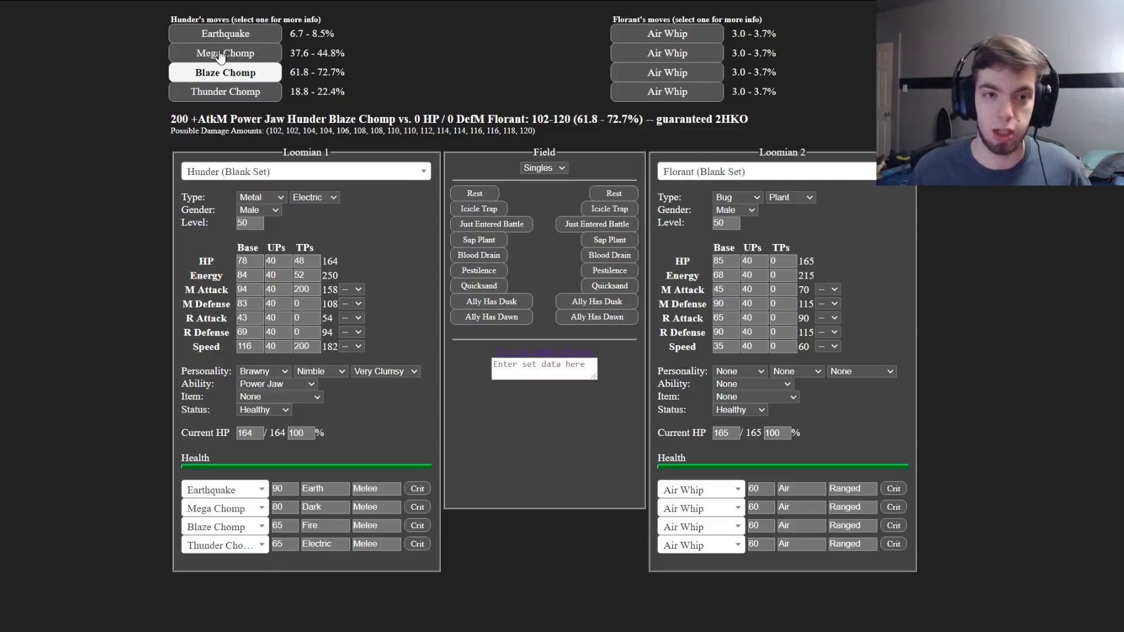
Step: Show Mega Chomp's 37.6–44.8% on Florant, toggling Icicle Trap on and off again
left_click(225, 52)
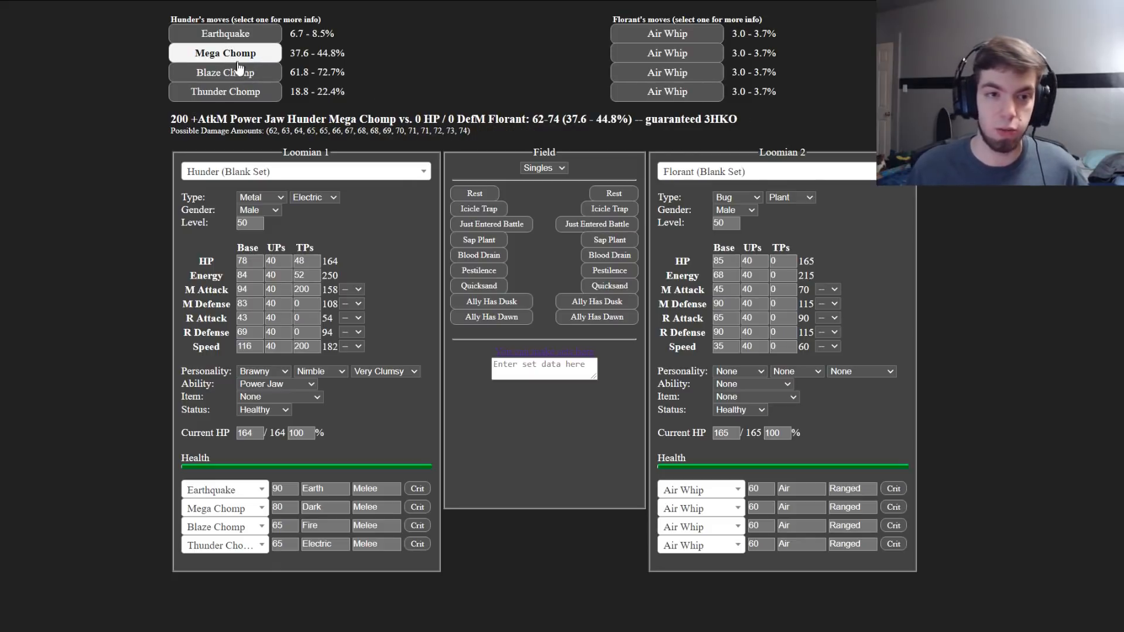
left_click(607, 208)
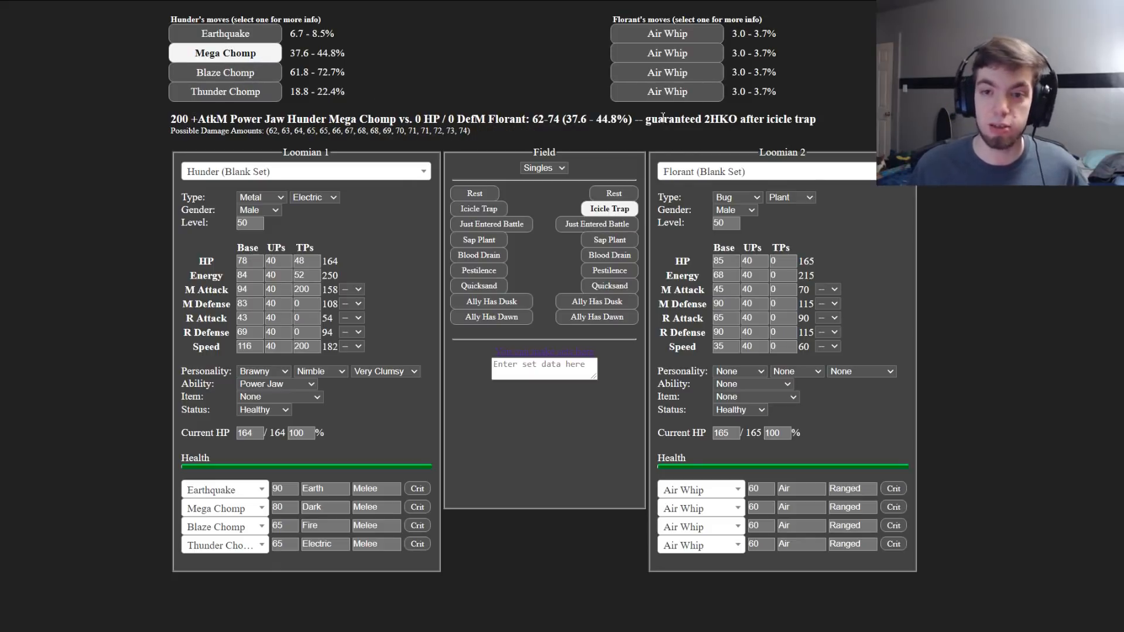
mouse_move(362, 61)
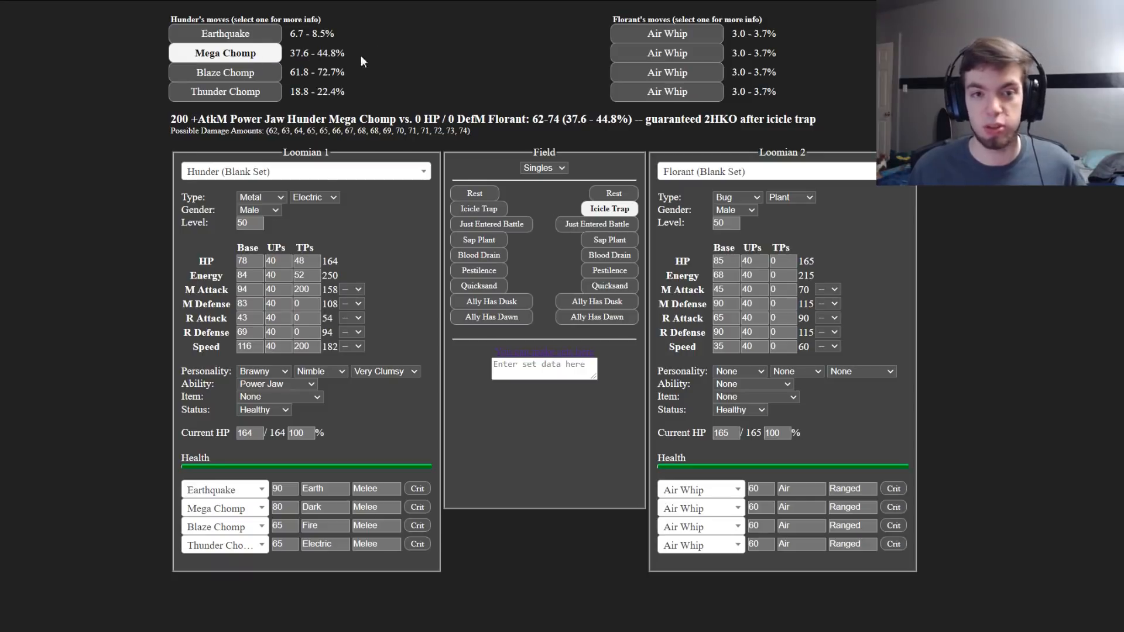
left_click(609, 209)
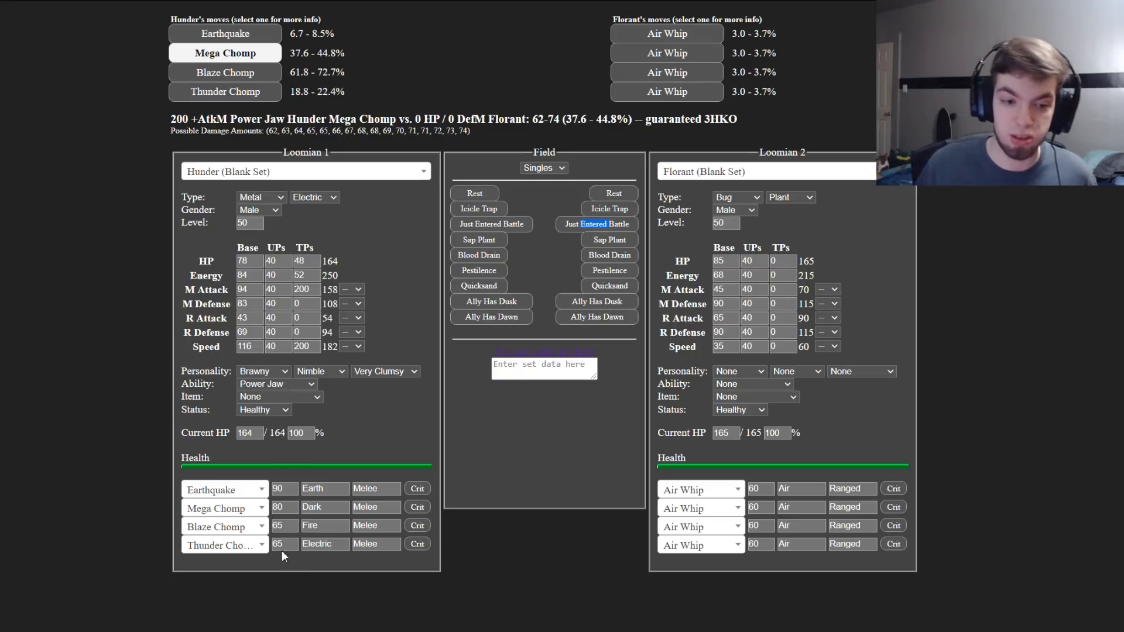
mouse_move(286, 476)
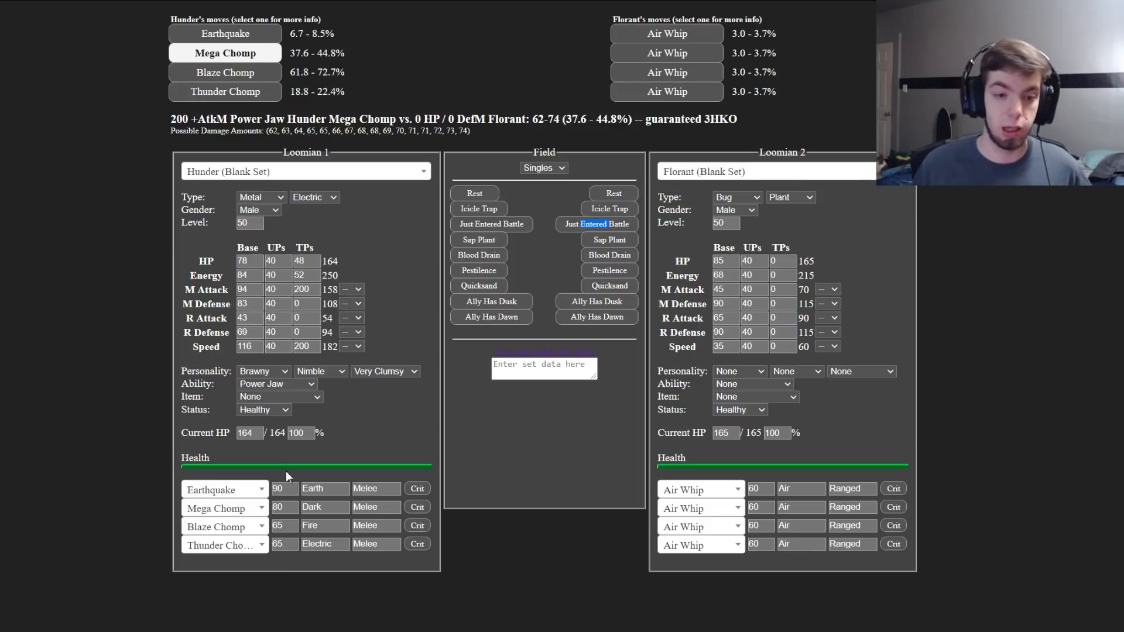
Step: Give Hunder the Ambush ability and recalculate Blaze Chomp on Florant: 41.2–49.7%, guaranteed 3HKO
left_click(276, 384)
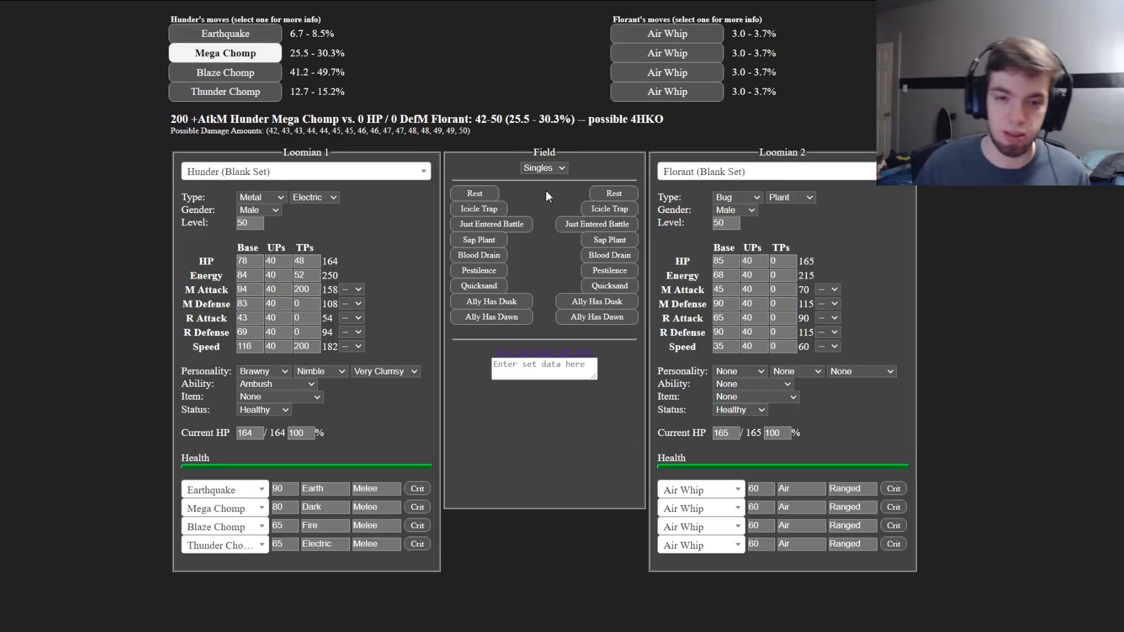
mouse_move(596, 224)
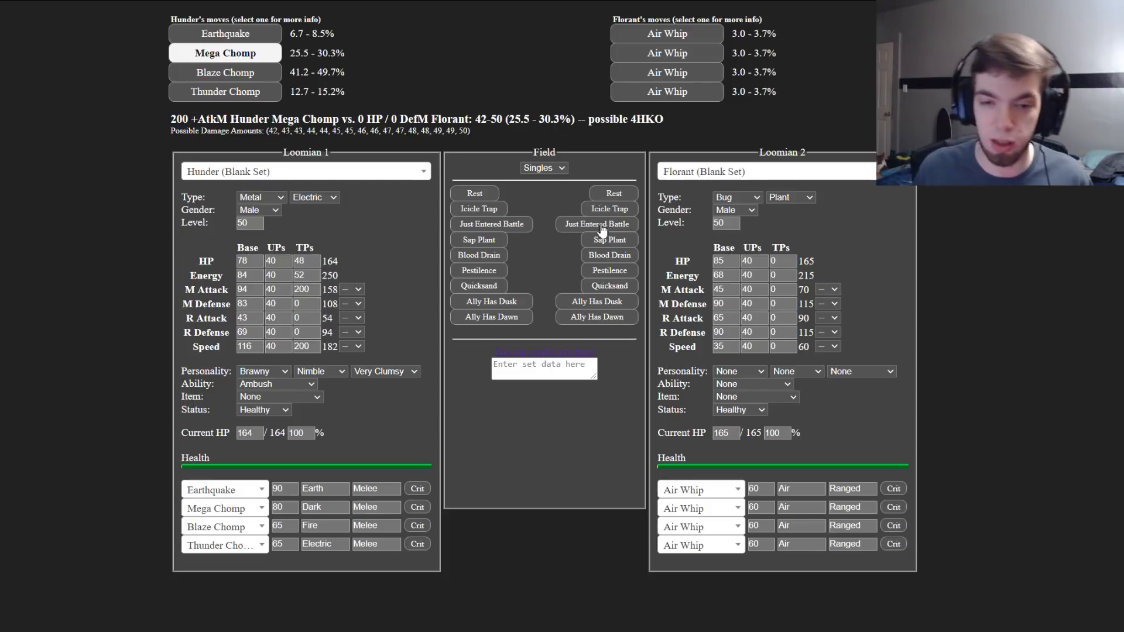
mouse_move(374, 151)
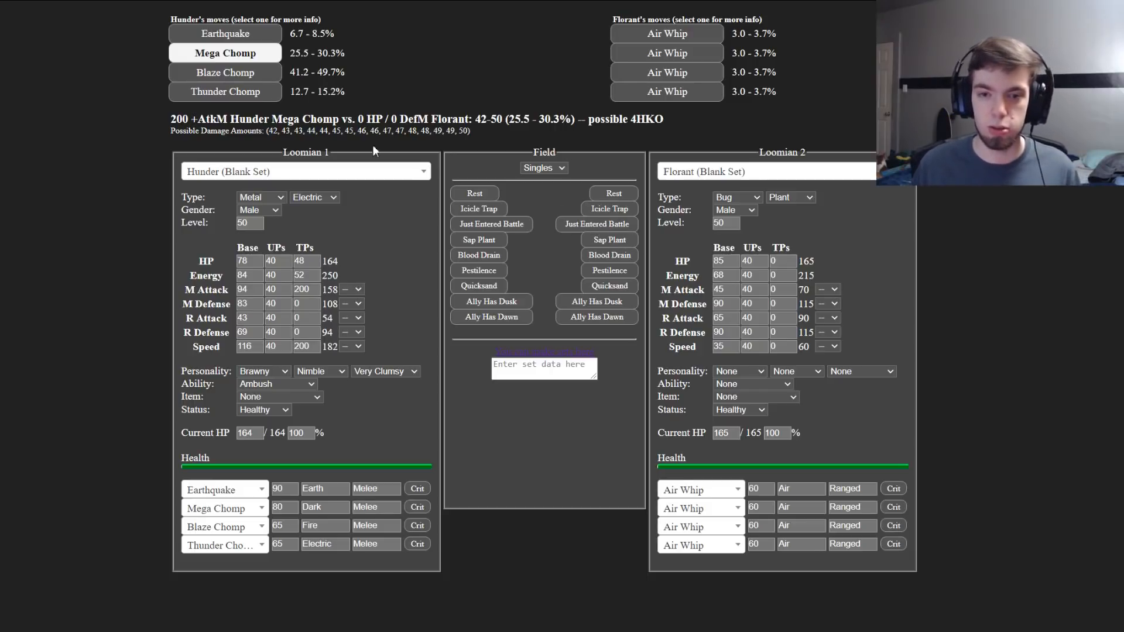
left_click(225, 71)
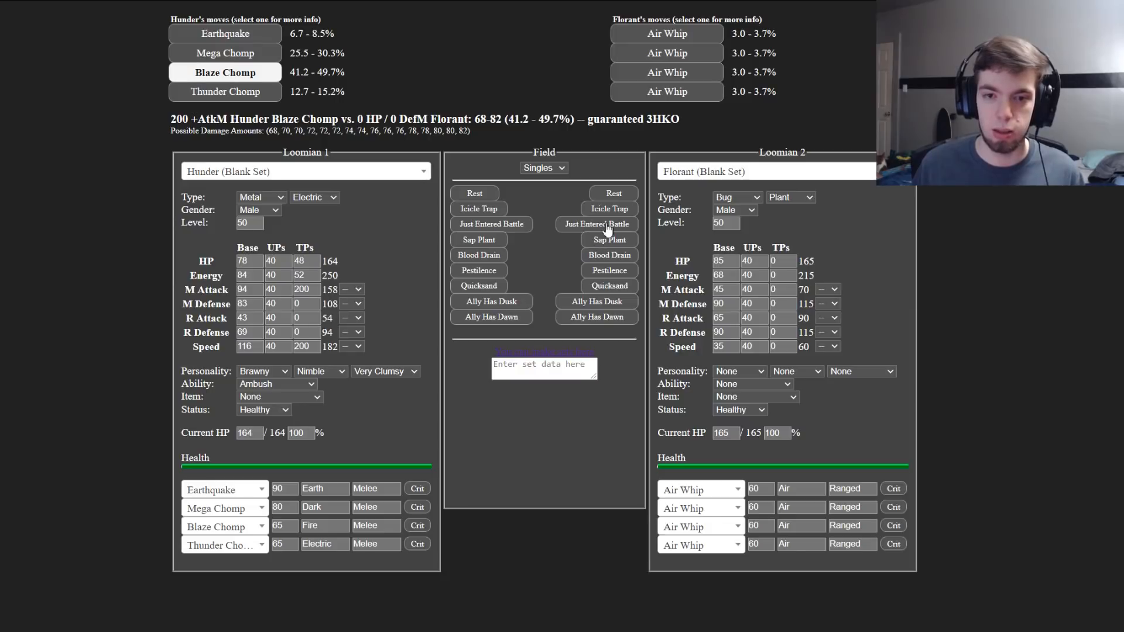
left_click(595, 224)
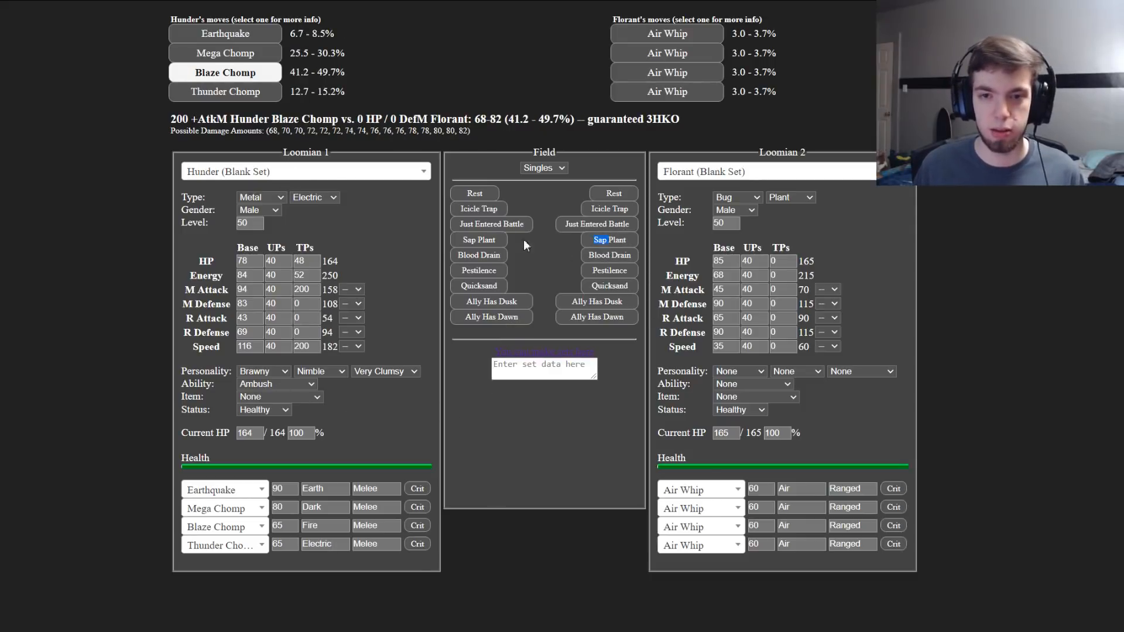
Step: Toggle Sap Plant recovery on and off while reading Blaze Chomp and Mega Chomp (25.5–30.3%, possible 4HKO) on Florant
left_click(609, 239)
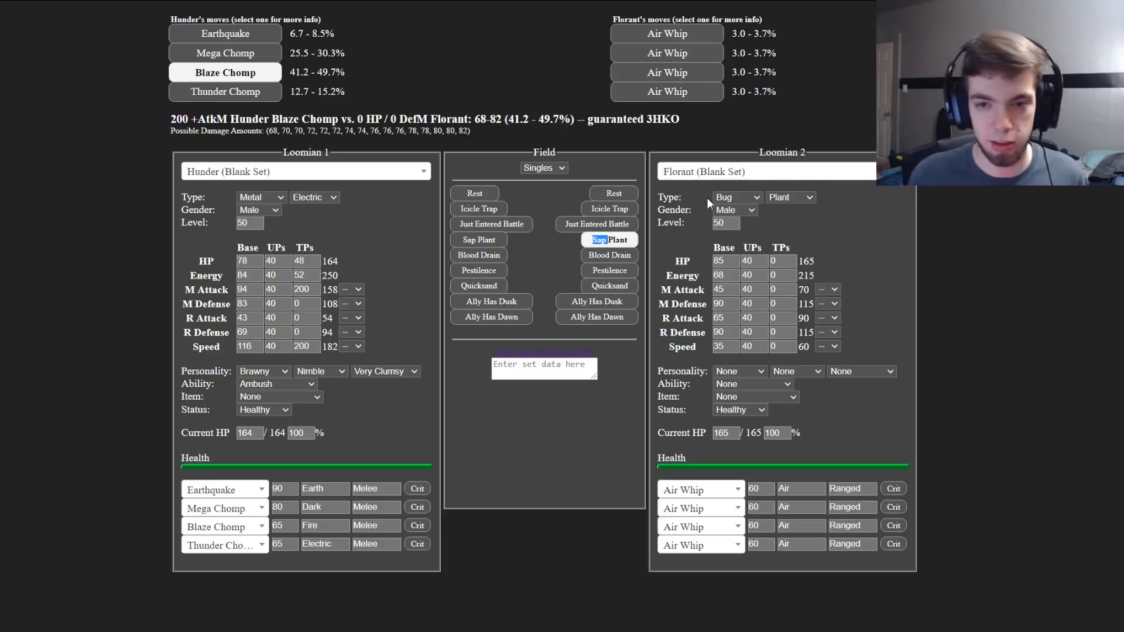
left_click(478, 239)
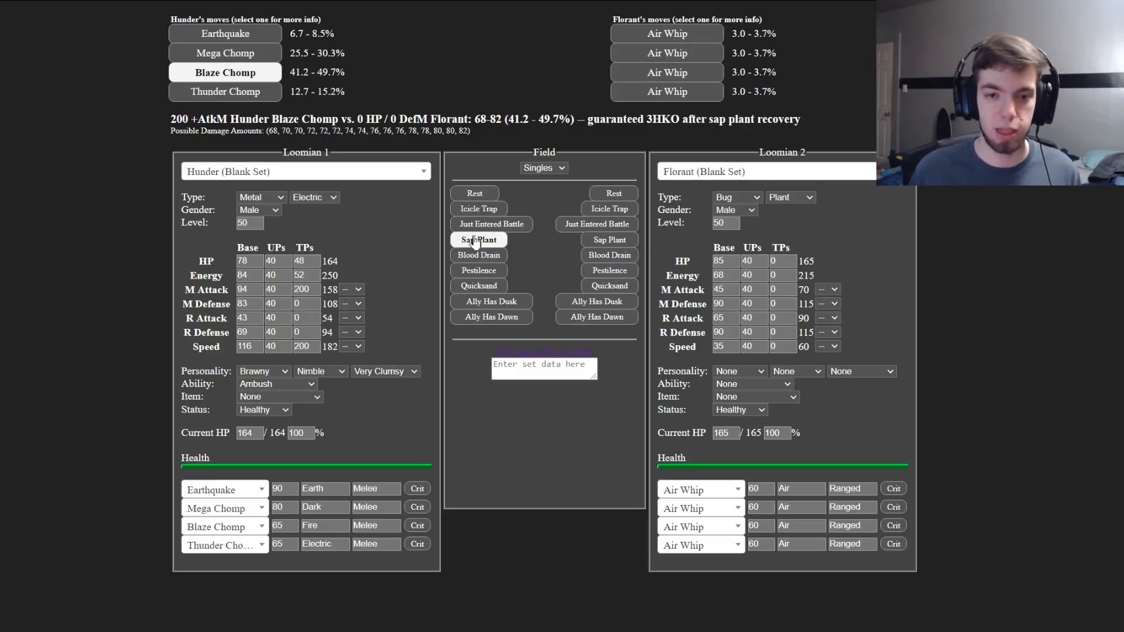
left_click(224, 53)
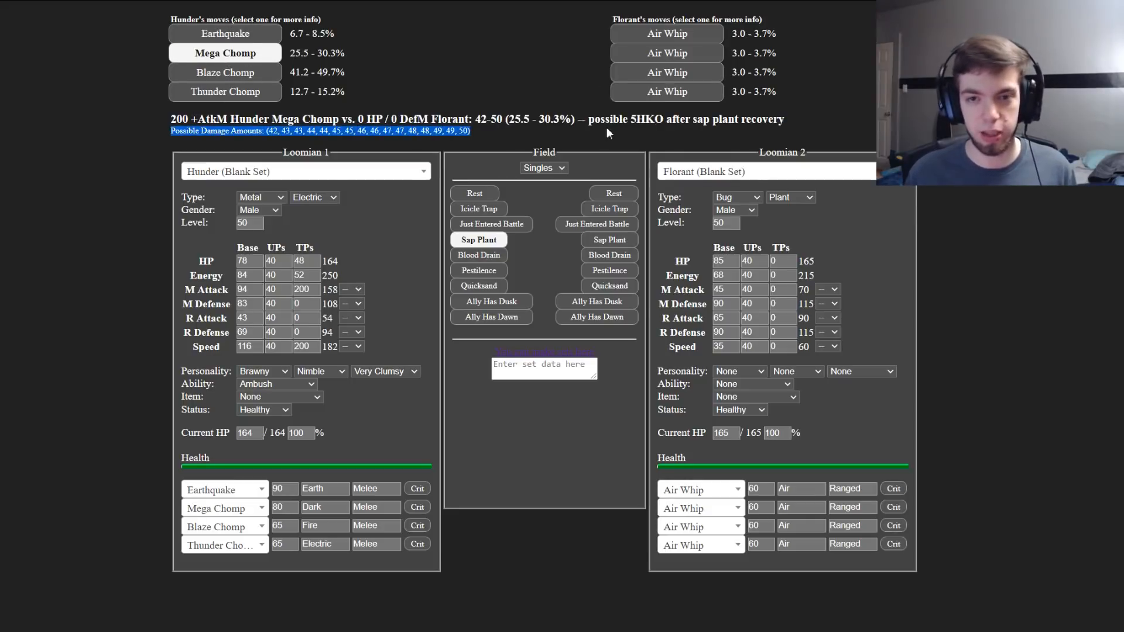
left_click(491, 224)
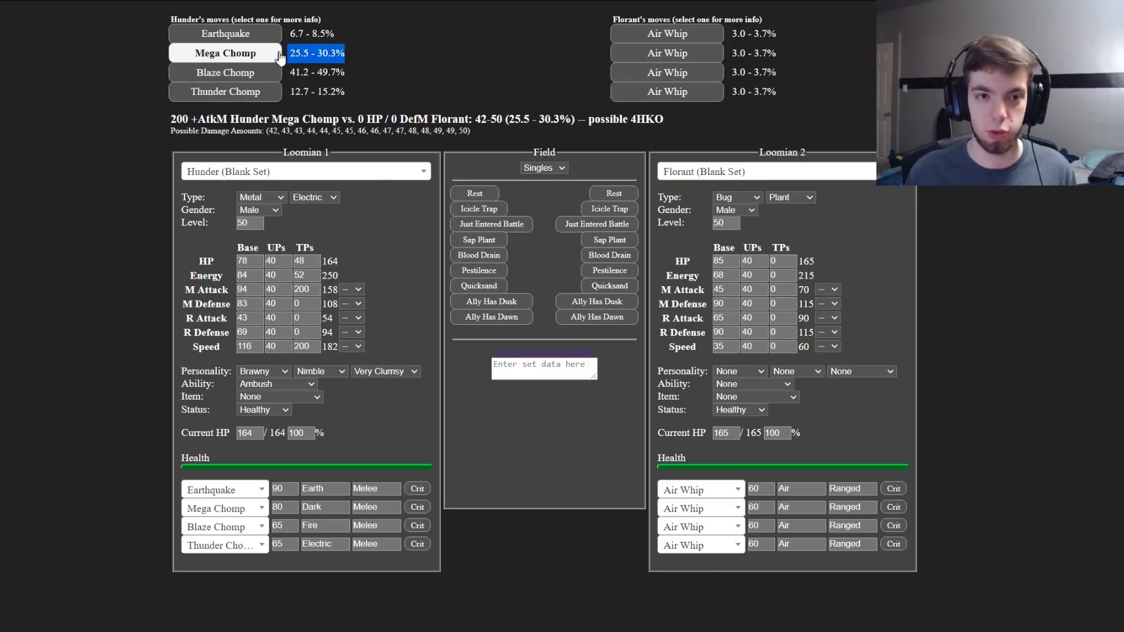
left_click(477, 239)
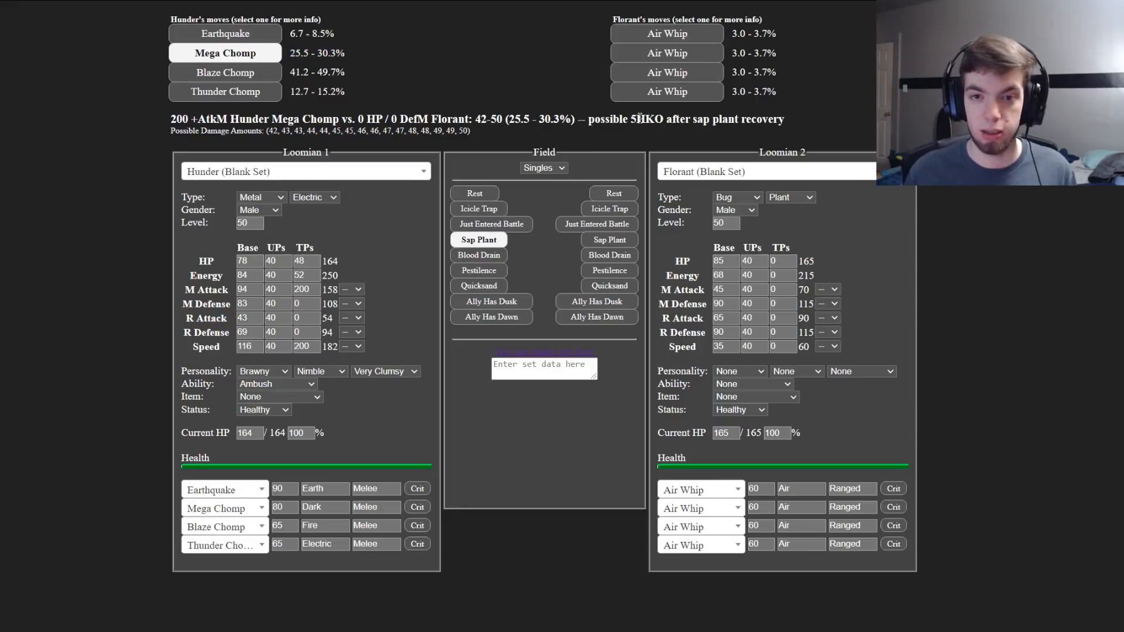
left_click(478, 239)
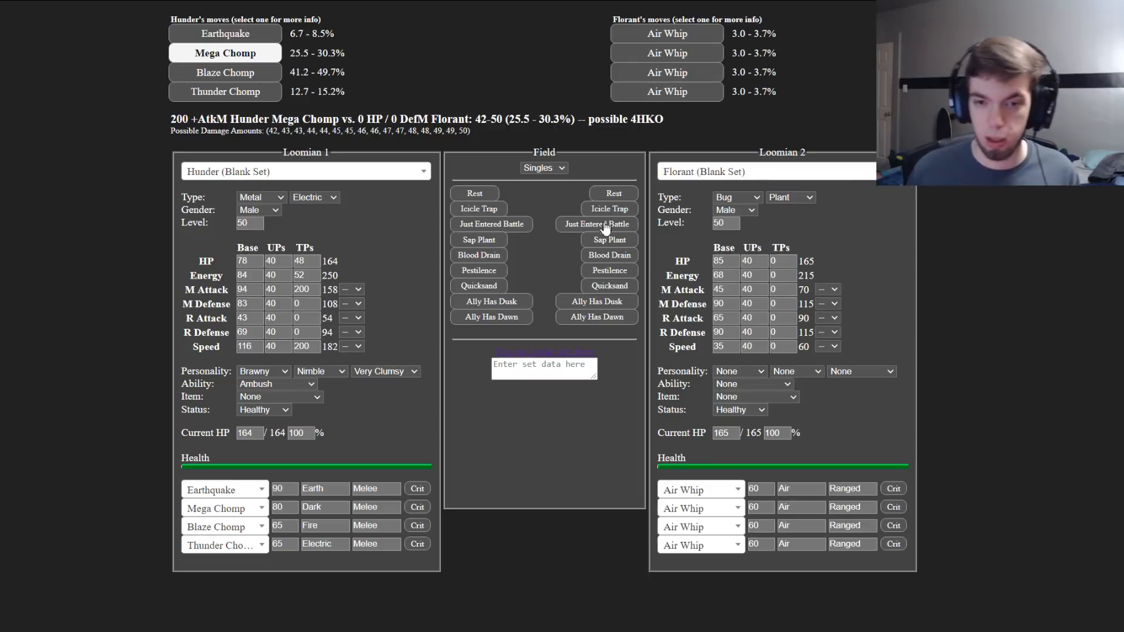
mouse_move(611, 254)
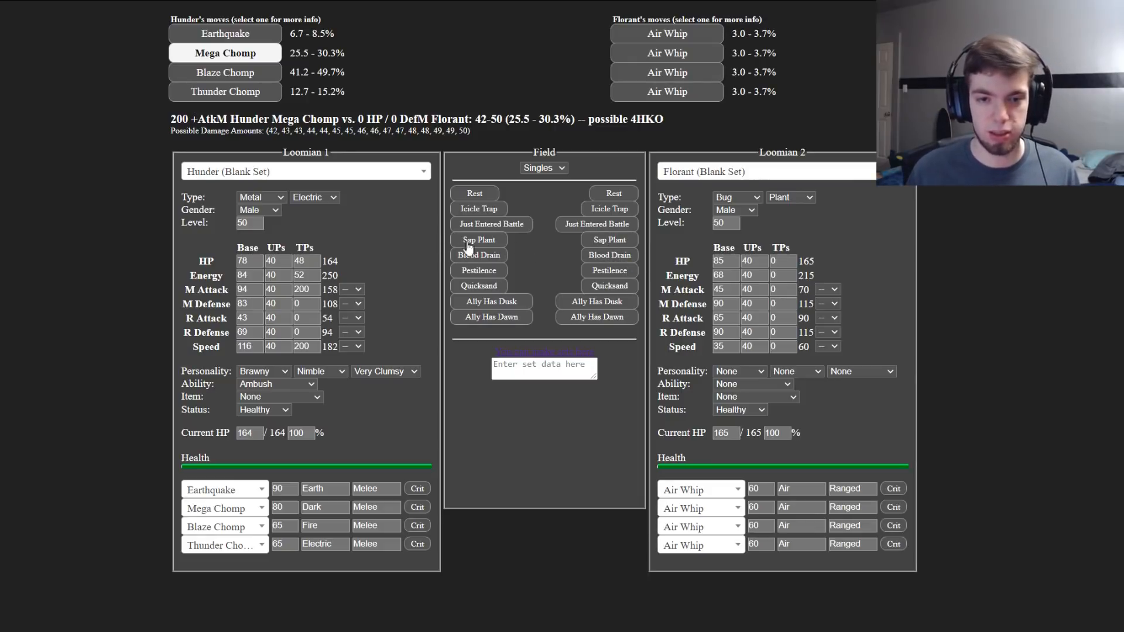
mouse_move(479, 286)
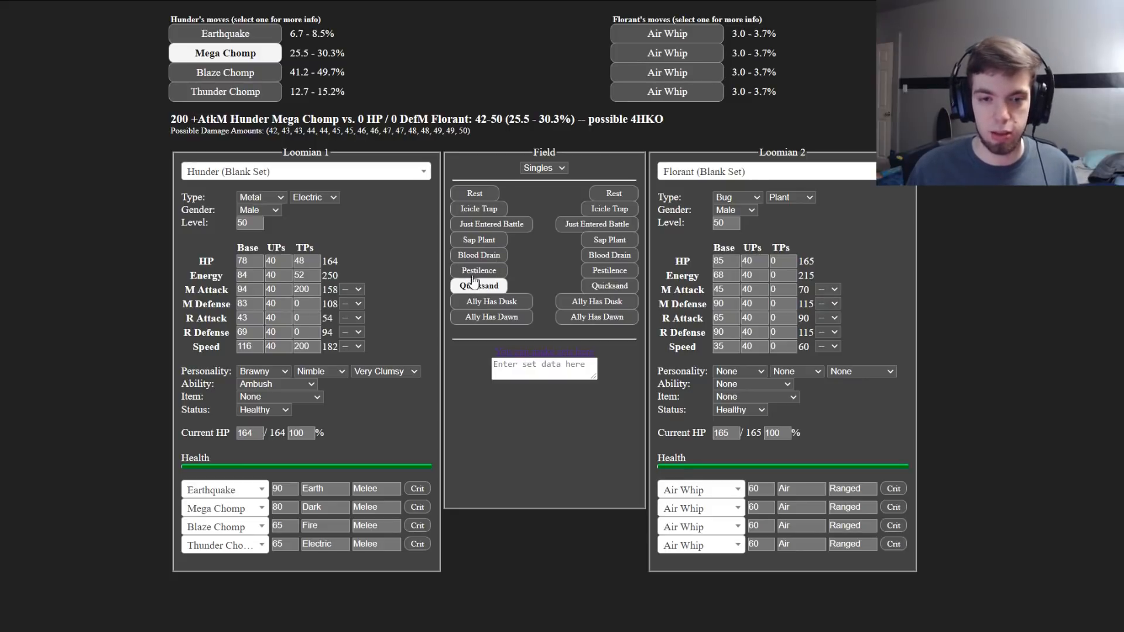
left_click(609, 271)
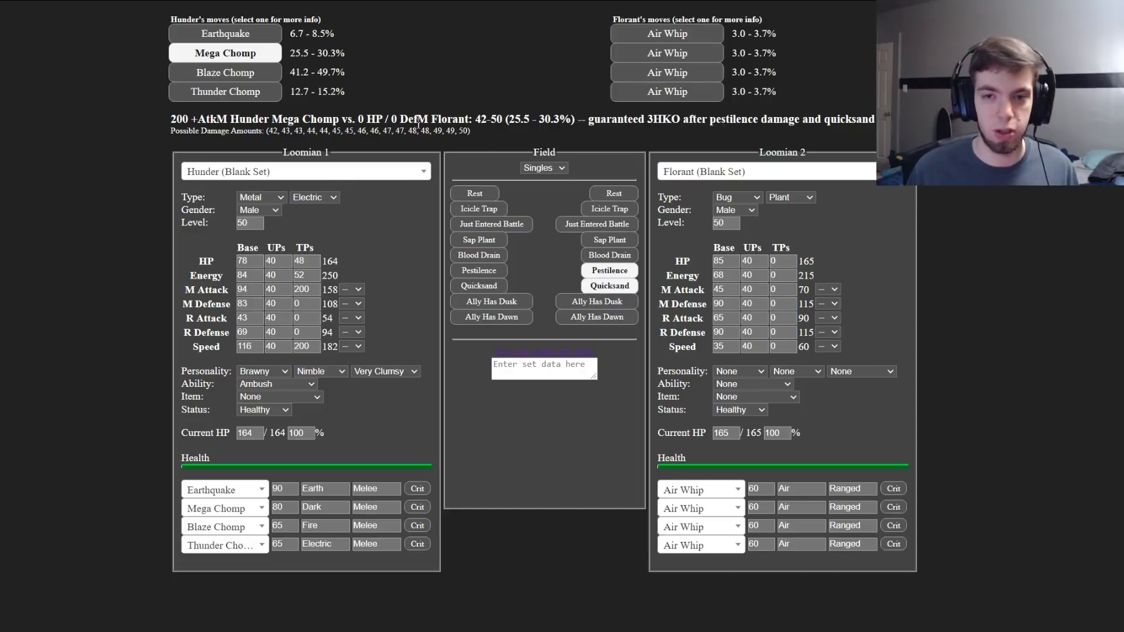
mouse_move(598, 297)
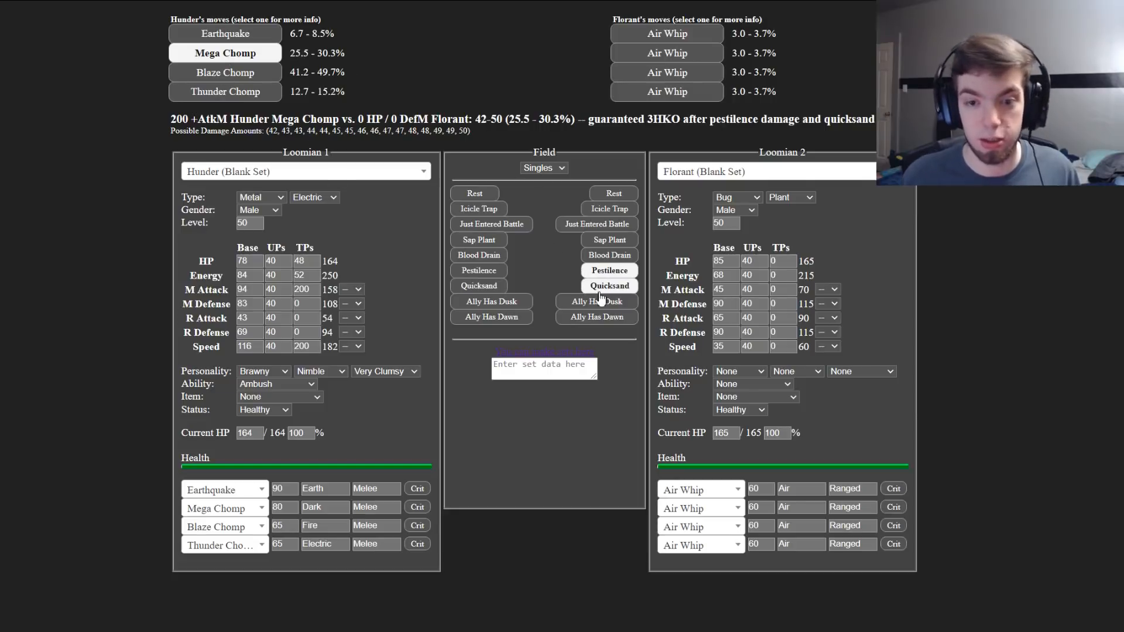
left_click(609, 286)
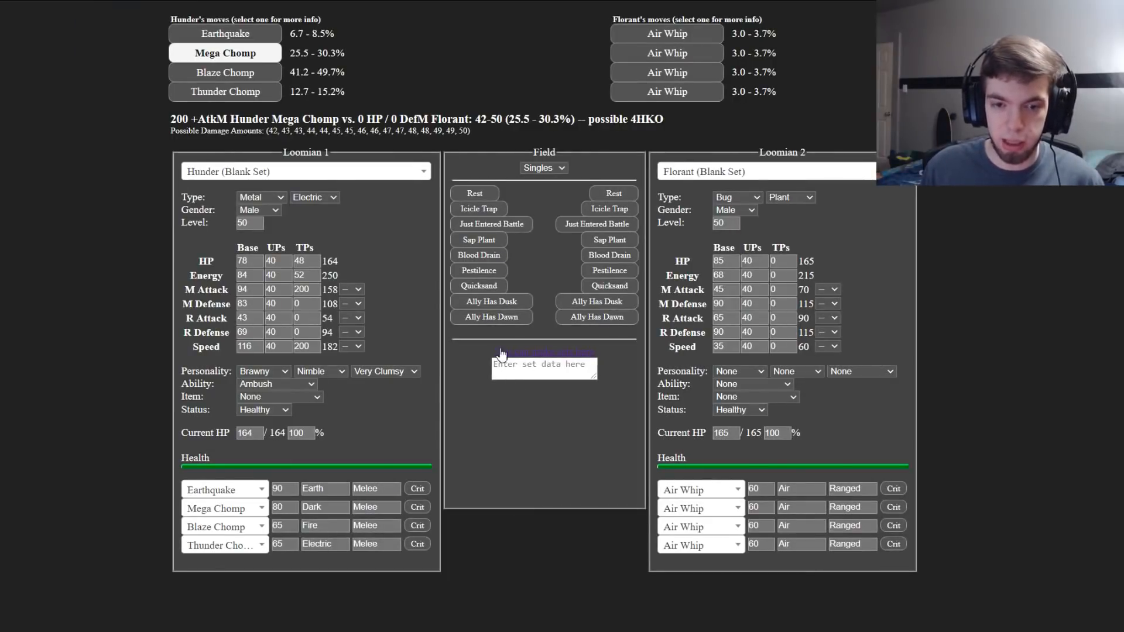
mouse_move(540, 429)
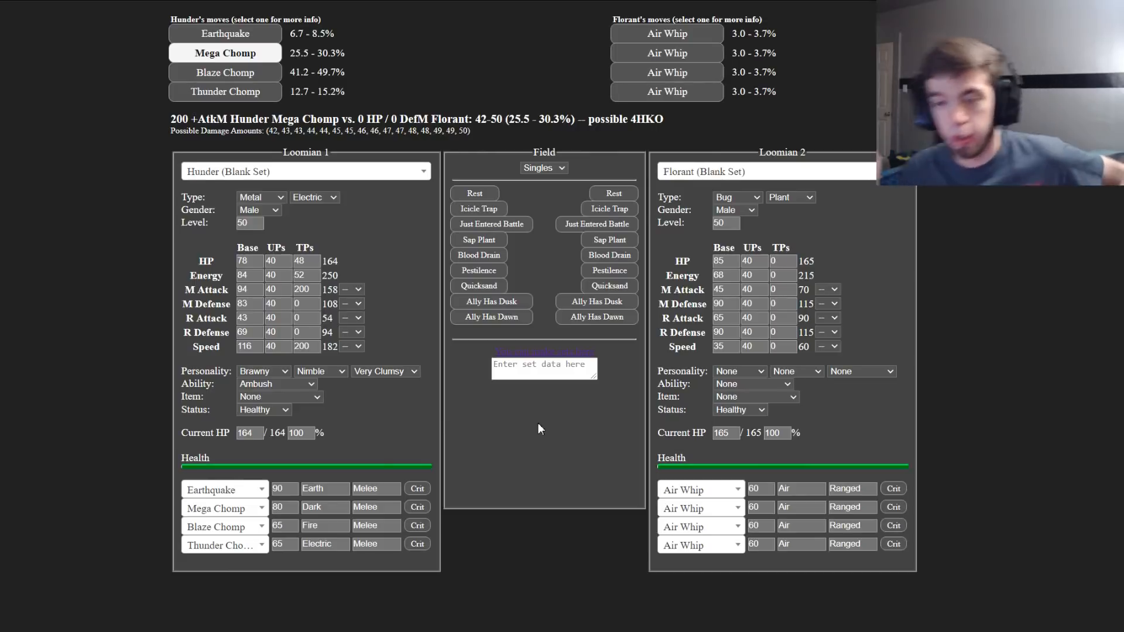
mouse_move(260, 429)
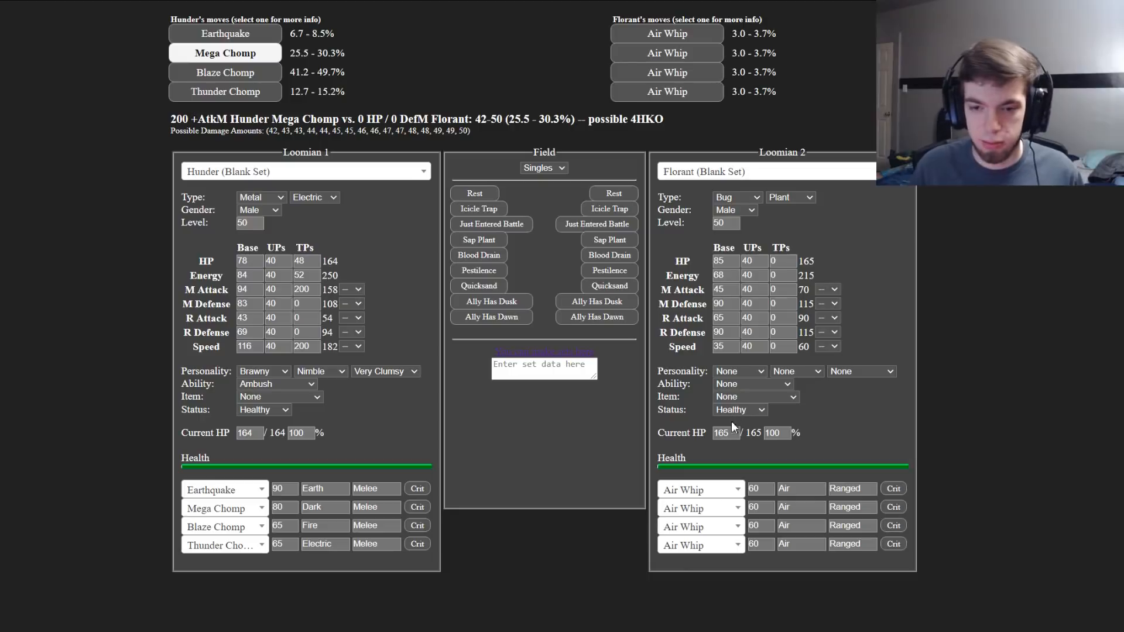
mouse_move(731, 459)
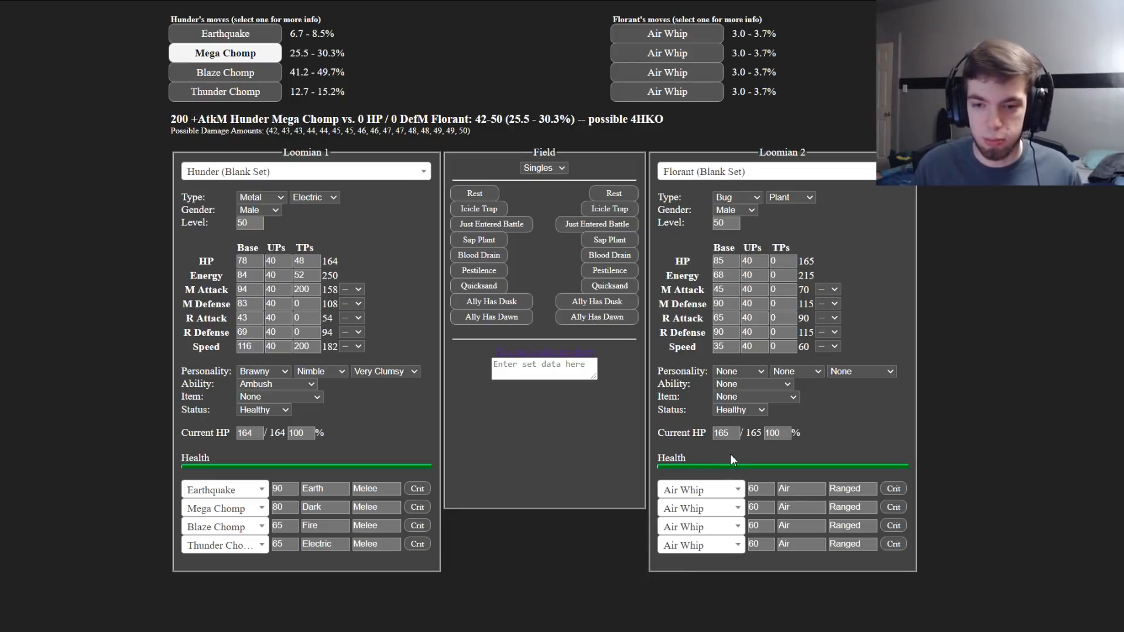
left_click(740, 410)
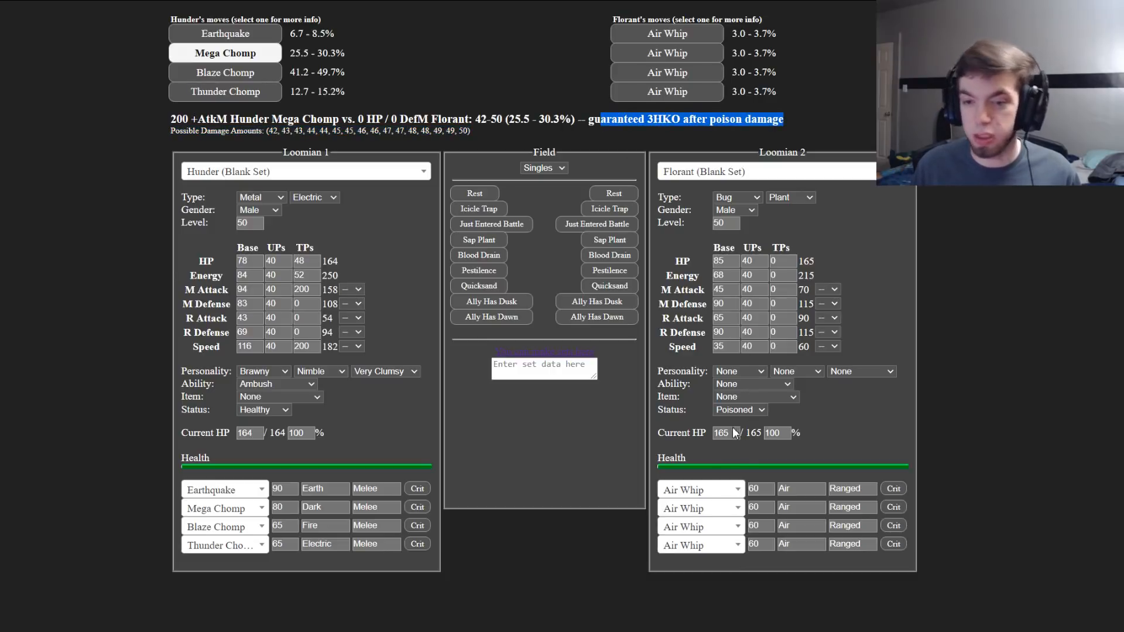
left_click(740, 410)
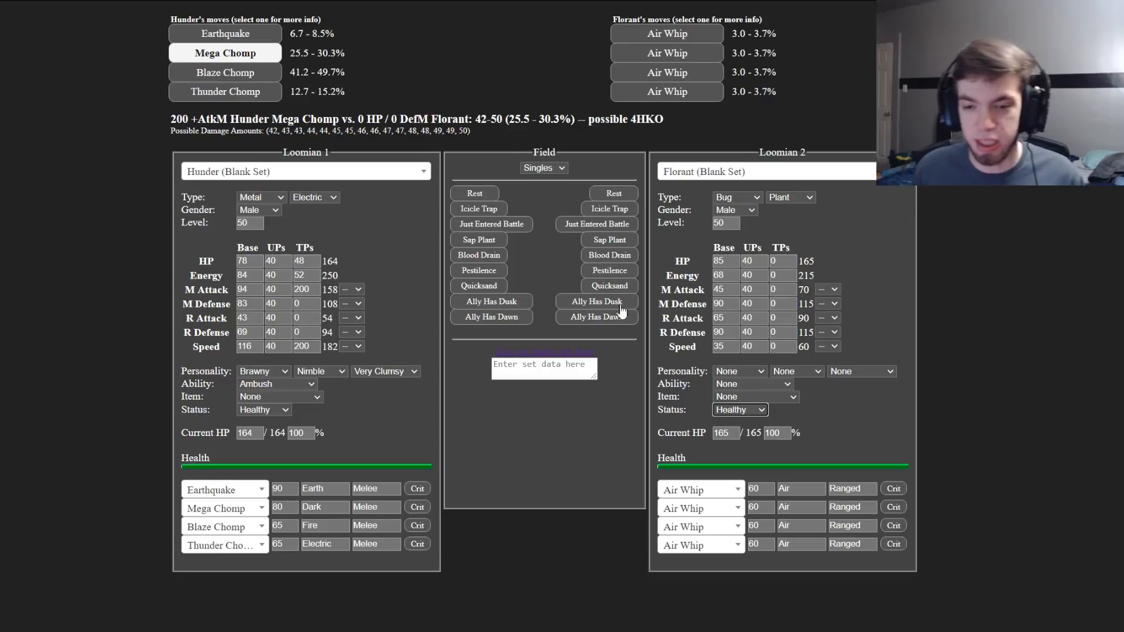
mouse_move(726, 445)
type("155")
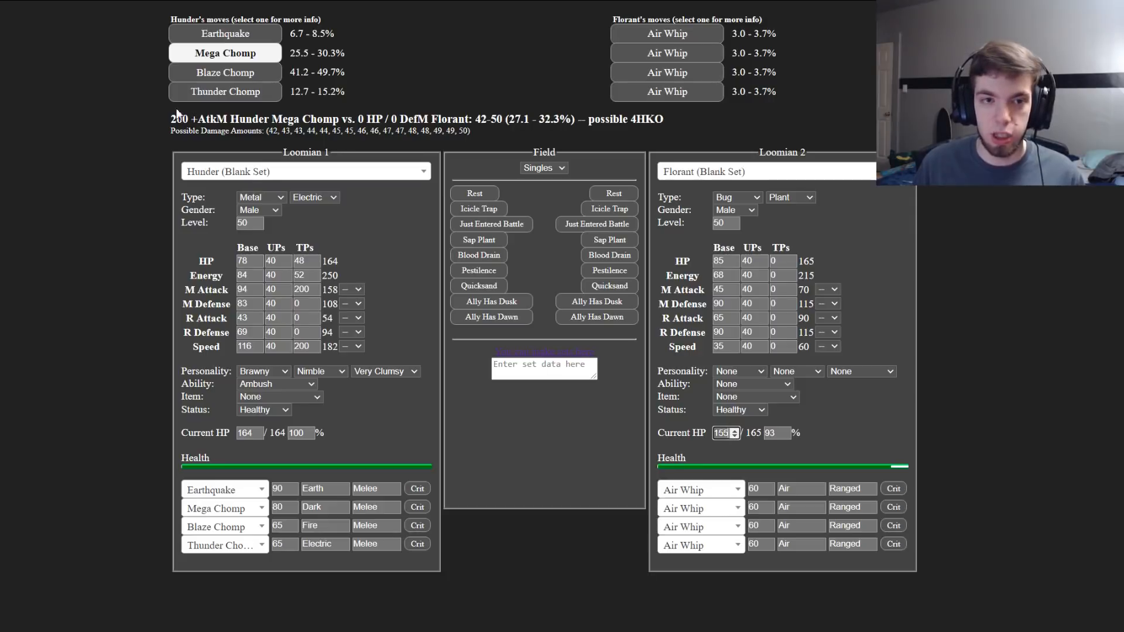
Step: Vary Florant's current HP between full 165 and 144, giving Blaze Chomp a 78.9% 2HKO chance
left_click(225, 72)
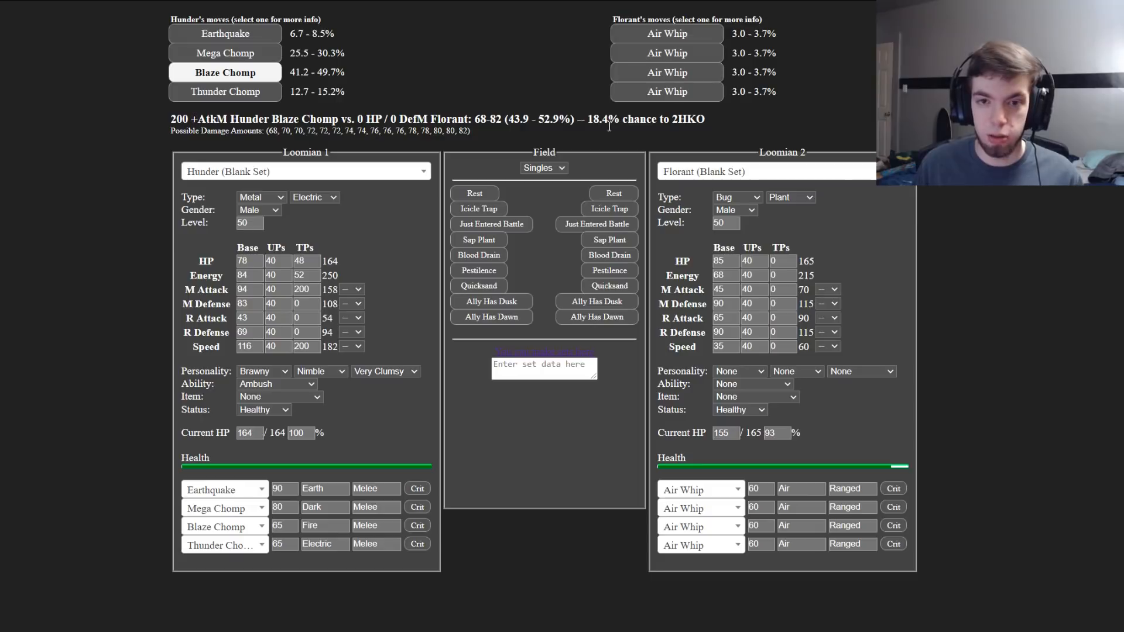
triple_click(722, 433)
type("140")
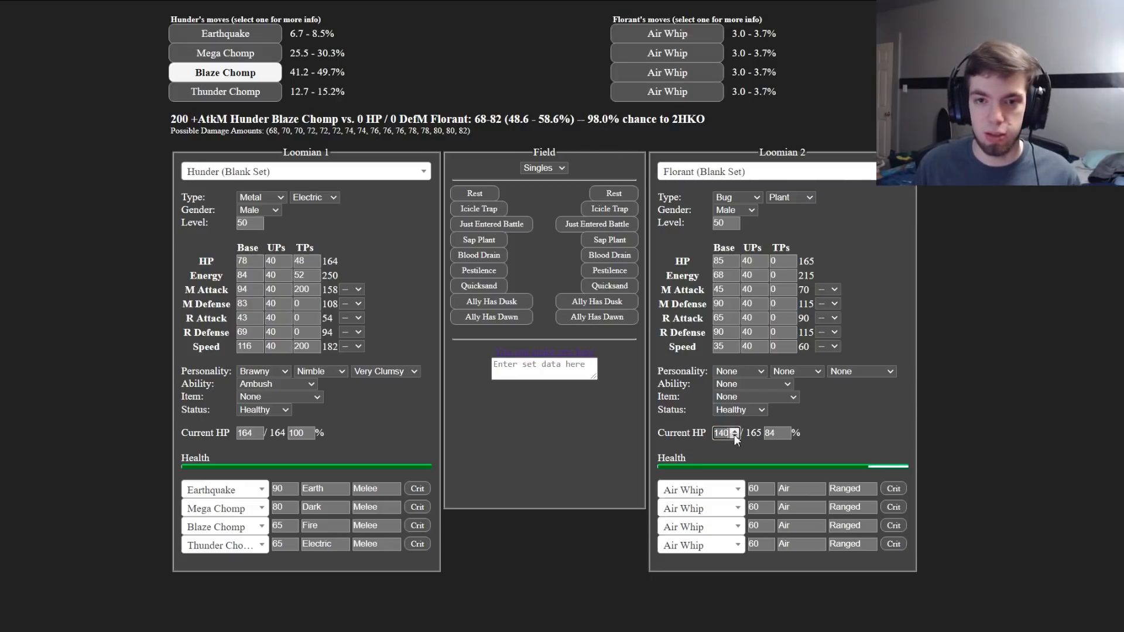
left_click(732, 435)
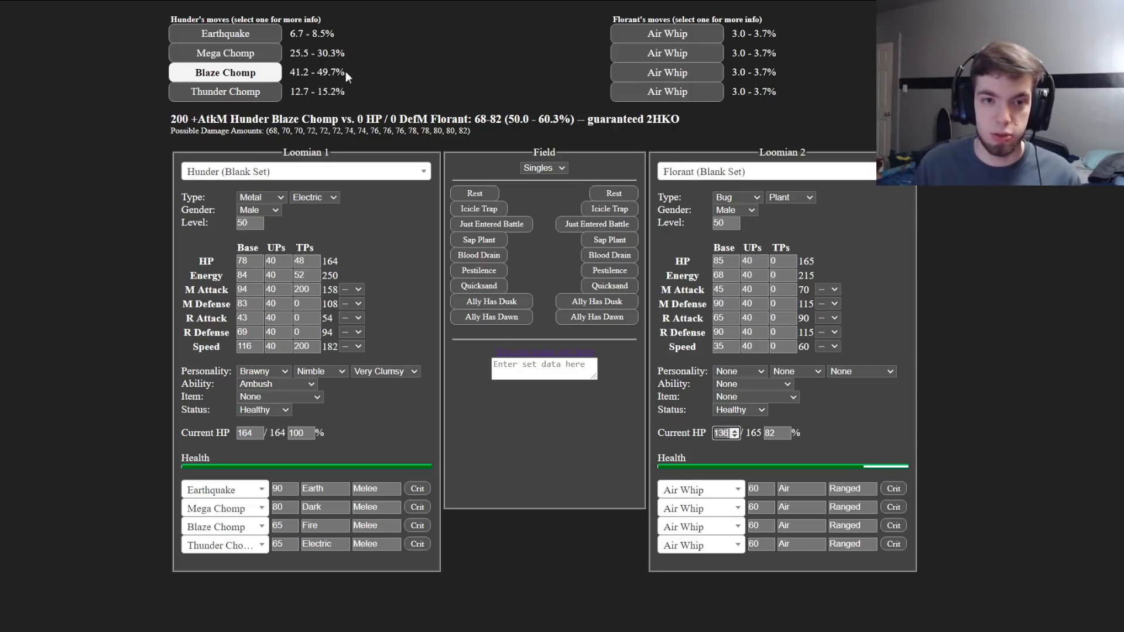
double_click(298, 71)
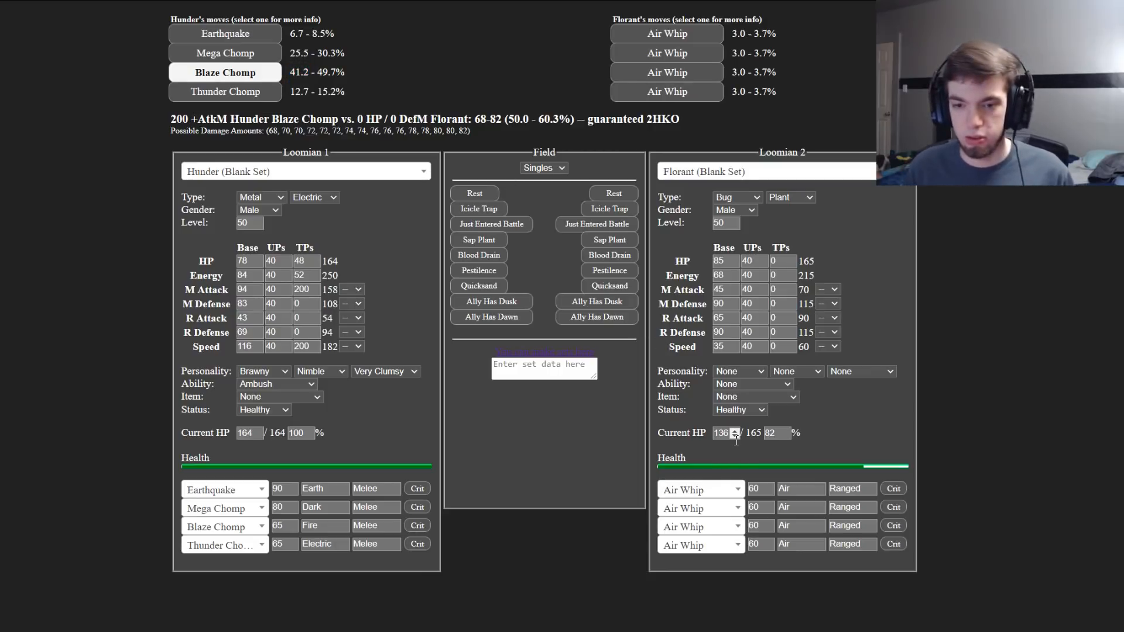
left_click(735, 429)
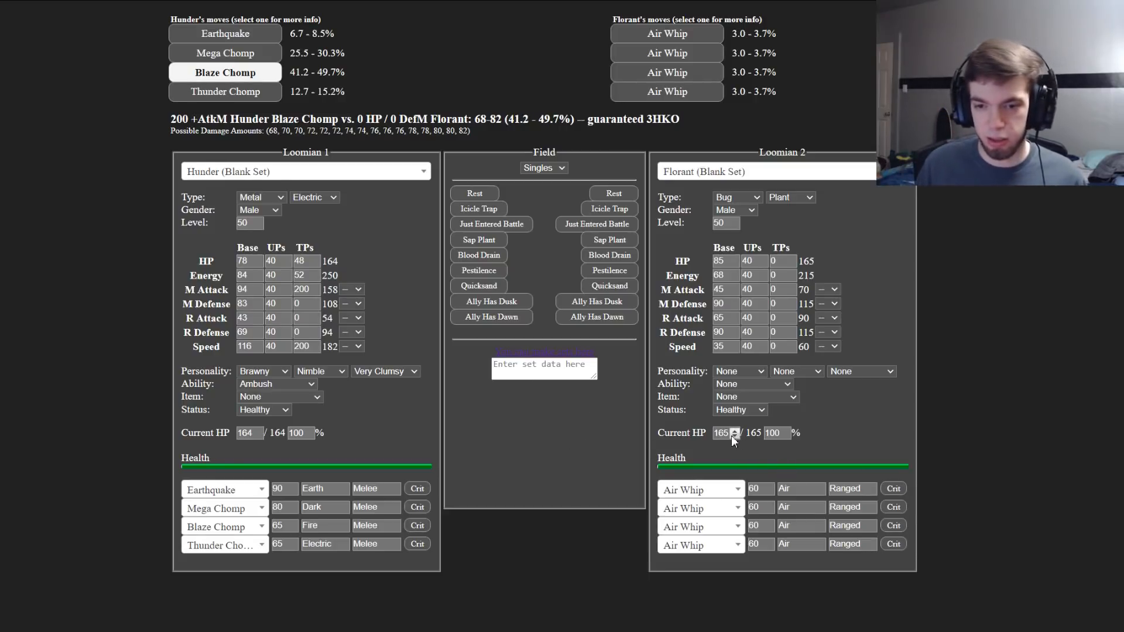
left_click(733, 432)
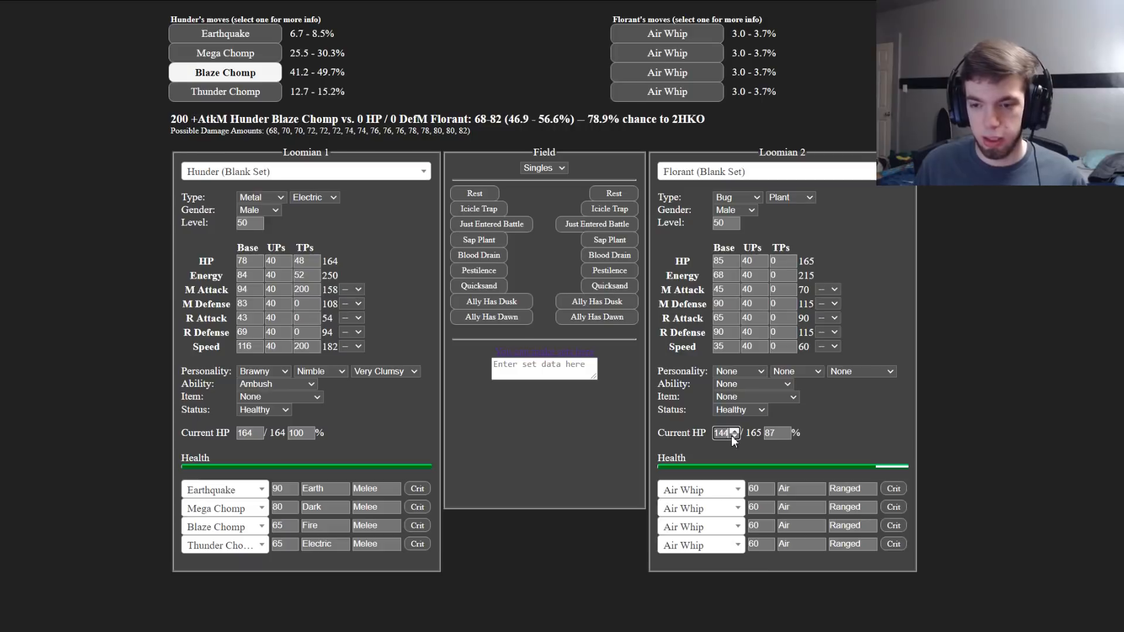
left_click(733, 437)
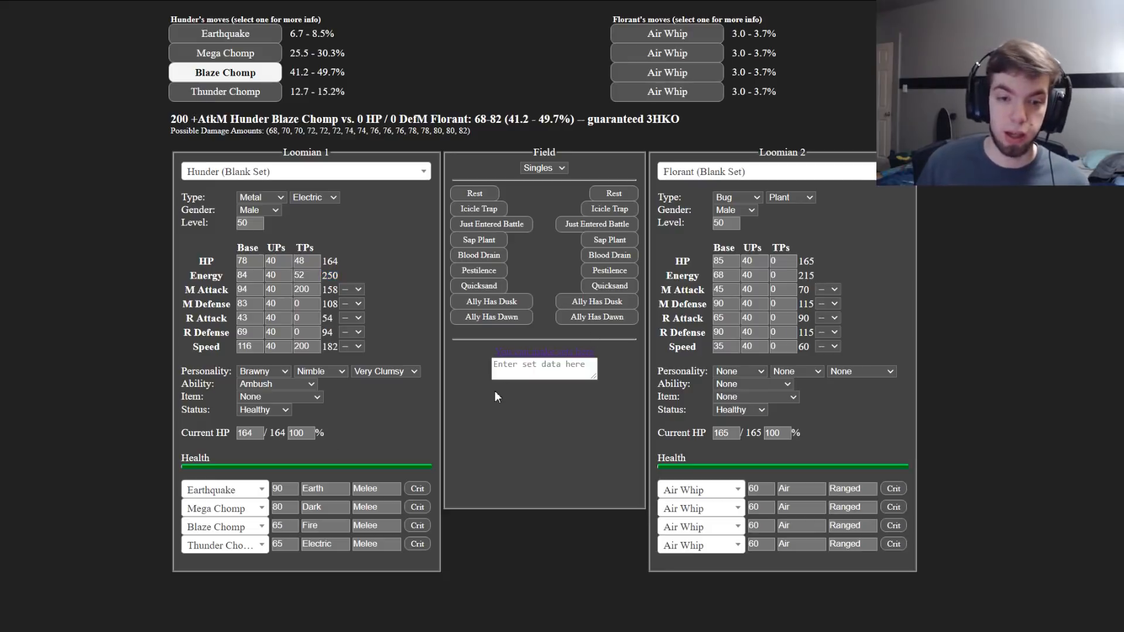
mouse_move(359, 425)
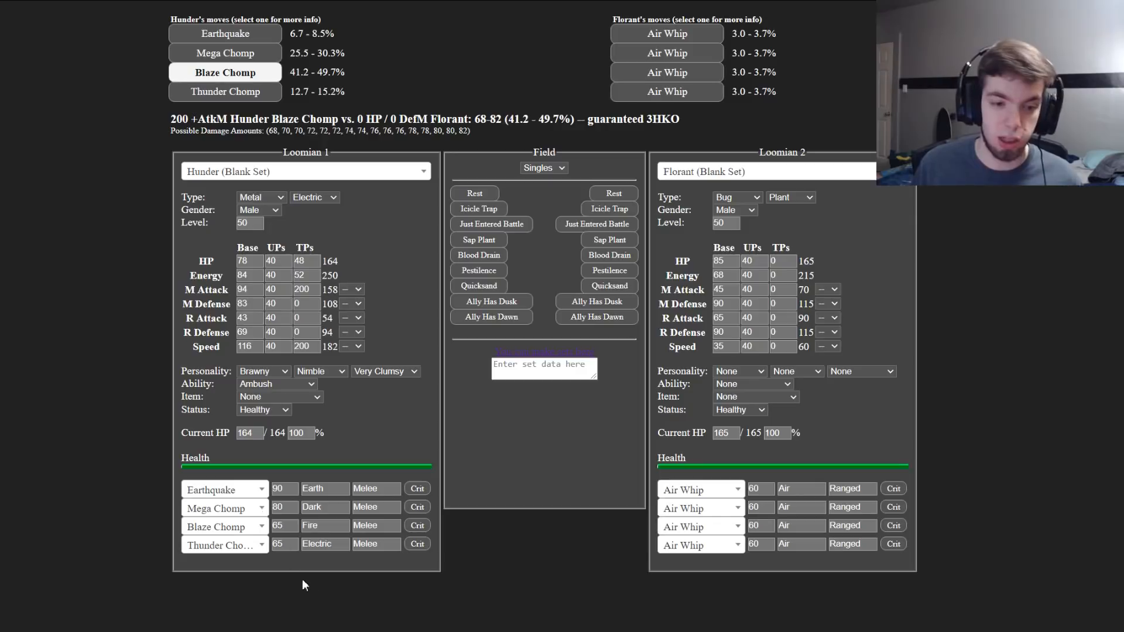
Step: Set Hunder's ability to Tank then None and calculate Florant's Air Whip on Hunder at 3.0–3.7%
left_click(277, 384)
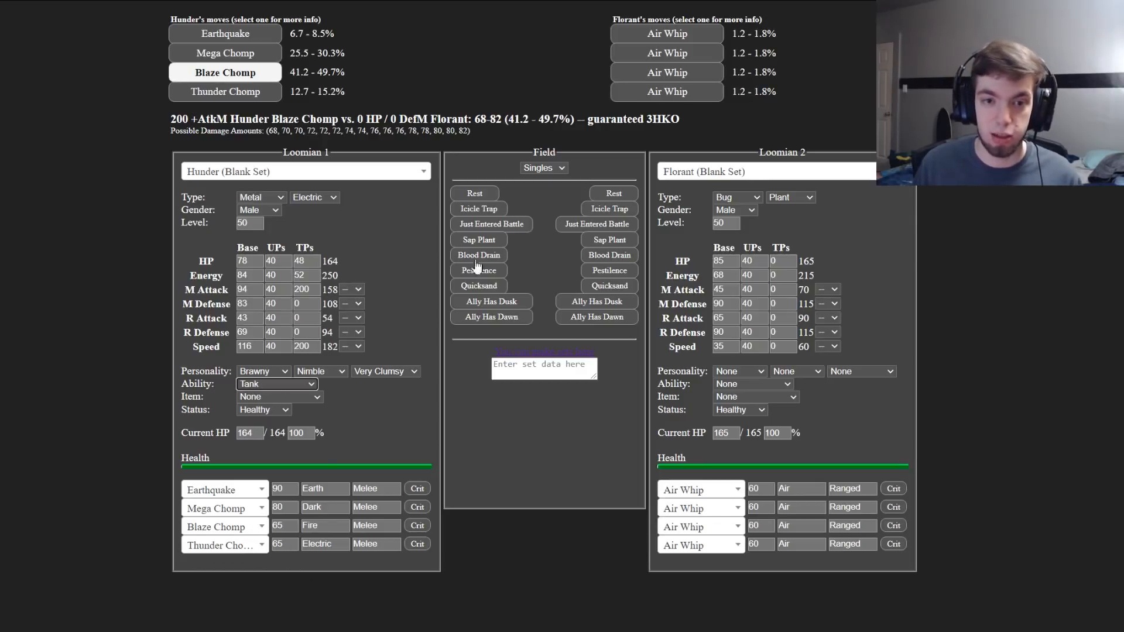
left_click(490, 224)
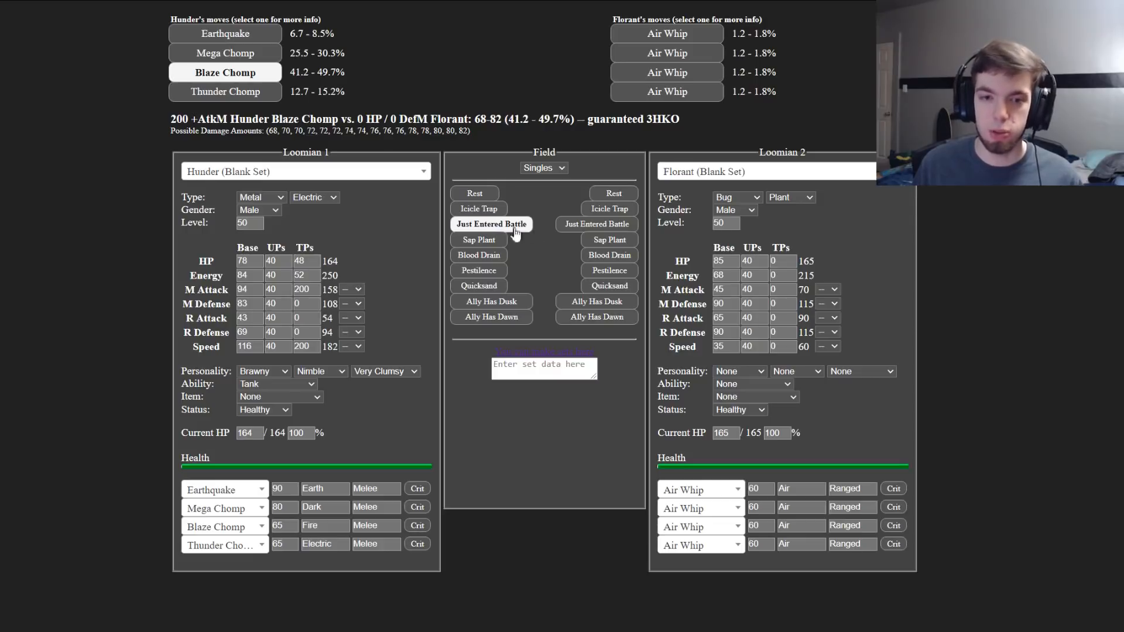
mouse_move(613, 315)
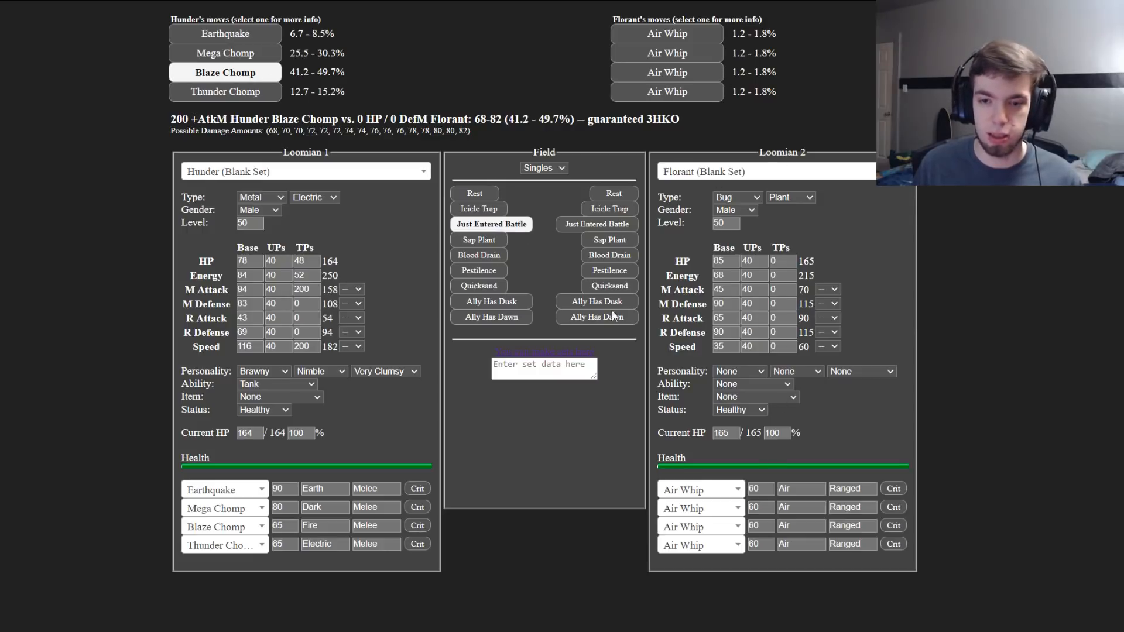
left_click(665, 34)
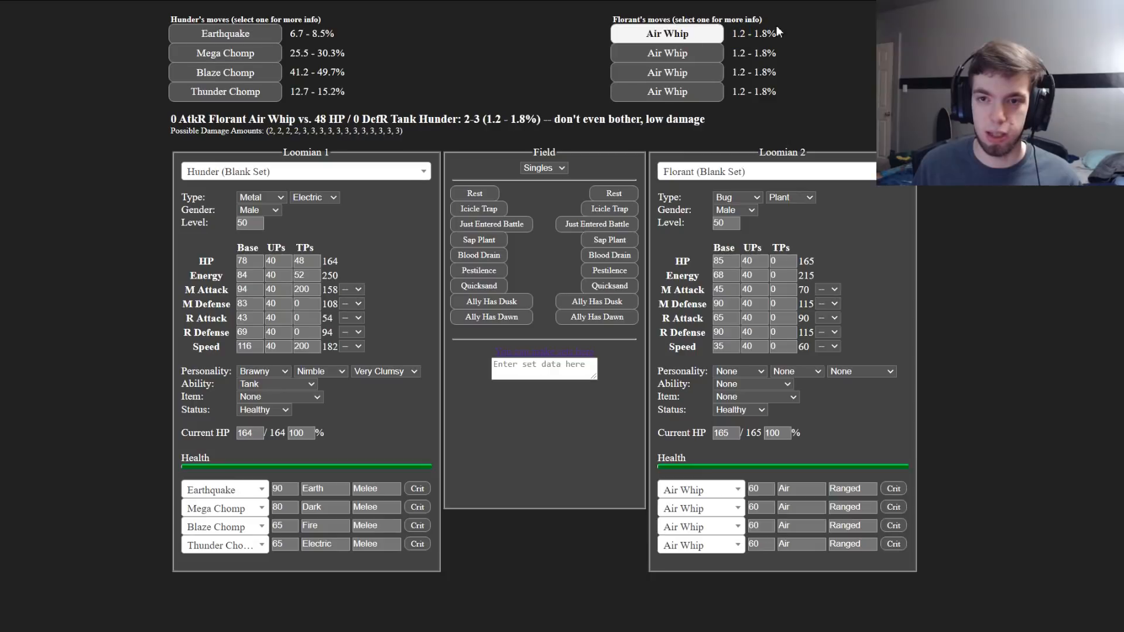
mouse_move(486, 286)
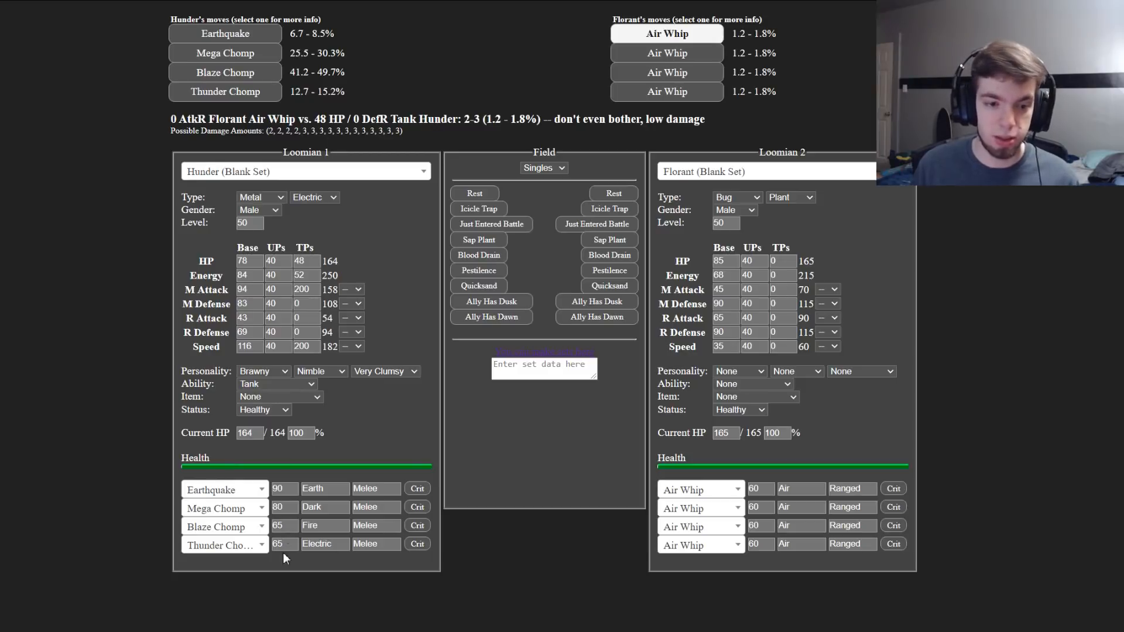
left_click(276, 384)
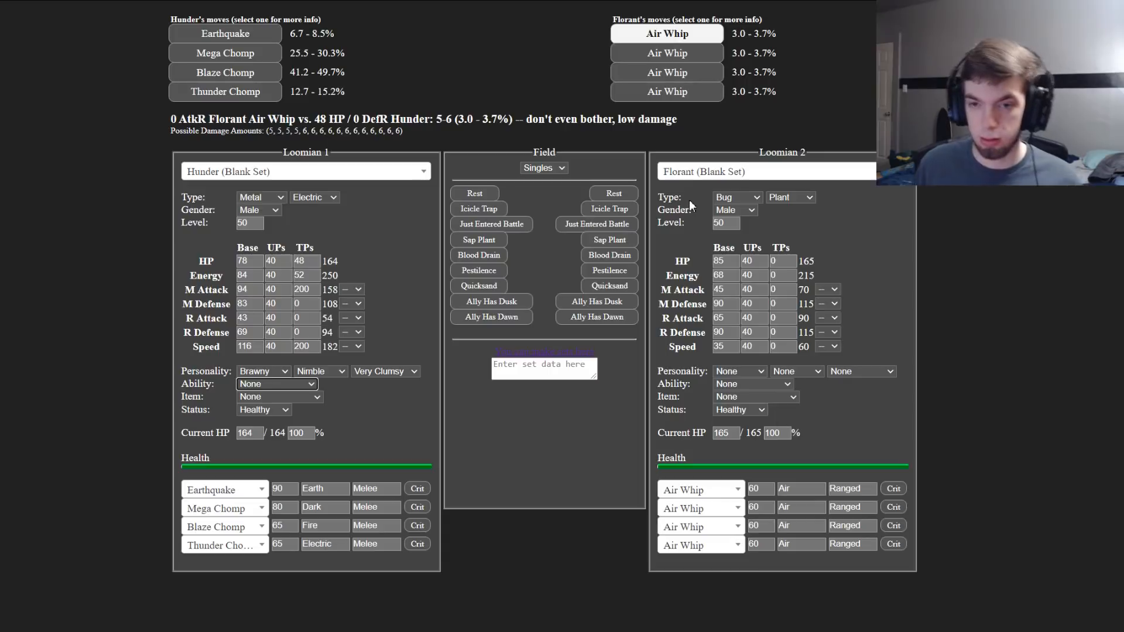
mouse_move(569, 445)
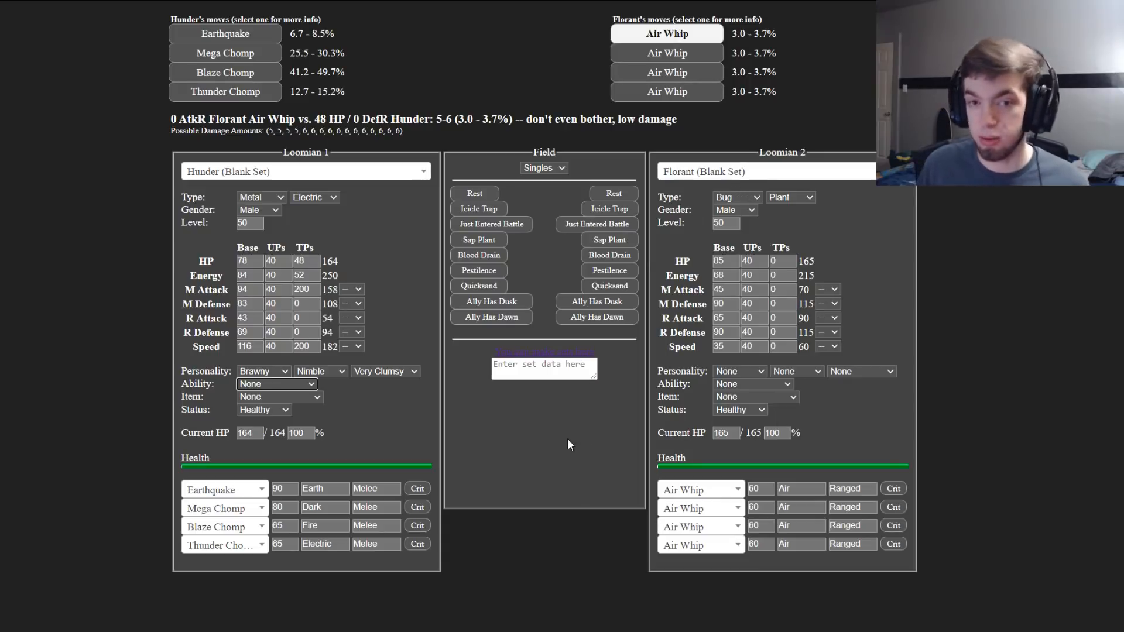
mouse_move(548, 443)
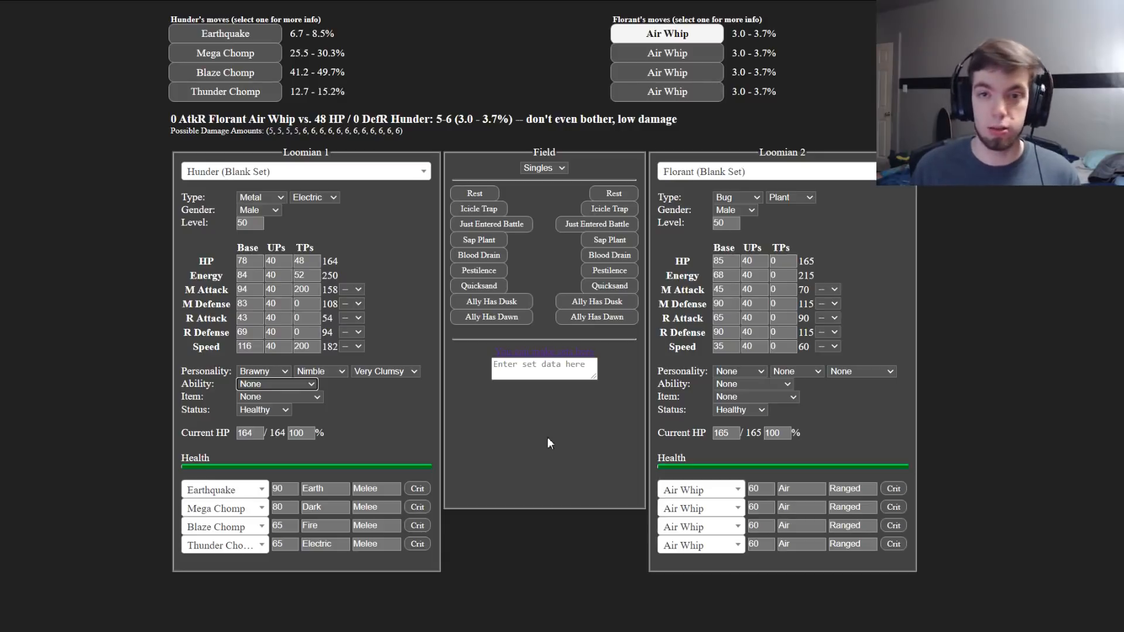
mouse_move(817, 243)
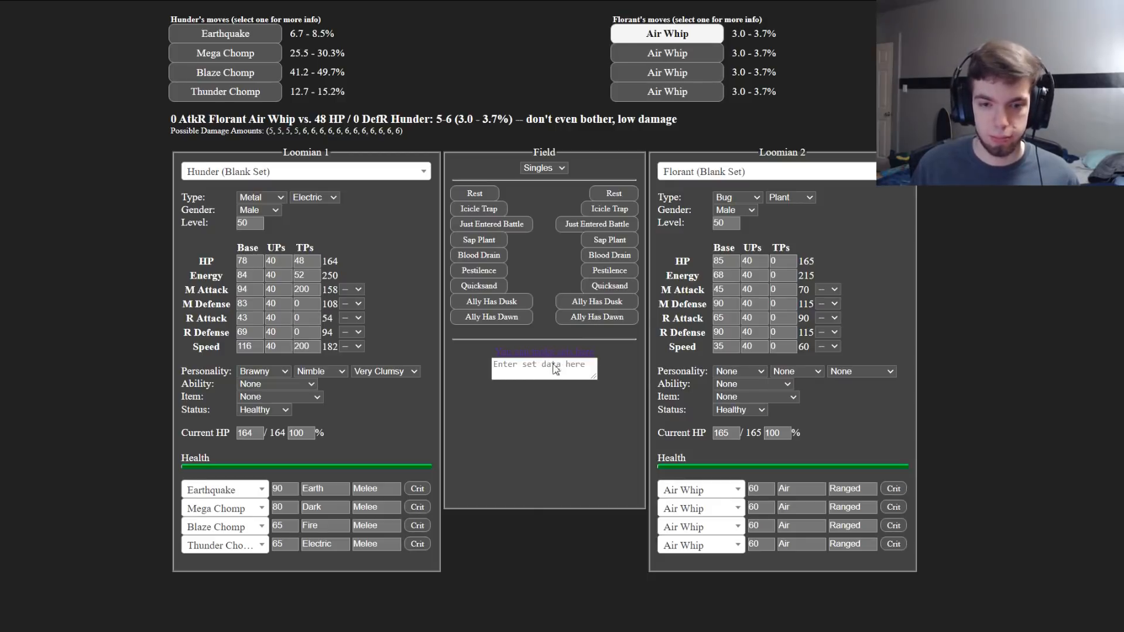
mouse_move(61, 23)
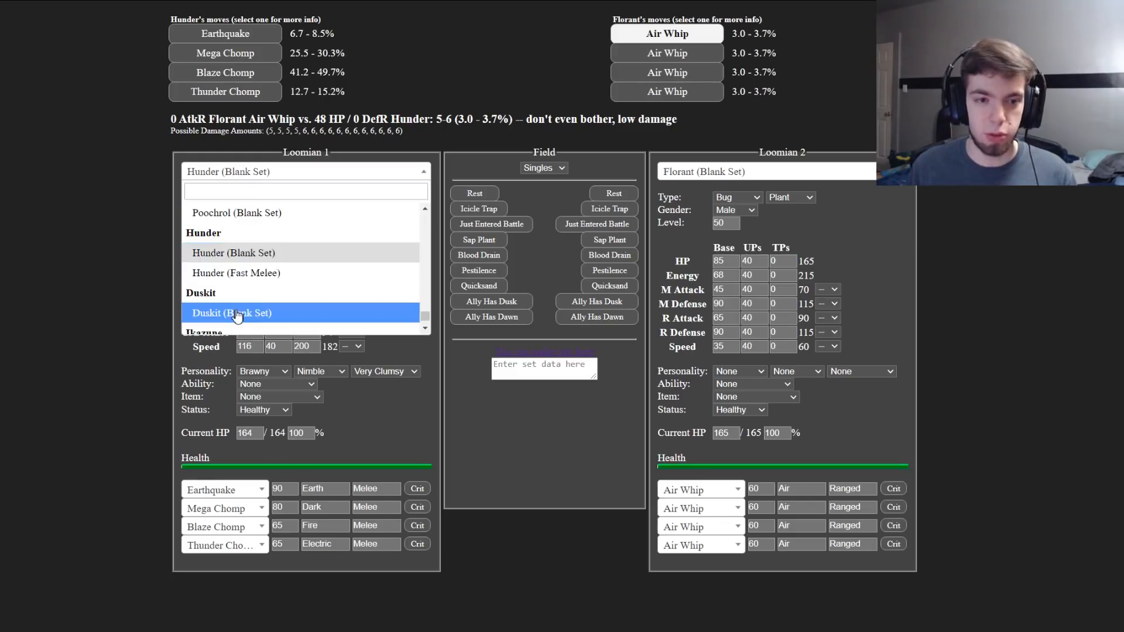
Step: Reload Hunder (Blank Set) in the first slot and re-enter its HP and Energy TPs
left_click(230, 312)
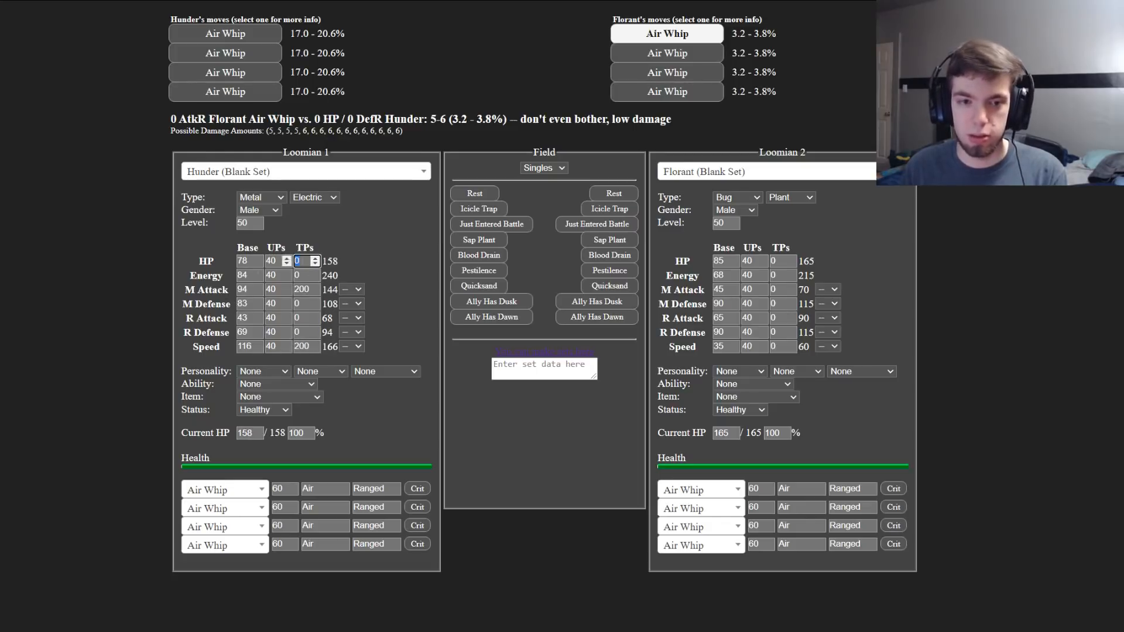
left_click(314, 257)
type("48")
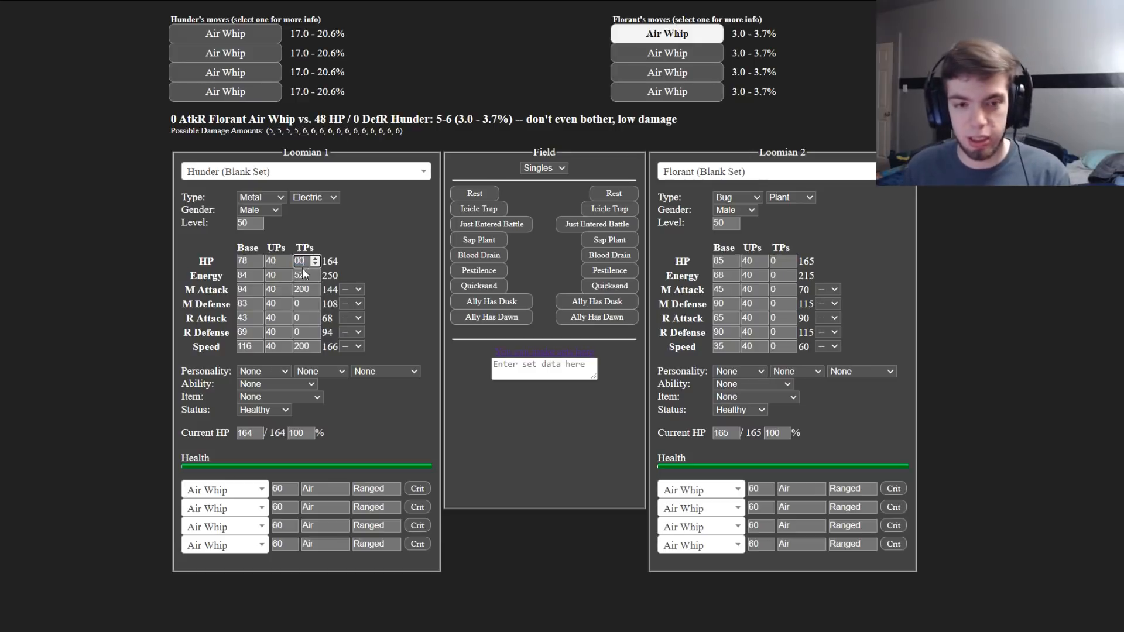
left_click(314, 263)
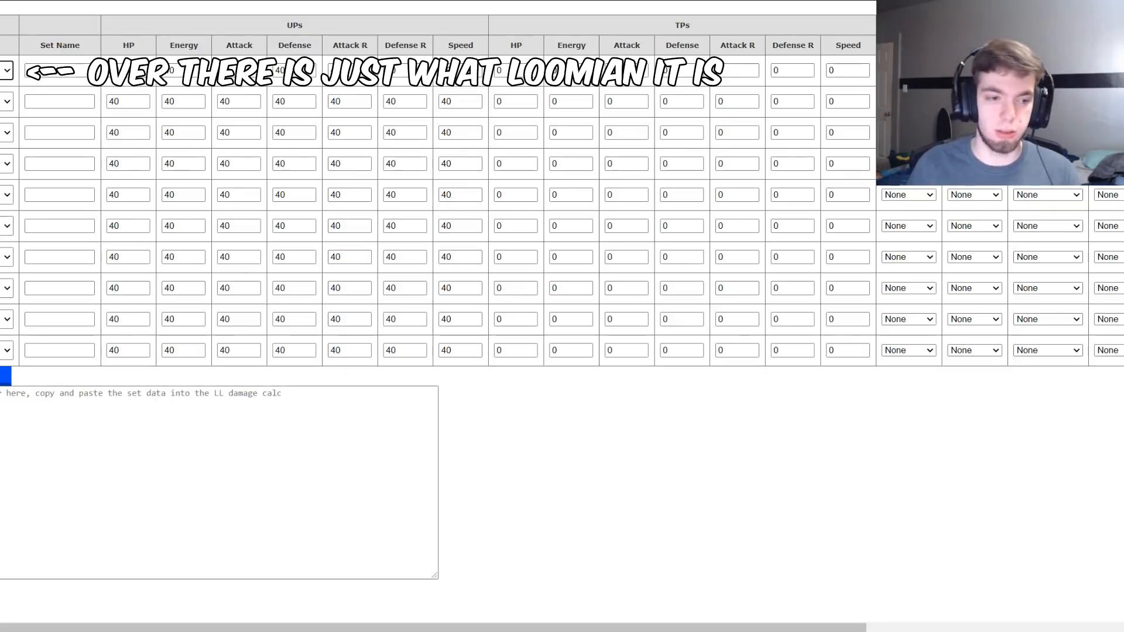
Step: Name the first set Melee Breaker and enter TPs of 48 HP, 52 Energy, 200 Attack and 200 Speed
left_click(58, 69)
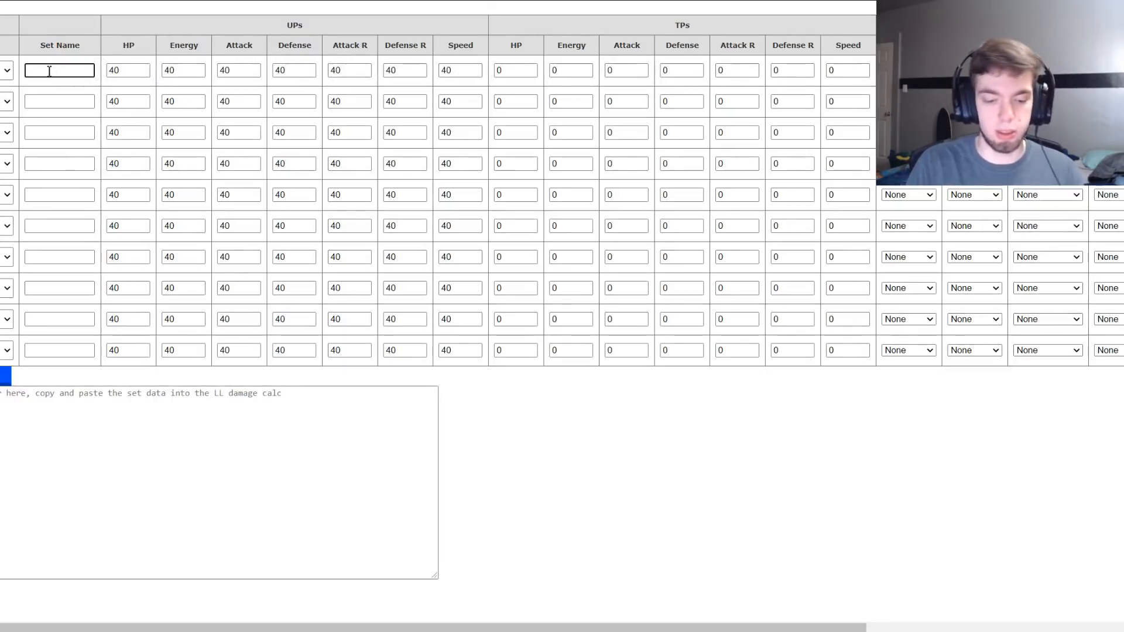
type("Fast")
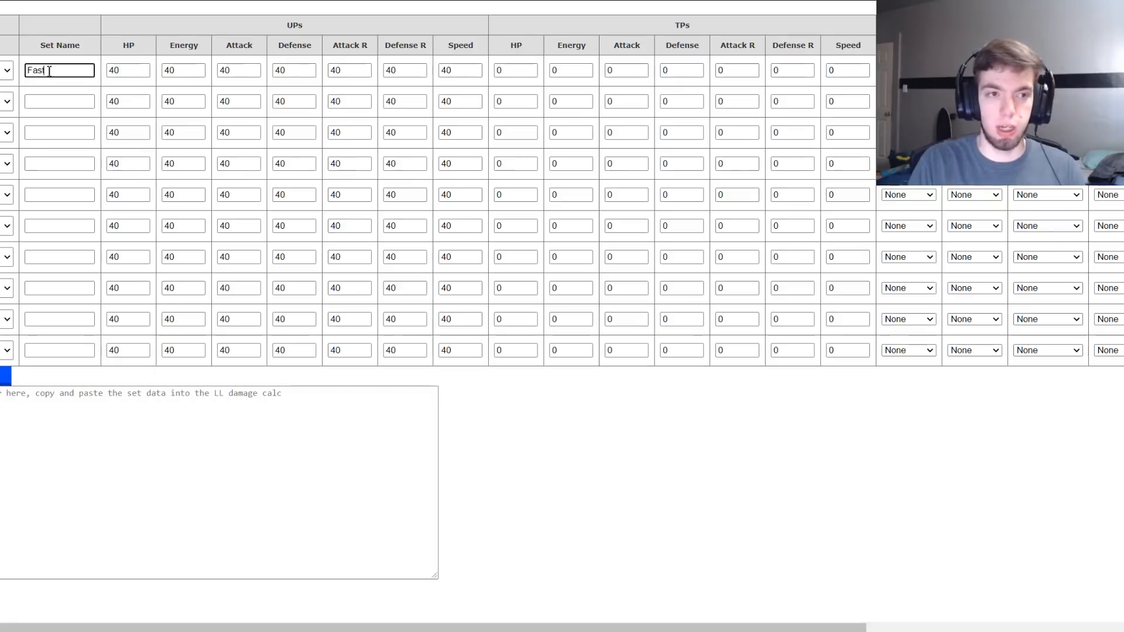
type("Meld")
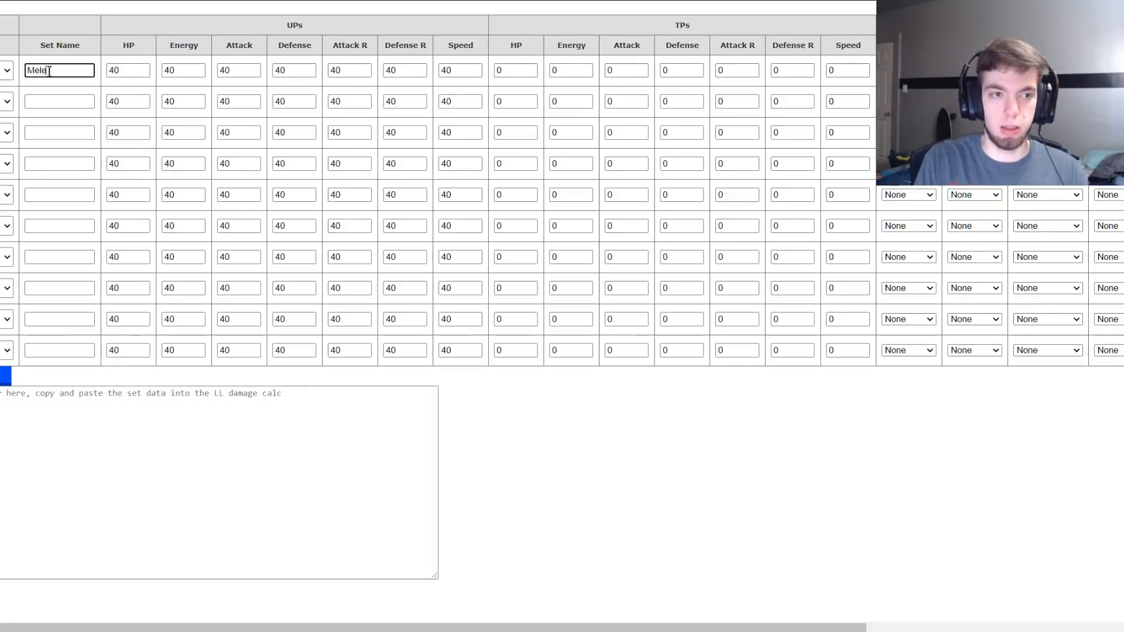
left_click(128, 69)
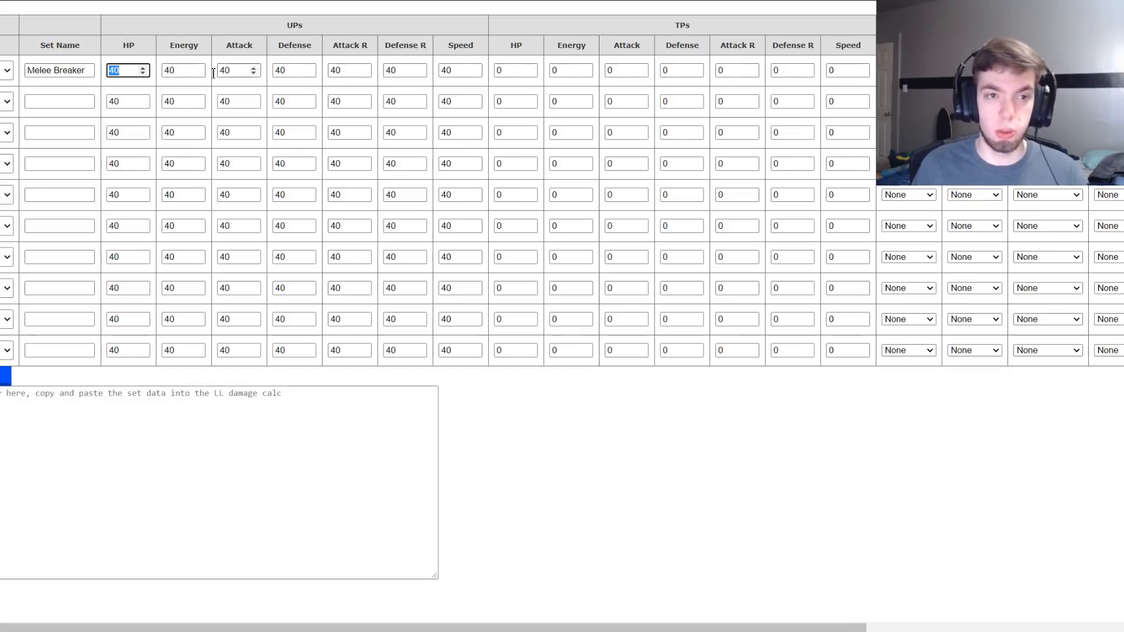
mouse_move(530, 50)
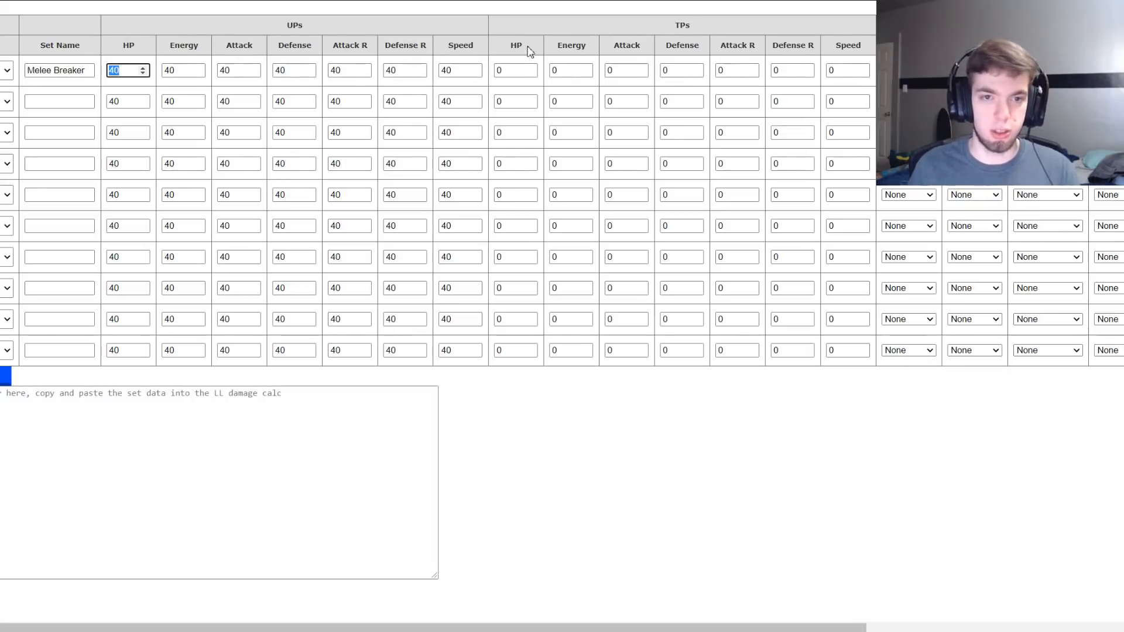
mouse_move(546, 88)
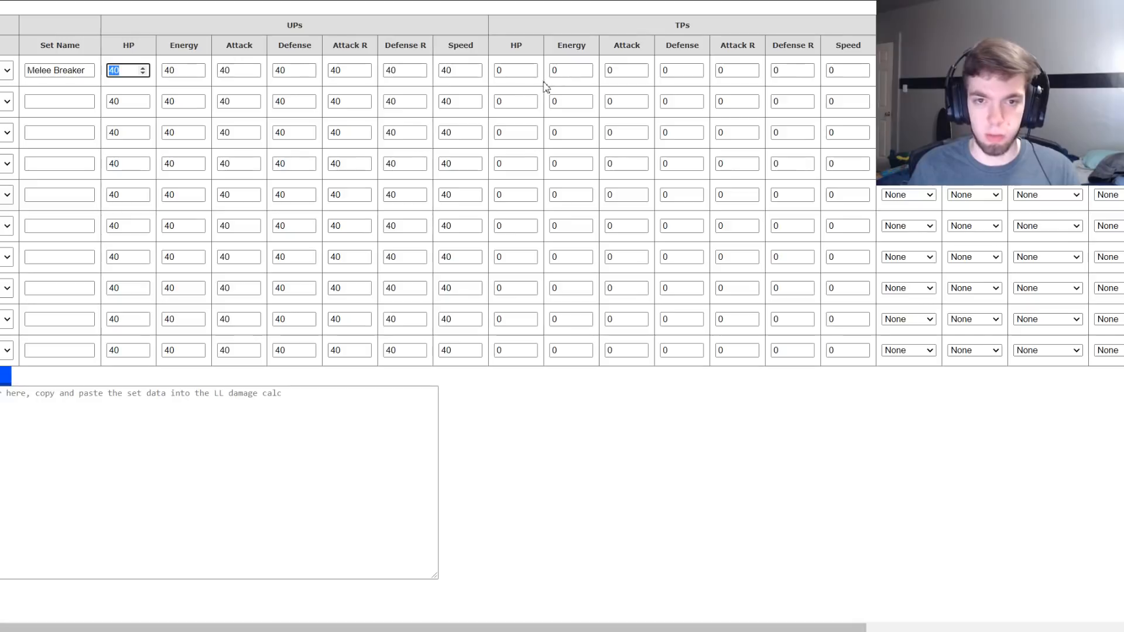
left_click(515, 70)
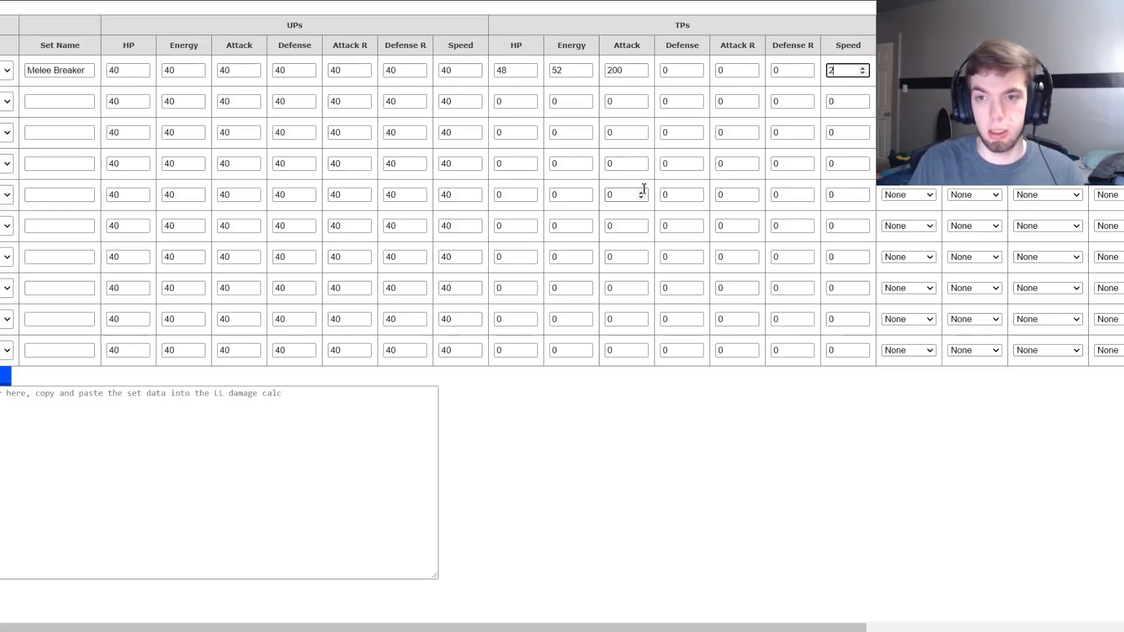
type("200")
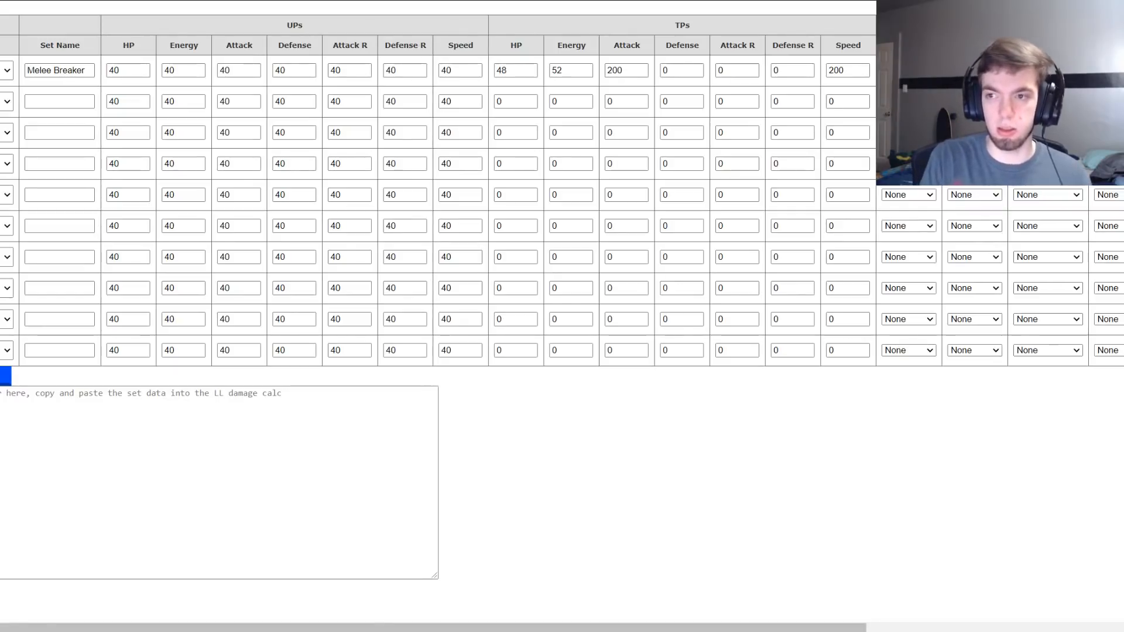
scroll("right", 3)
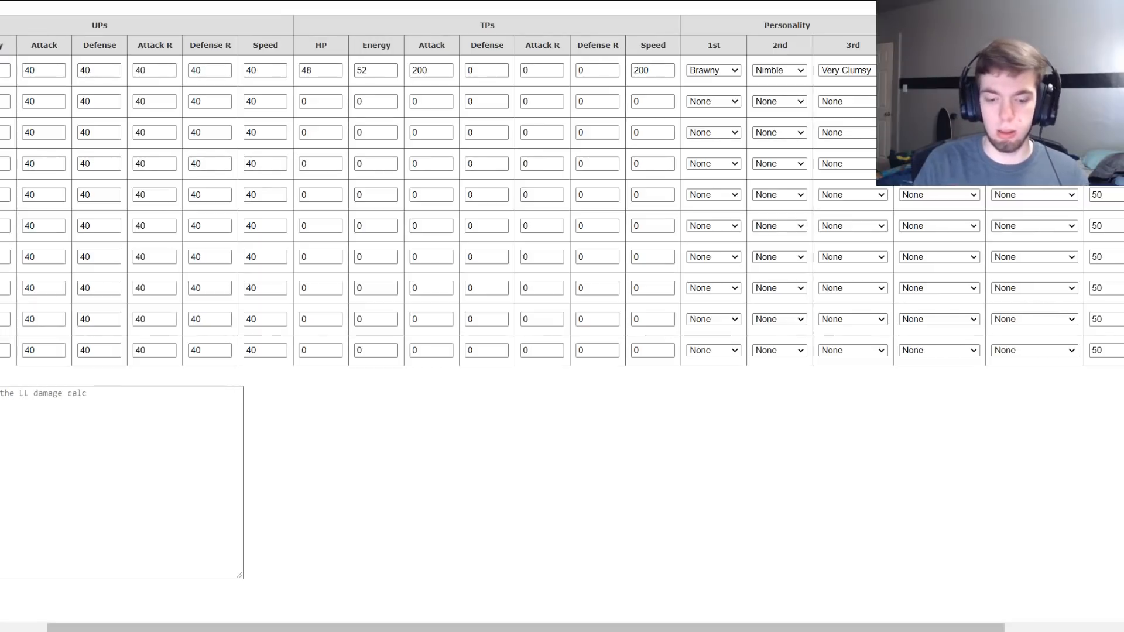
Step: Give Melee Breaker Power Jaw, Power Cuffs and Thunder Chomp, generate the set data and dismiss the alert
scroll("right", 3)
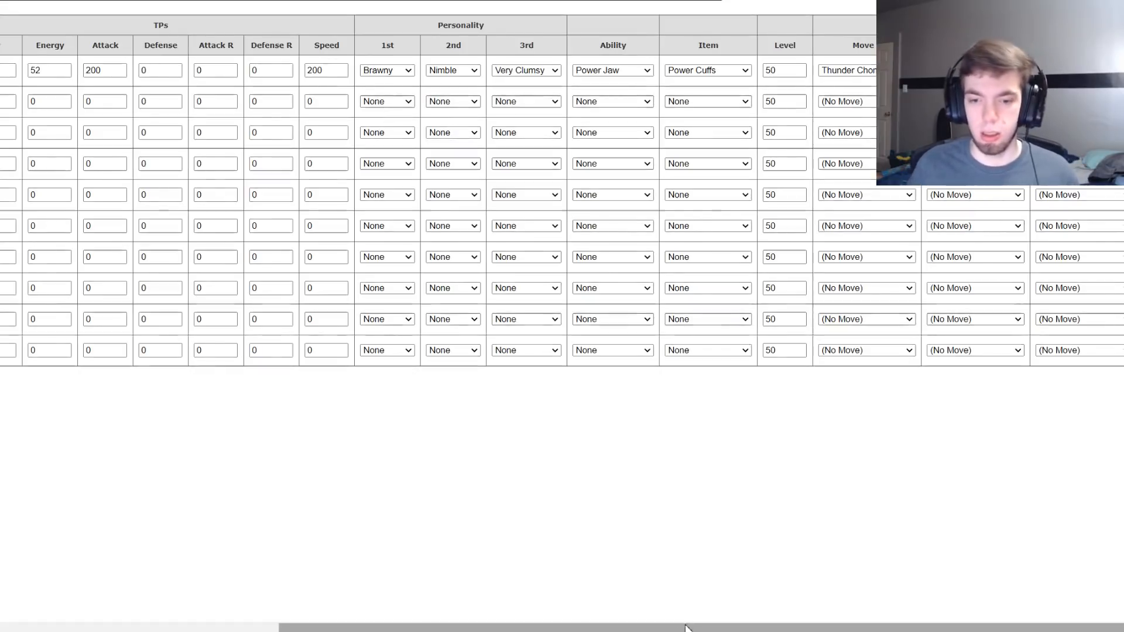
scroll("left", 3)
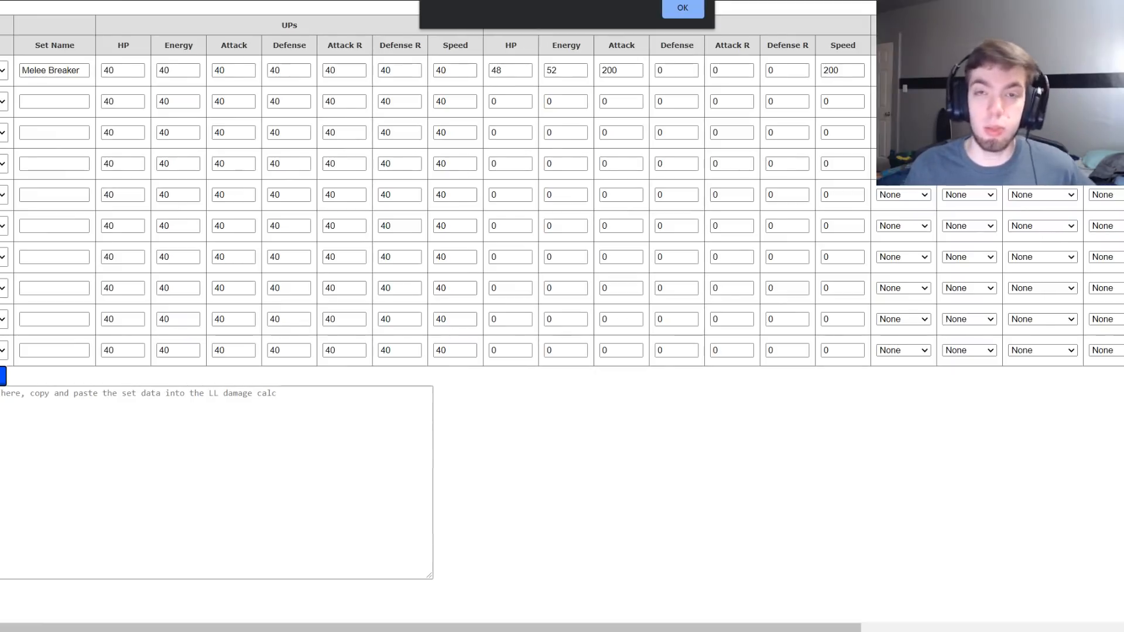
left_click(681, 8)
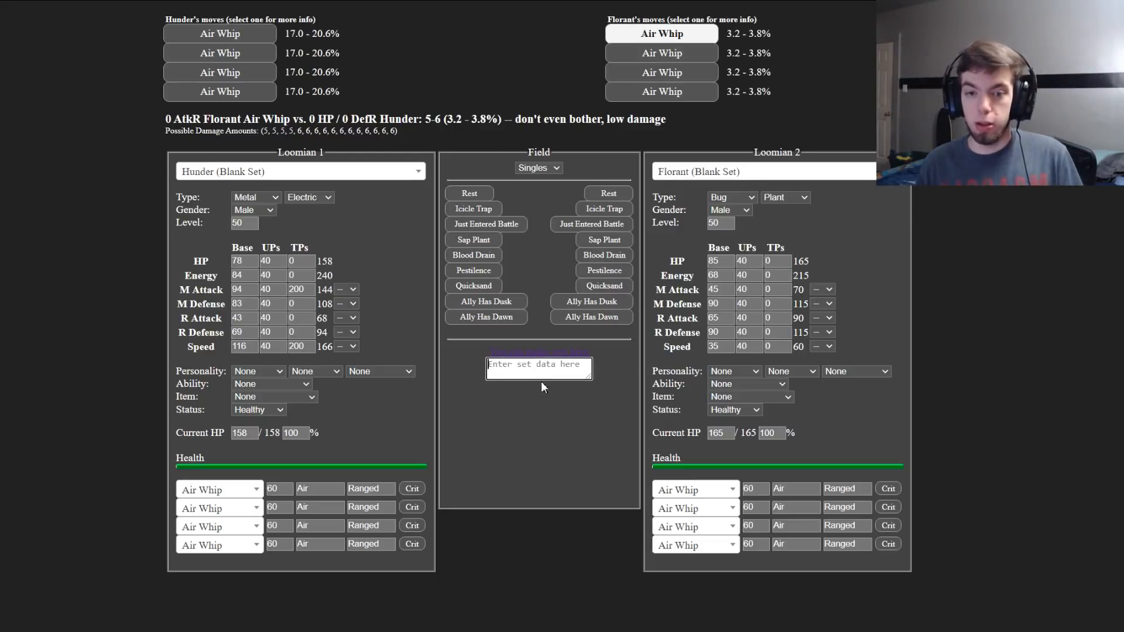
mouse_move(562, 427)
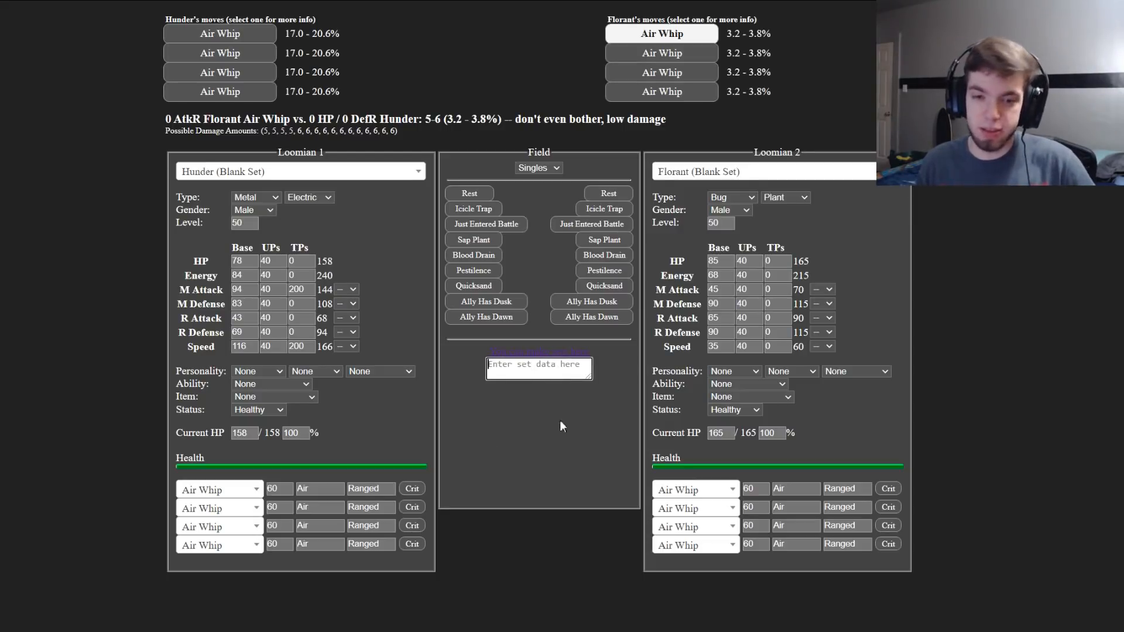
mouse_move(493, 422)
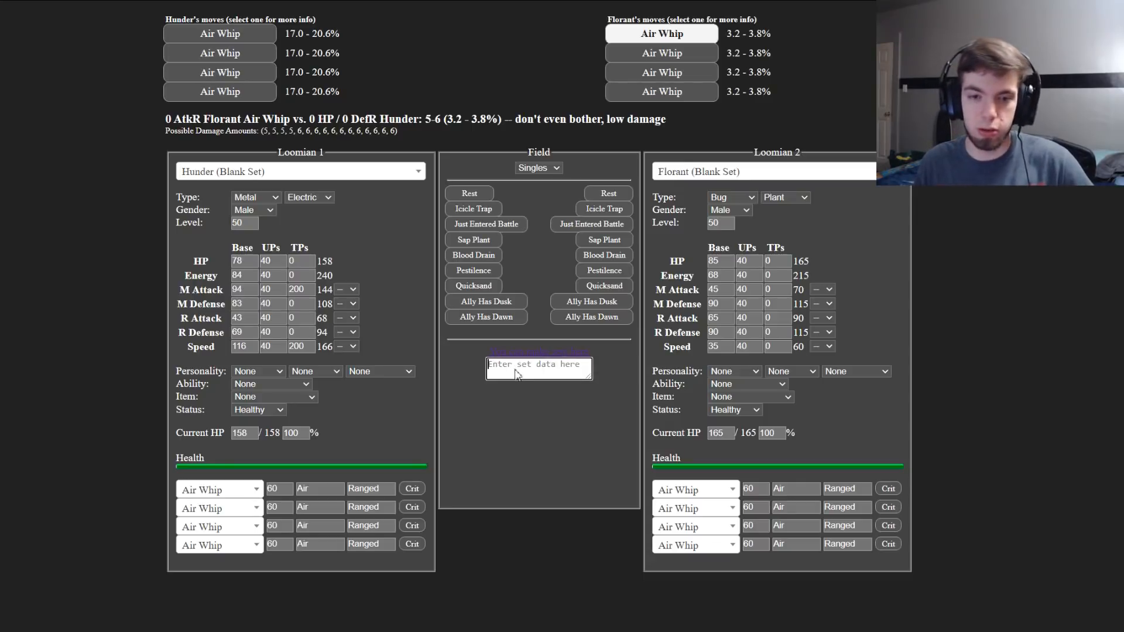
mouse_move(507, 442)
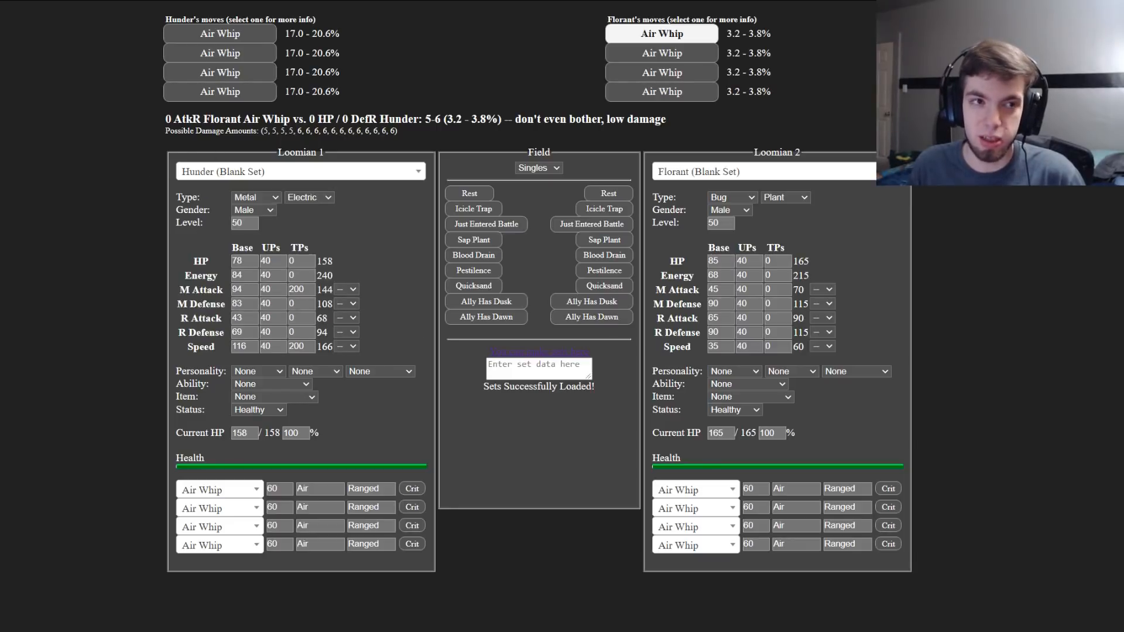
Step: Search 'hun' in Loomian 1 and load Hunder (Melee Breaker), making Thunder Chomp a guaranteed 2HKO on Embit
left_click(300, 171)
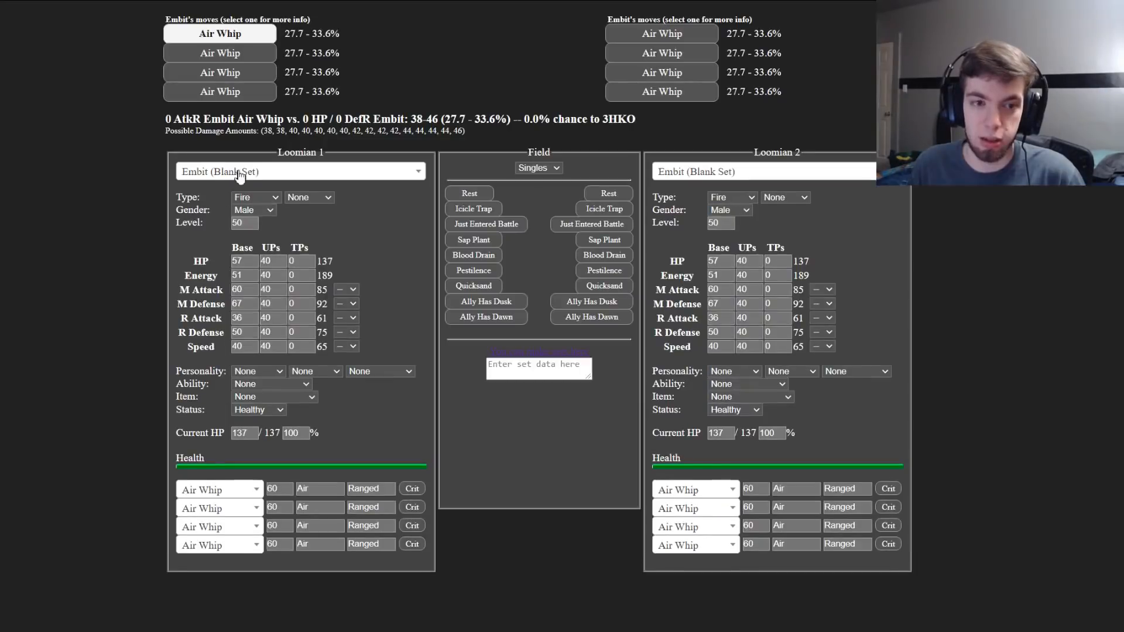
type("hun")
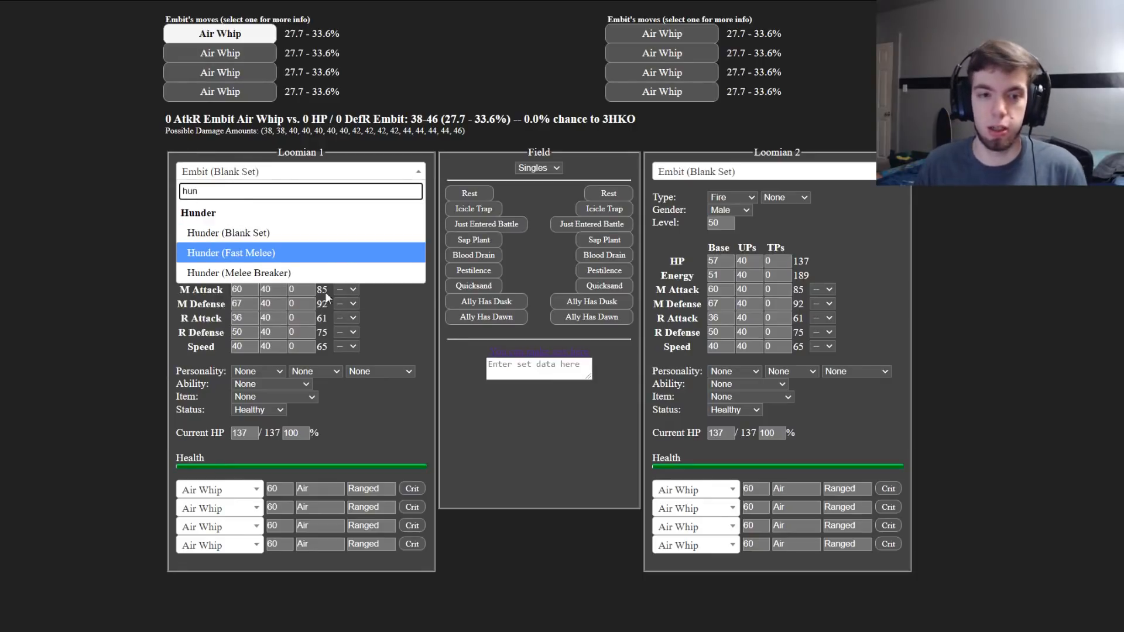
left_click(238, 273)
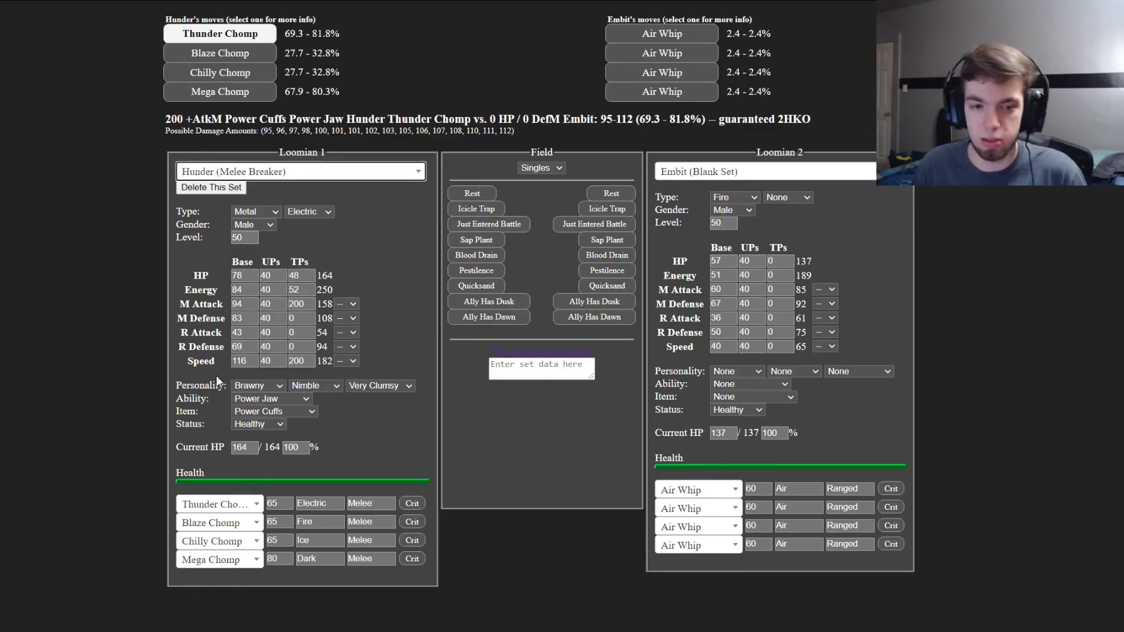
mouse_move(550, 342)
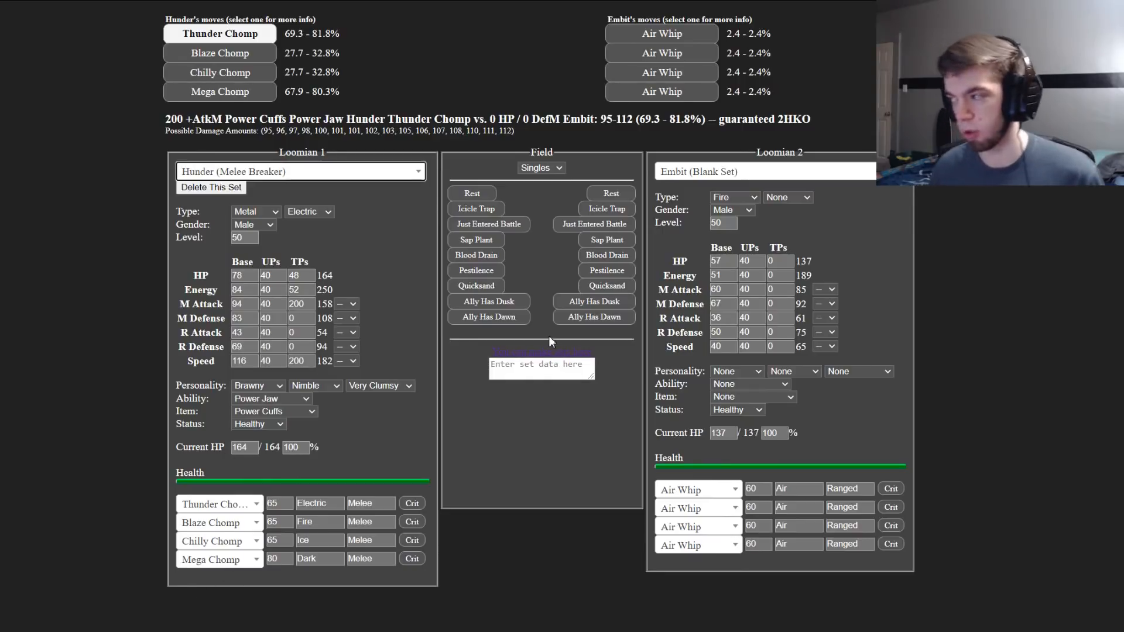
mouse_move(543, 331)
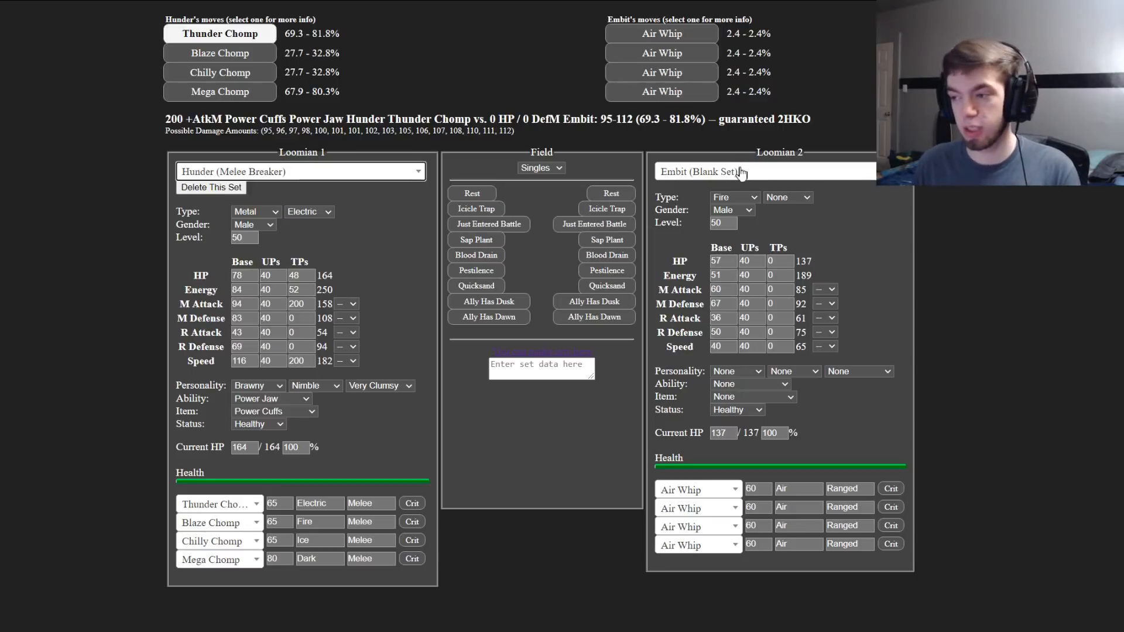
mouse_move(289, 199)
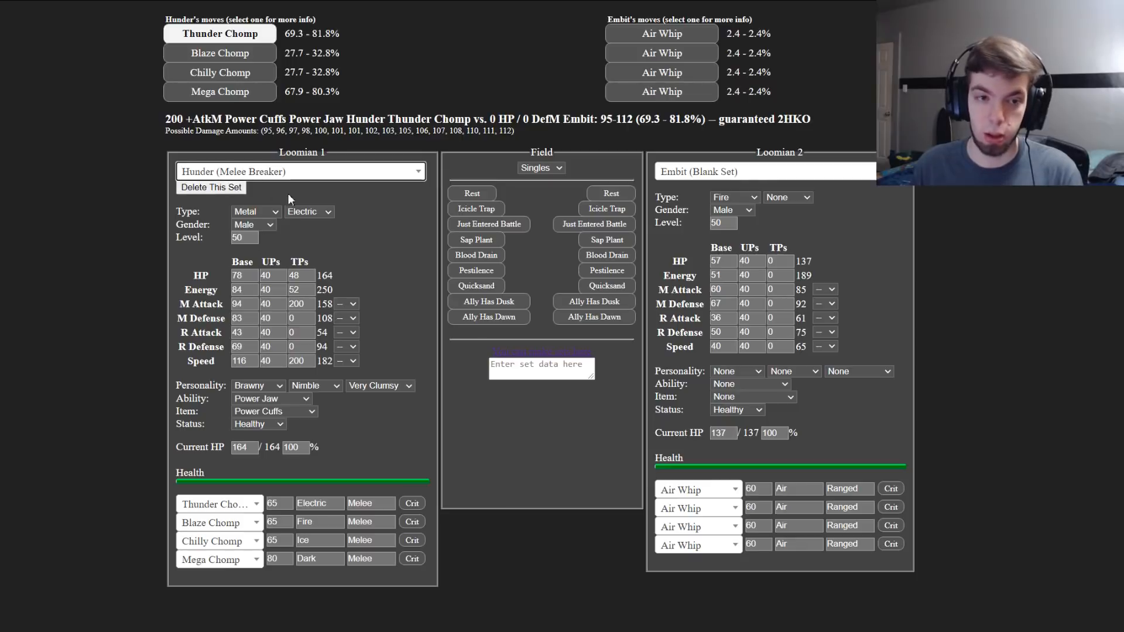
Step: Load Stratusoar (Blank Set) against Boarrok (Blank Set) with 200 M Attack TPs, +1 boost and Very Brawny
left_click(298, 171)
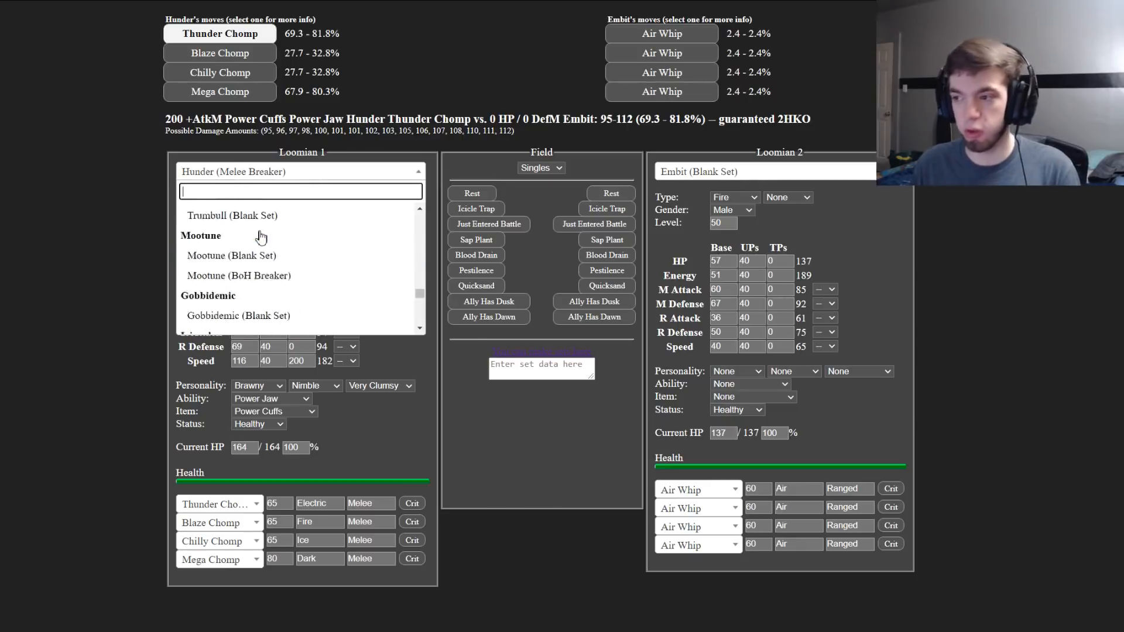
scroll("down", 3)
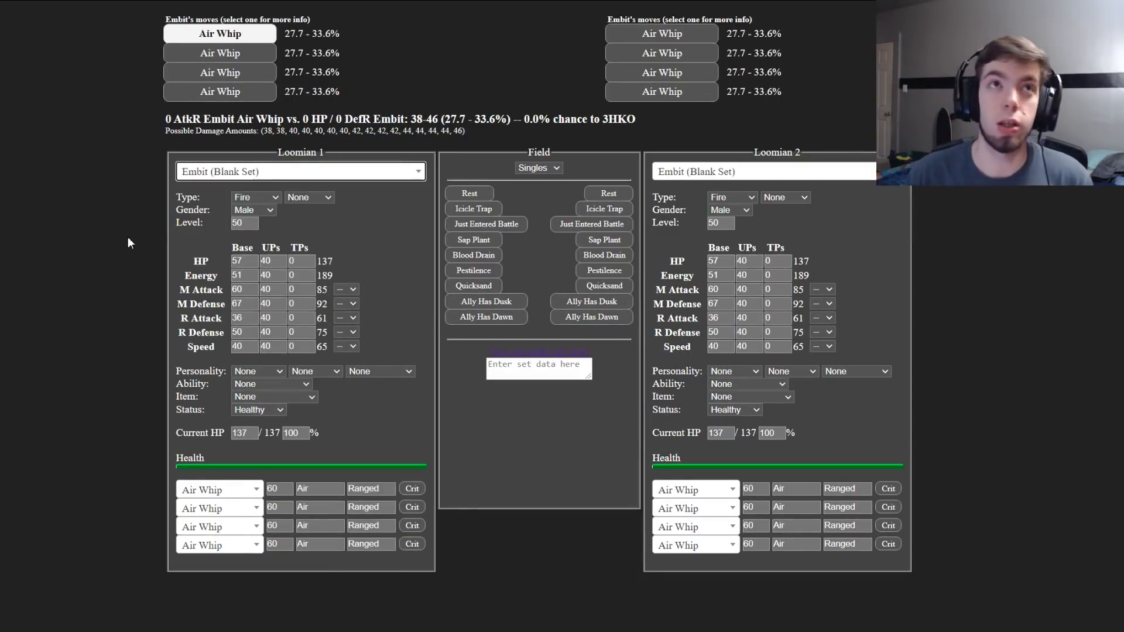
mouse_move(141, 232)
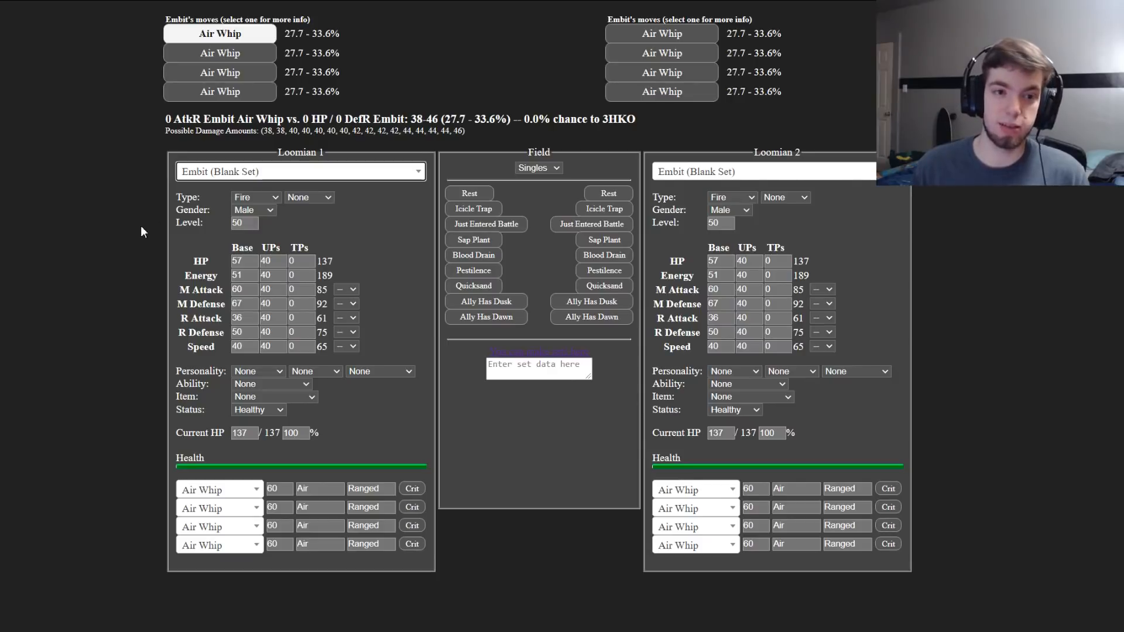
left_click(299, 171)
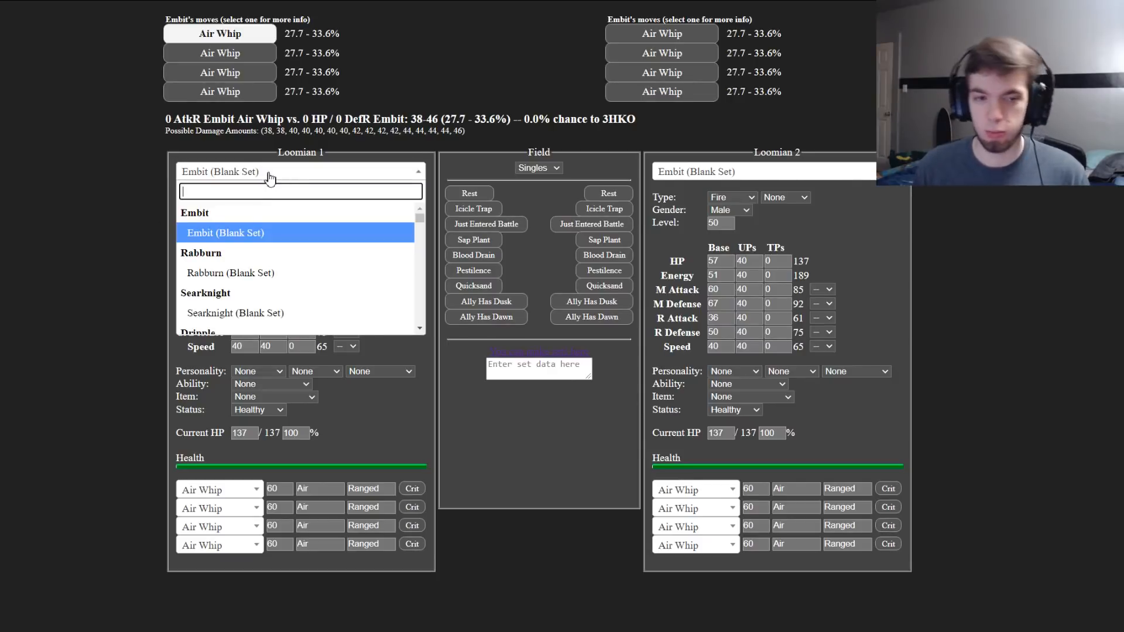
type("stratu")
type("boa")
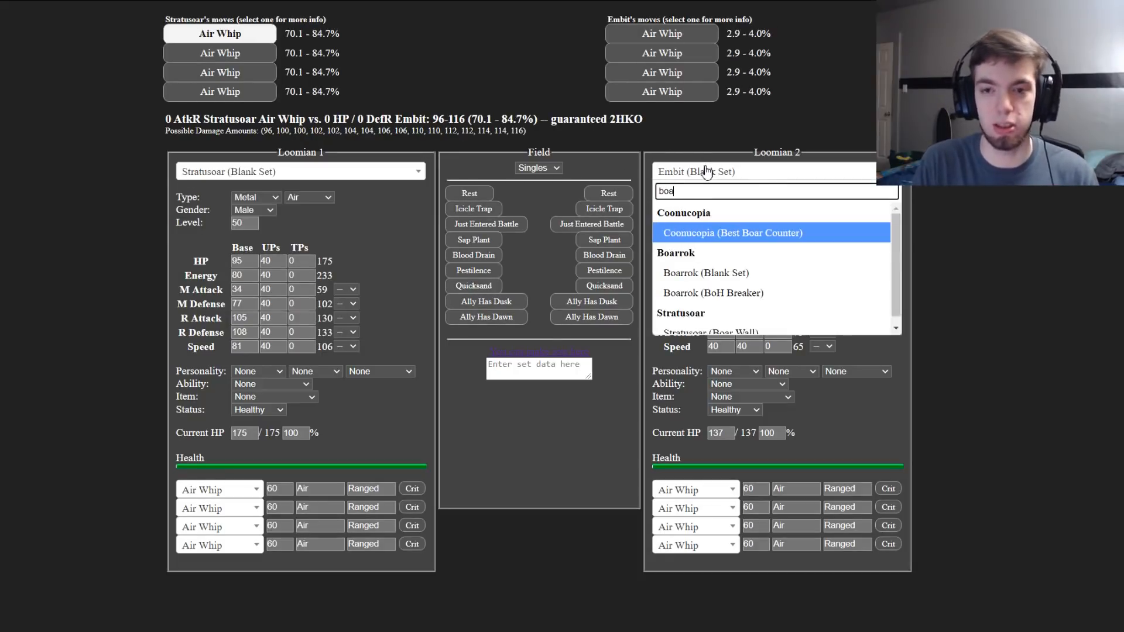
left_click(705, 273)
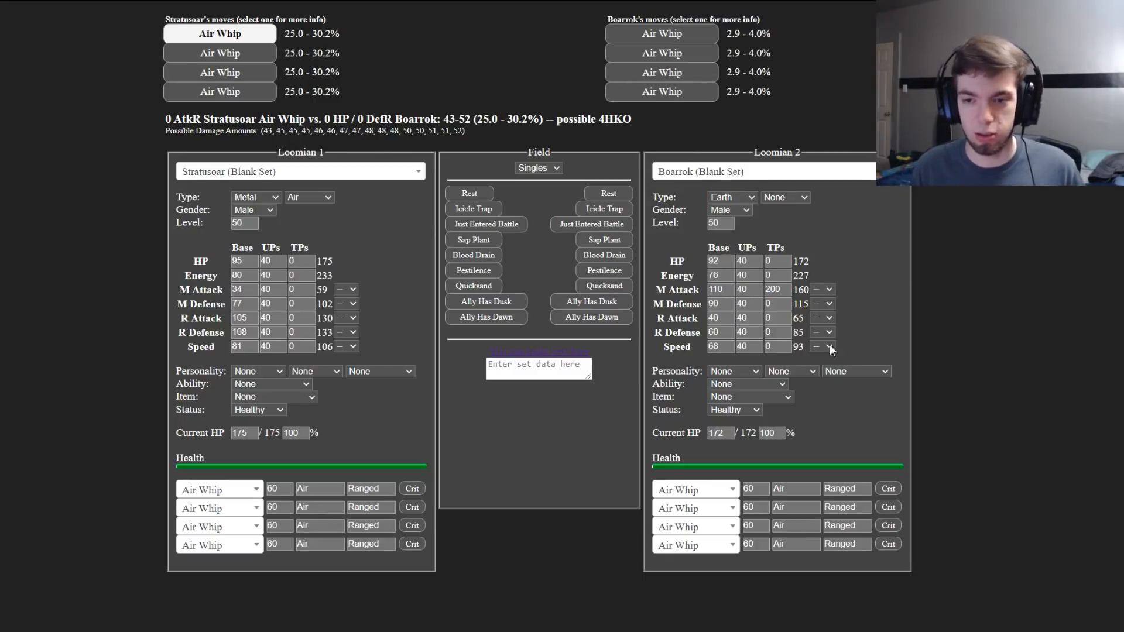
left_click(853, 372)
type("ear")
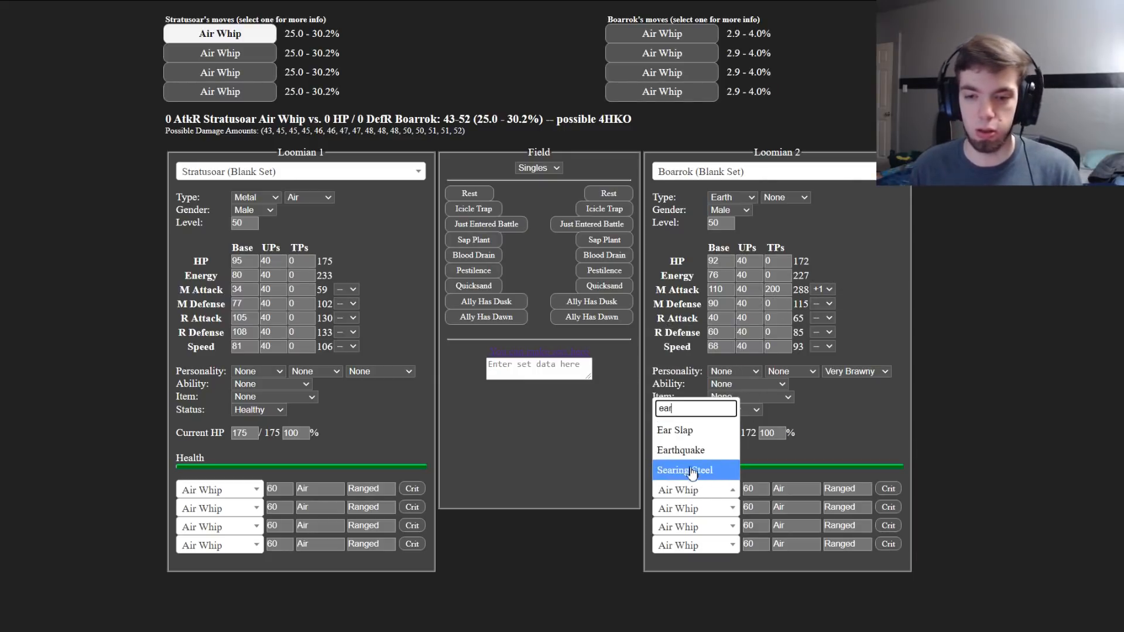
Step: Give Boarrok Earthquake, Raging Tackle, Quick Pounce and Mega Chomp; Raging Tackle is a guaranteed 3HKO on Stratusoar
left_click(679, 450)
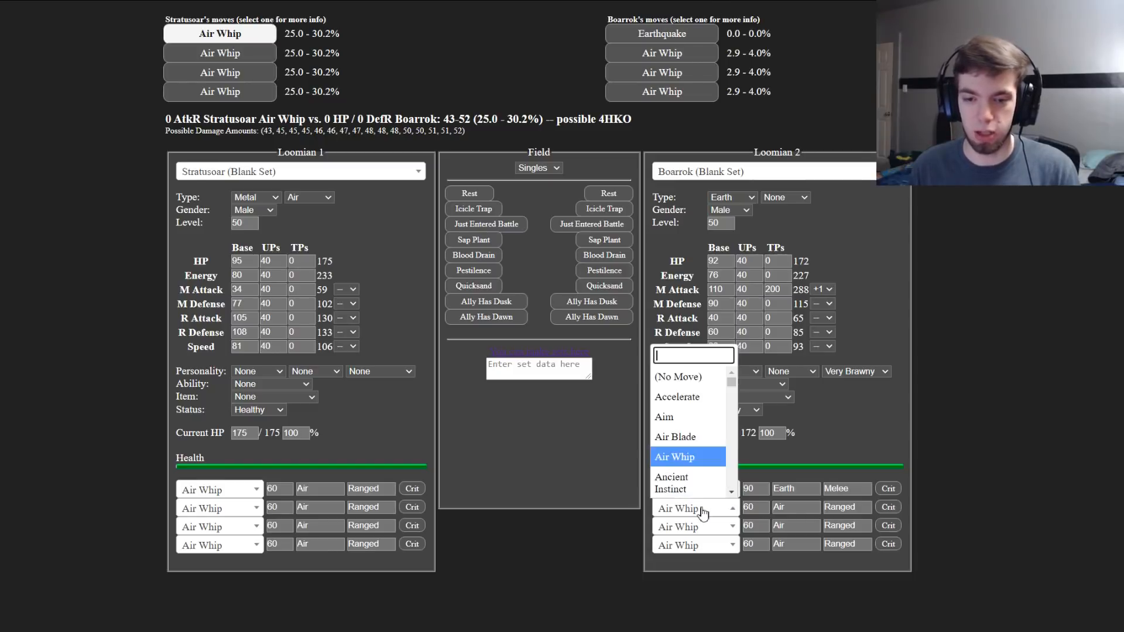
type("ragin")
type("mega")
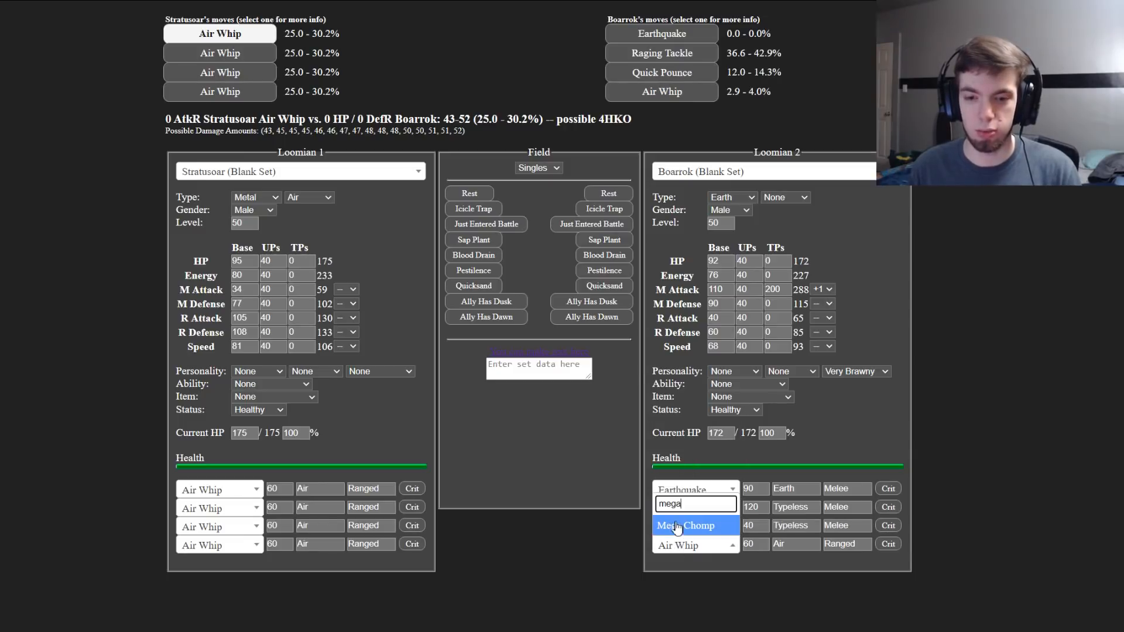
left_click(684, 526)
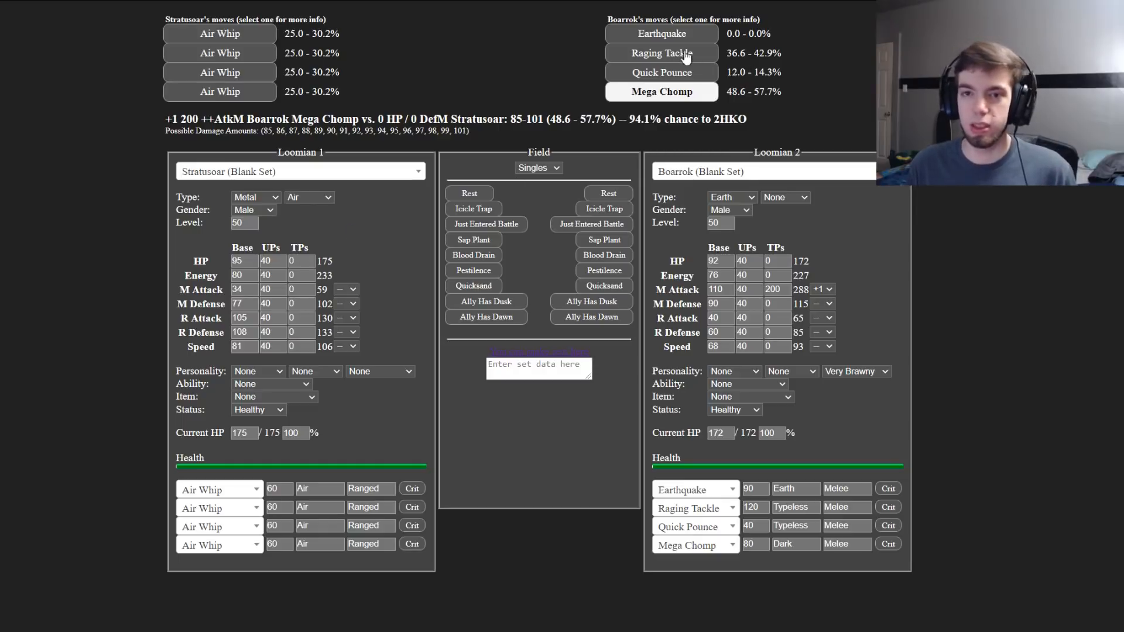
left_click(660, 52)
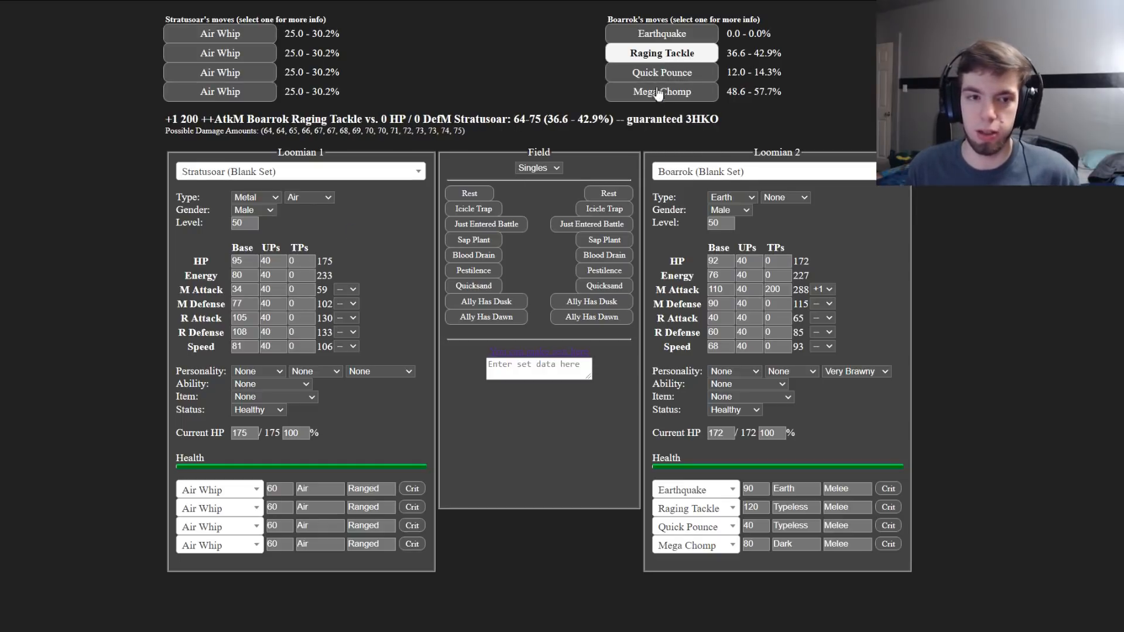
Step: Check Mega Chomp on Stratusoar, compare Robust against uninvested, and restore 200 HP TPs
left_click(660, 91)
type("200")
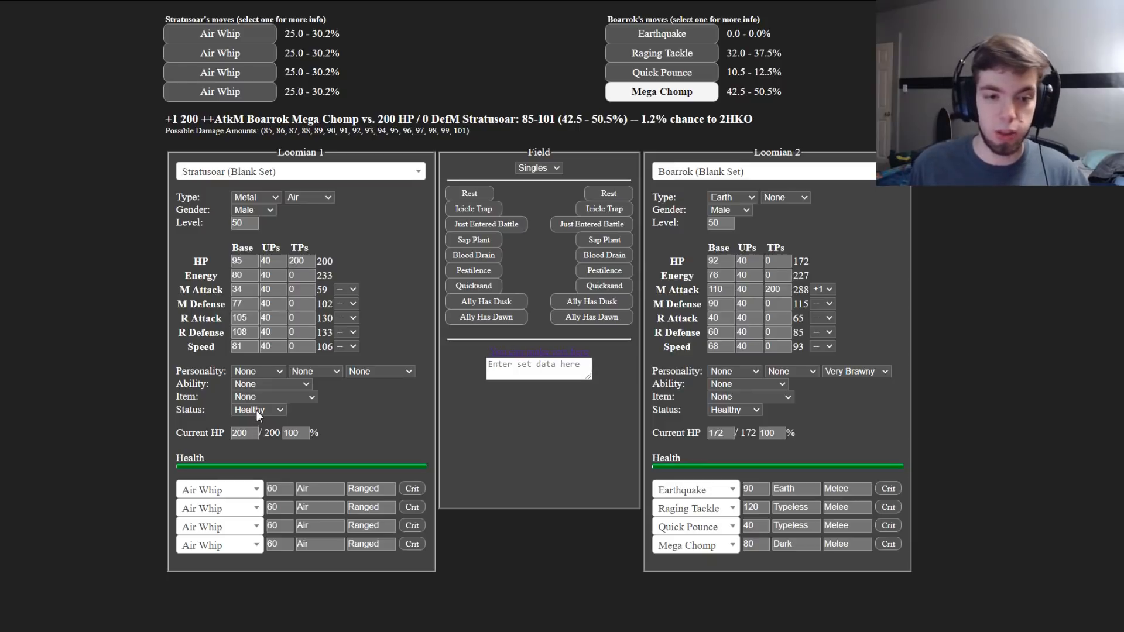
mouse_move(258, 422)
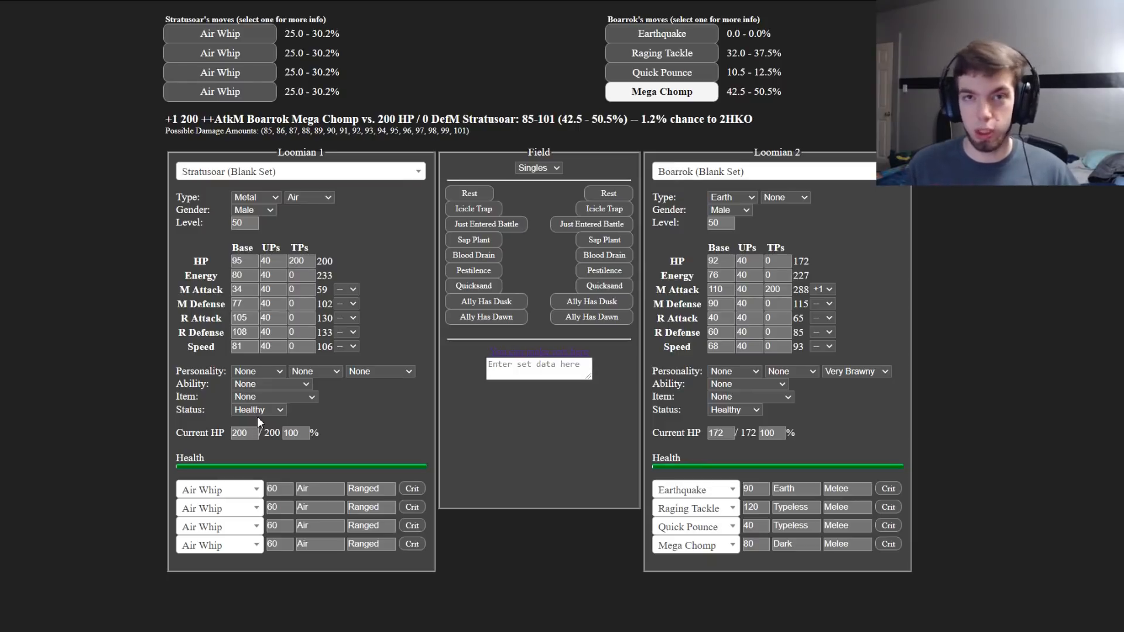
left_click(257, 372)
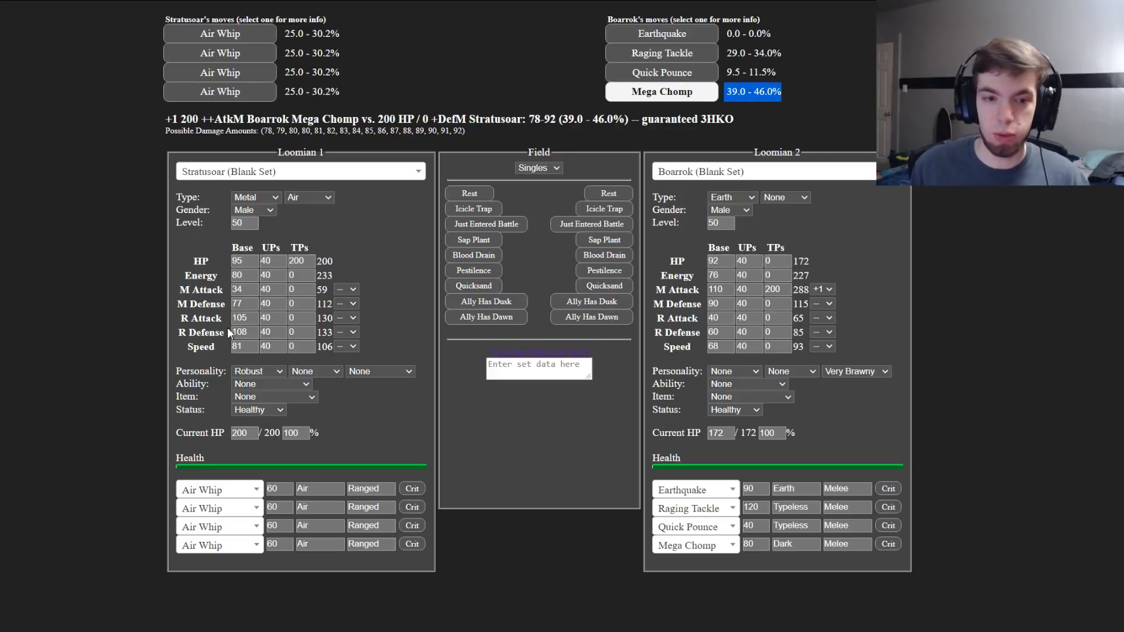
left_click(257, 371)
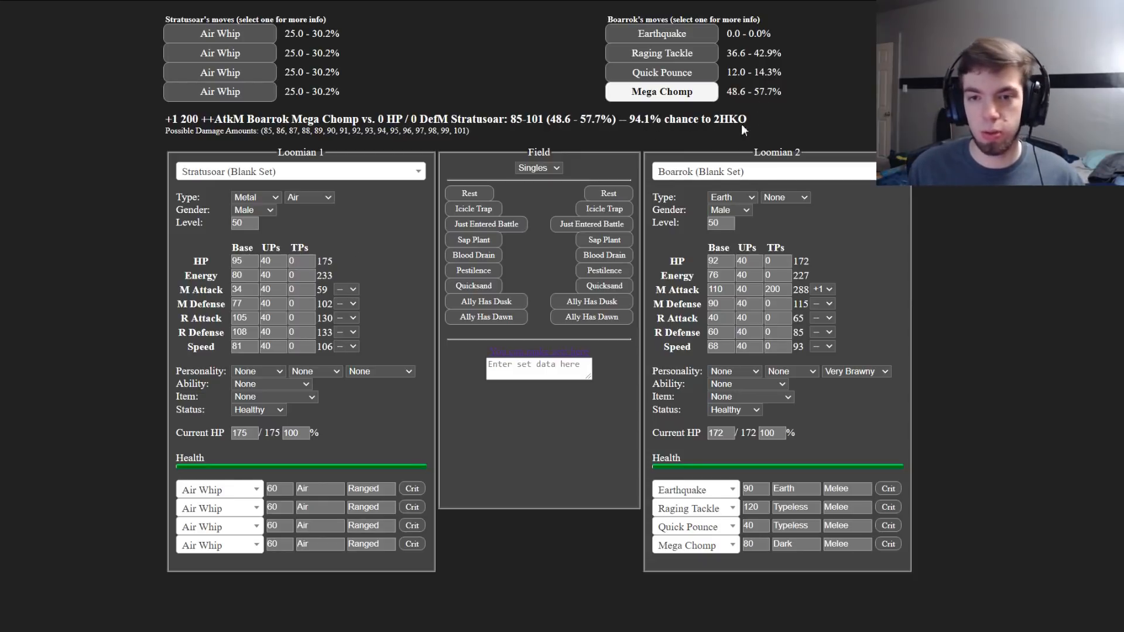
left_click(294, 260)
type("200")
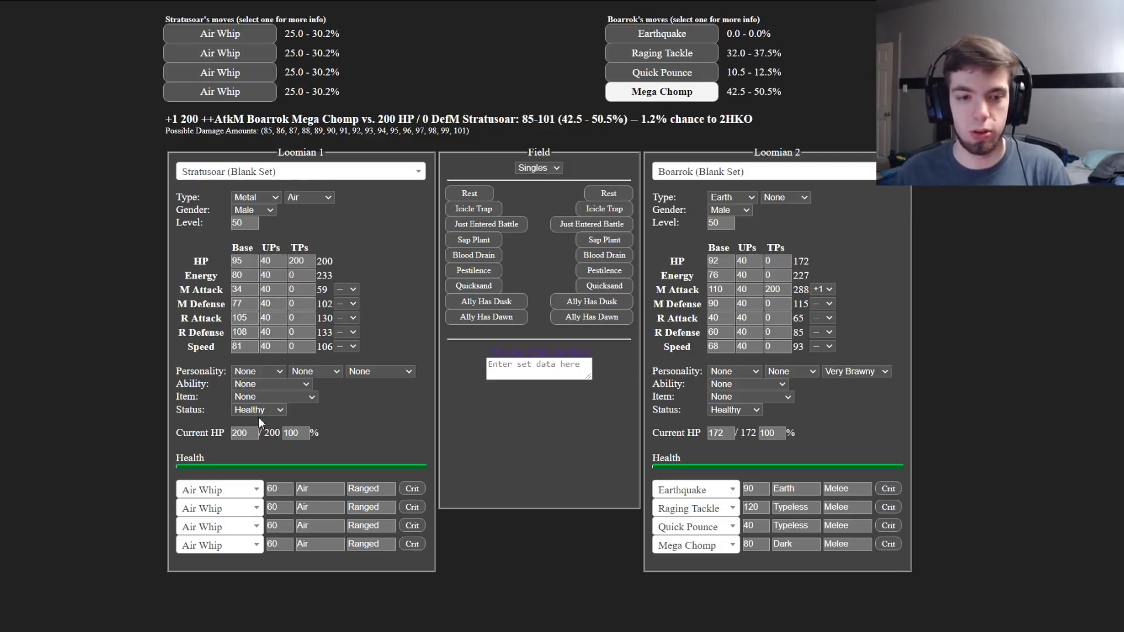
Step: Keep Robust and put 200 TPs into M Defense, cutting Mega Chomp to 31–37%
left_click(258, 371)
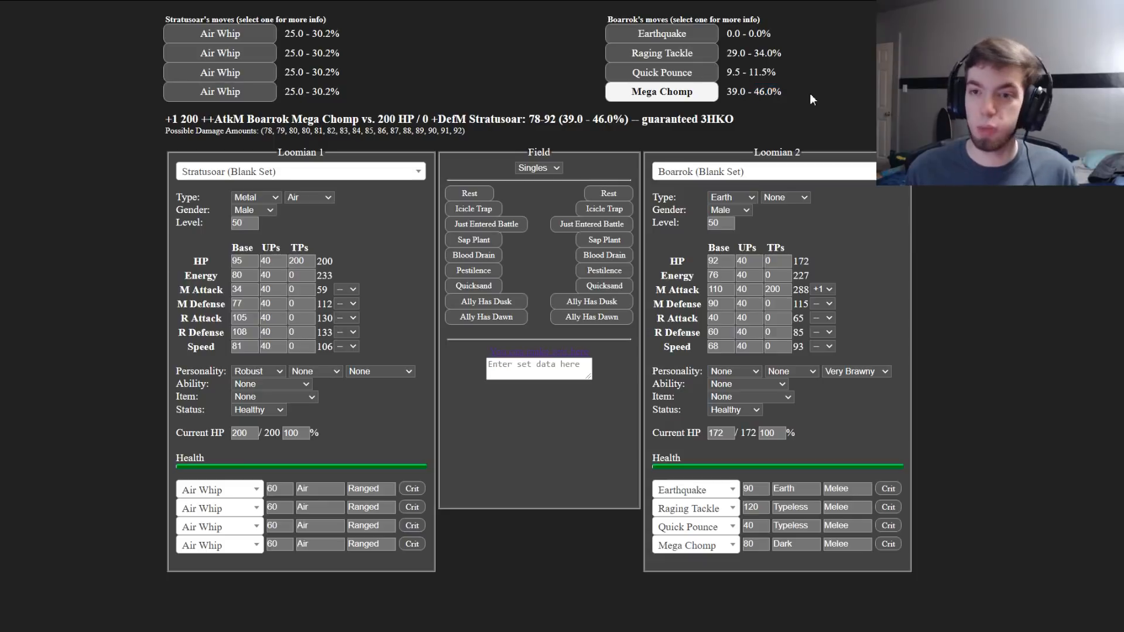
mouse_move(774, 104)
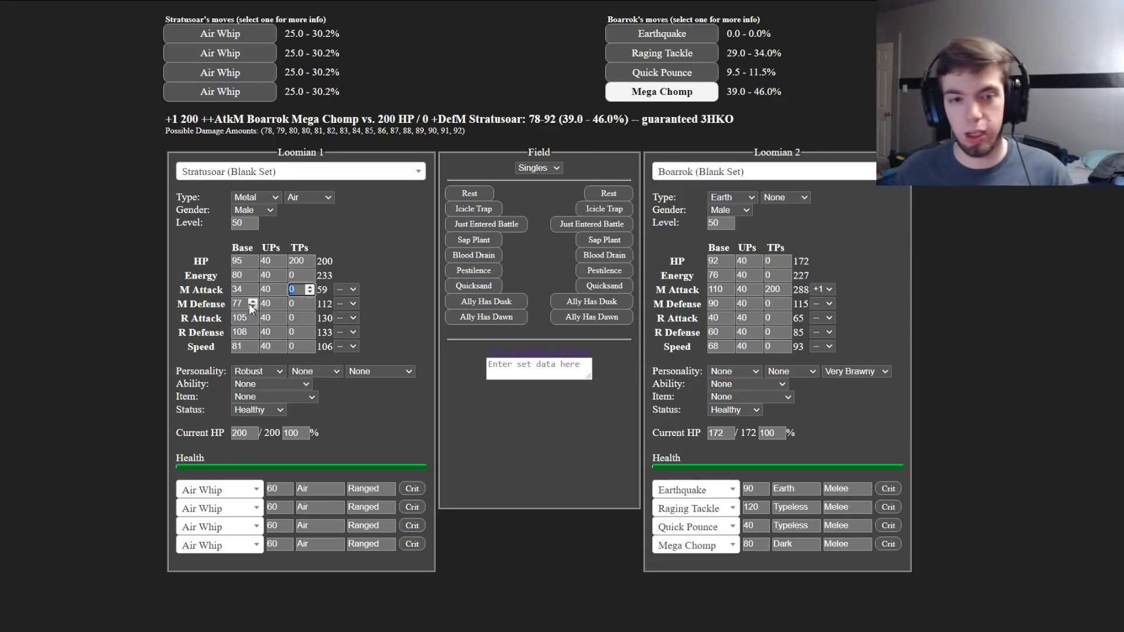
left_click(298, 303)
type("200")
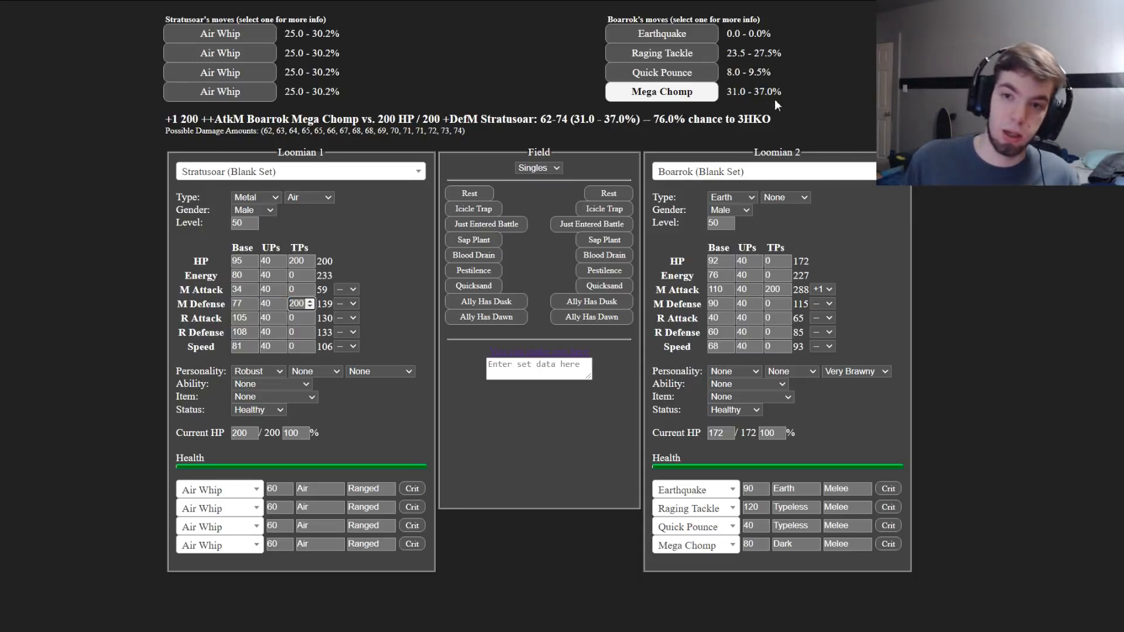
mouse_move(784, 122)
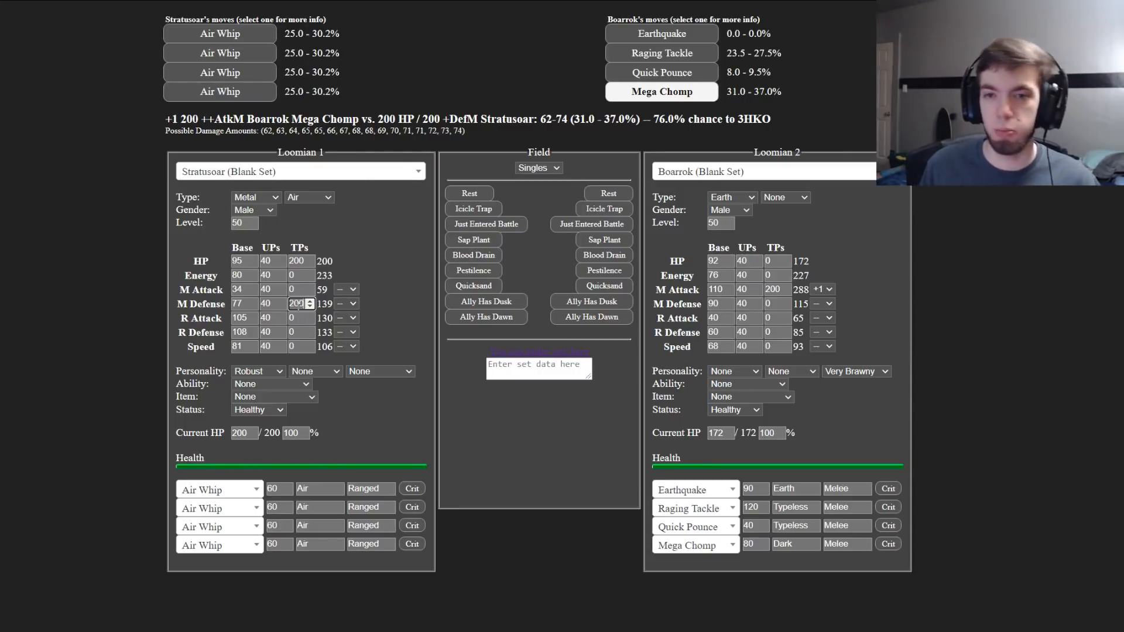
mouse_move(293, 400)
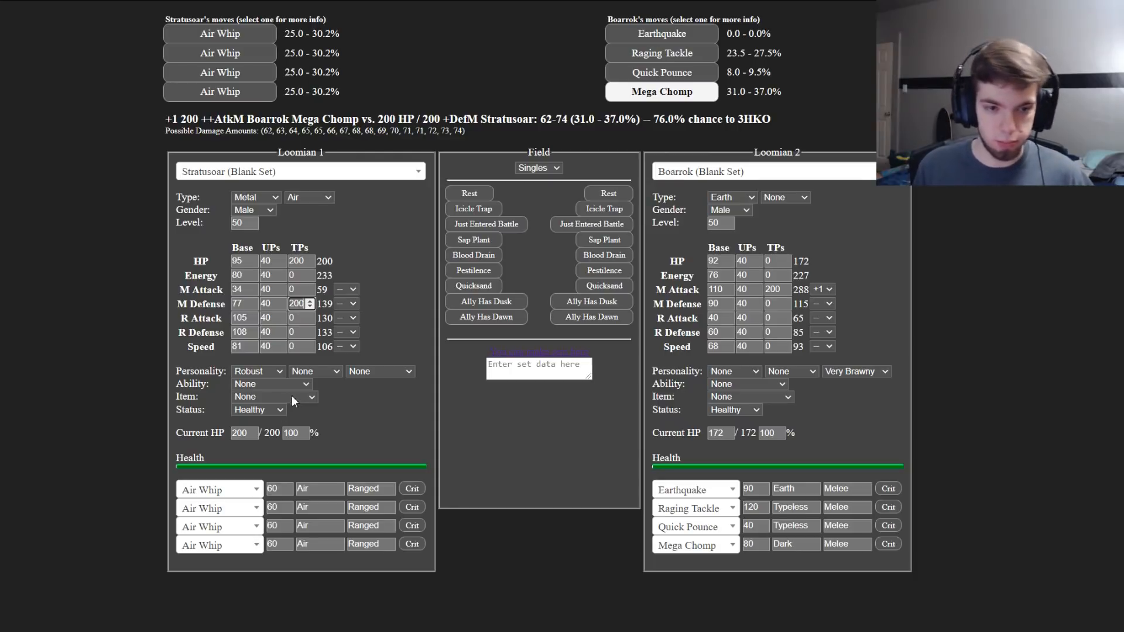
mouse_move(844, 17)
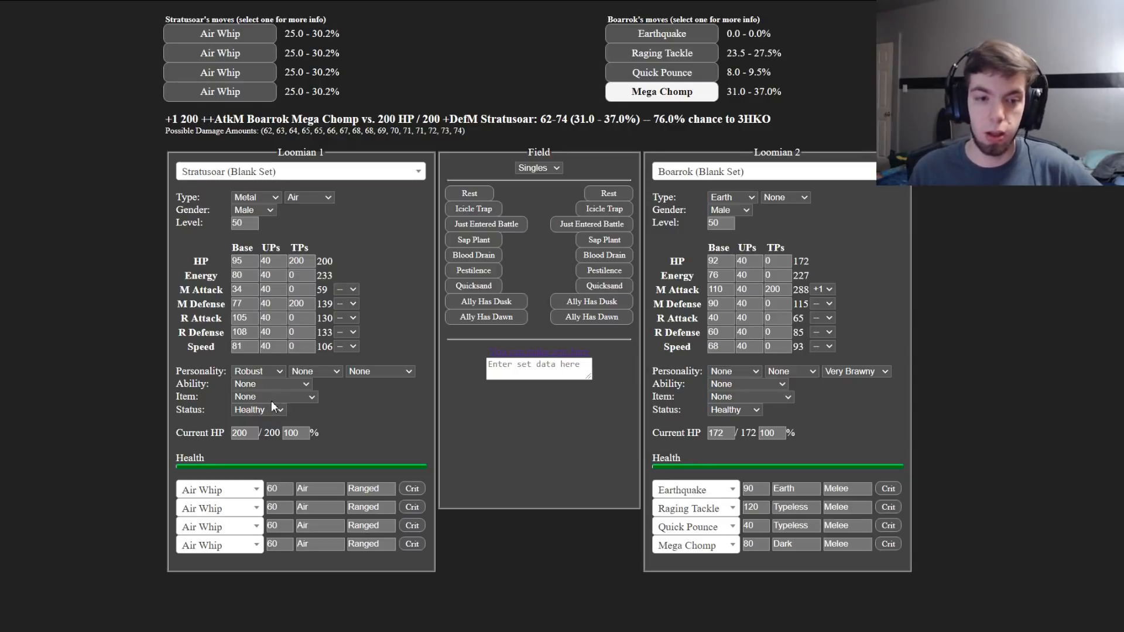
mouse_move(280, 589)
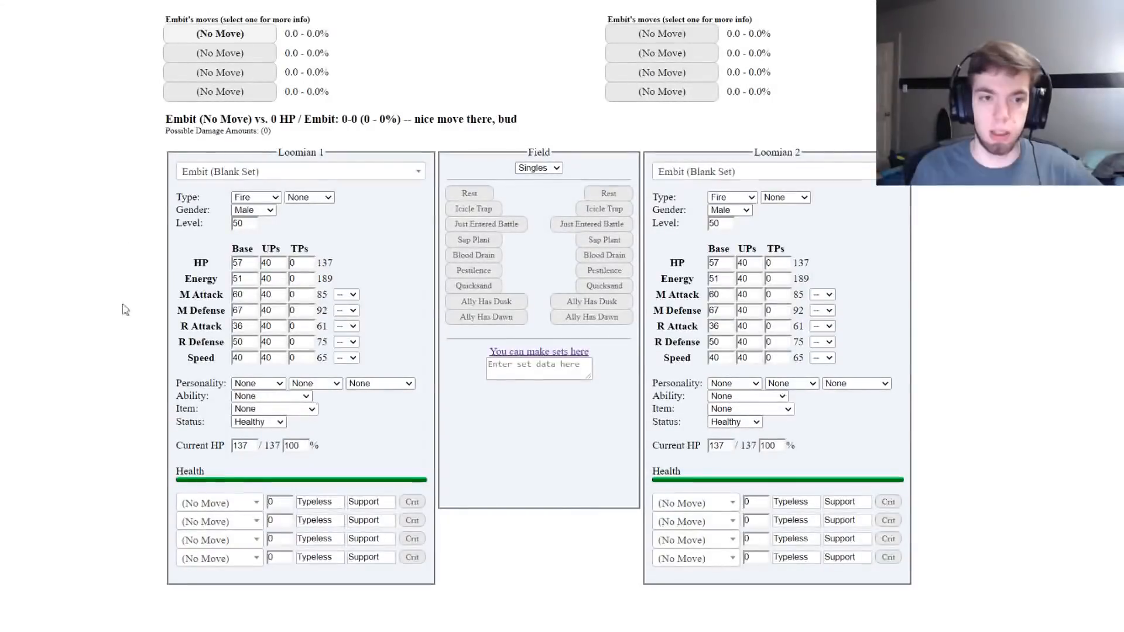
Step: Load Boarrok's Blank Set as the opponent and give it a Very Brawny personality for Mega Chomp
left_click(297, 171)
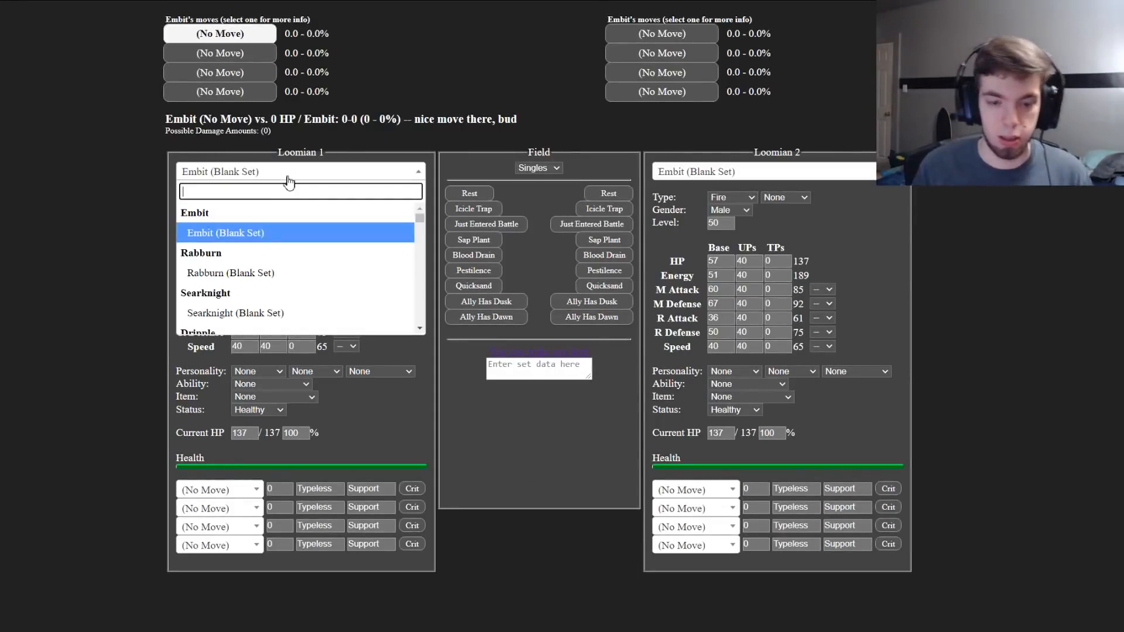
type("stratus")
type("200")
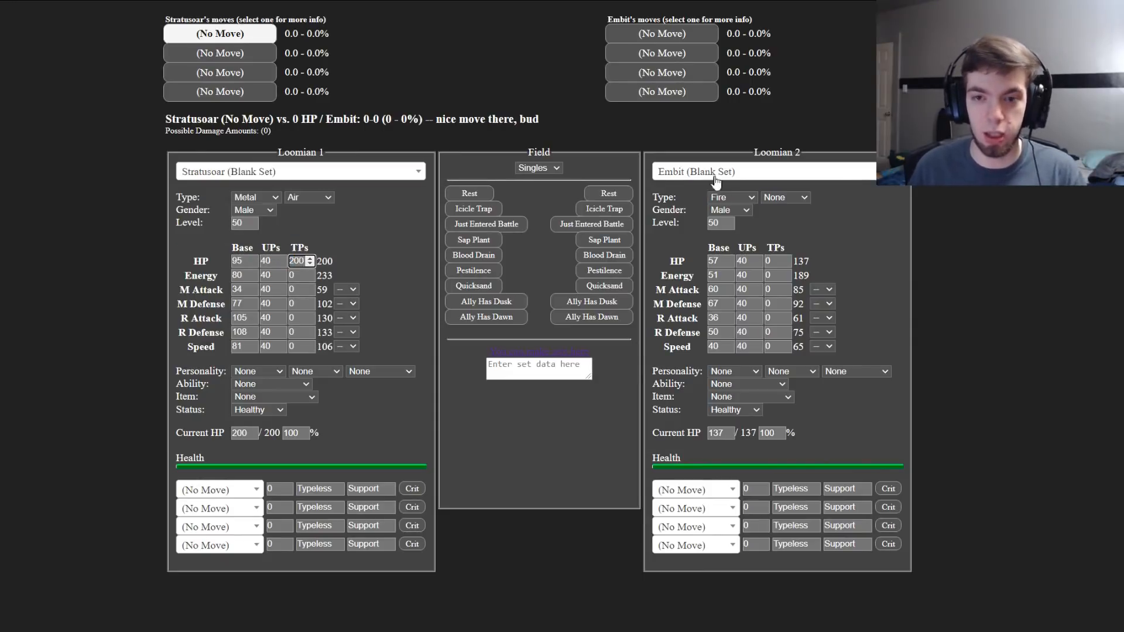
type("Boarrok")
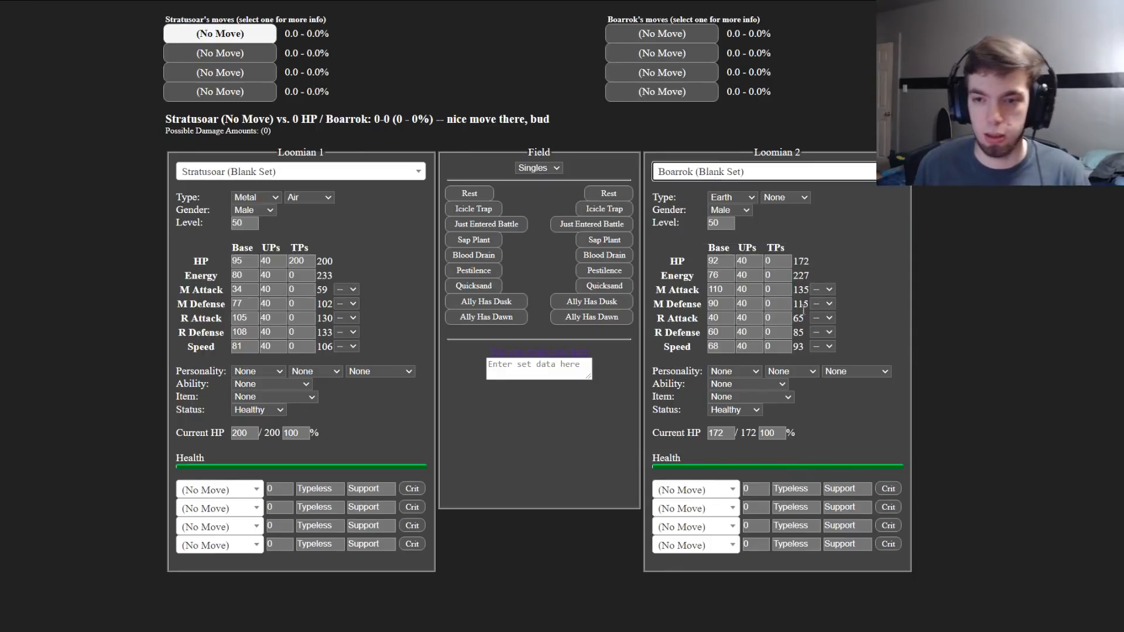
left_click(821, 289)
type("200")
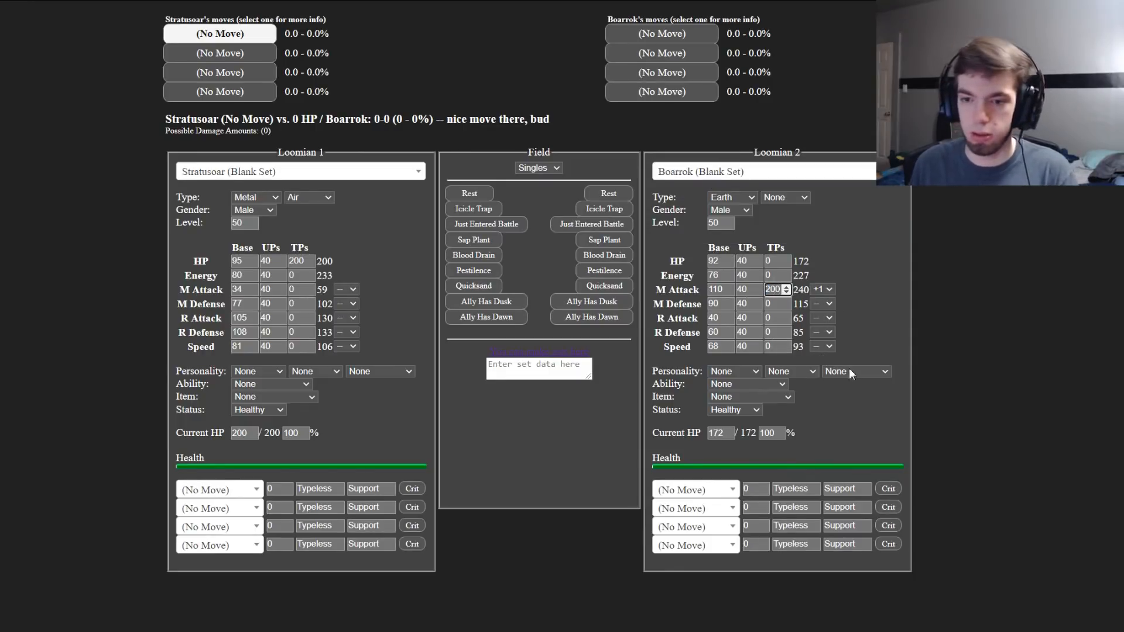
left_click(692, 490)
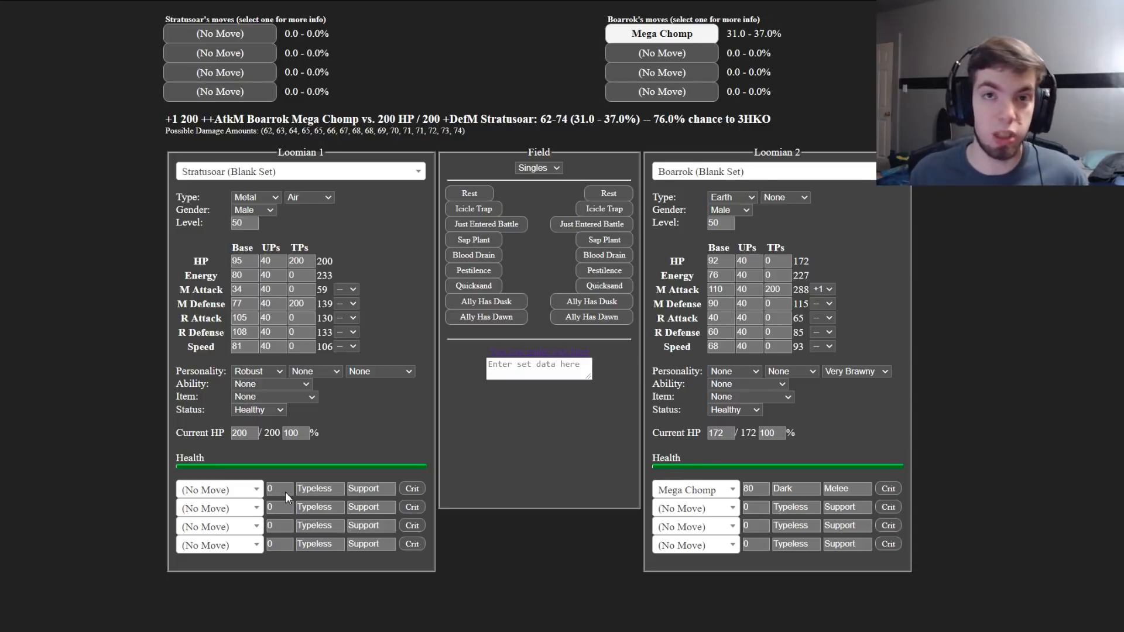
mouse_move(279, 490)
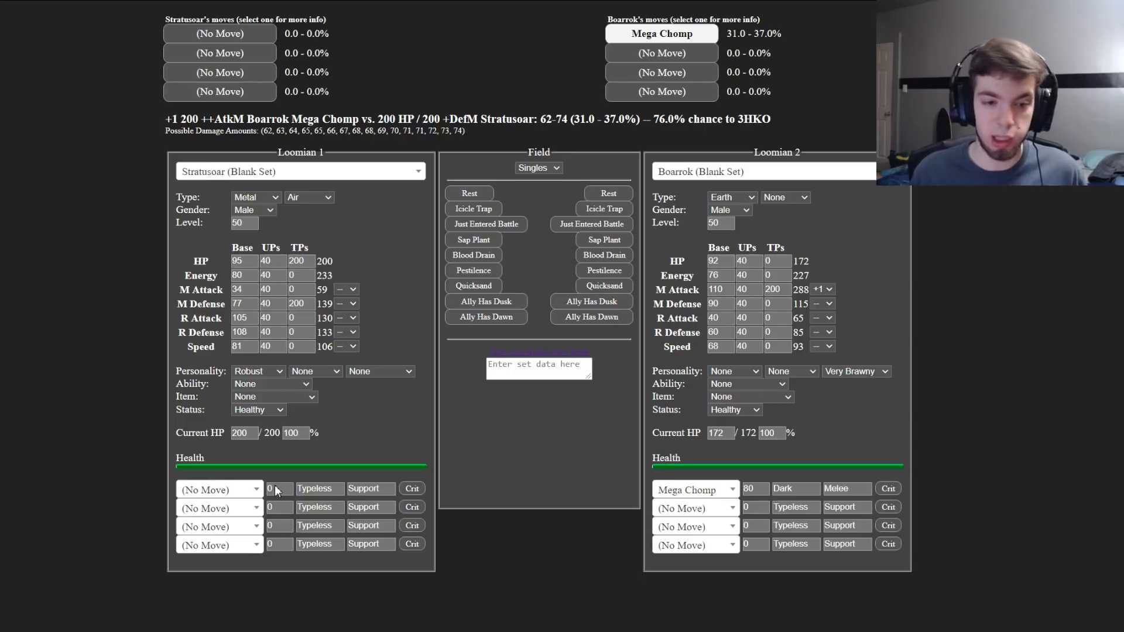
Step: Equip Stratusoar with Heavy Armor and restore its M Defense TPs to 200
left_click(274, 397)
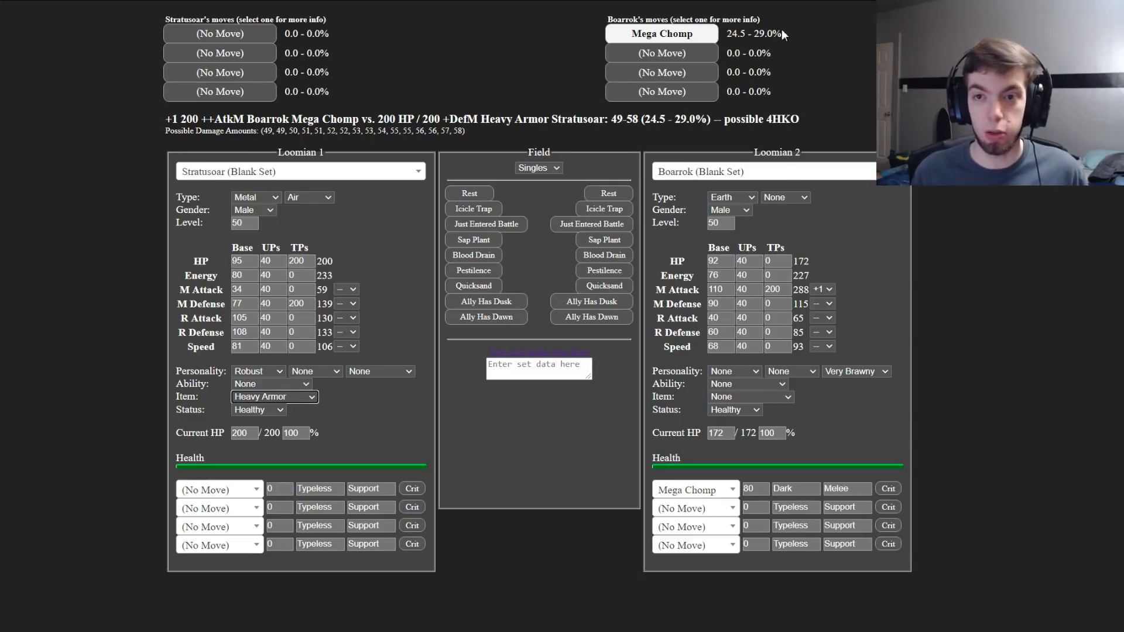
double_click(752, 32)
type("188")
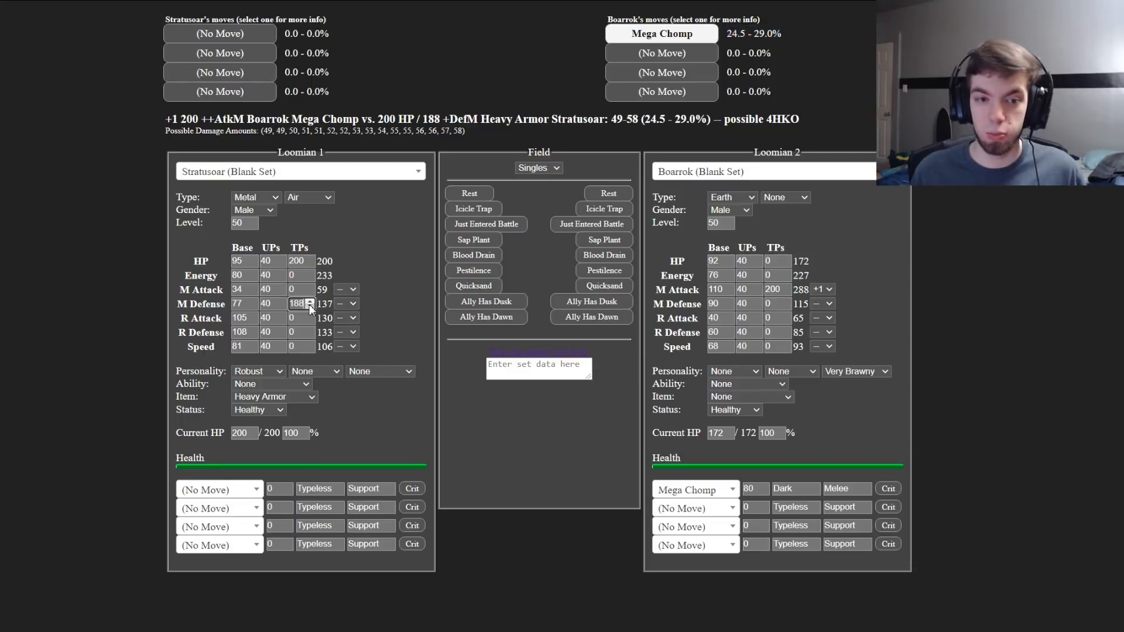
left_click(309, 306)
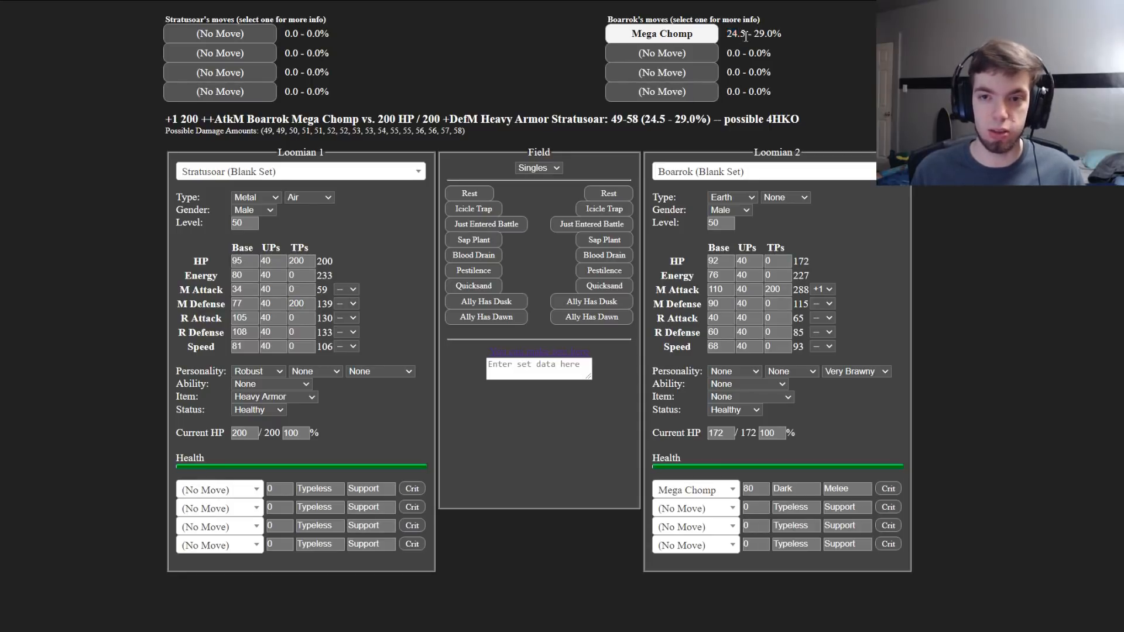
Step: Try Very Robust on Stratusoar, then settle back on the Robust personality
left_click(257, 372)
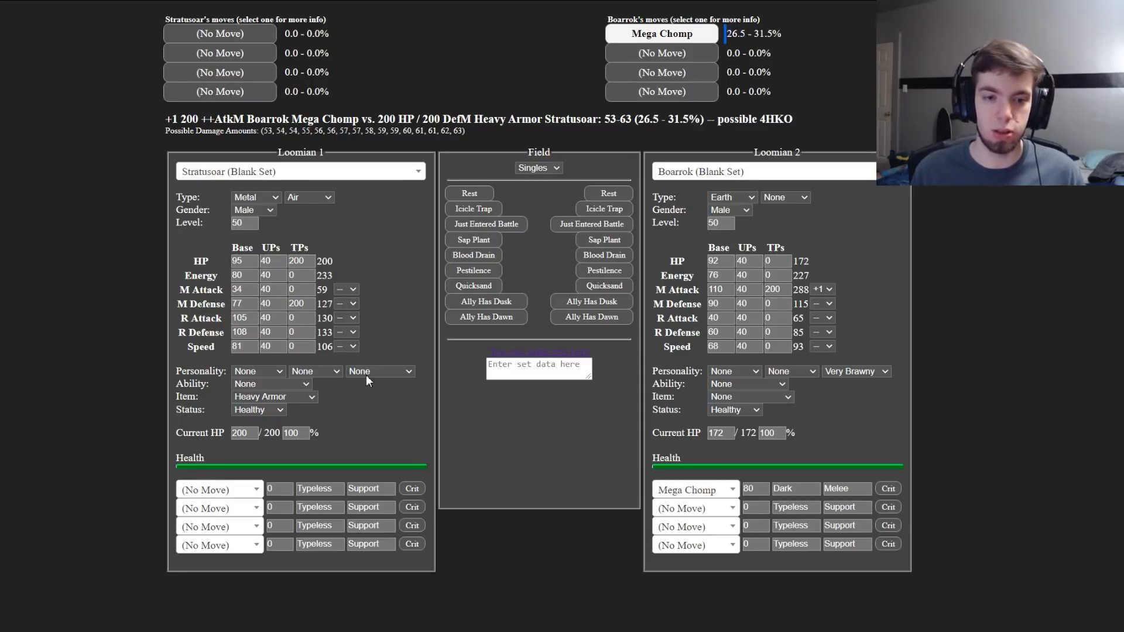
left_click(379, 372)
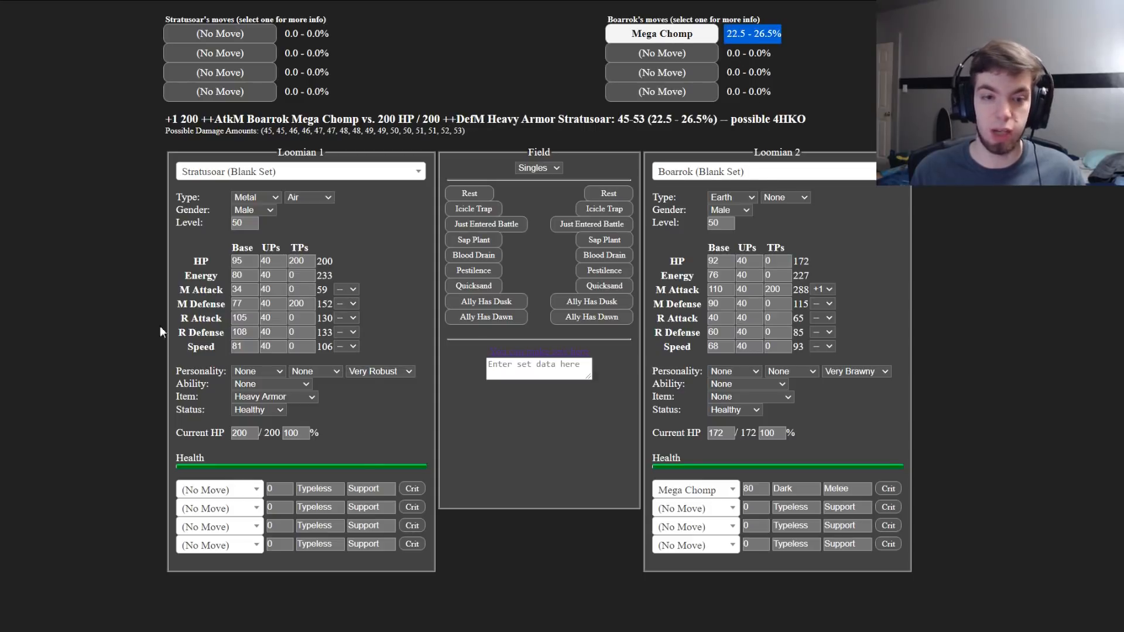
left_click(379, 371)
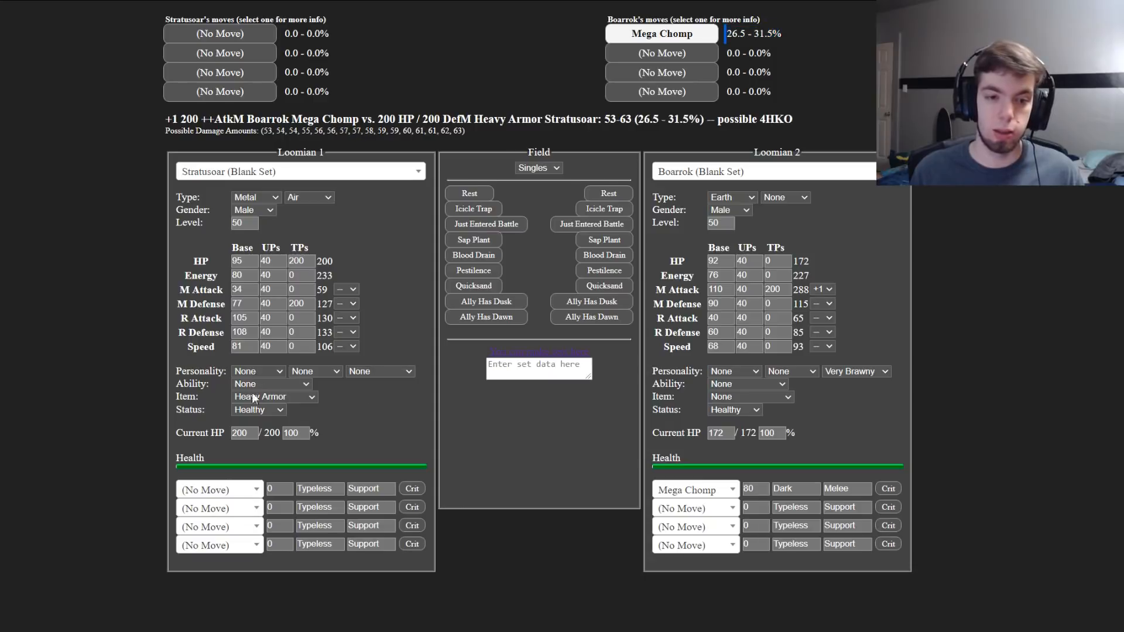
left_click(257, 371)
type("64")
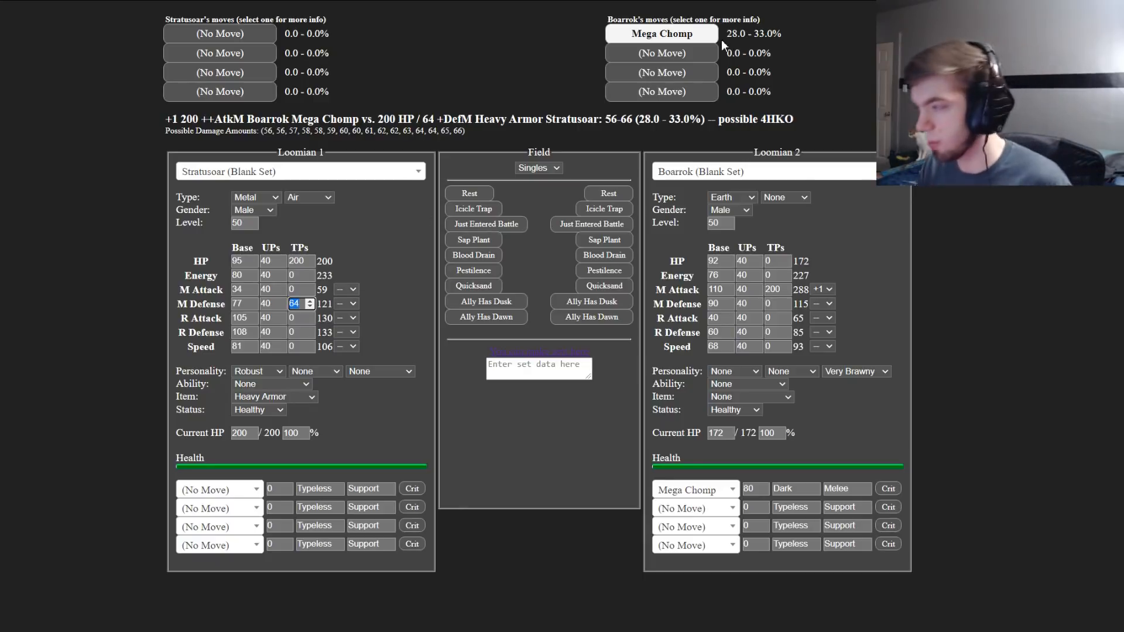
mouse_move(692, 72)
type("200")
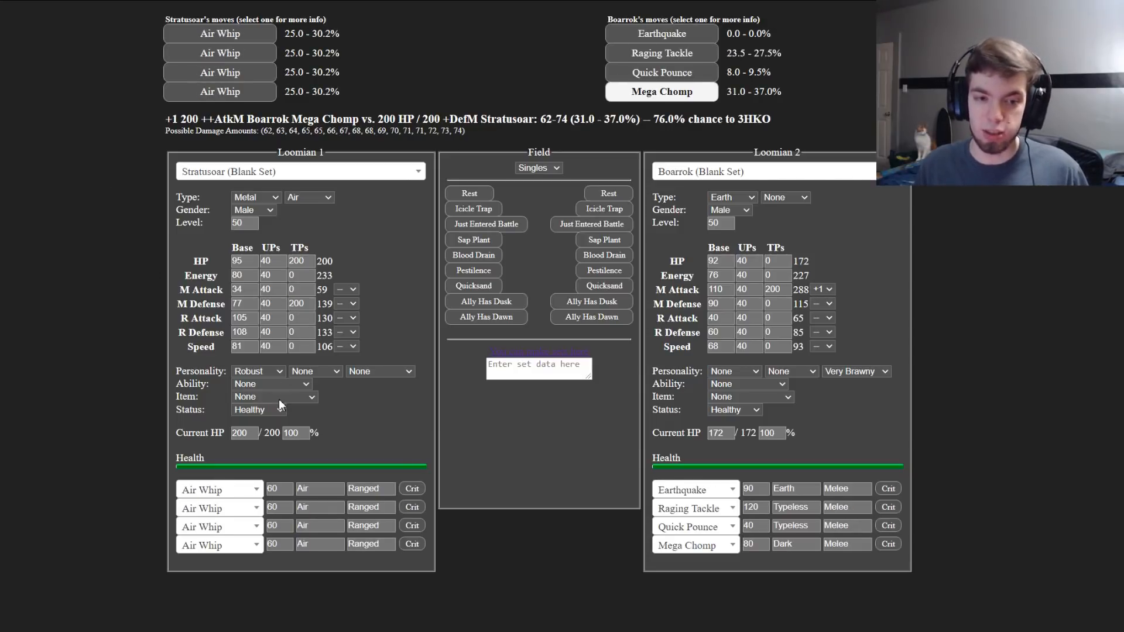
Step: Re-equip Heavy Armor and test a small value of 12 in Stratusoar's R Defense TPs
left_click(273, 397)
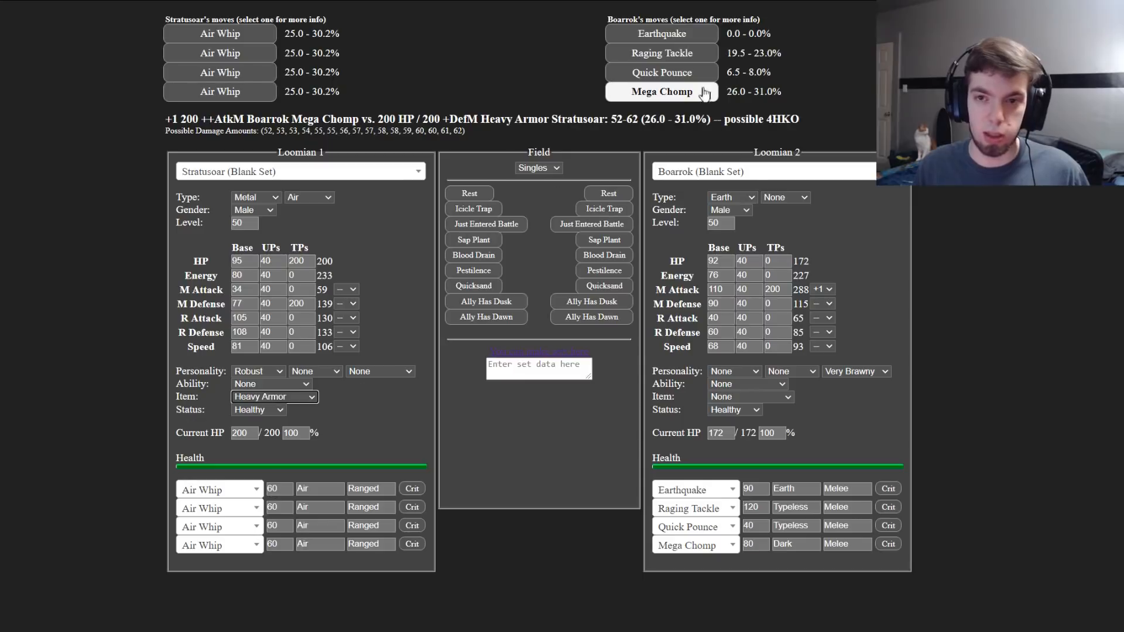
mouse_move(308, 304)
type("4")
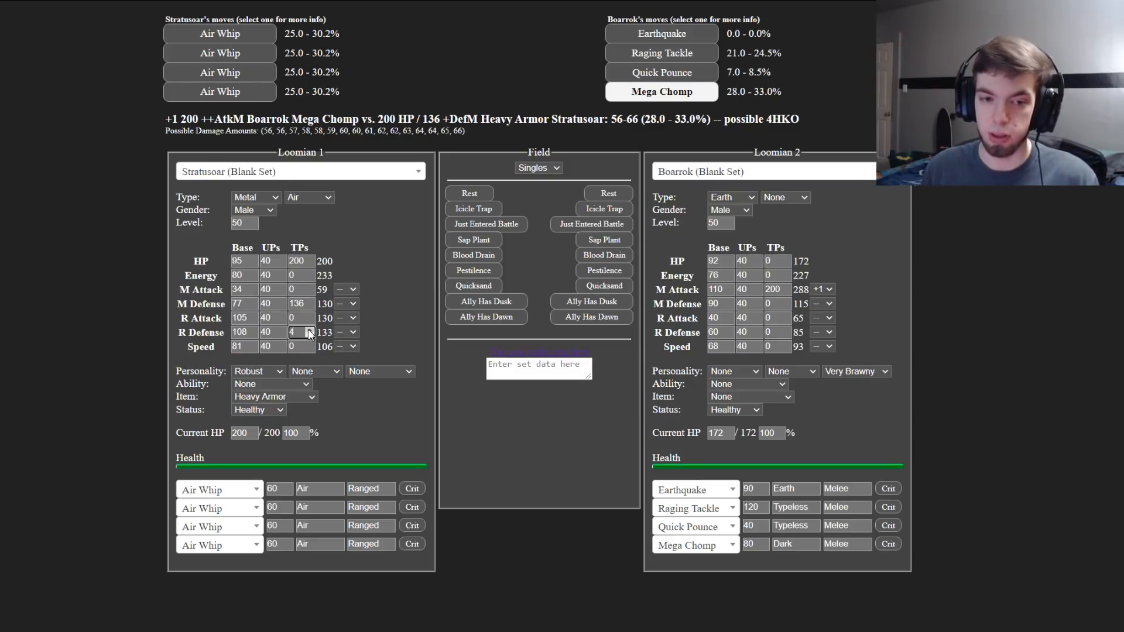
type("12")
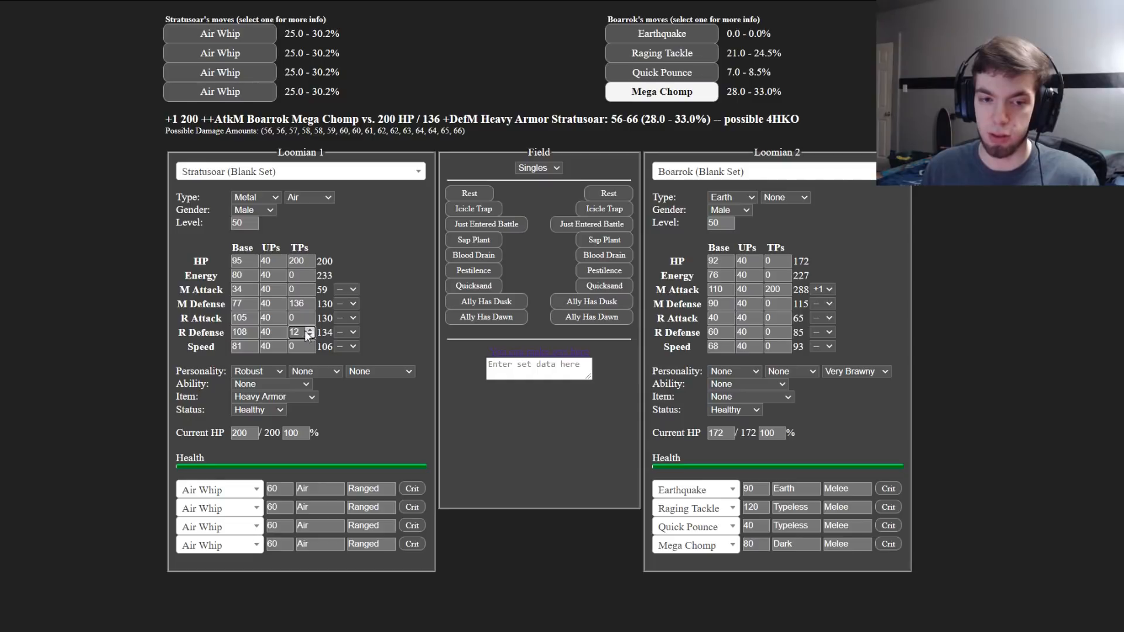
left_click(308, 329)
type("hu")
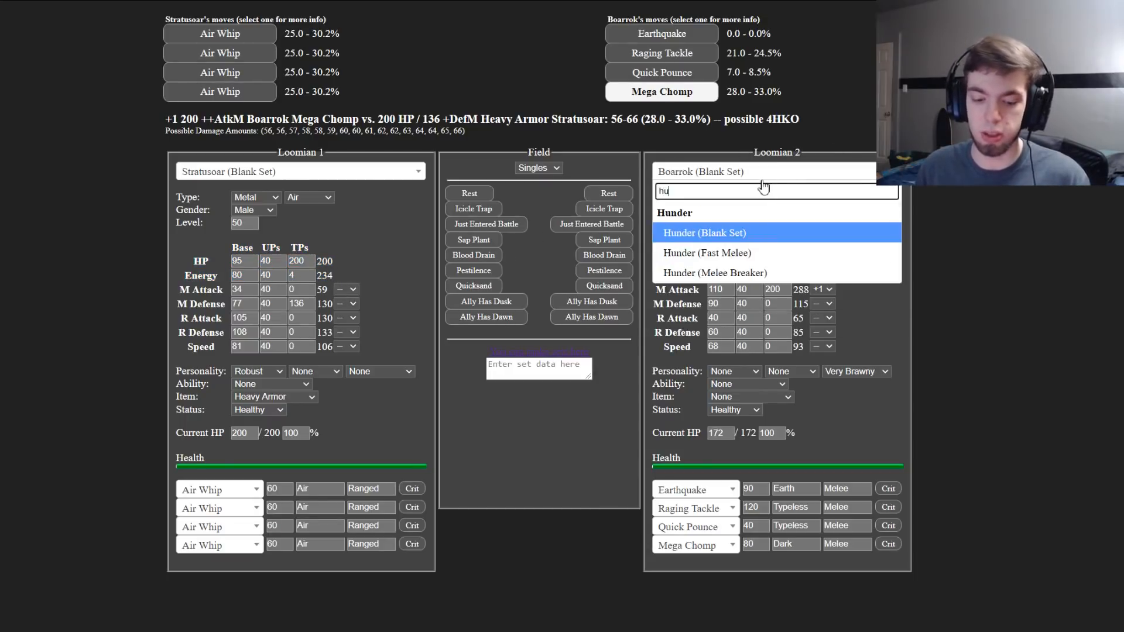
Step: Replace Boarrok with Hunder's Blank Set as the opponent, Air Whip reading 3.0–3.5%
type("nder")
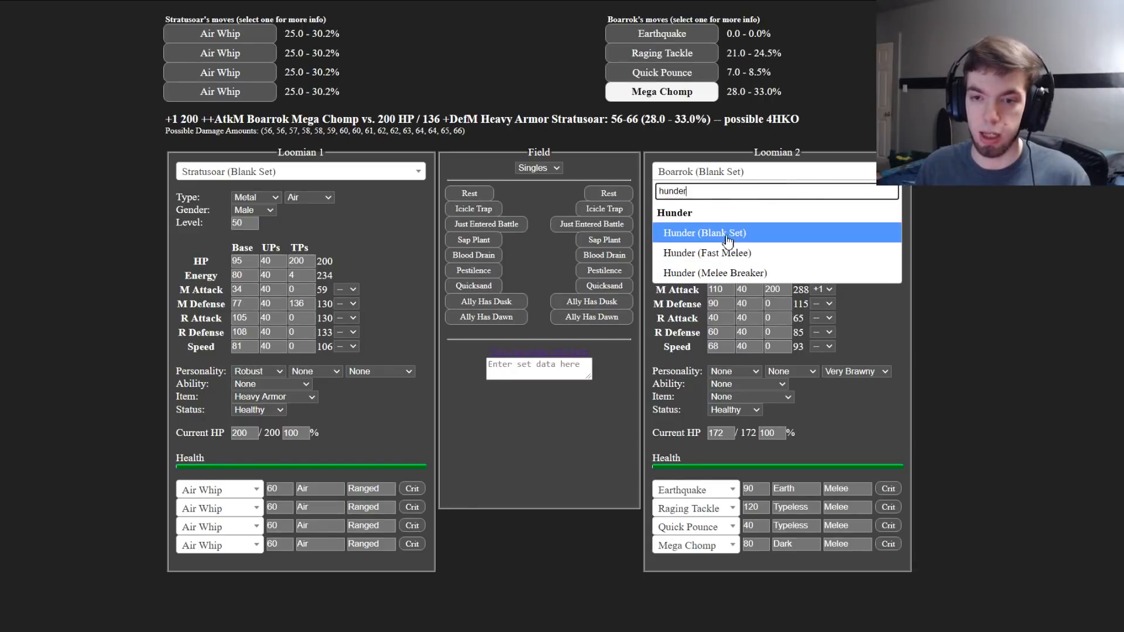
left_click(703, 231)
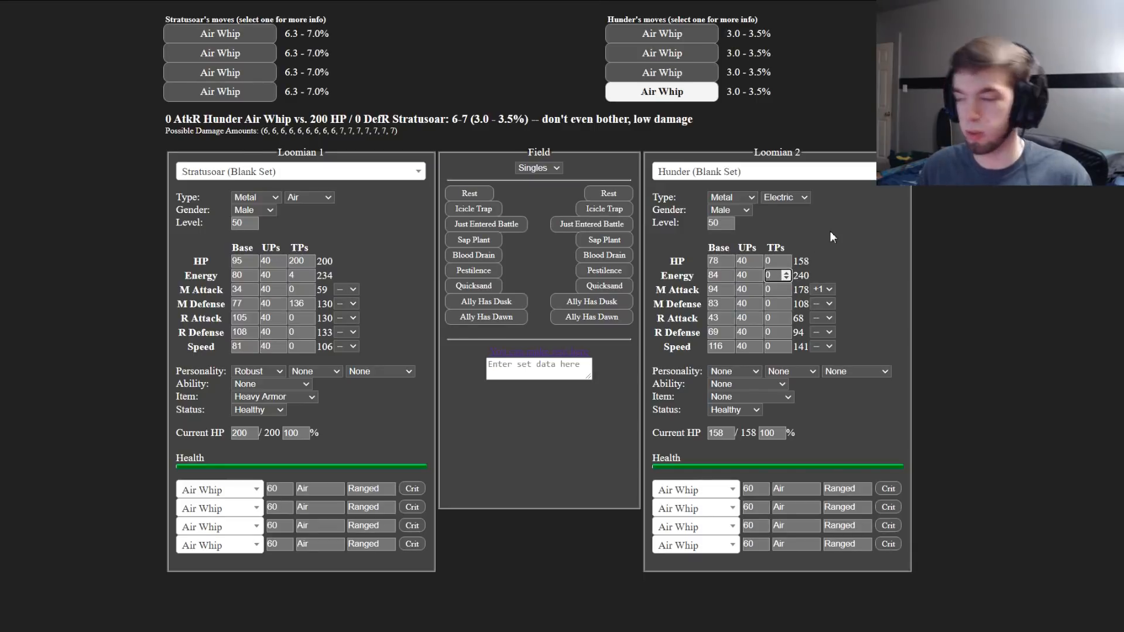
mouse_move(344, 204)
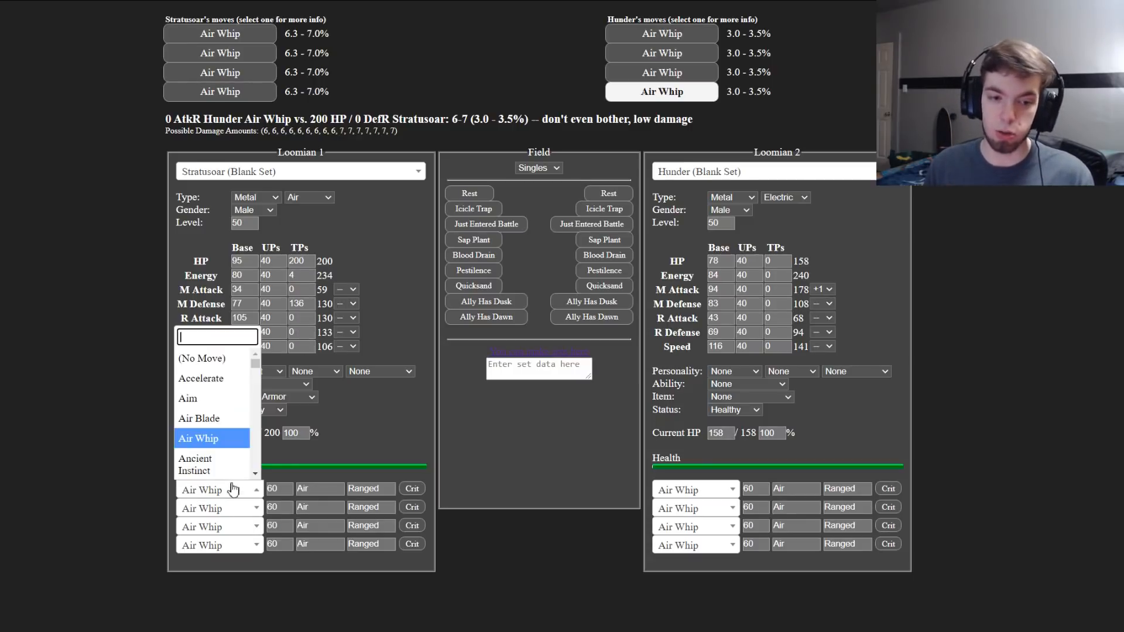
mouse_move(437, 450)
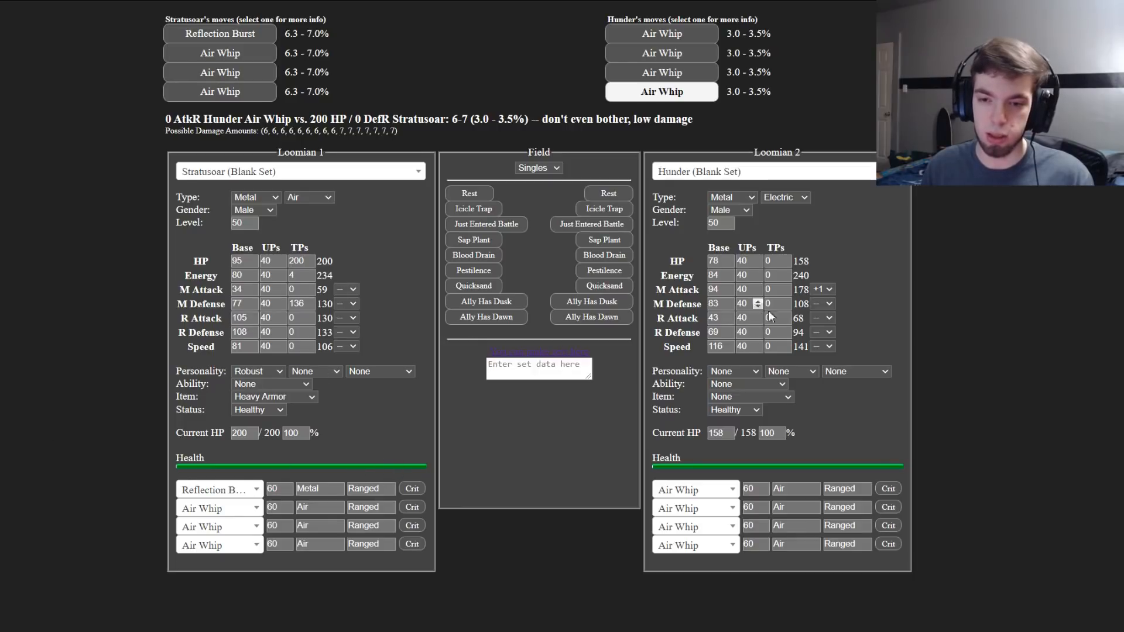
Step: Load Boarrok's BoH Breaker set as the opponent and clear its Sluggish personality
type("boa")
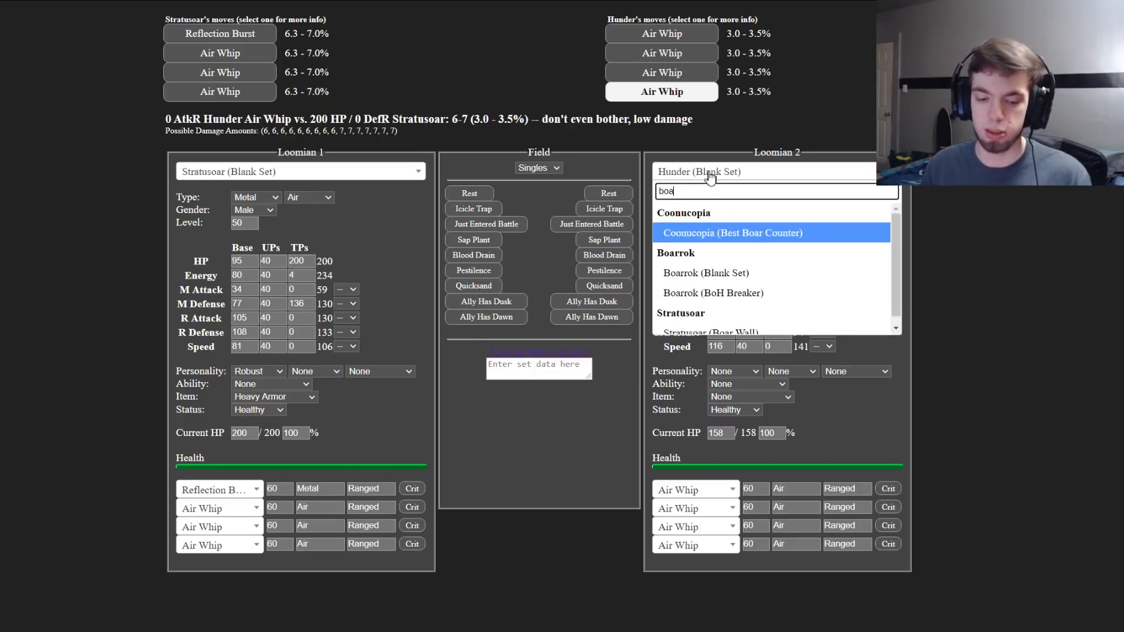
left_click(713, 293)
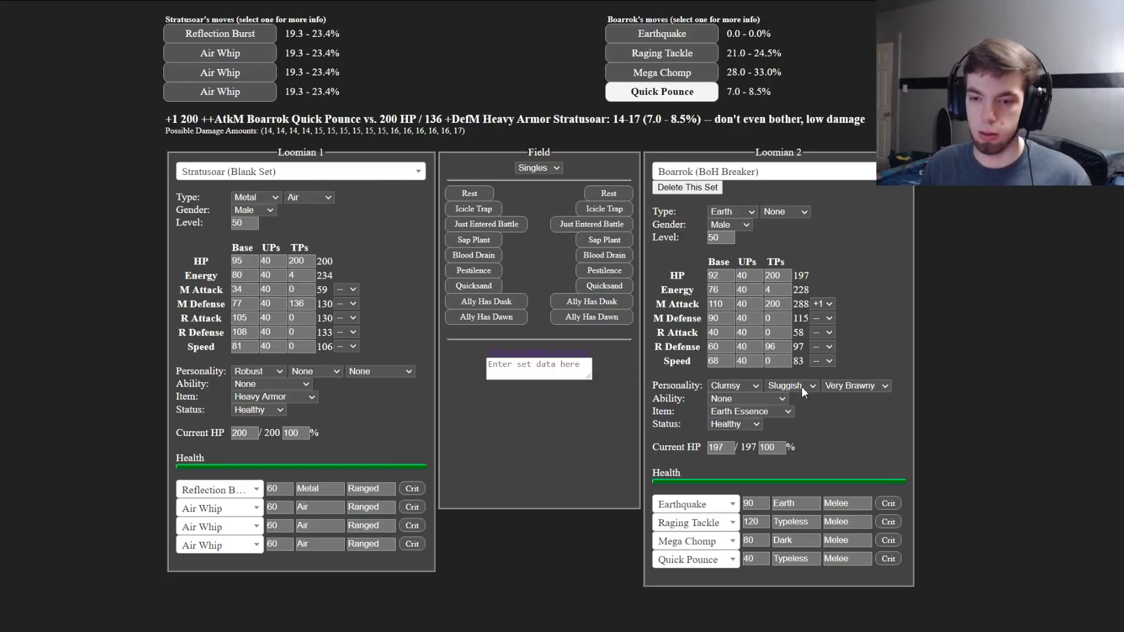
left_click(788, 385)
type("116")
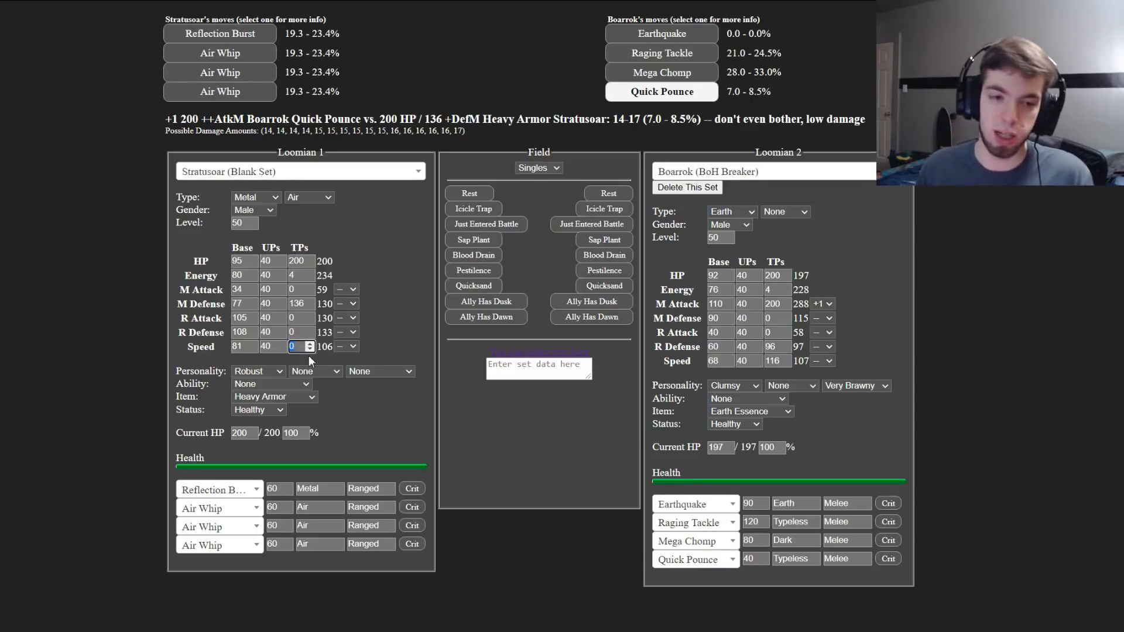
Step: Adjust Stratusoar's R Attack TPs and give its first move Reflection Burst a power of 120
left_click(291, 317)
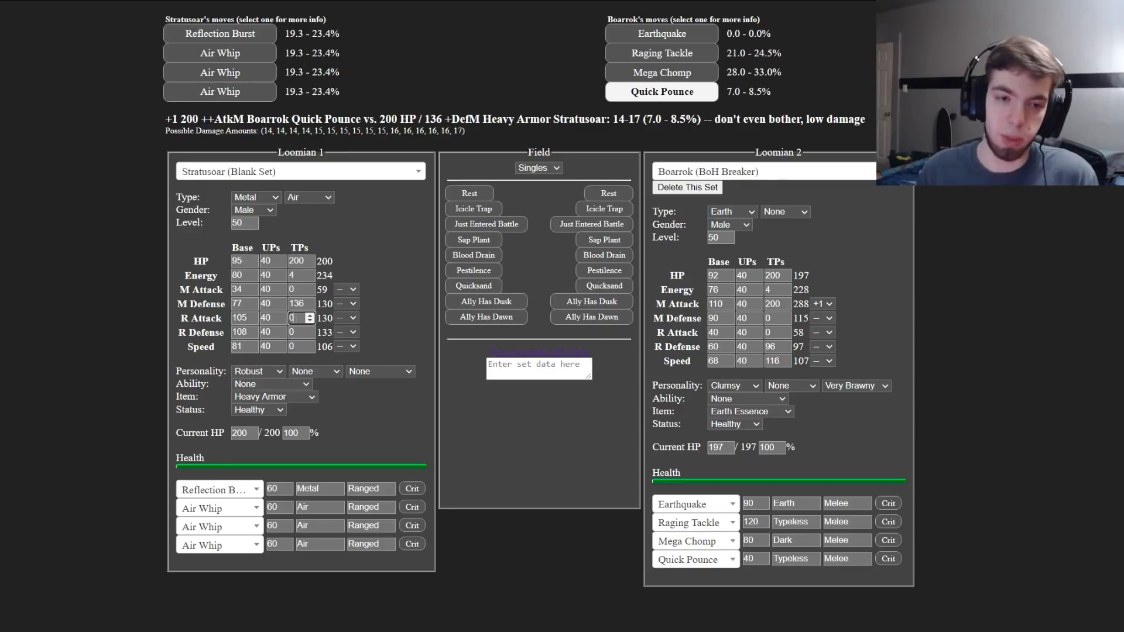
left_click(219, 490)
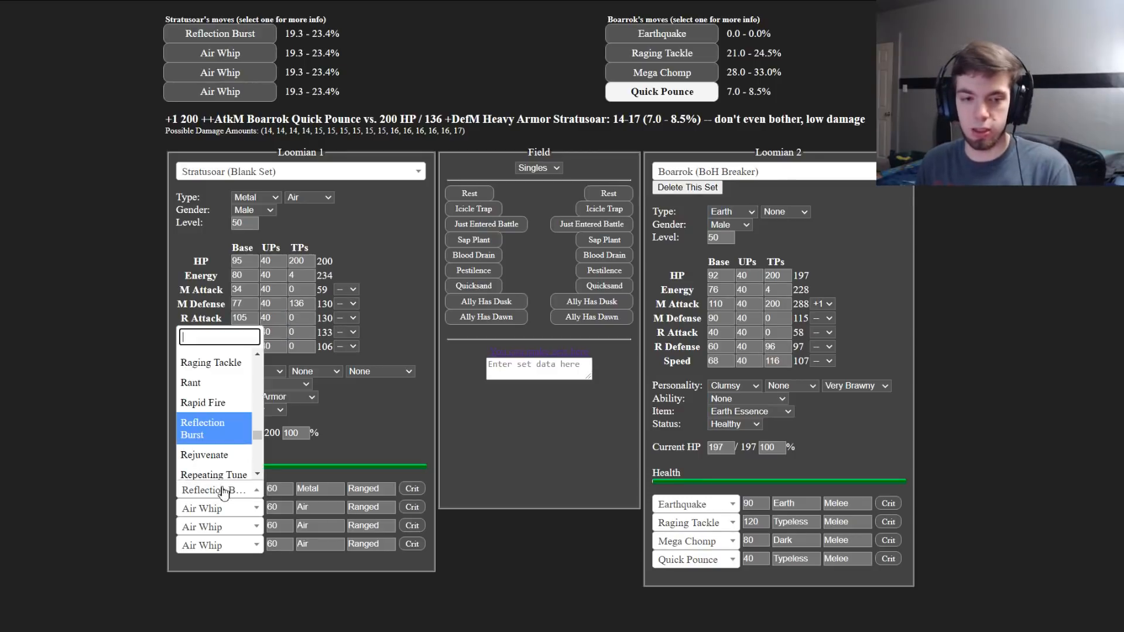
left_click(202, 429)
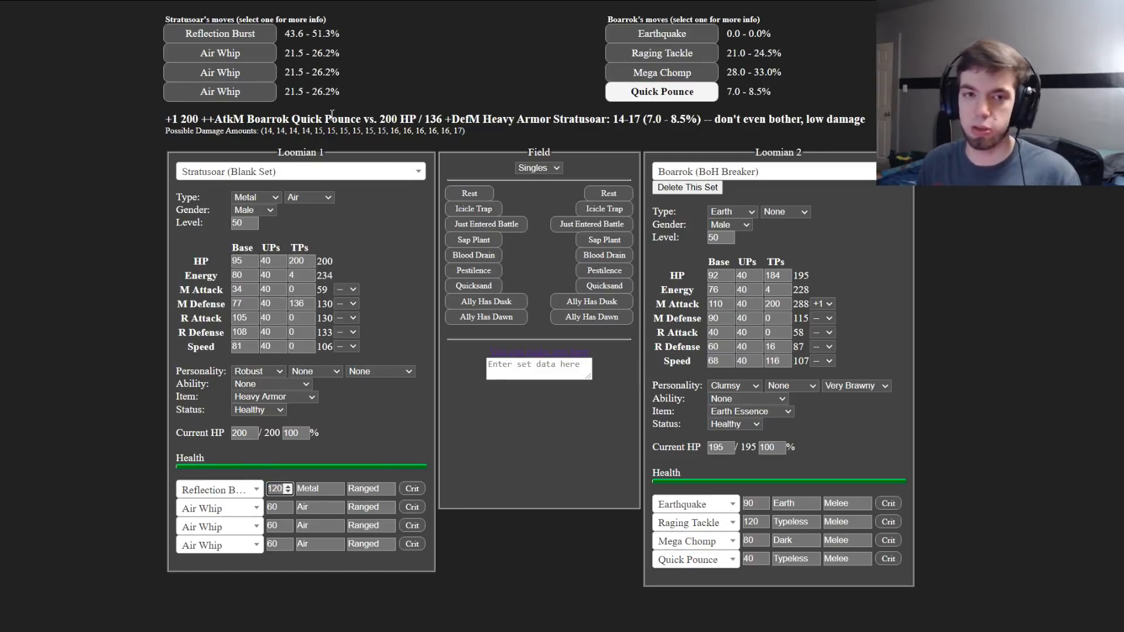
Step: Try Smart with 52 R Attack TPs on Reflection Burst, then drop Smart back toward Clever
left_click(219, 34)
type("28")
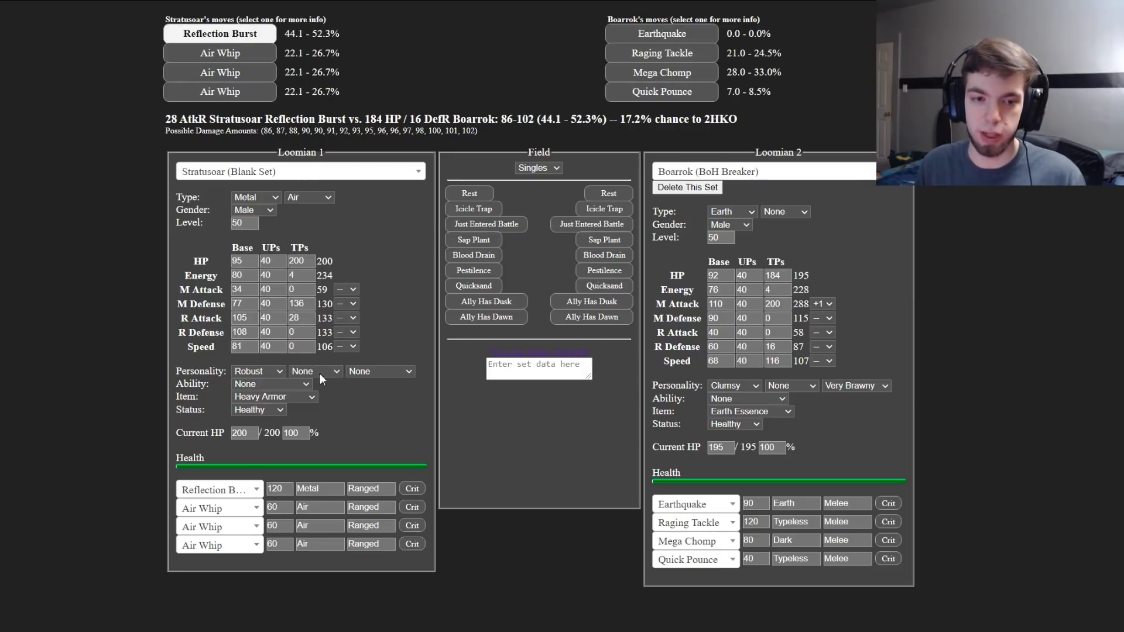
left_click(314, 371)
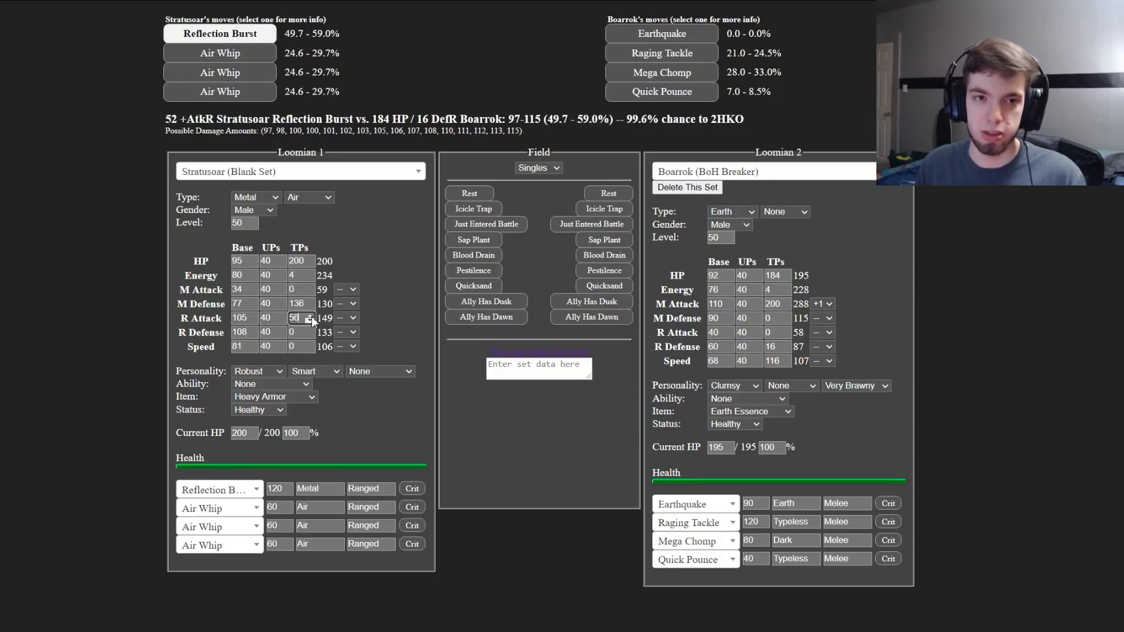
left_click(309, 314)
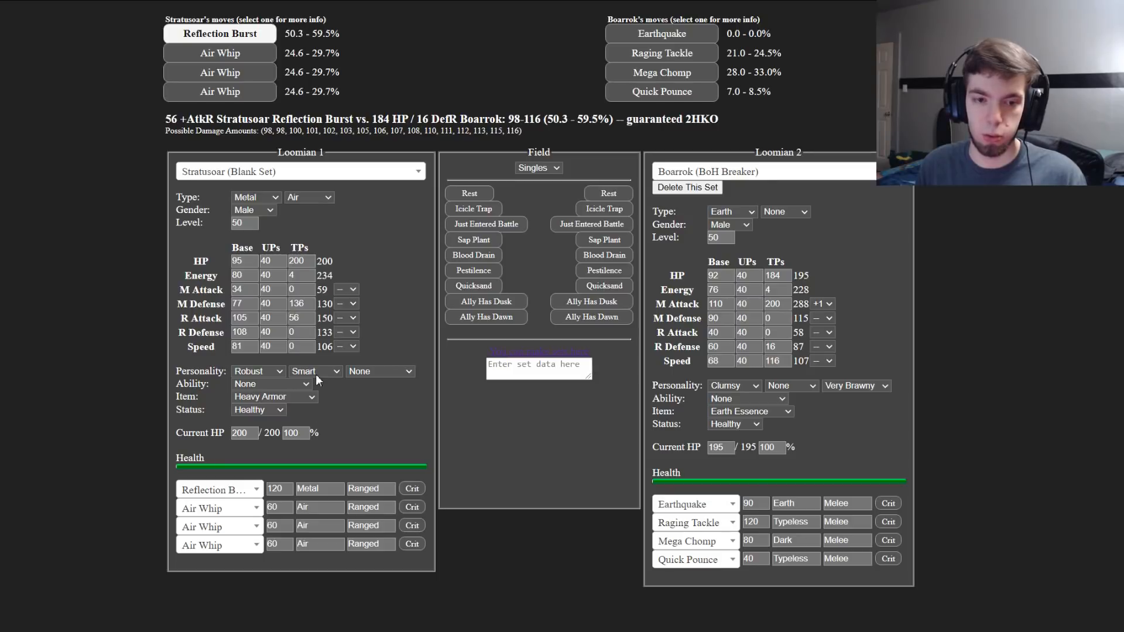
mouse_move(315, 385)
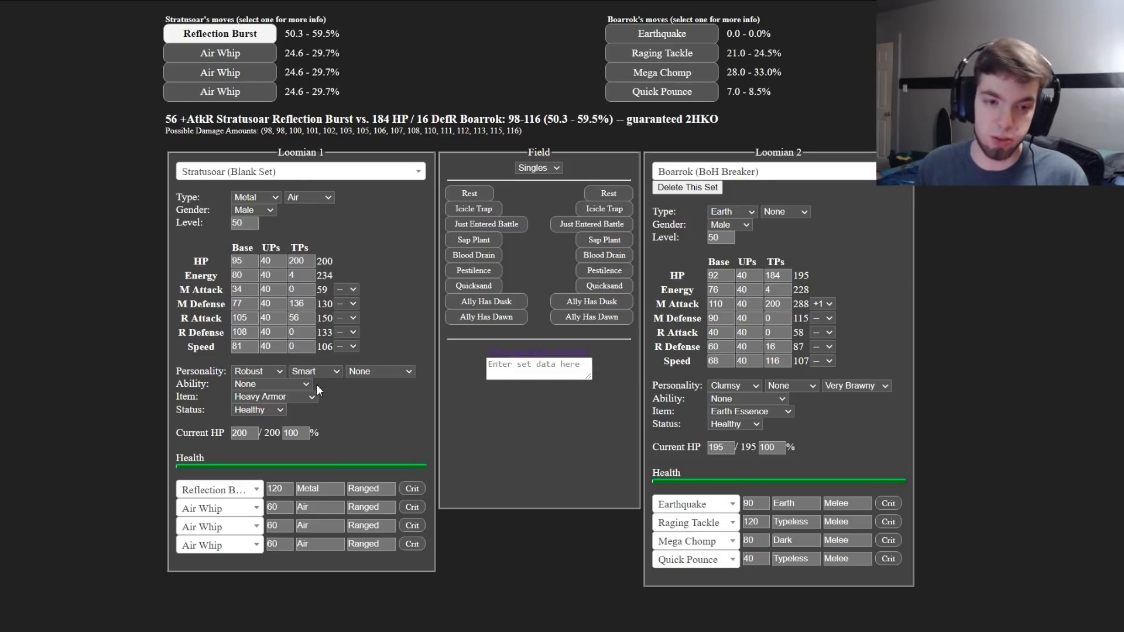
left_click(314, 371)
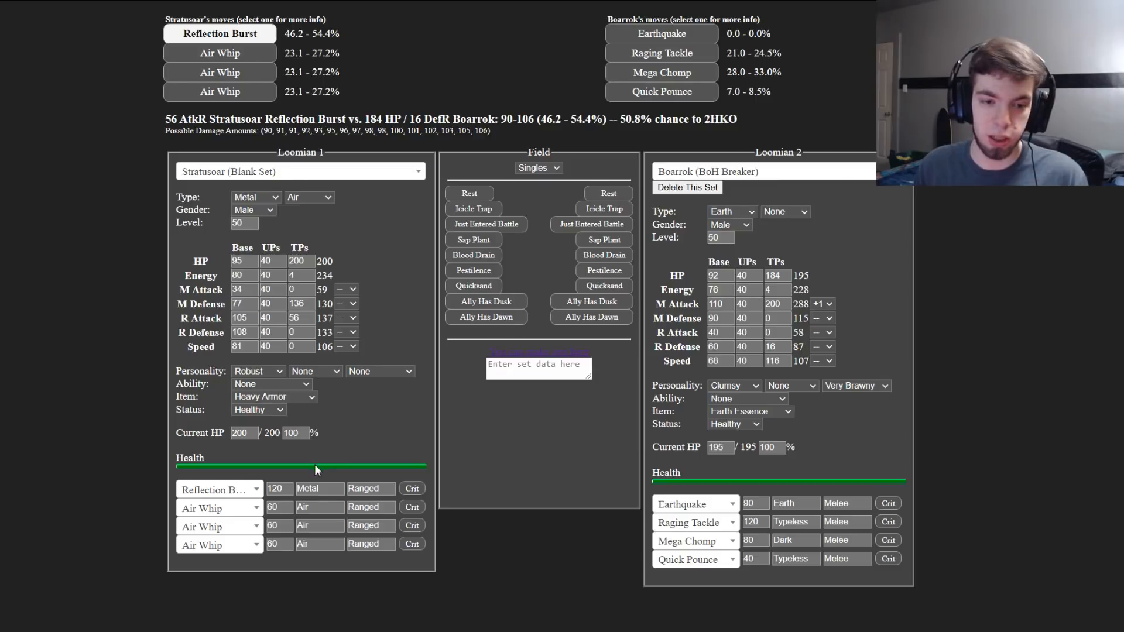
left_click(314, 372)
type("160")
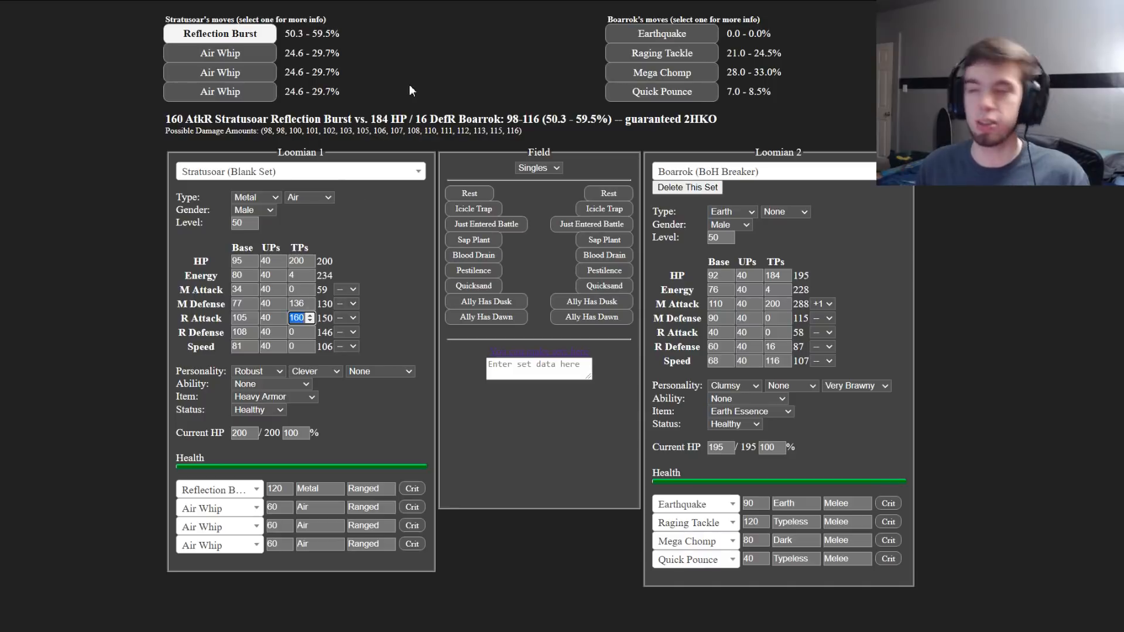
mouse_move(327, 376)
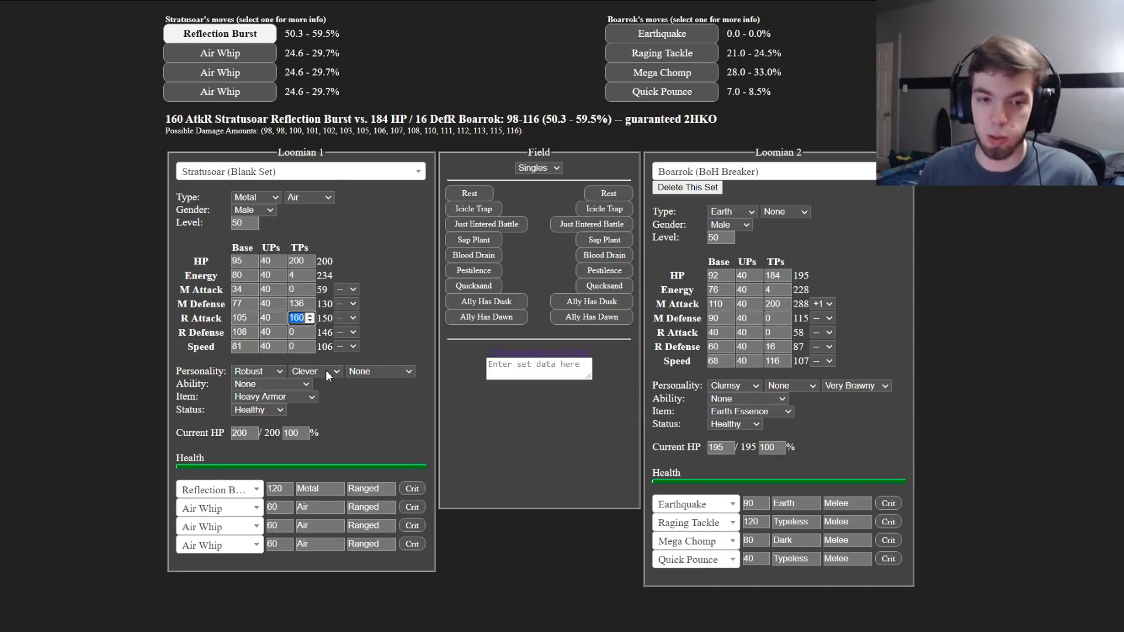
mouse_move(344, 306)
type("52")
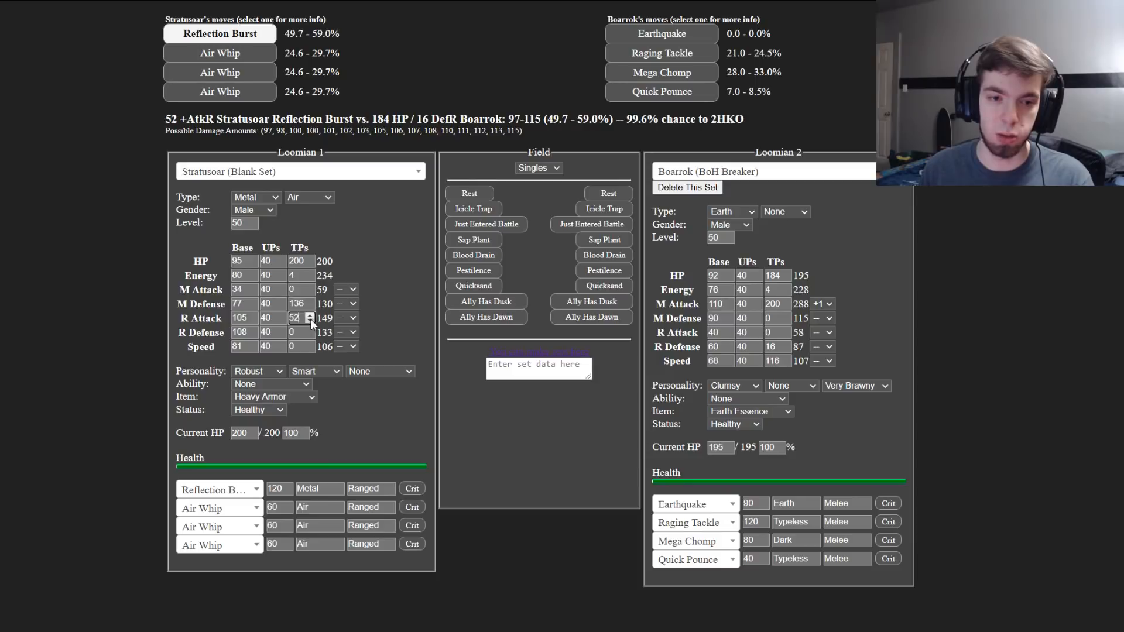
Step: Return Stratusoar to 160 R Attack TPs, tweak R Defense TPs, and set Clever again
left_click(309, 315)
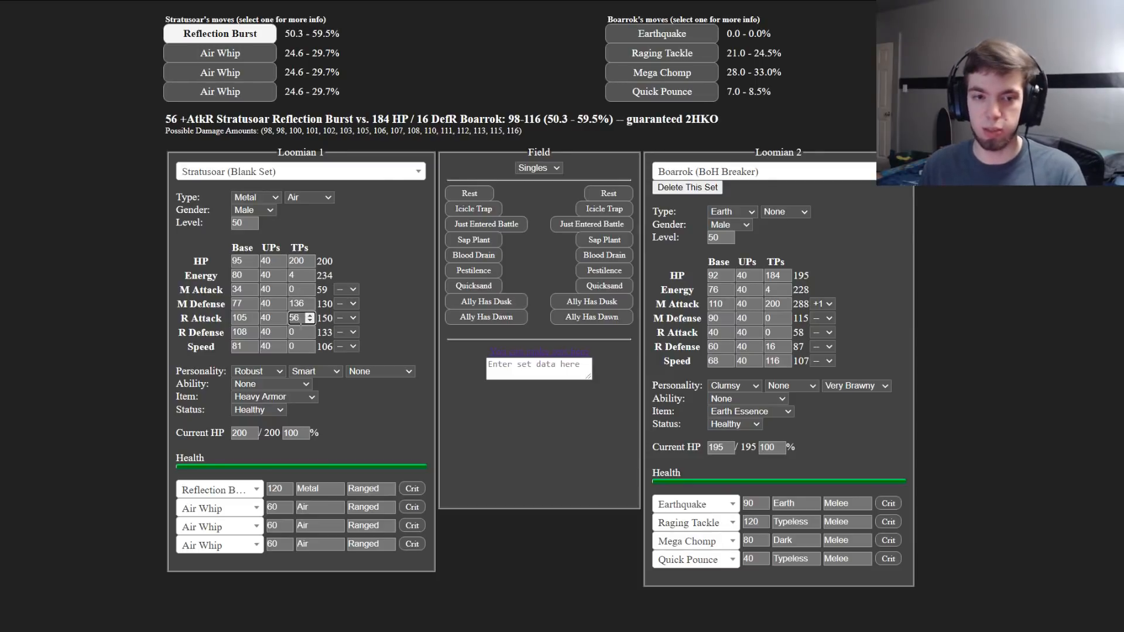
left_click(294, 331)
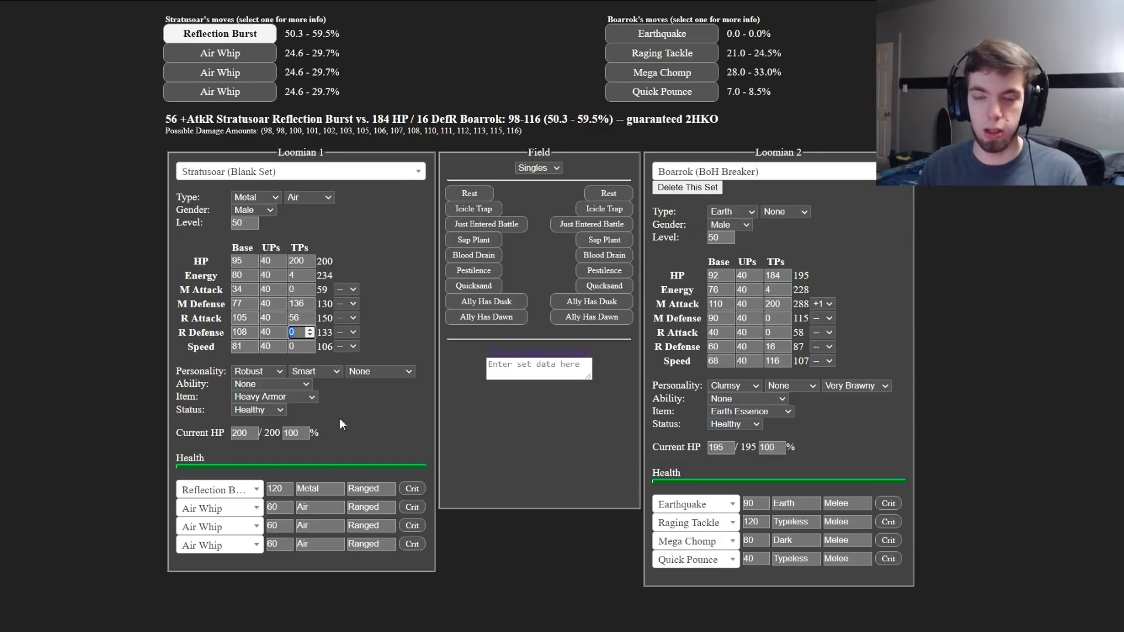
left_click(309, 332)
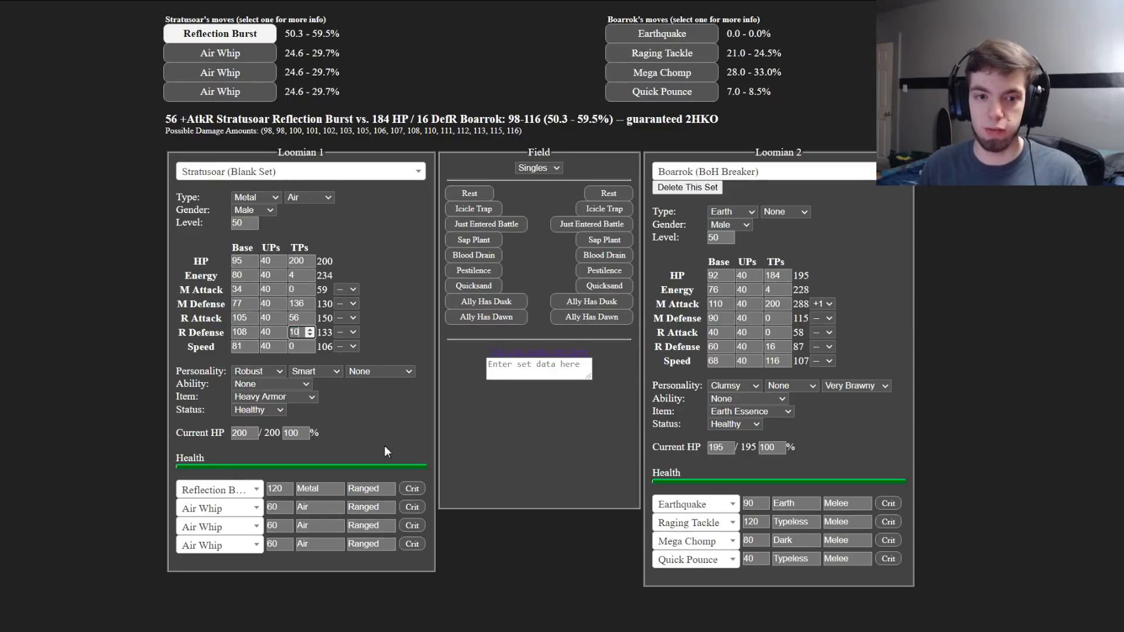
left_click(309, 330)
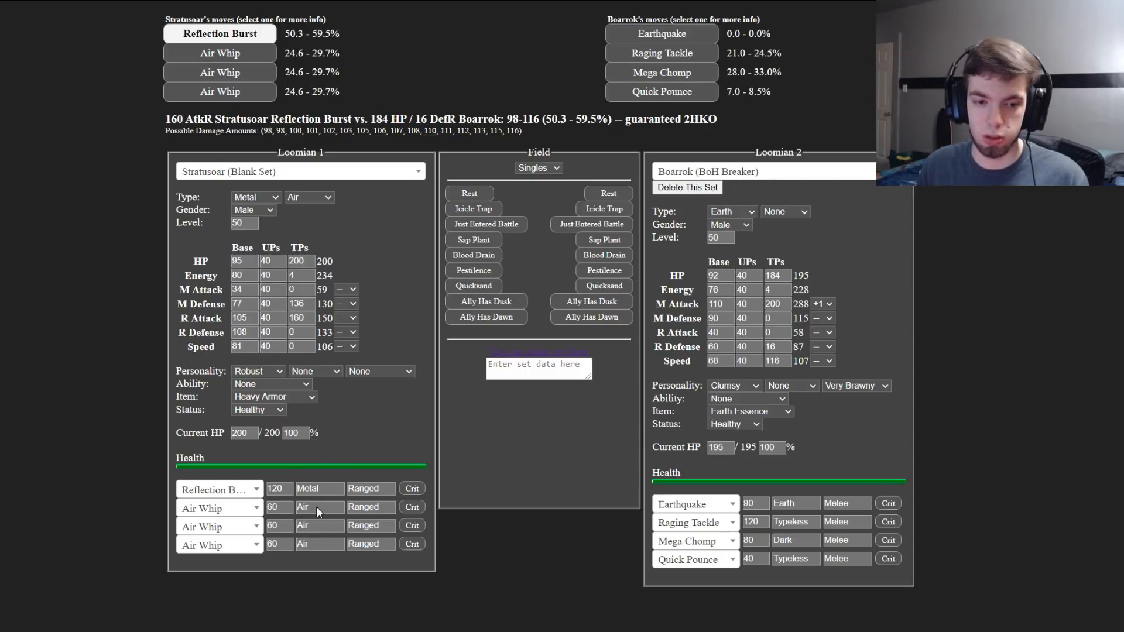
left_click(314, 371)
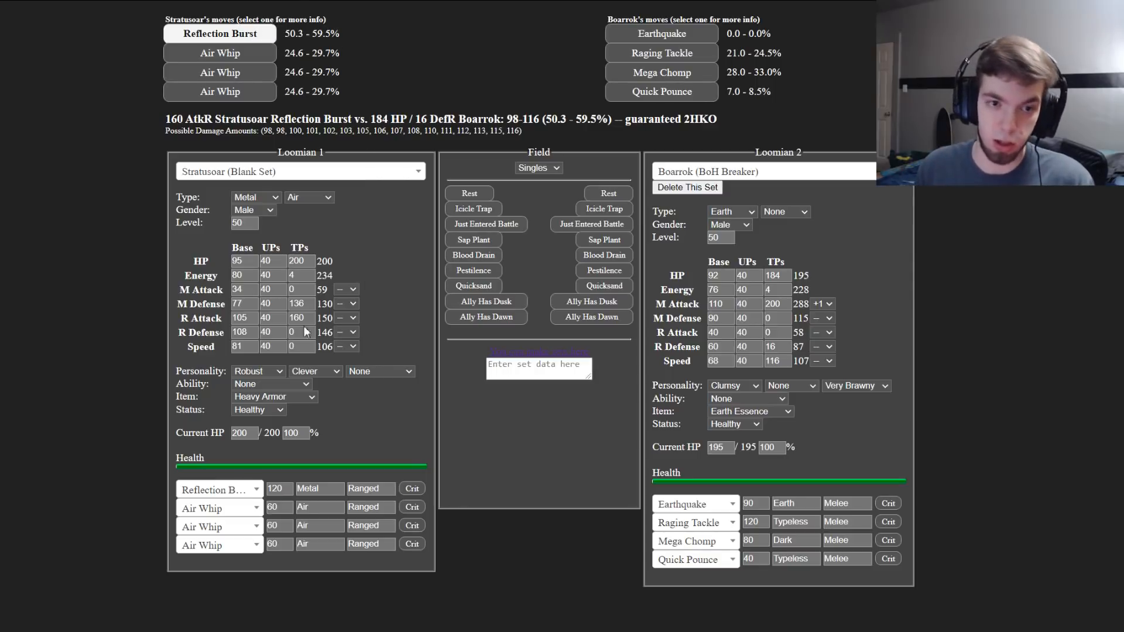
left_click(763, 171)
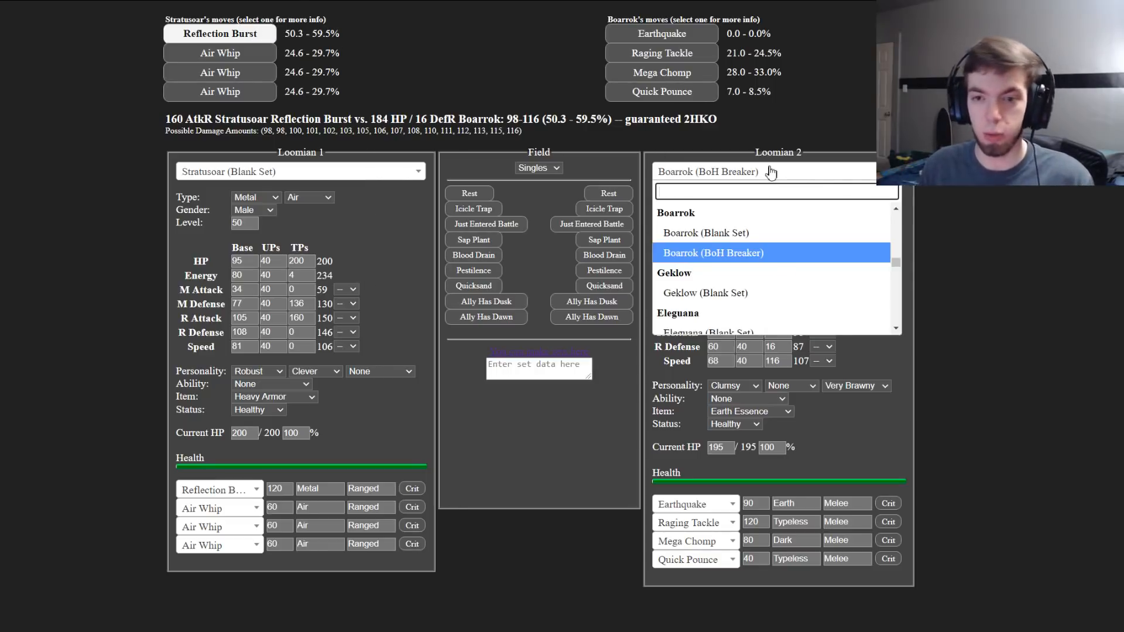
left_click(713, 253)
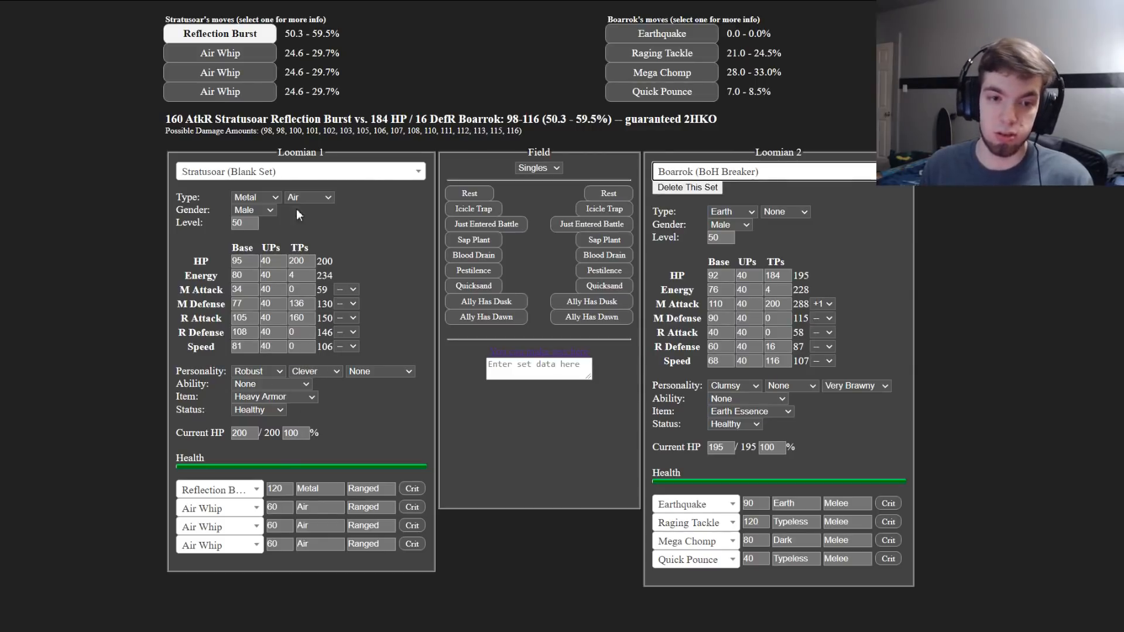
mouse_move(358, 334)
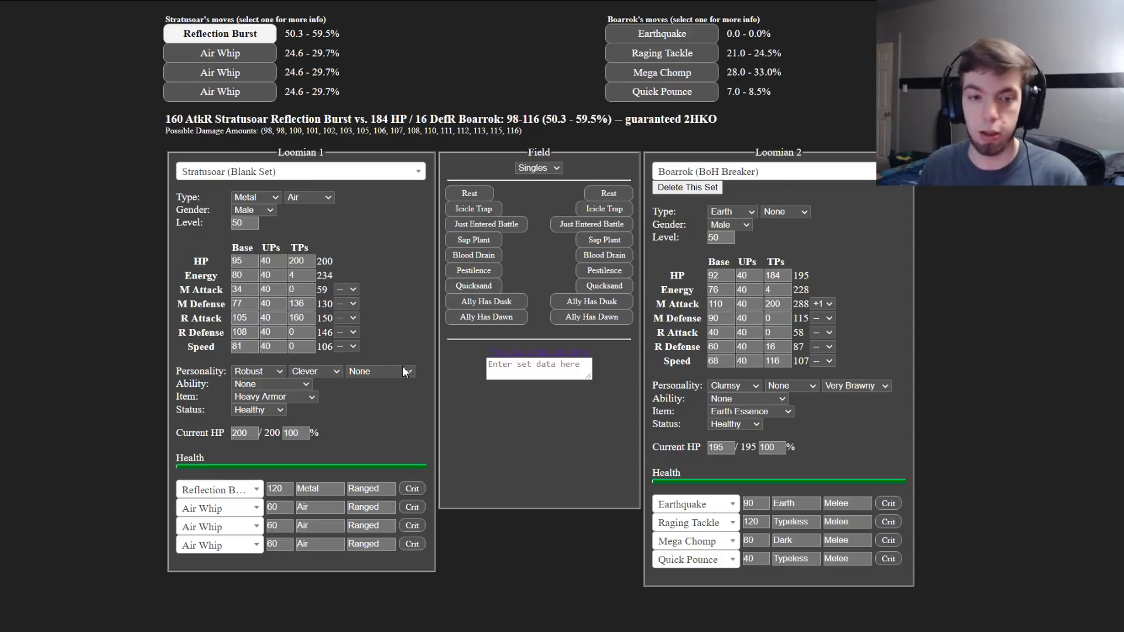
mouse_move(21, 204)
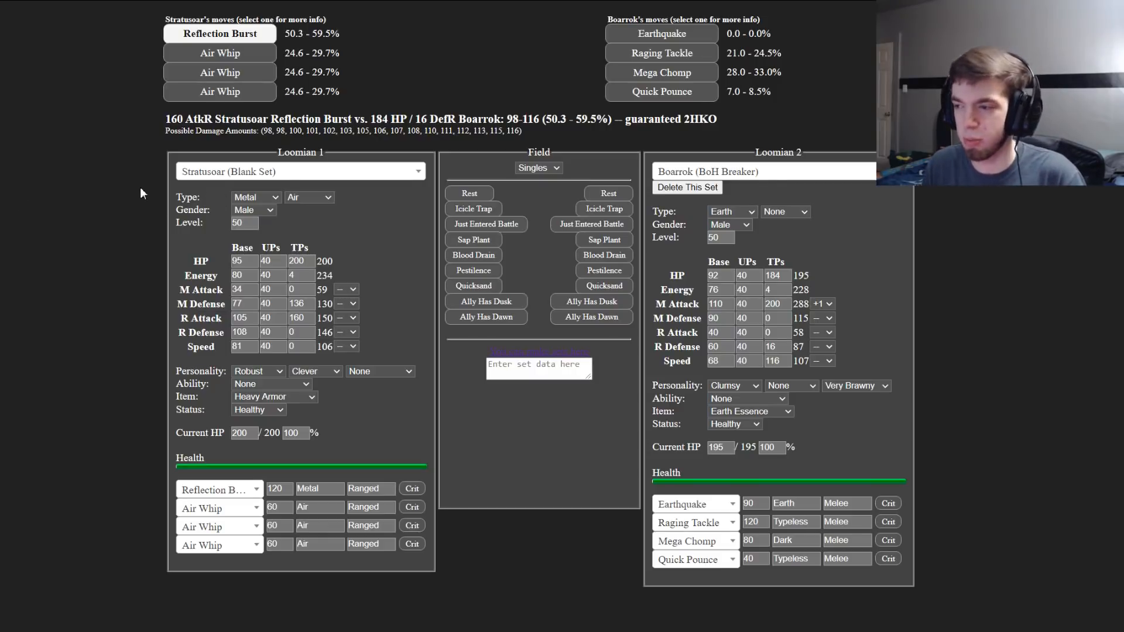
mouse_move(321, 235)
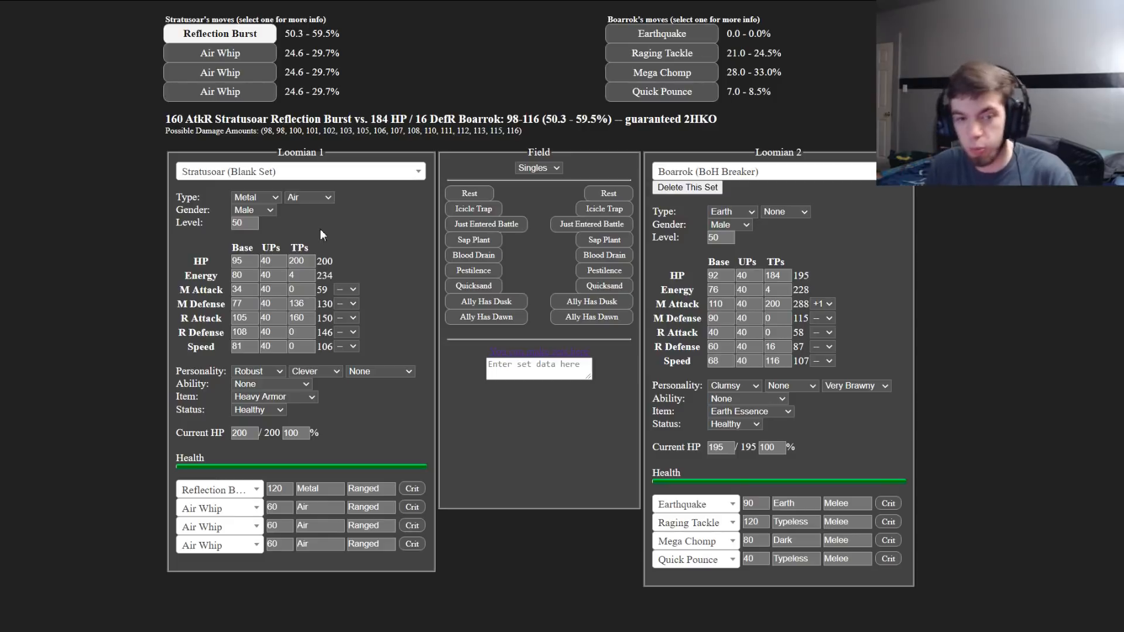
mouse_move(319, 387)
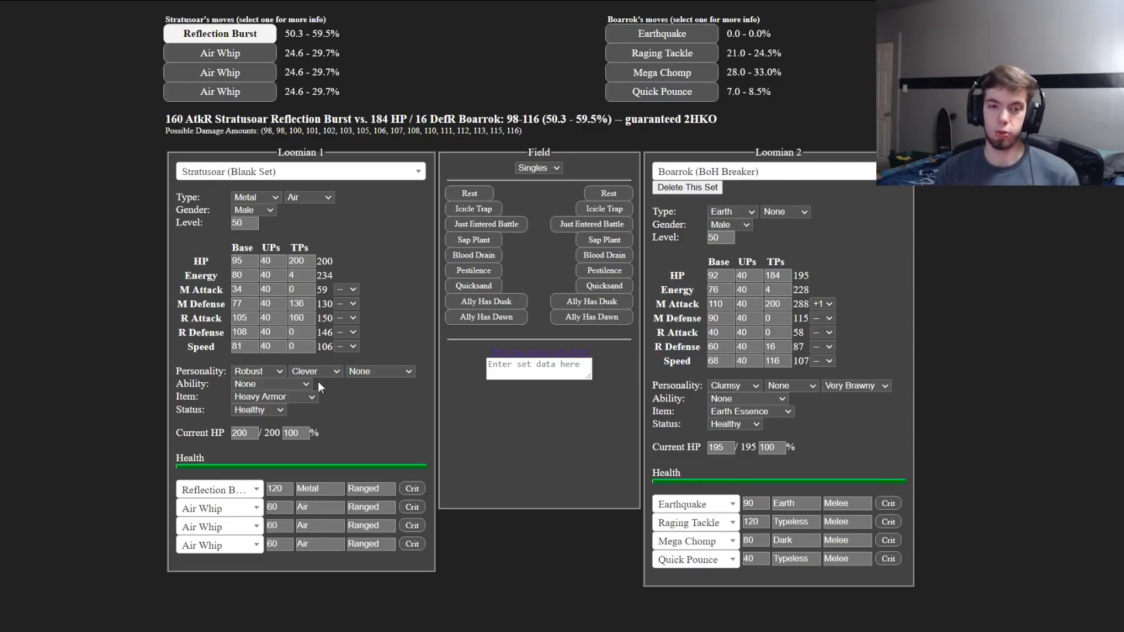
mouse_move(331, 297)
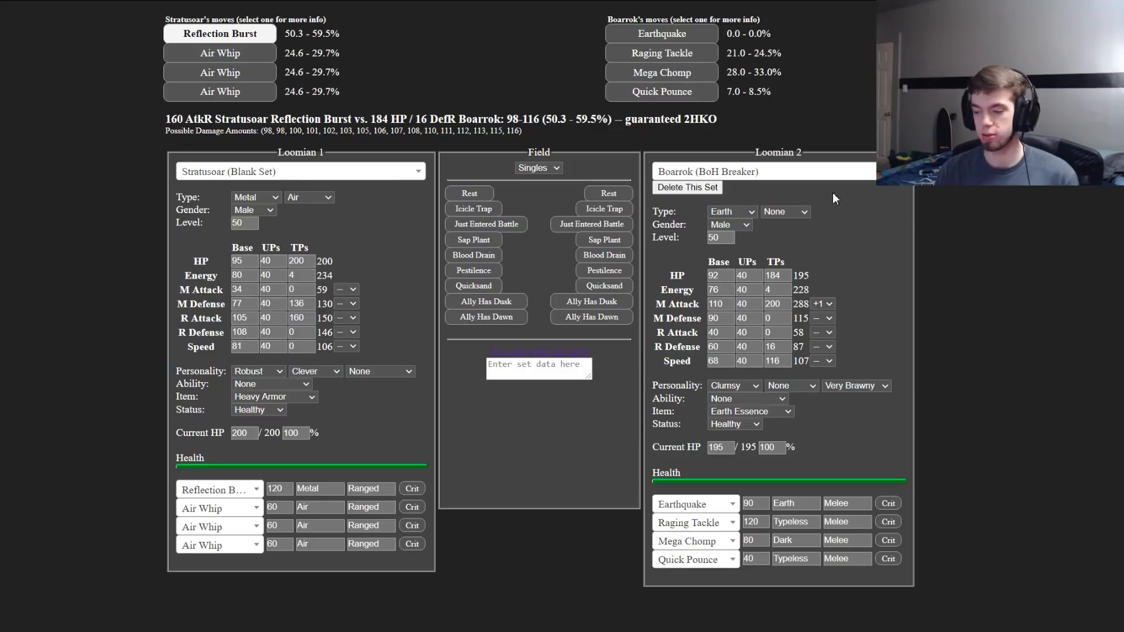
left_click(299, 303)
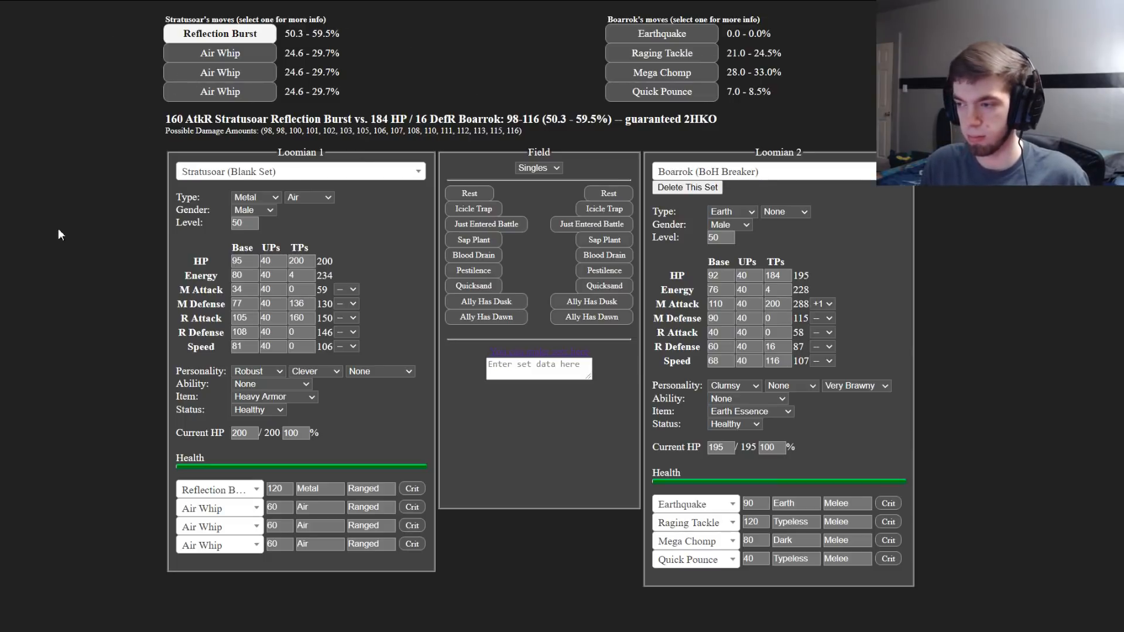
Step: Keep Stratusoar's Blank Set at 68 HP and check Boarrok's Raging Tackle and Mega Chomp damage
left_click(300, 171)
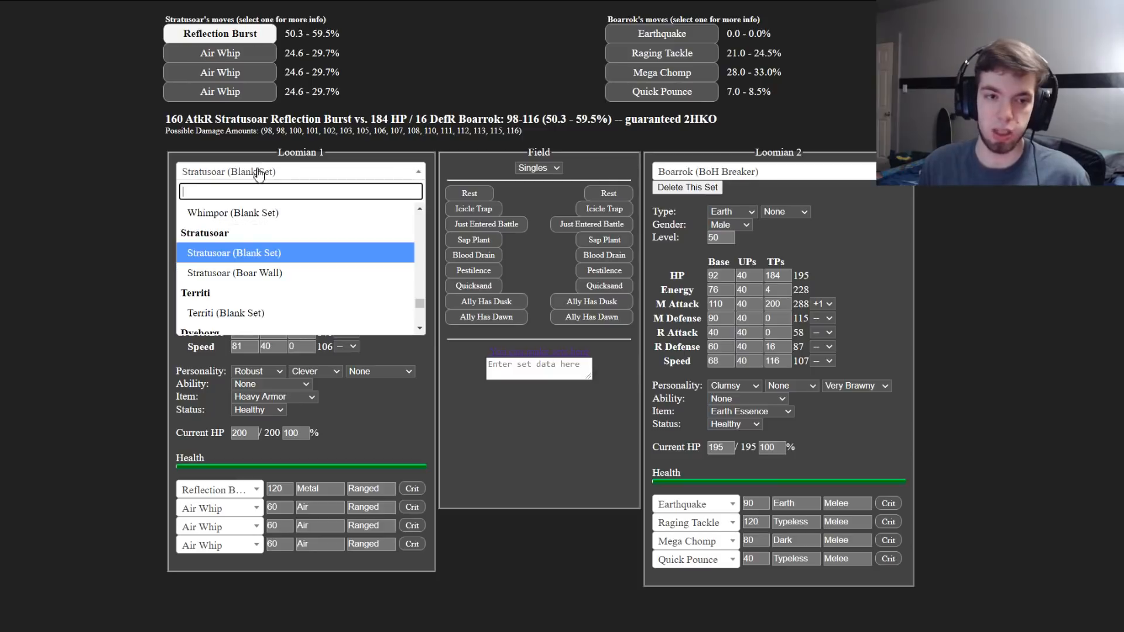
mouse_move(187, 238)
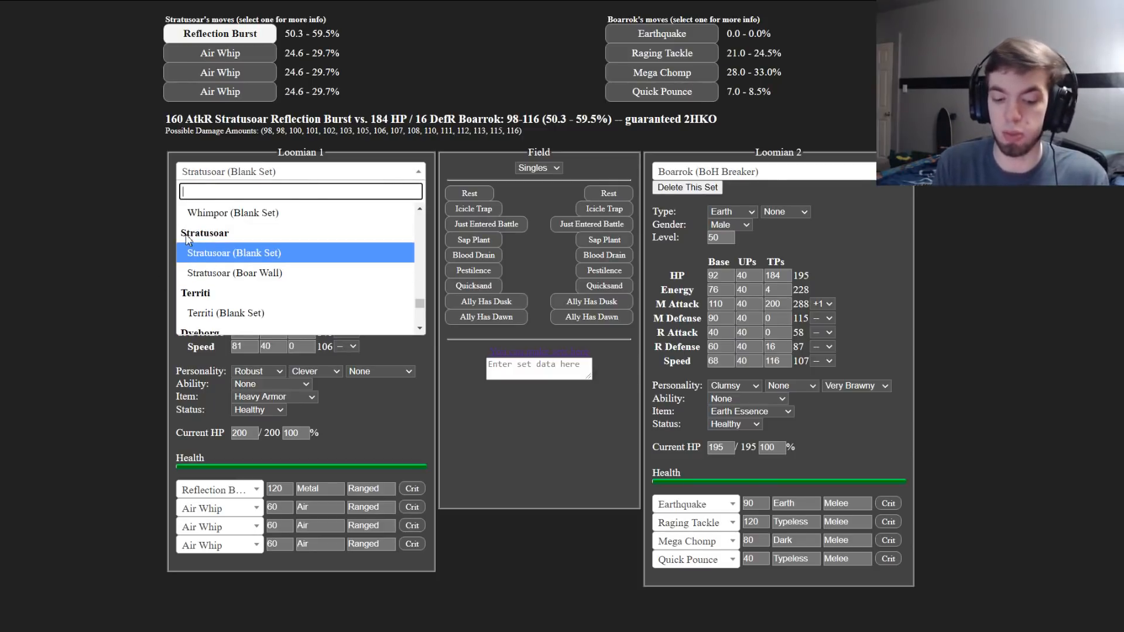
left_click(234, 253)
type("68")
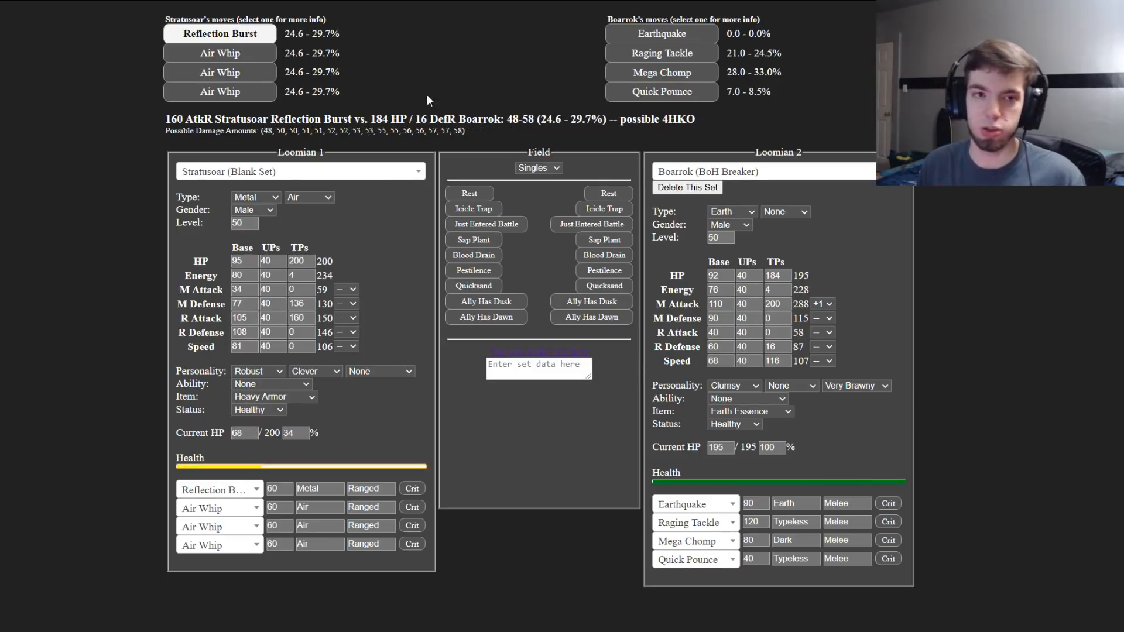
left_click(660, 53)
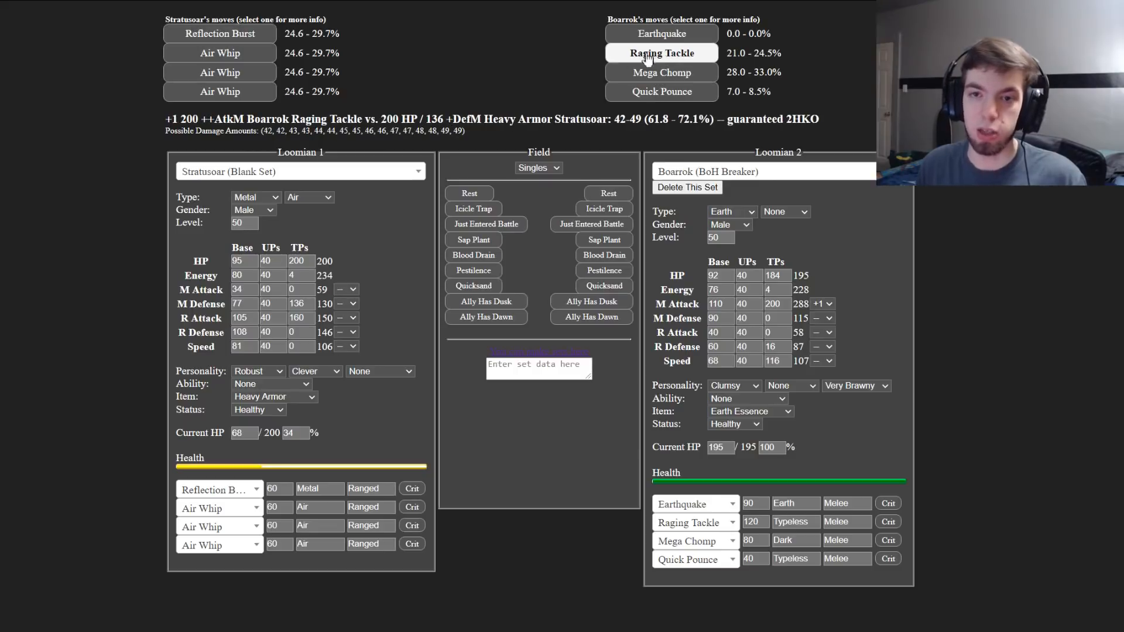
left_click(661, 71)
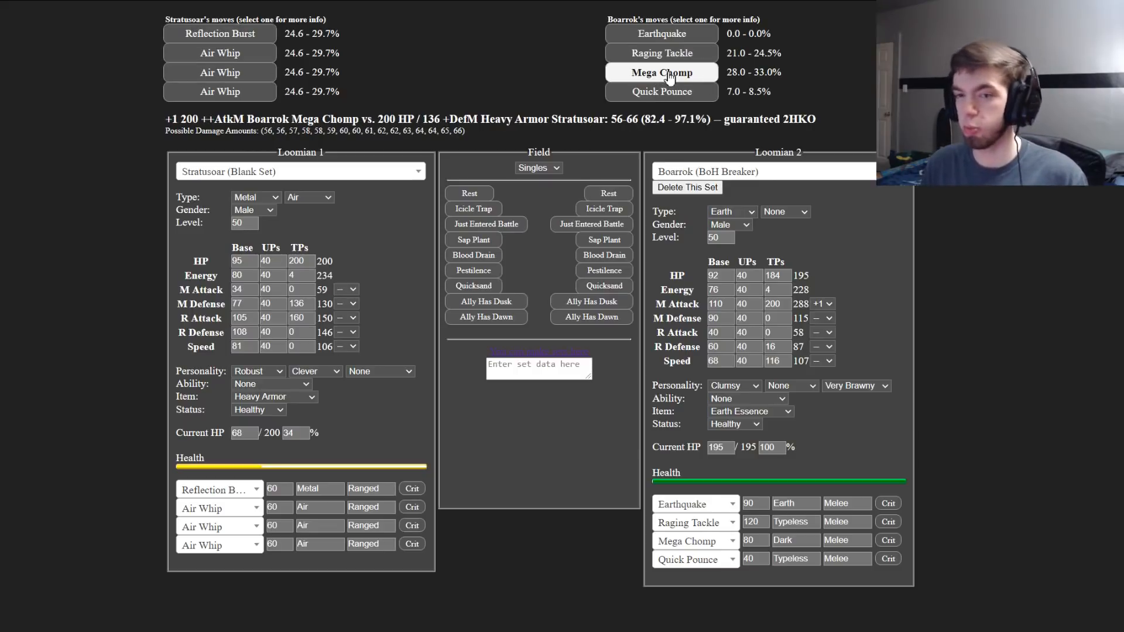
mouse_move(618, 71)
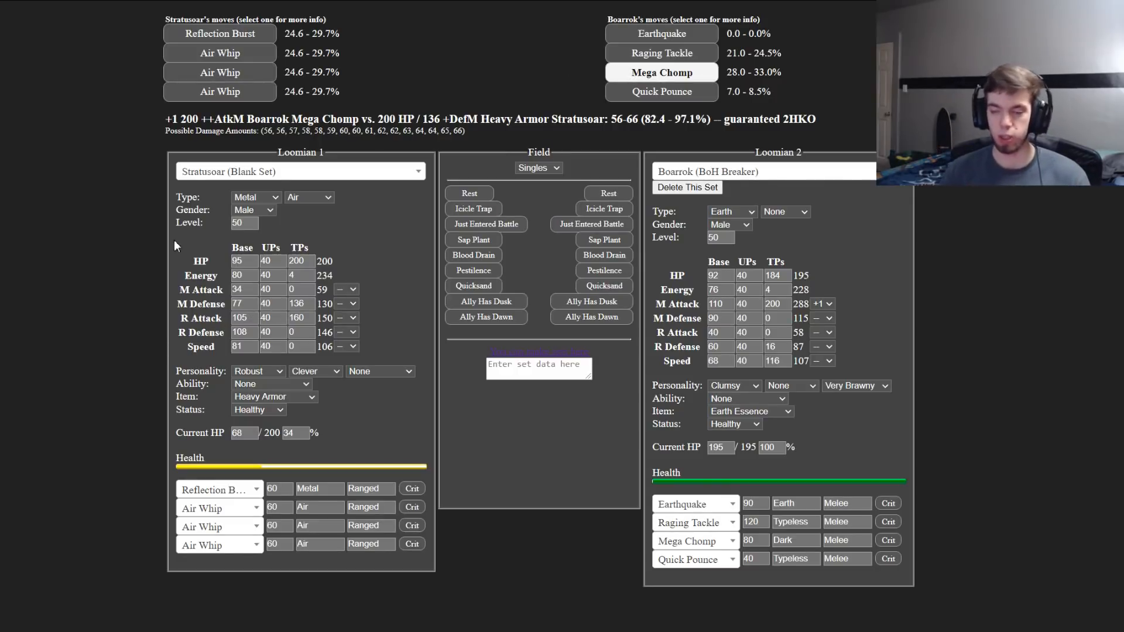
mouse_move(861, 231)
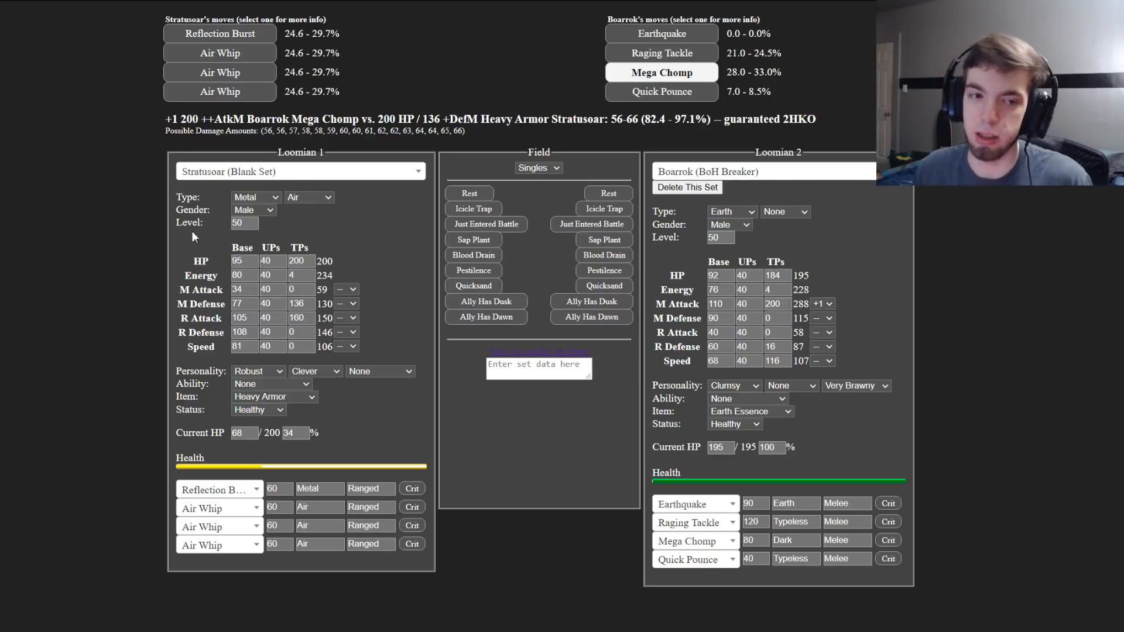
Step: Check Earthquake, return to Mega Chomp, and restore Stratusoar to full 200 HP
left_click(660, 33)
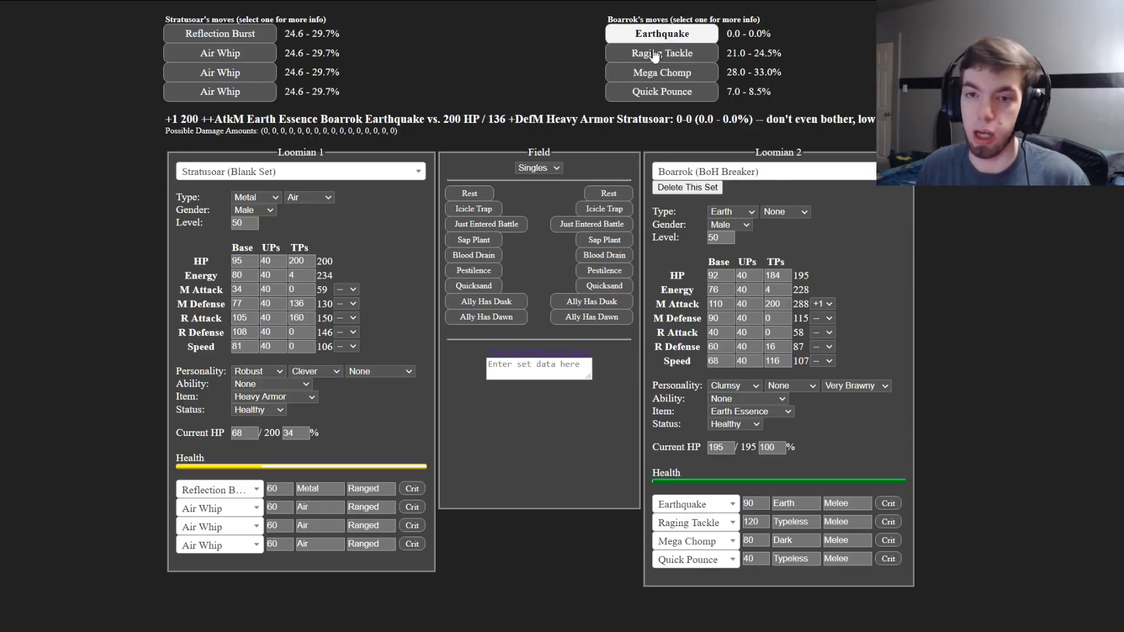
left_click(660, 71)
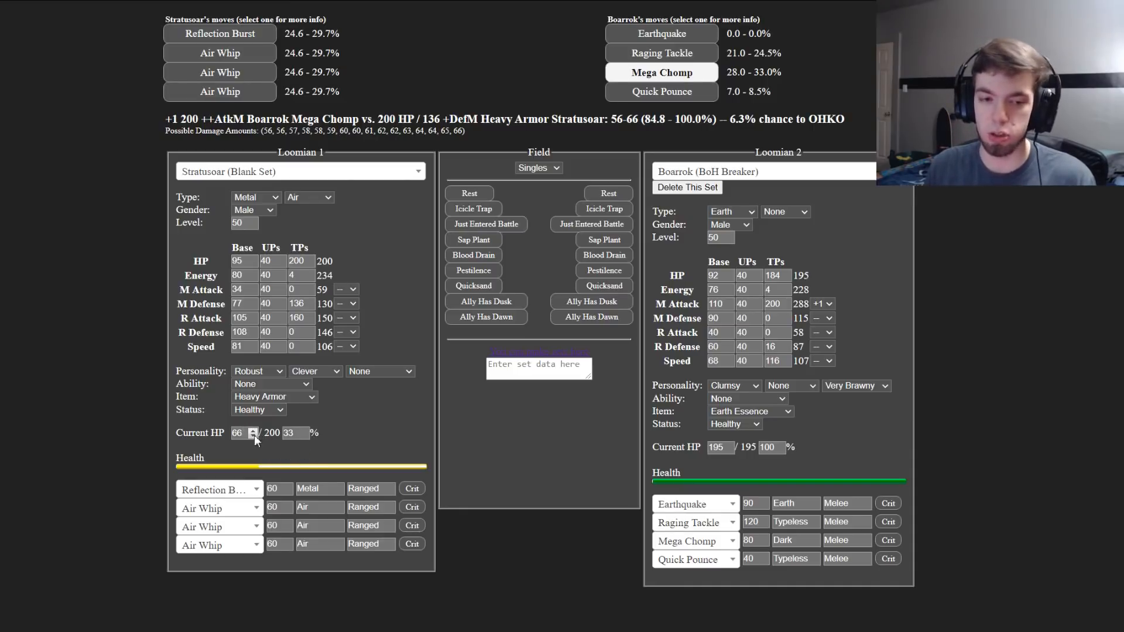
left_click(253, 430)
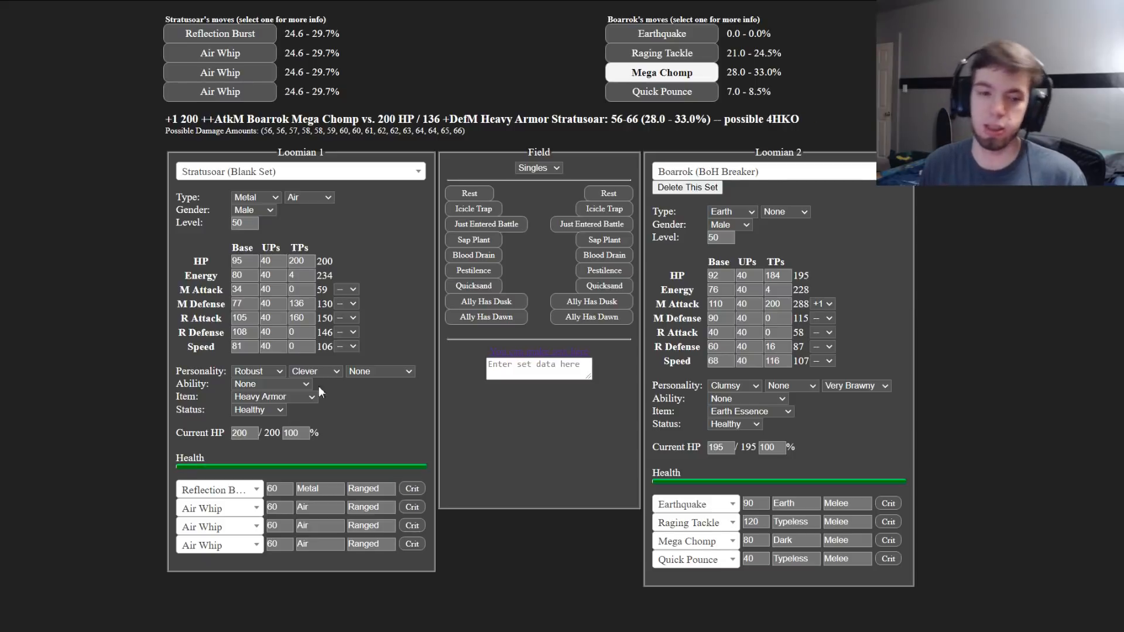
mouse_move(430, 425)
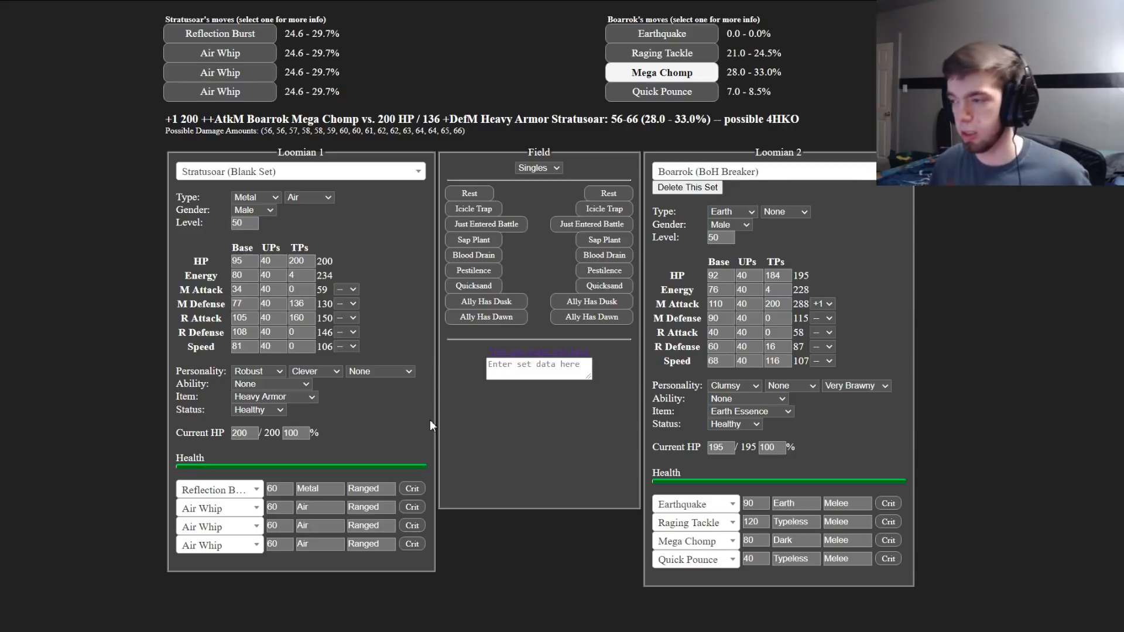